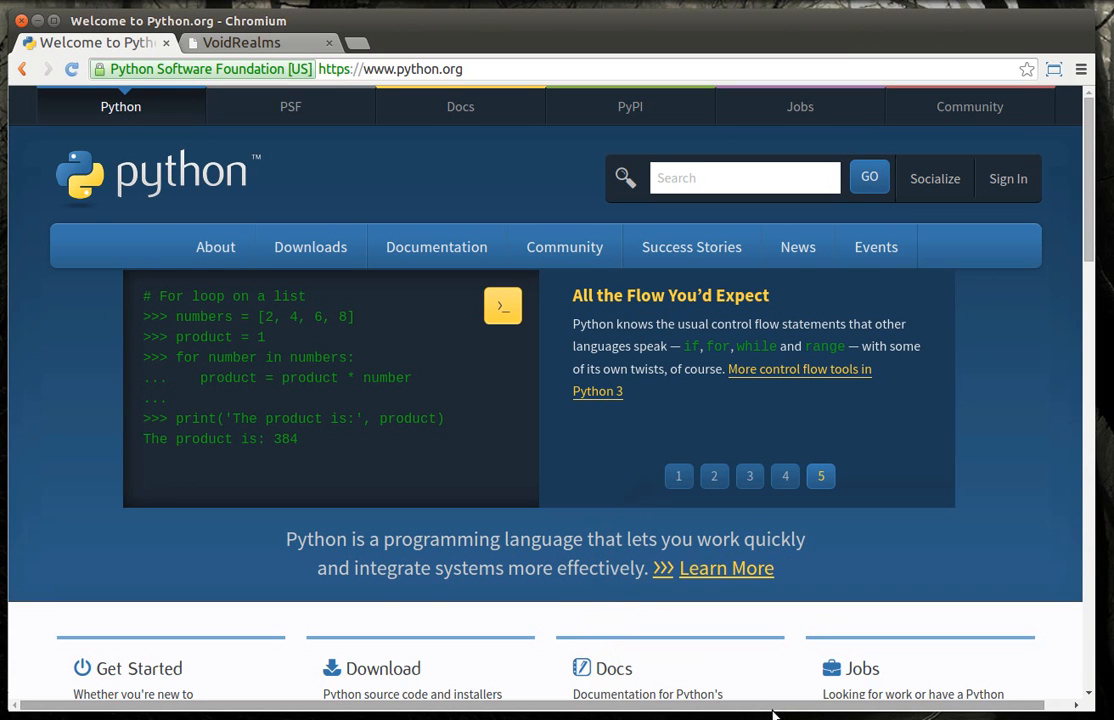
mouse_move(436, 248)
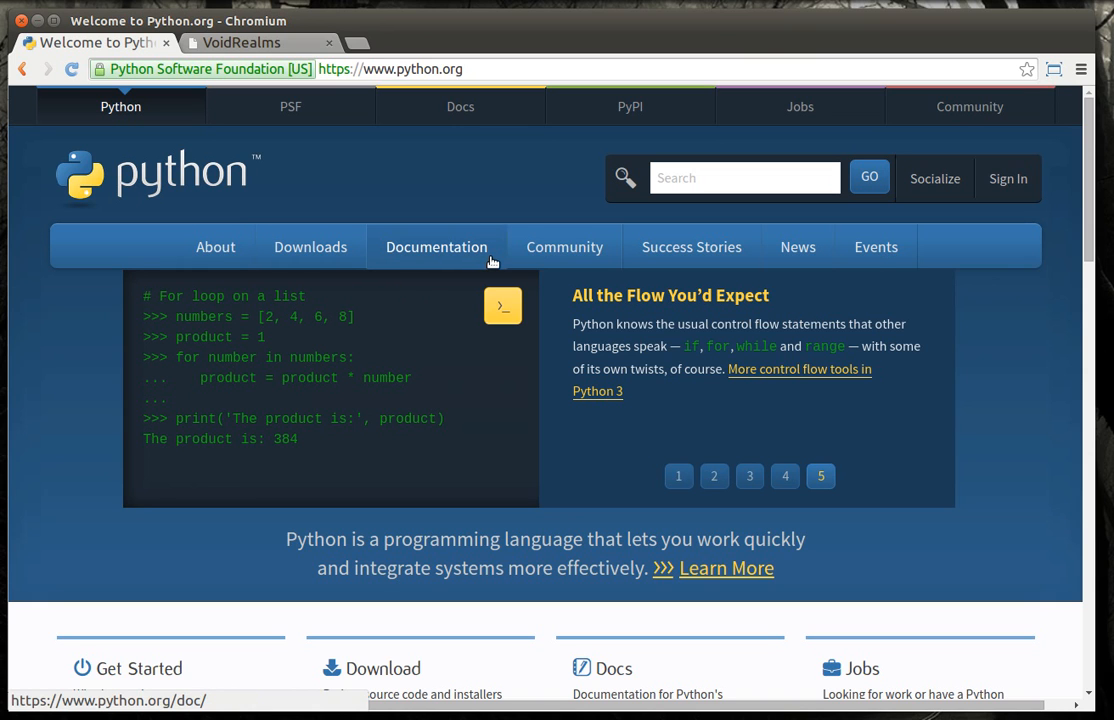
- Browse python.org's Non-English Docs wiki page to the end, then switch to PyCharm
click(436, 248)
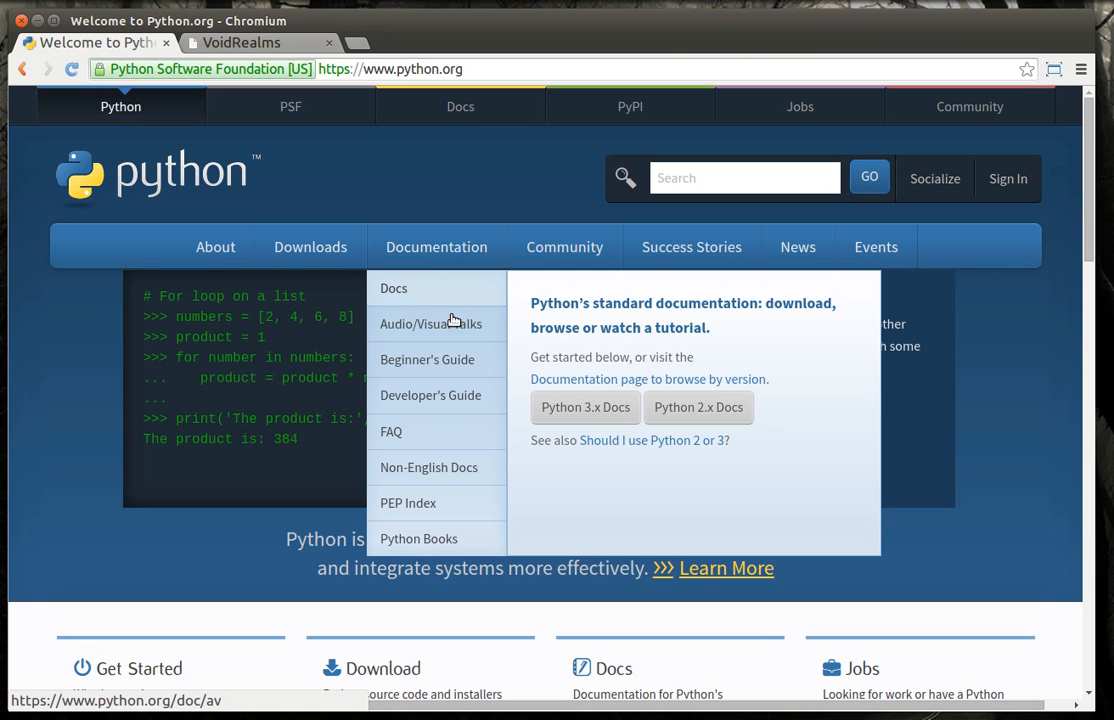
mouse_move(430, 396)
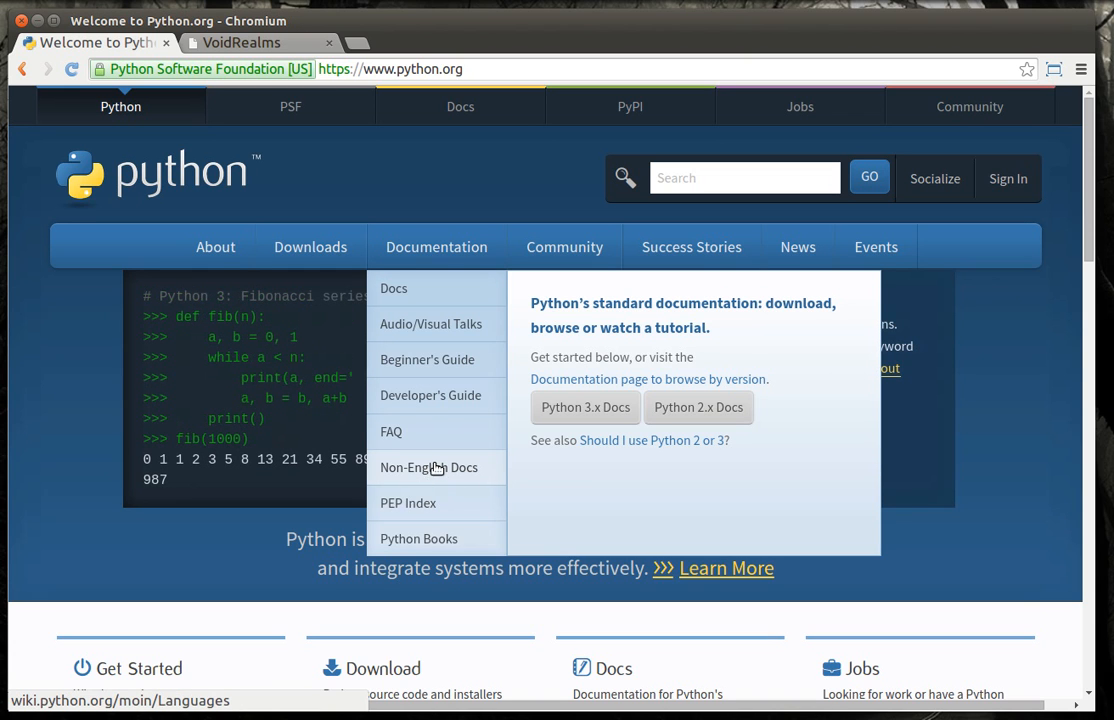
click(428, 468)
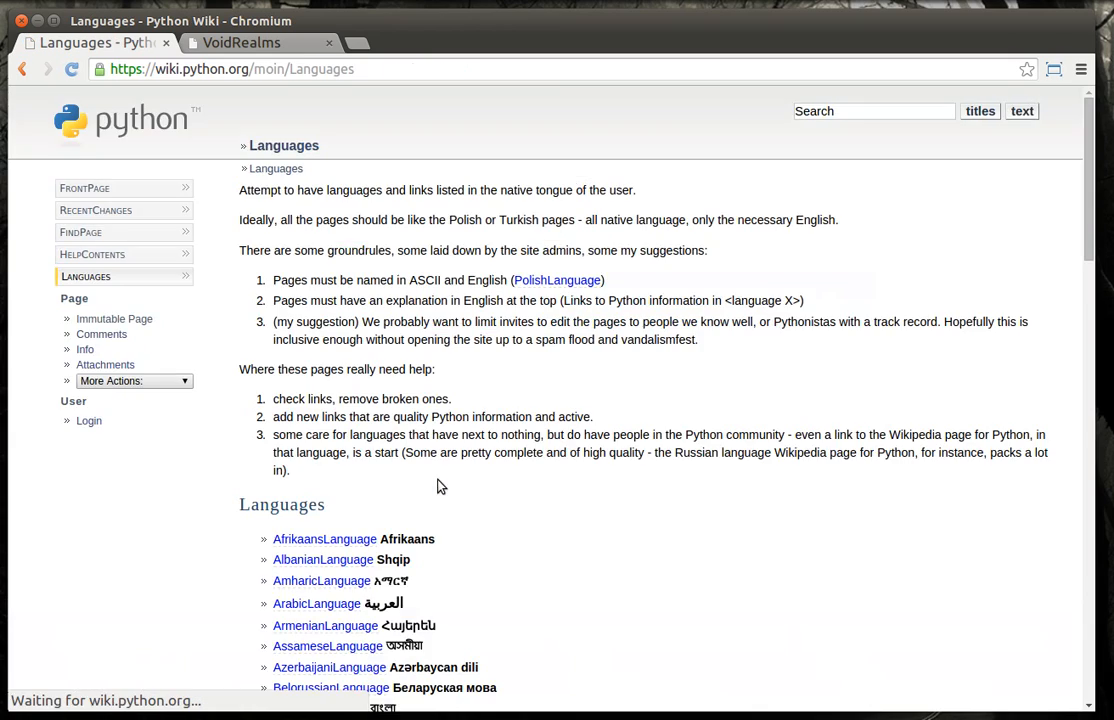
scroll(down, 3)
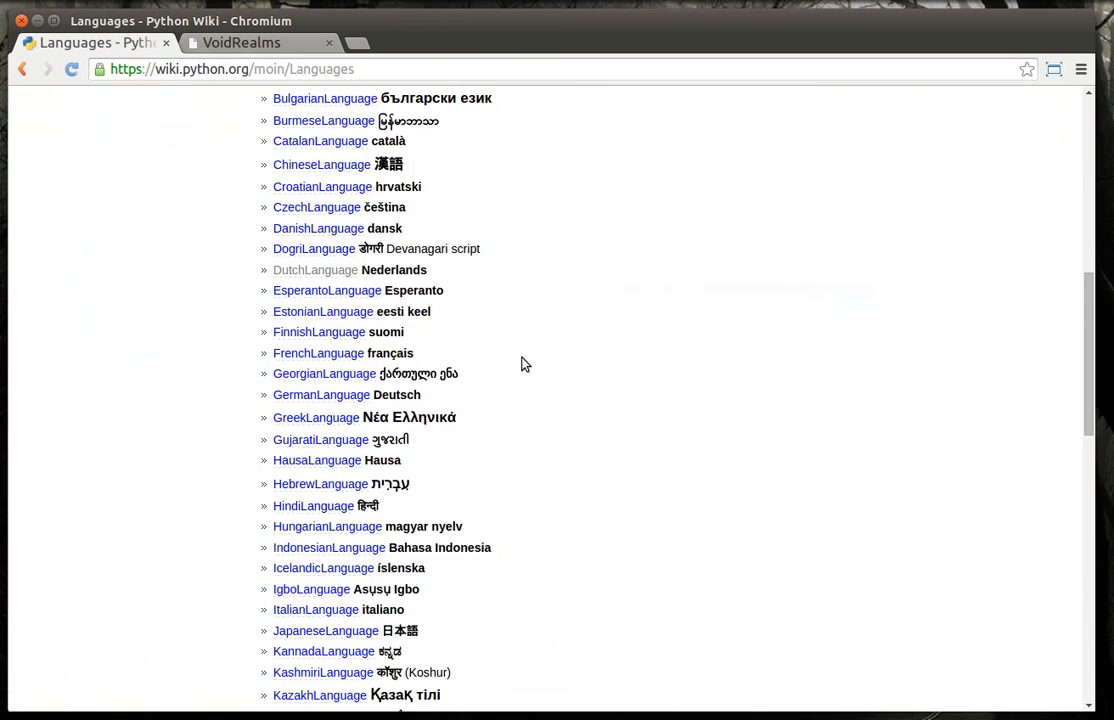
scroll(down, 3)
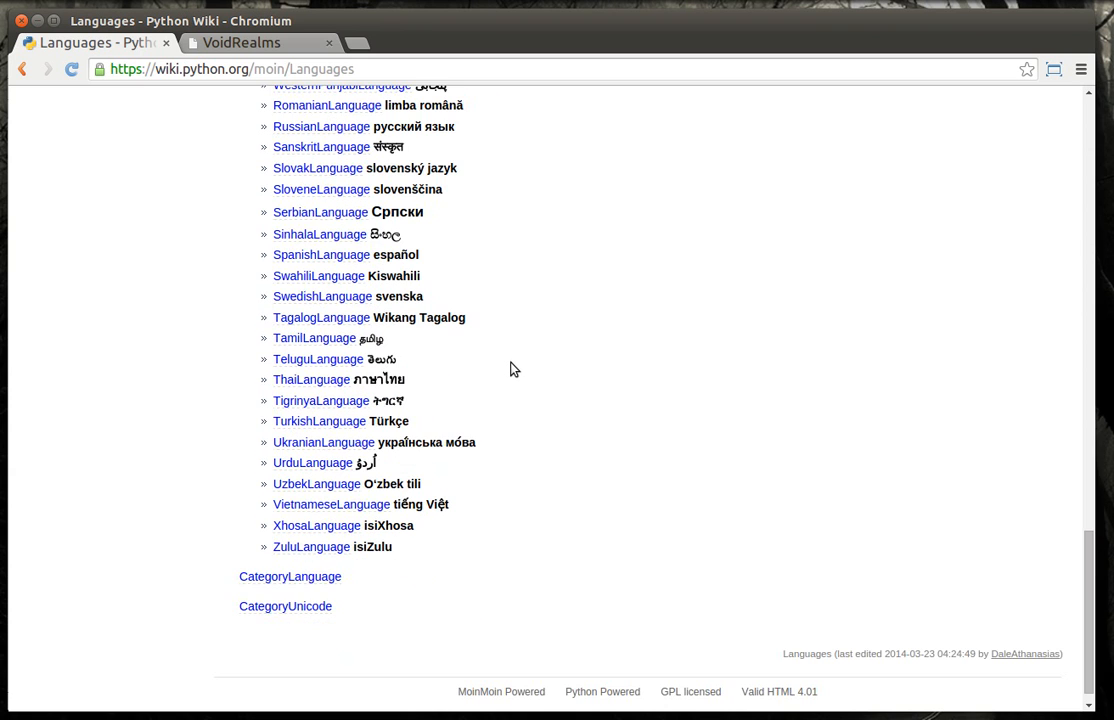
click(22, 68)
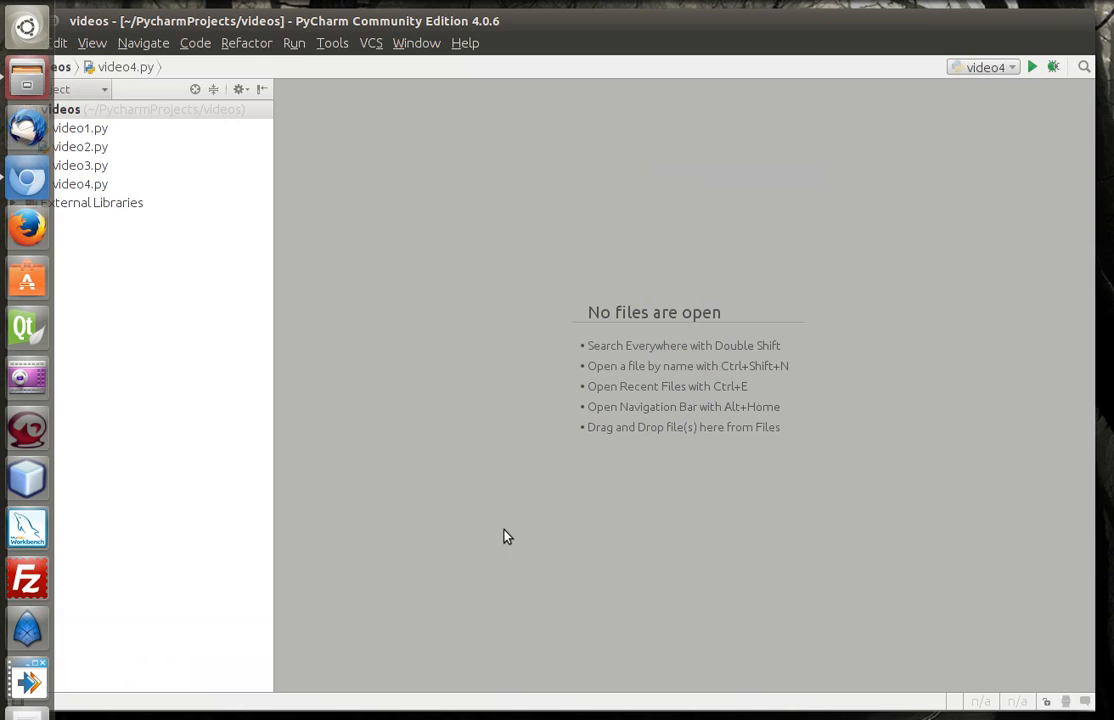
- Create a new Python file named video5 in the videos project folder
right_click(60, 108)
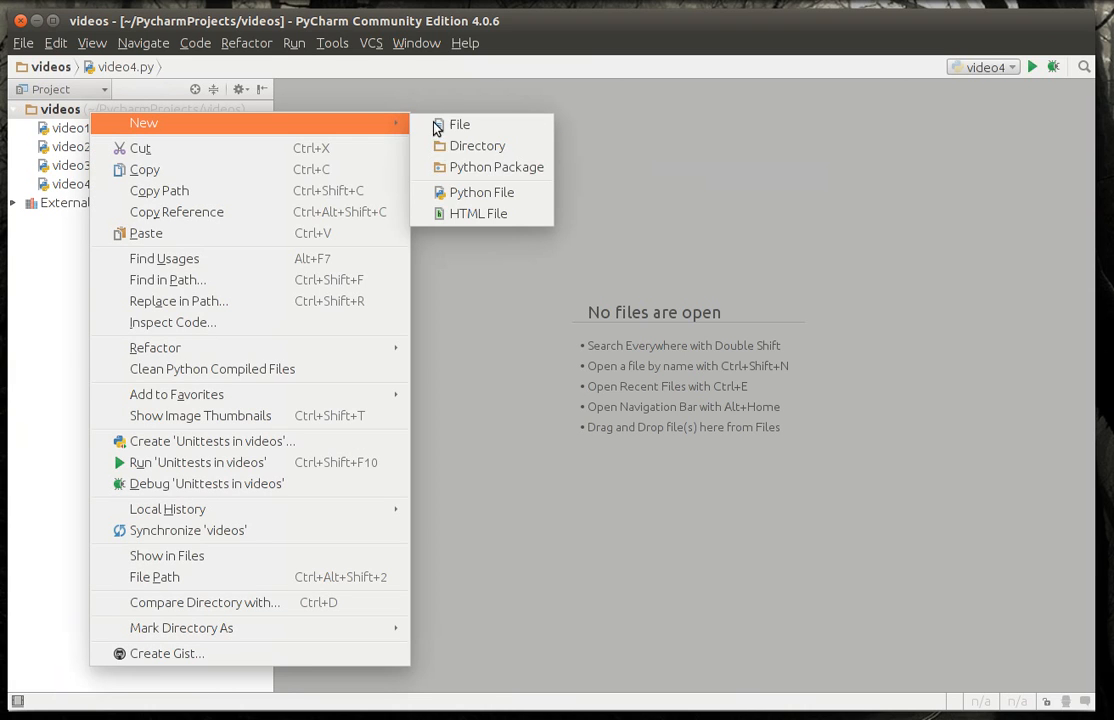
click(480, 192)
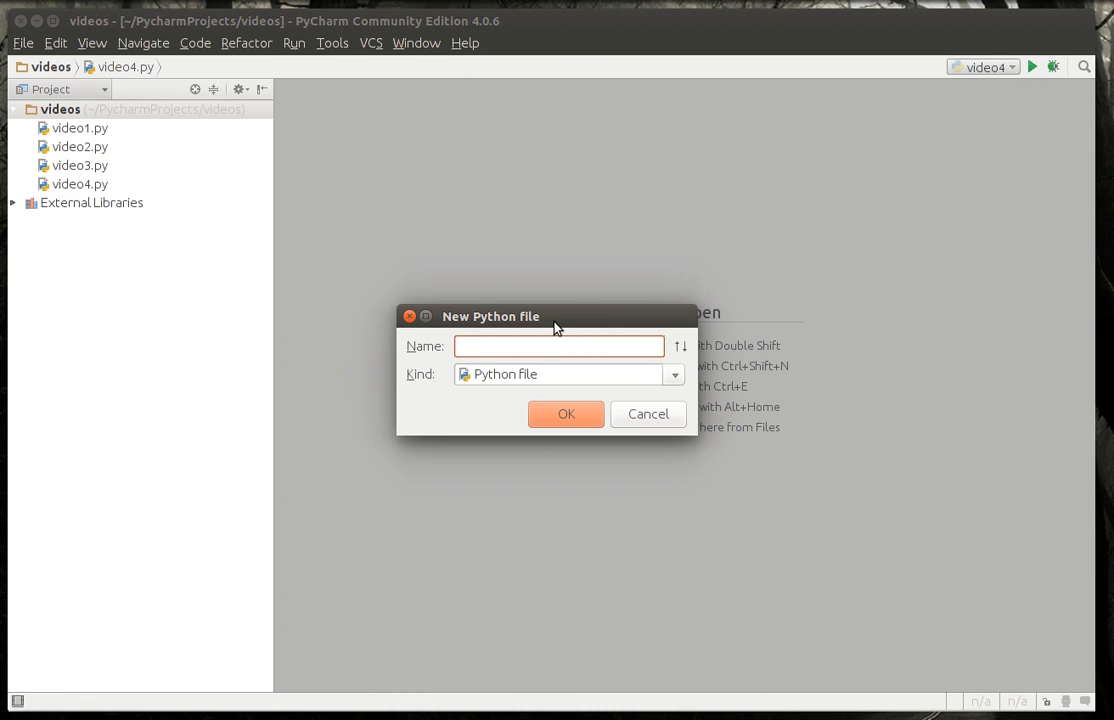
text(video5)
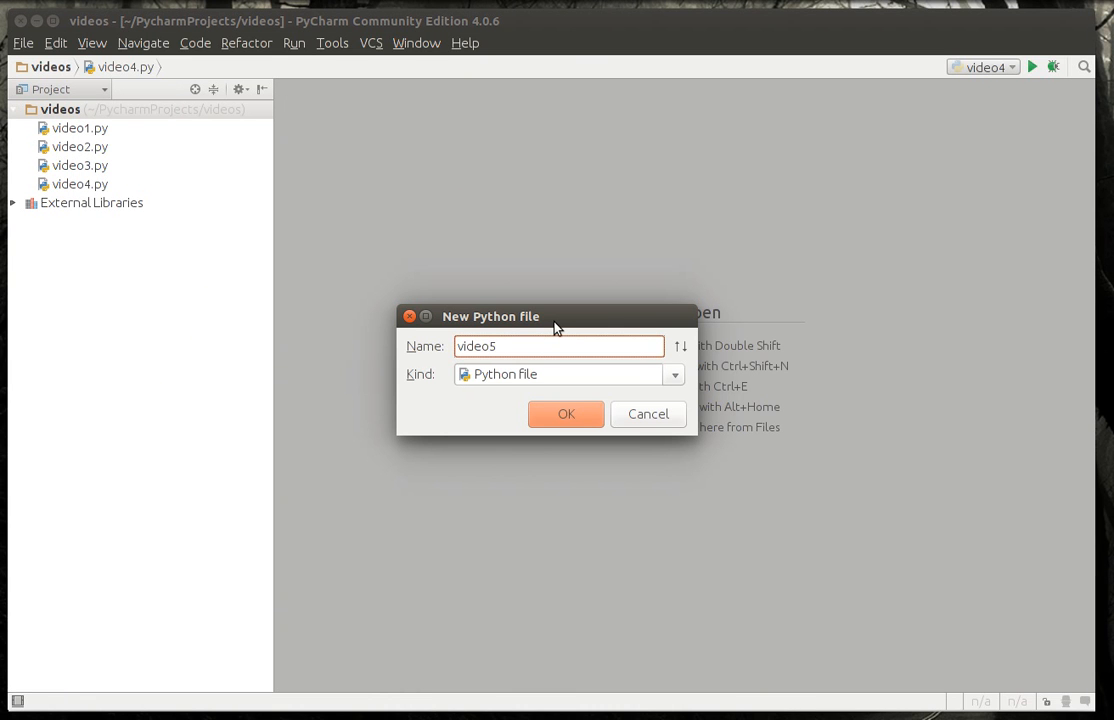
click(564, 414)
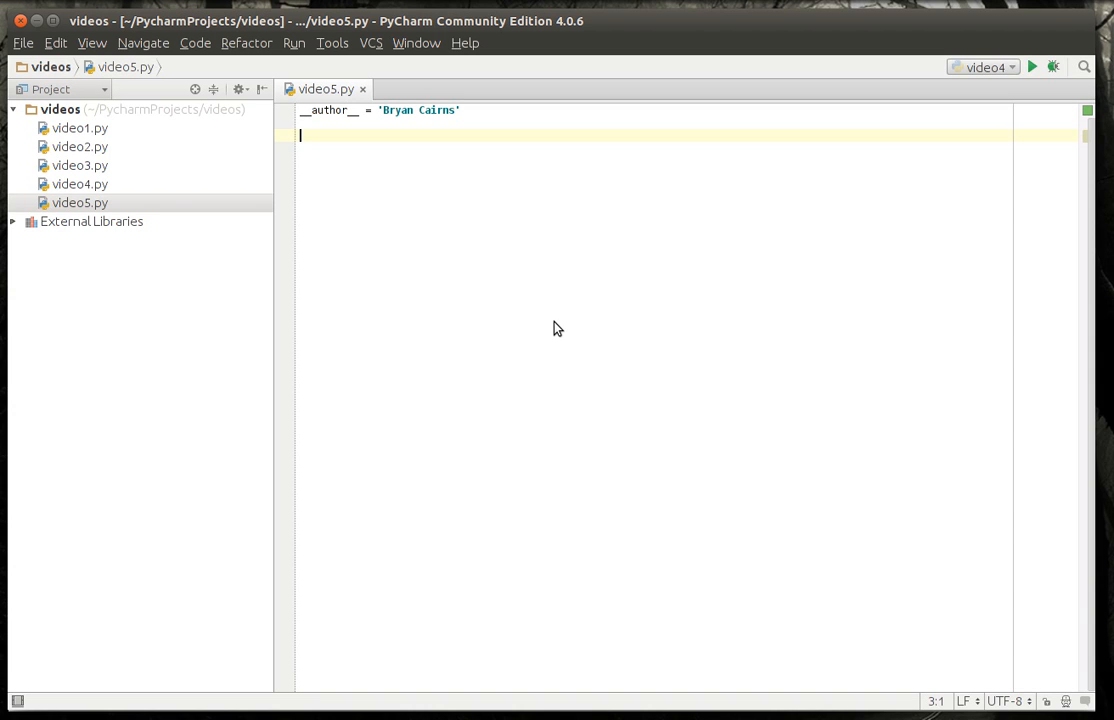
- Write a #Conditions comment, a JAVA label and an indented if() block with curly braces
text(#con)
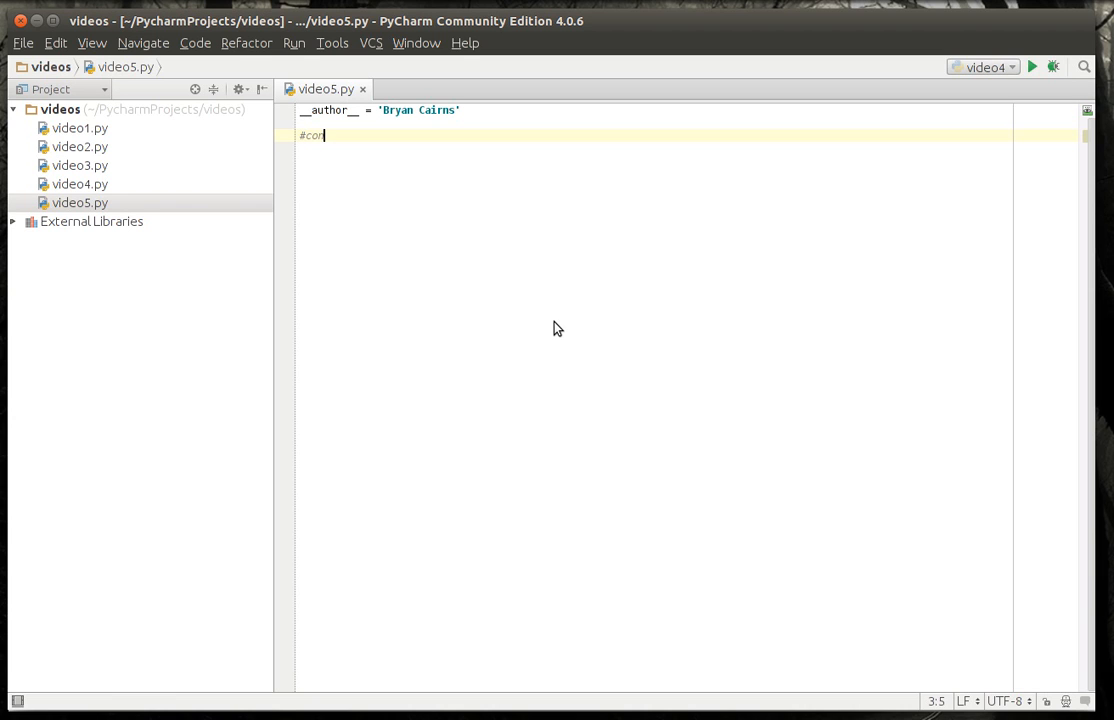
text(ditions)
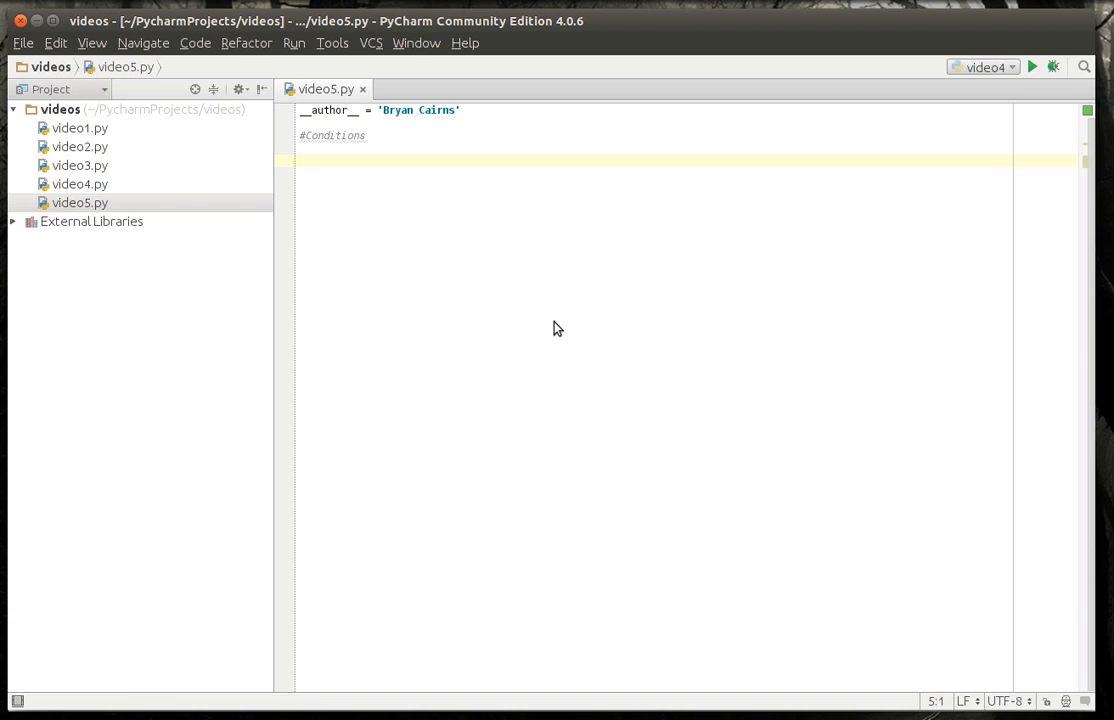
text(JAVE)
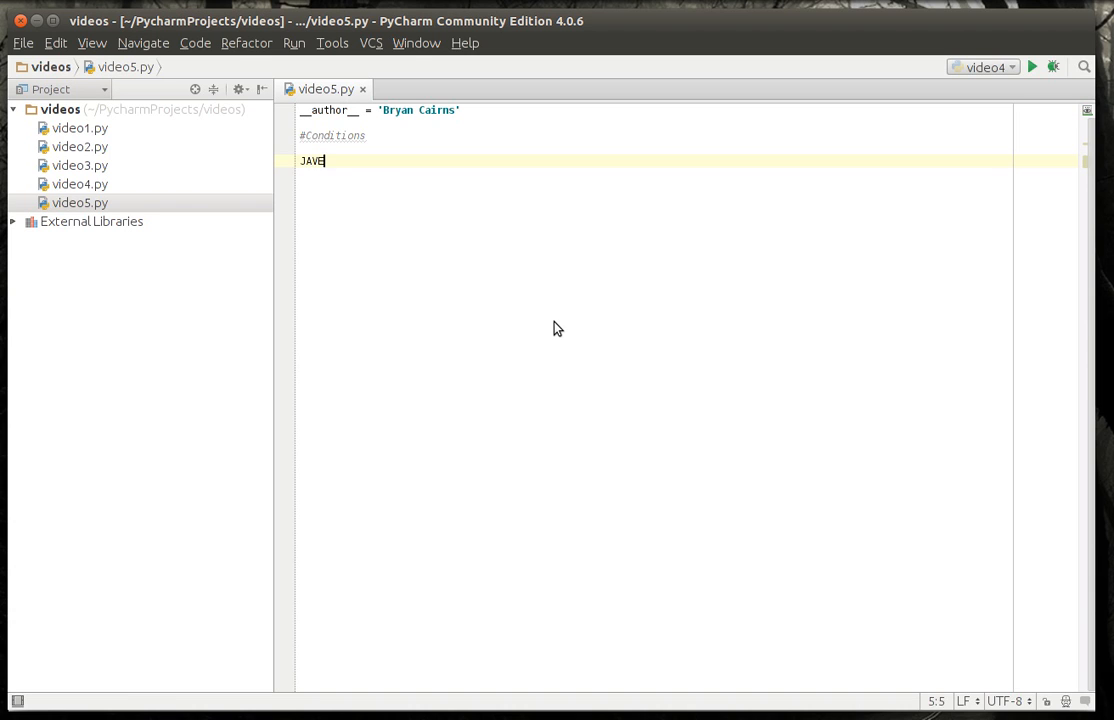
key(Return)
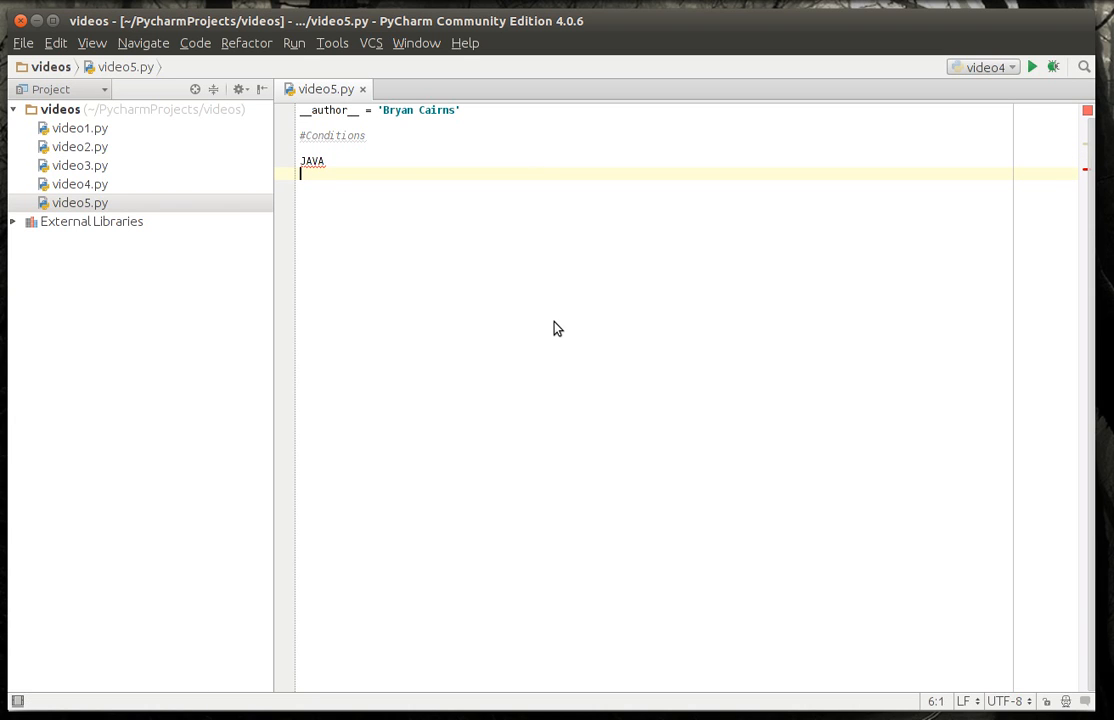
text(if()
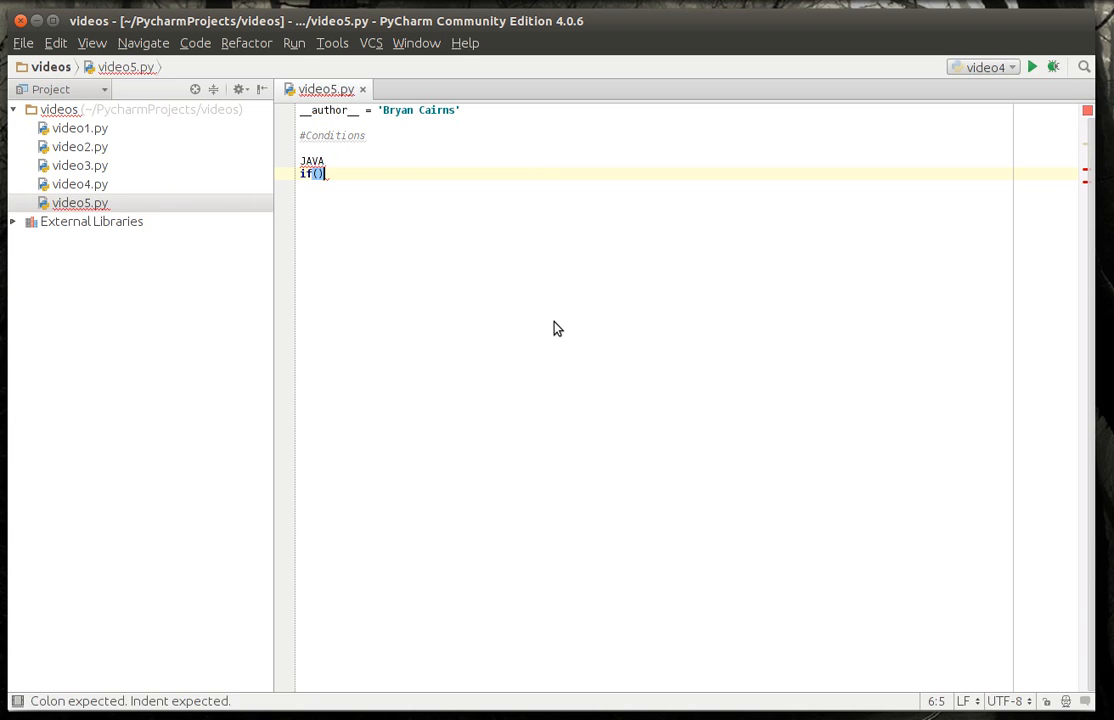
text({)
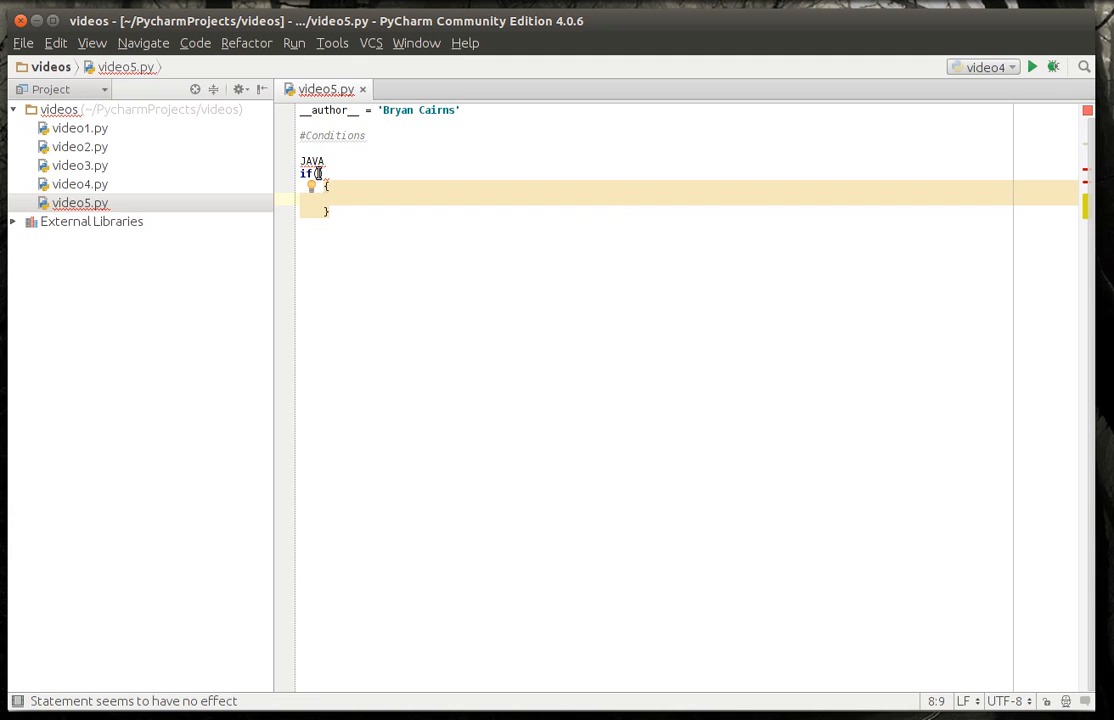
click(312, 160)
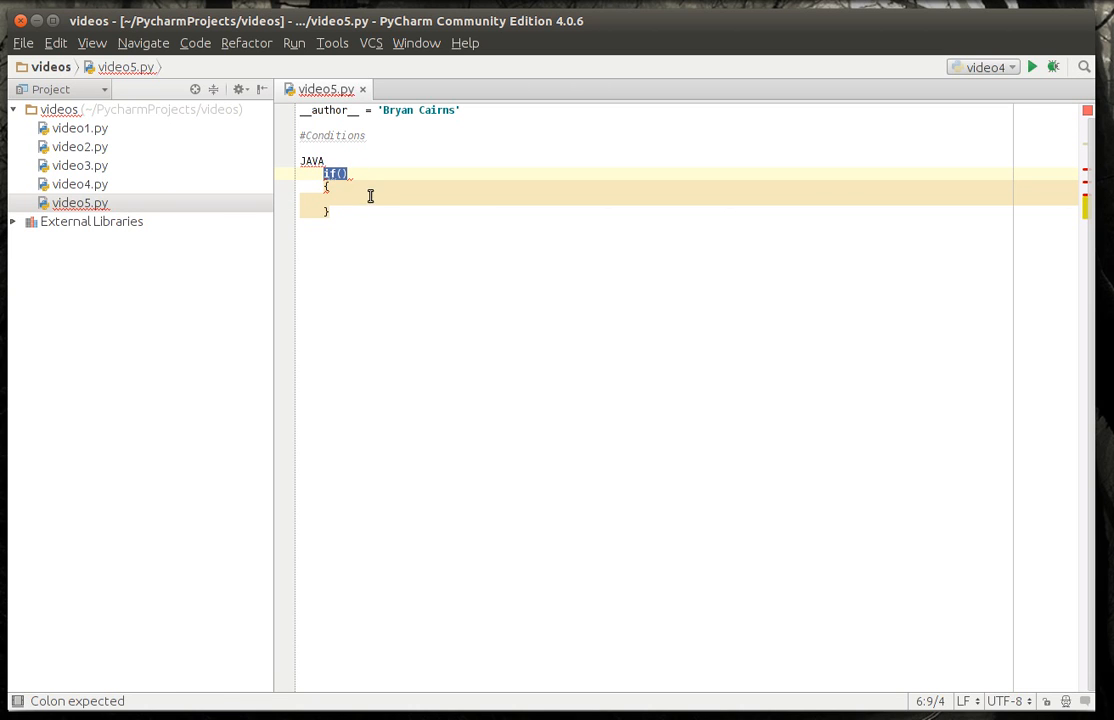
mouse_move(326, 184)
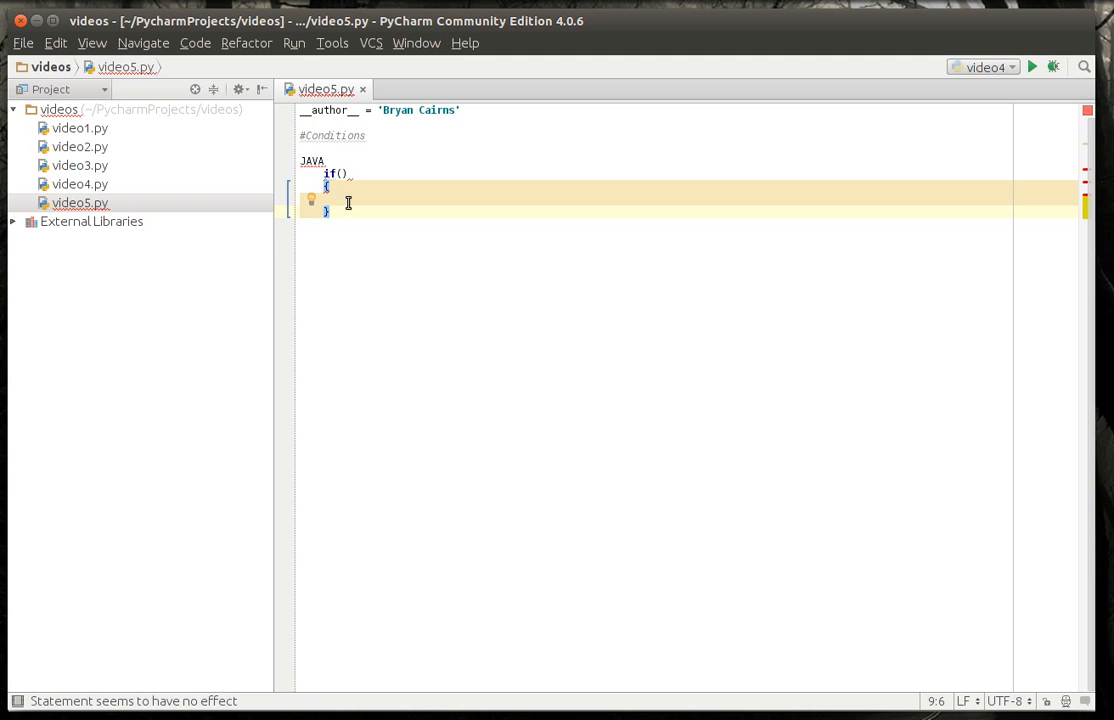
- Label scope 0 around the if block and scope 1 inside its braces
text(scopel)
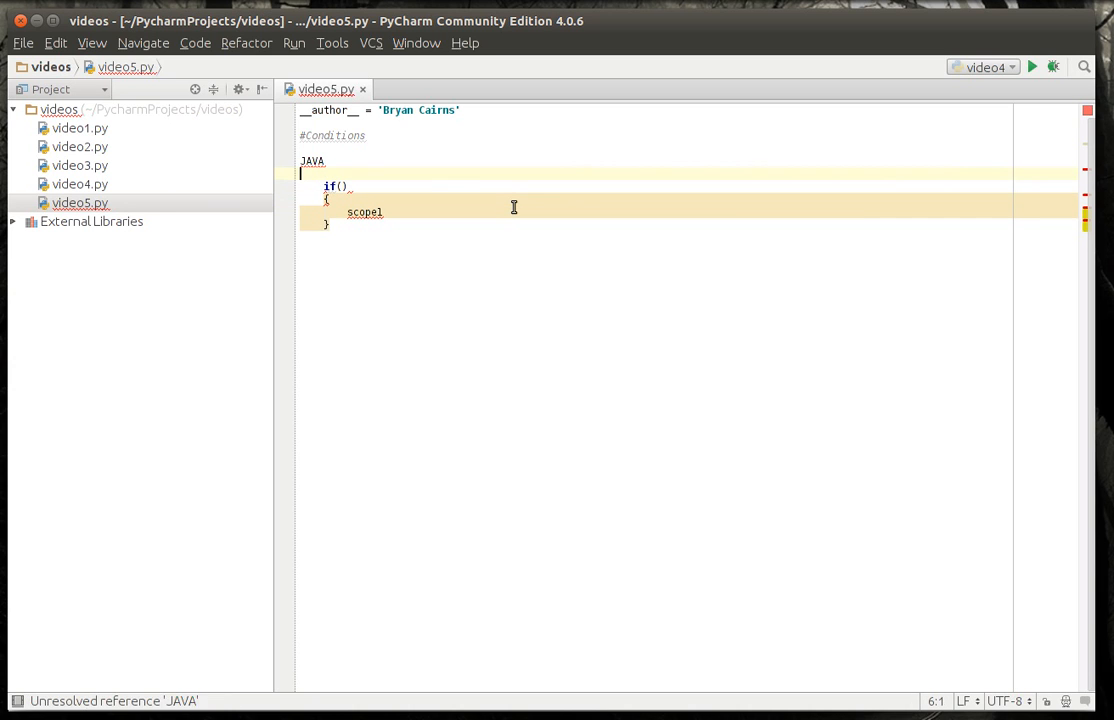
text(scope 0)
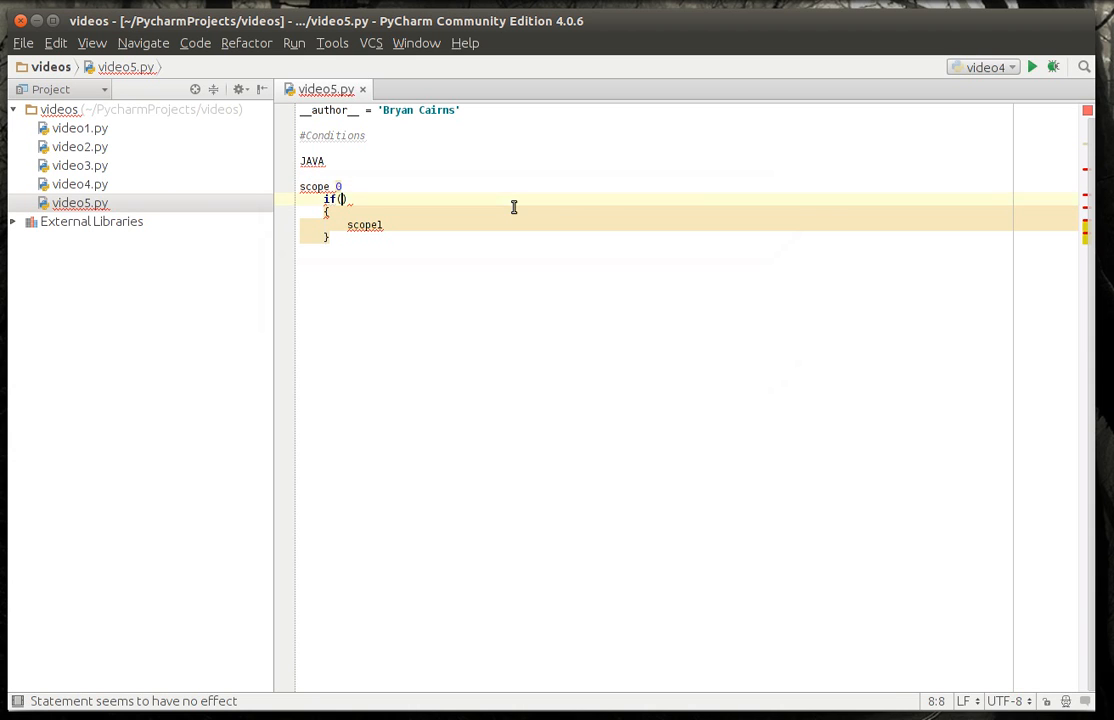
text(scope 3)
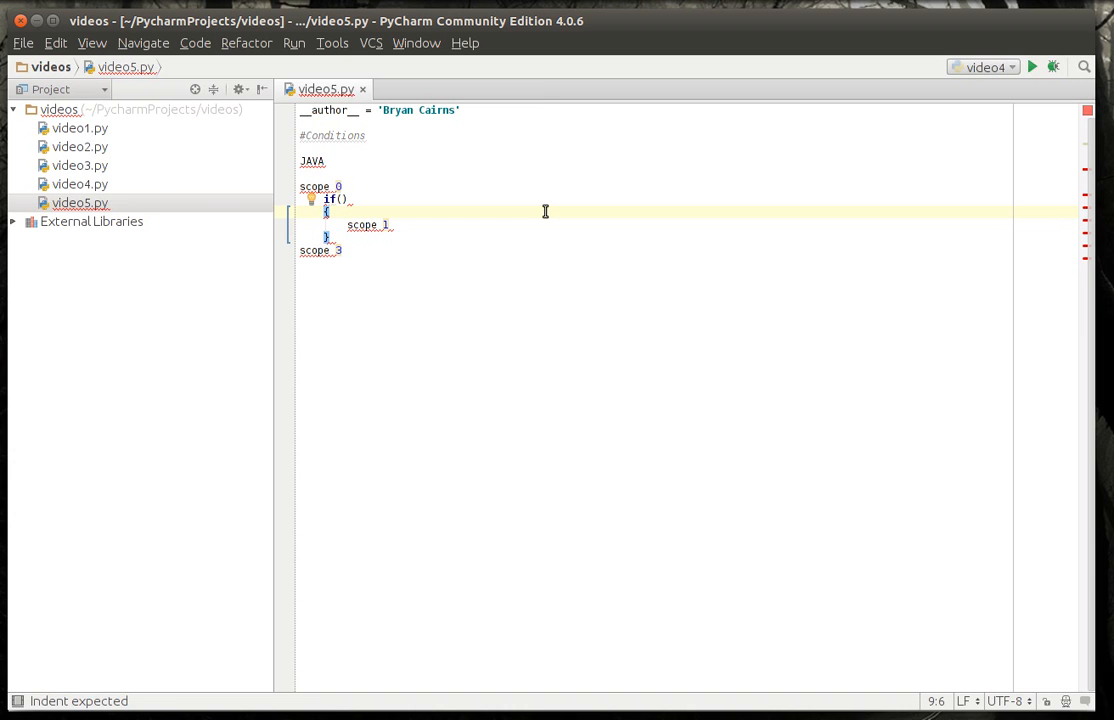
mouse_move(352, 188)
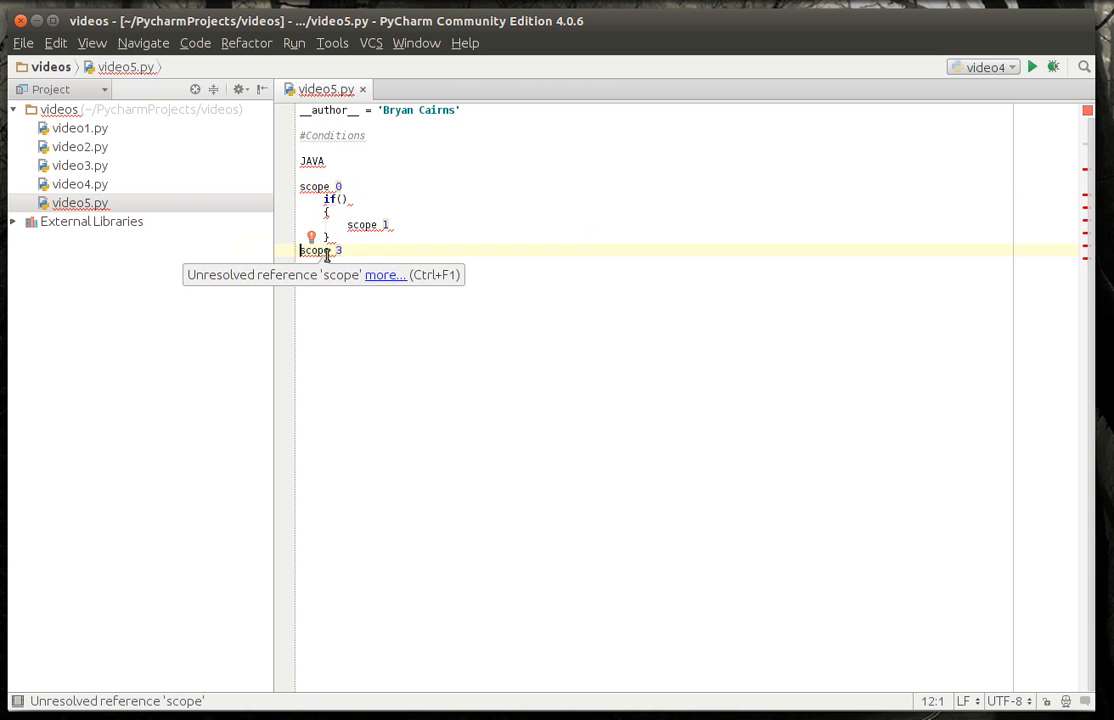
click(362, 224)
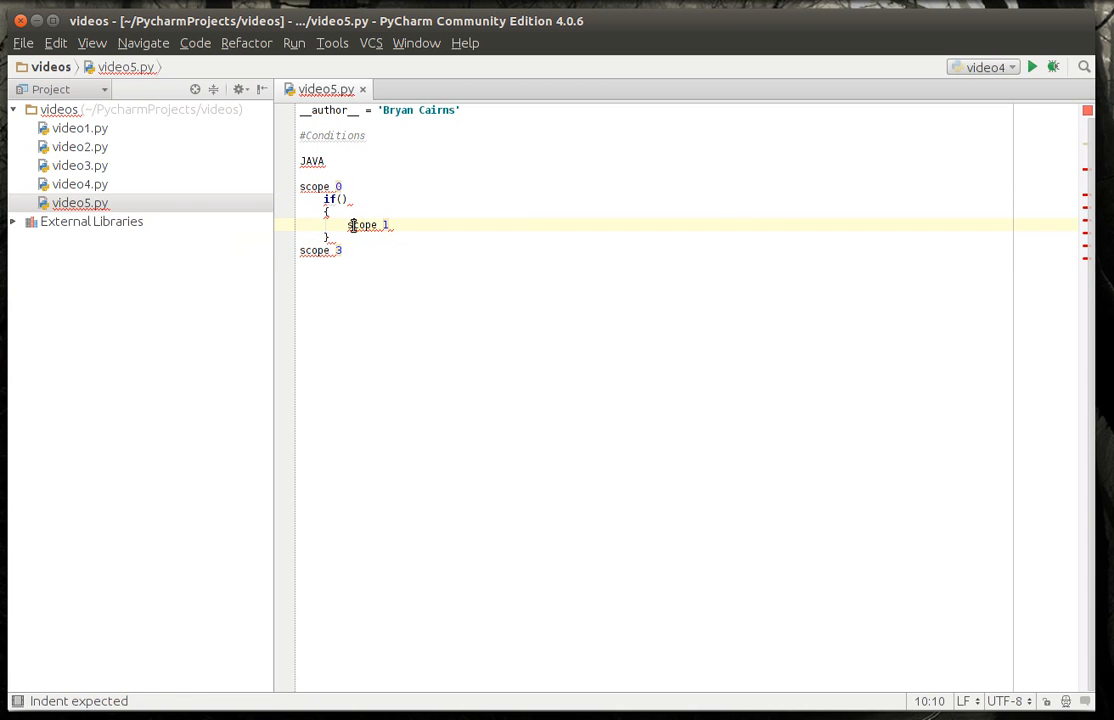
double_click(362, 224)
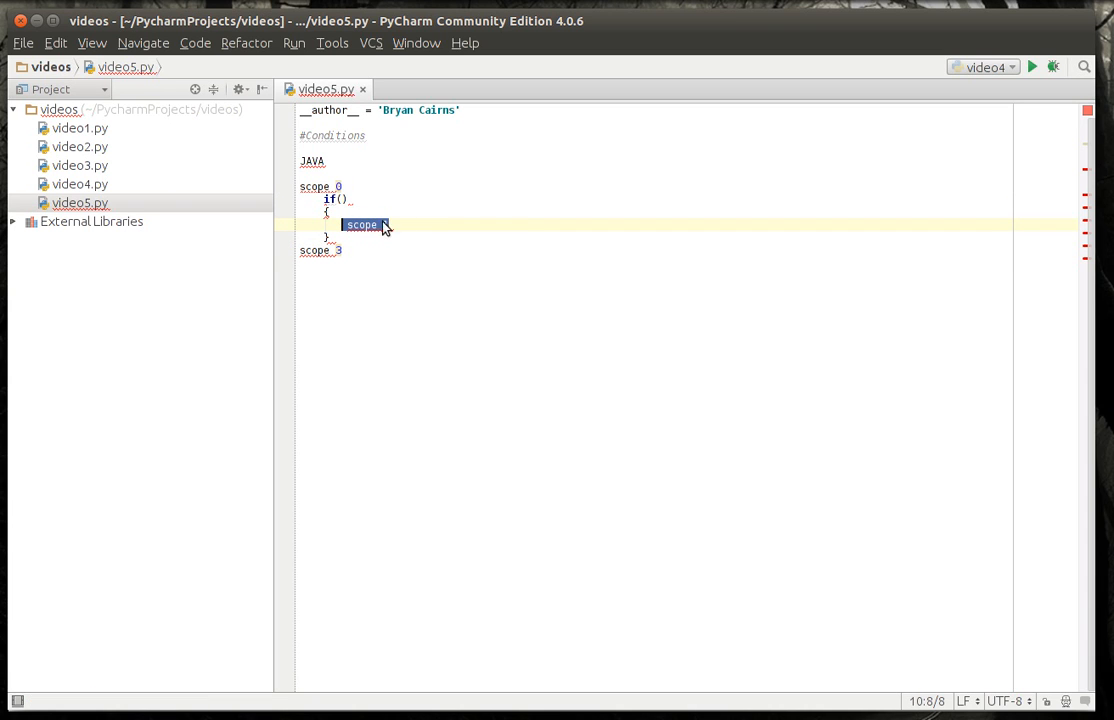
mouse_move(364, 224)
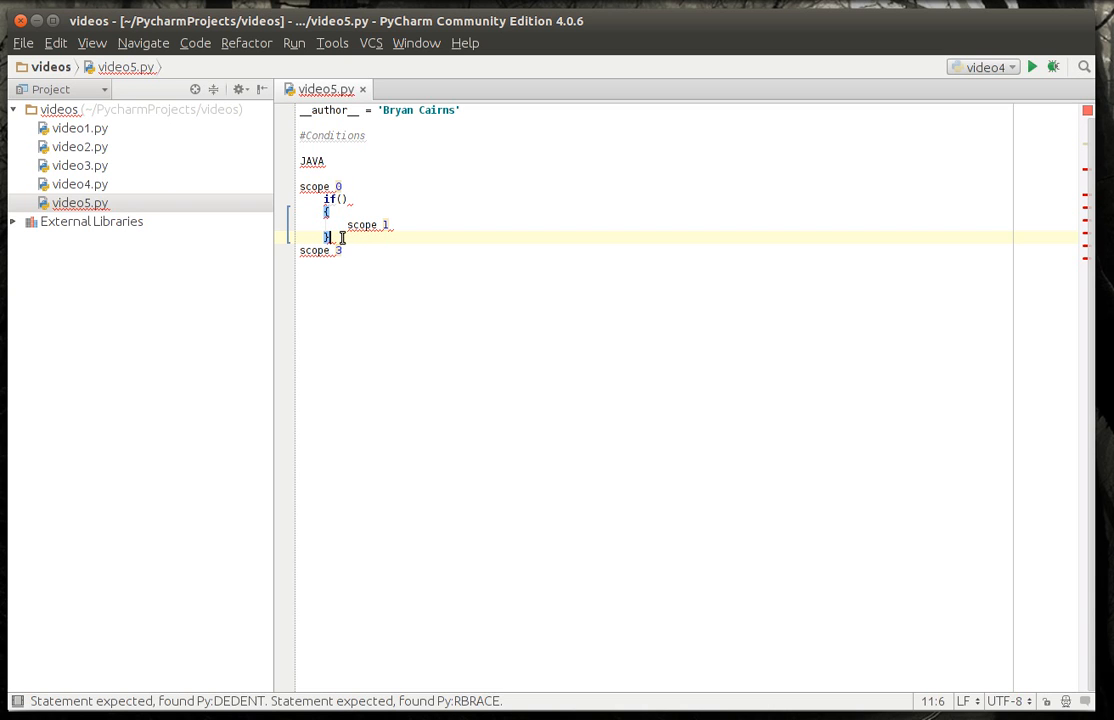
- Add a second if() block with braces below the first, its body labeled scope 4
key(Return)
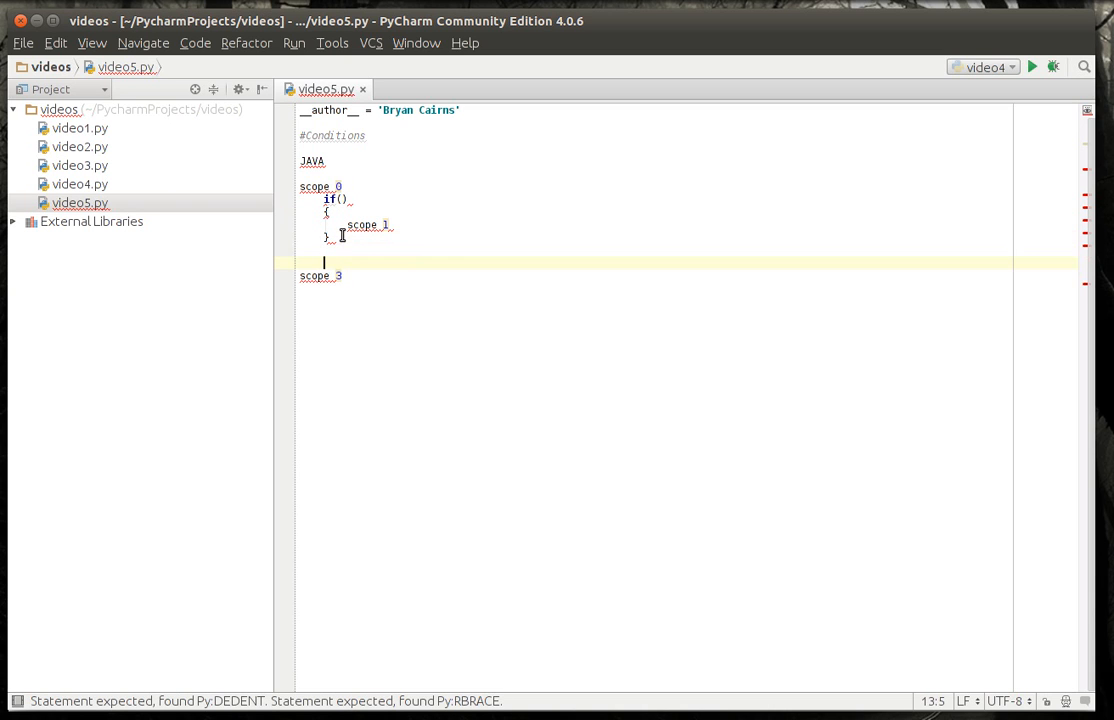
text(if())
text({)
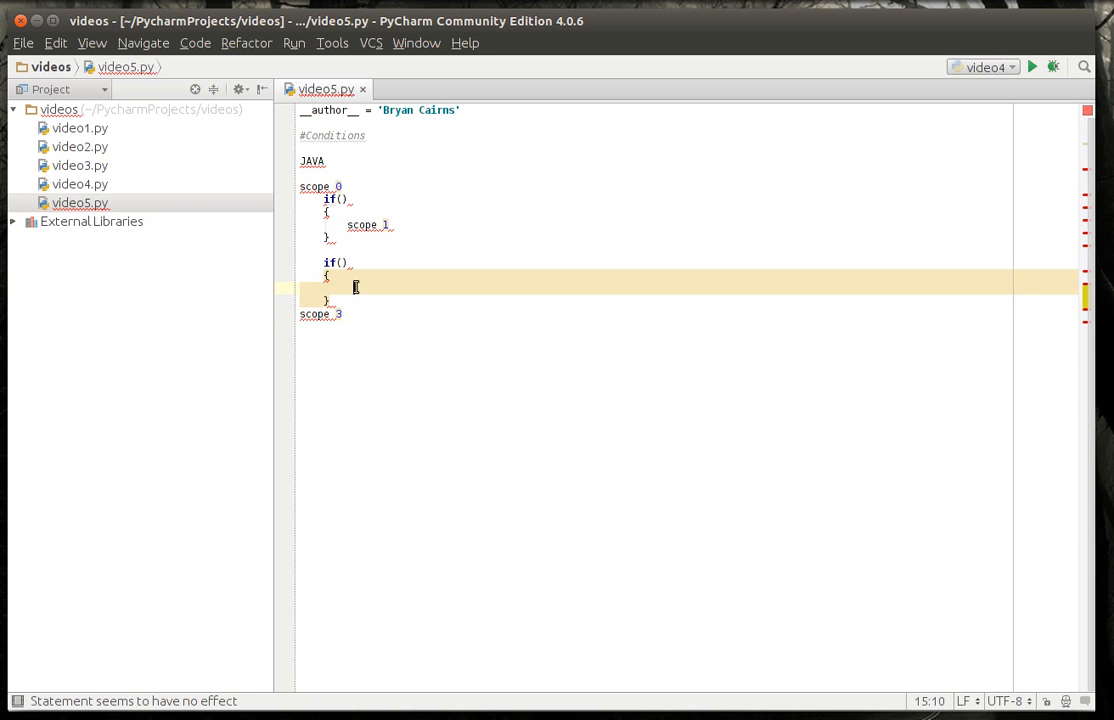
text(scope 4)
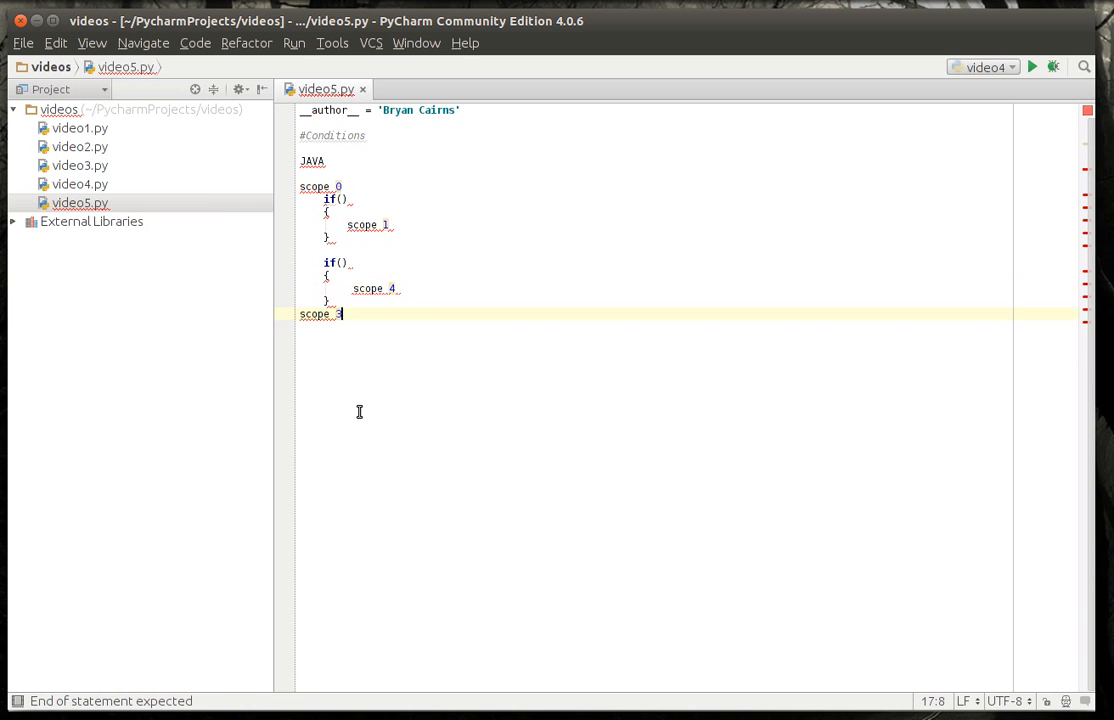
mouse_move(338, 188)
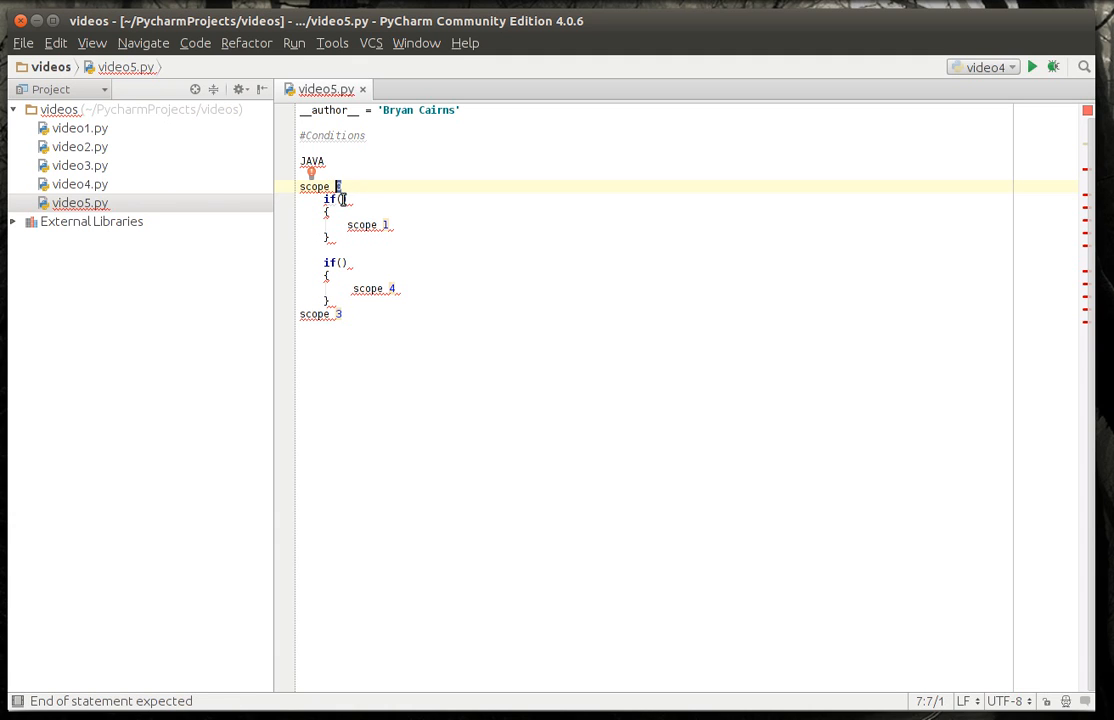
mouse_move(394, 240)
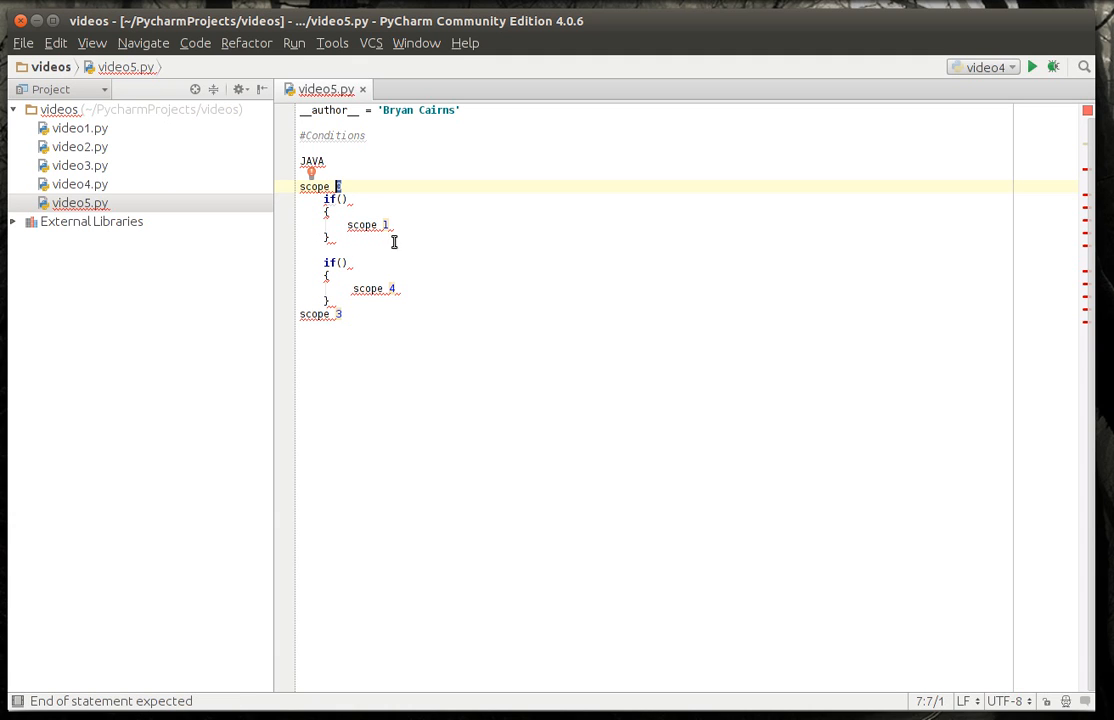
click(366, 224)
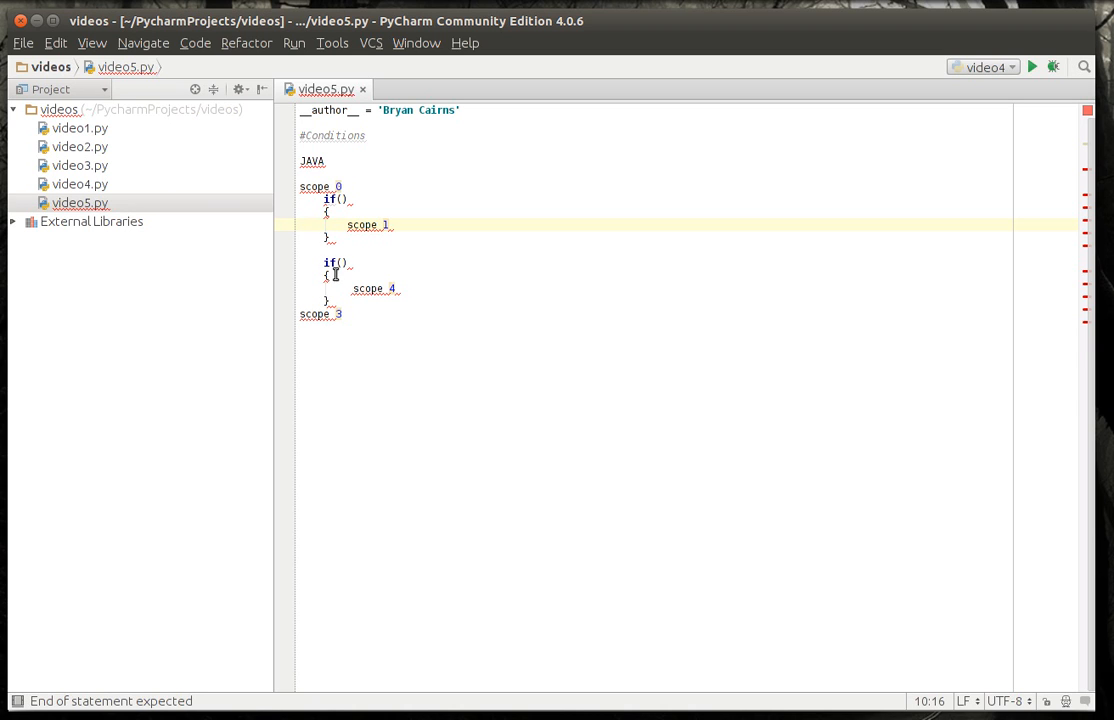
click(330, 300)
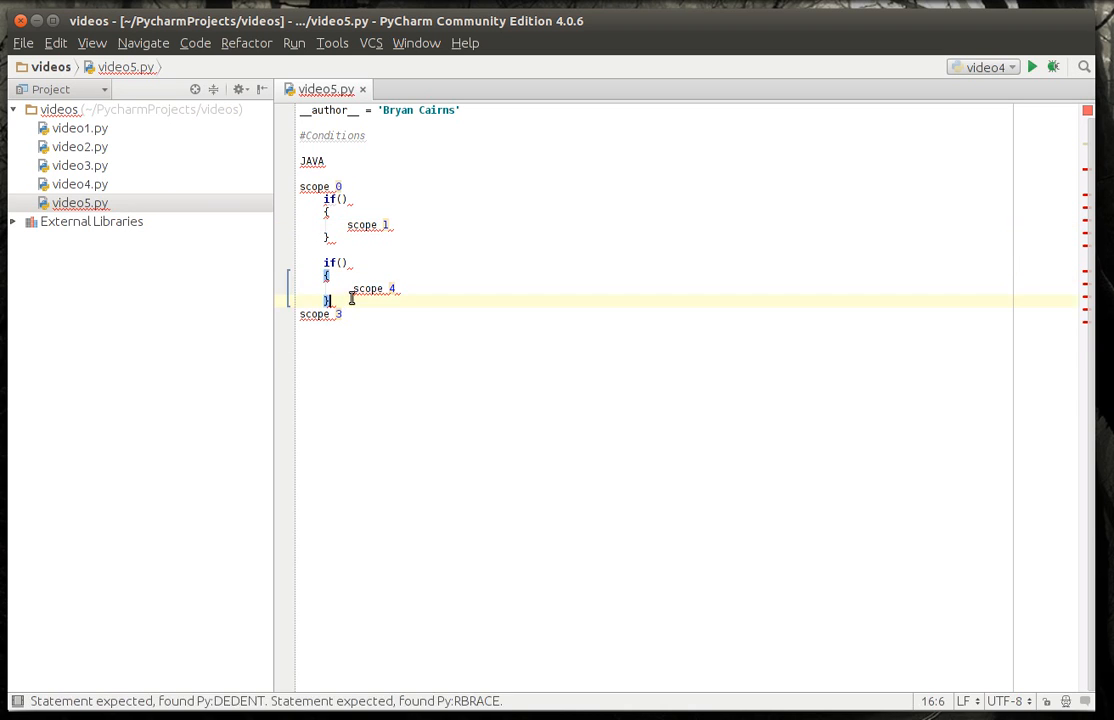
- Nest an if() block with braces containing scope 5 inside the first if block
click(344, 212)
text(if())
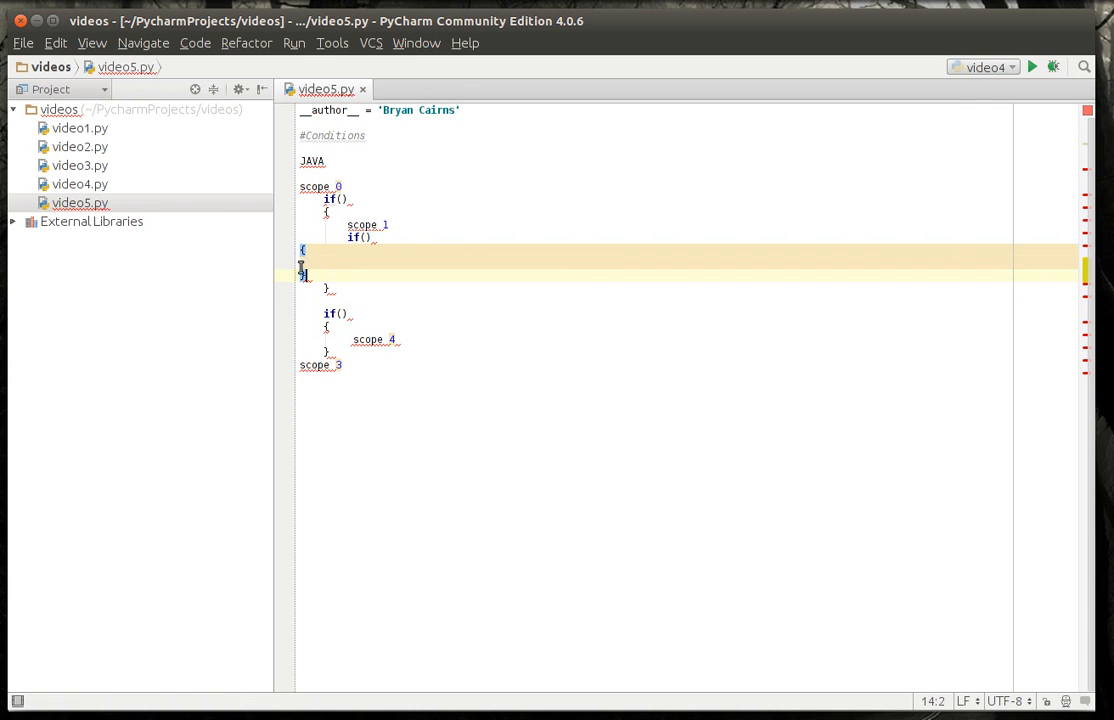
click(352, 252)
text(scope)
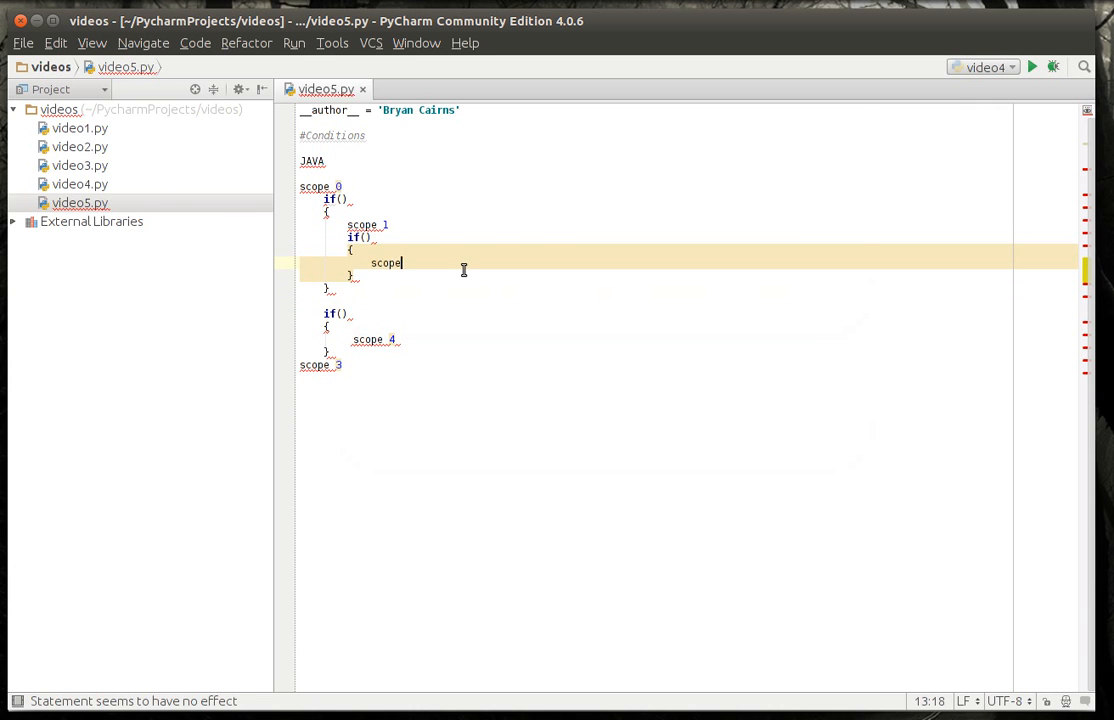
text(5)
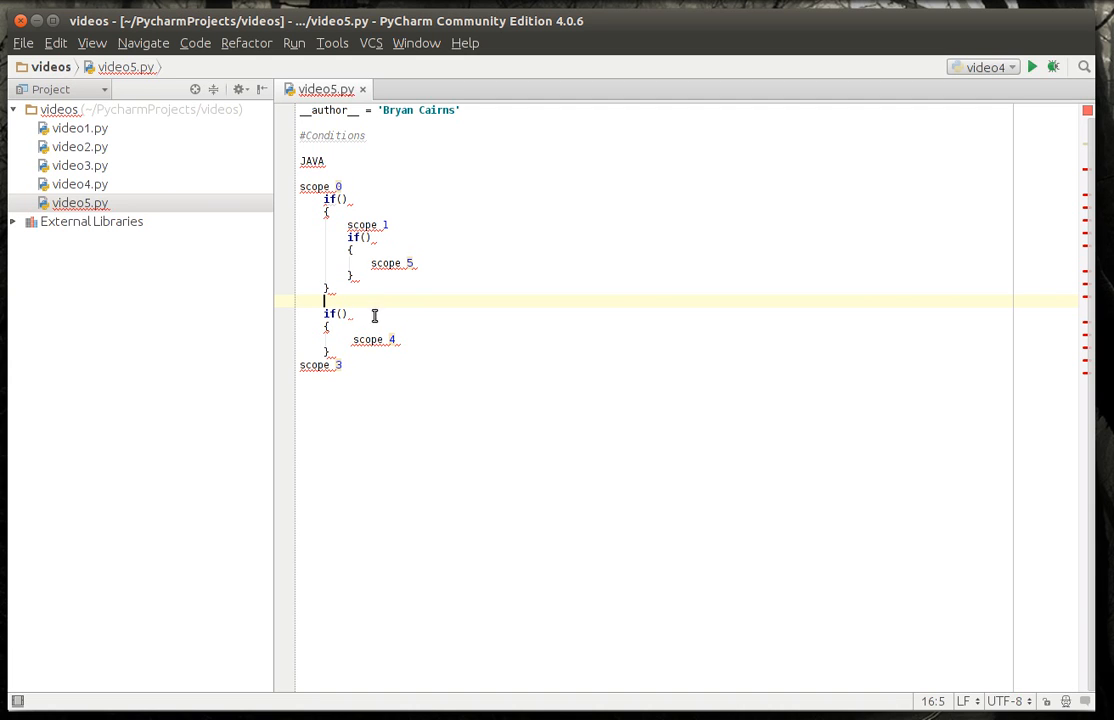
mouse_move(326, 220)
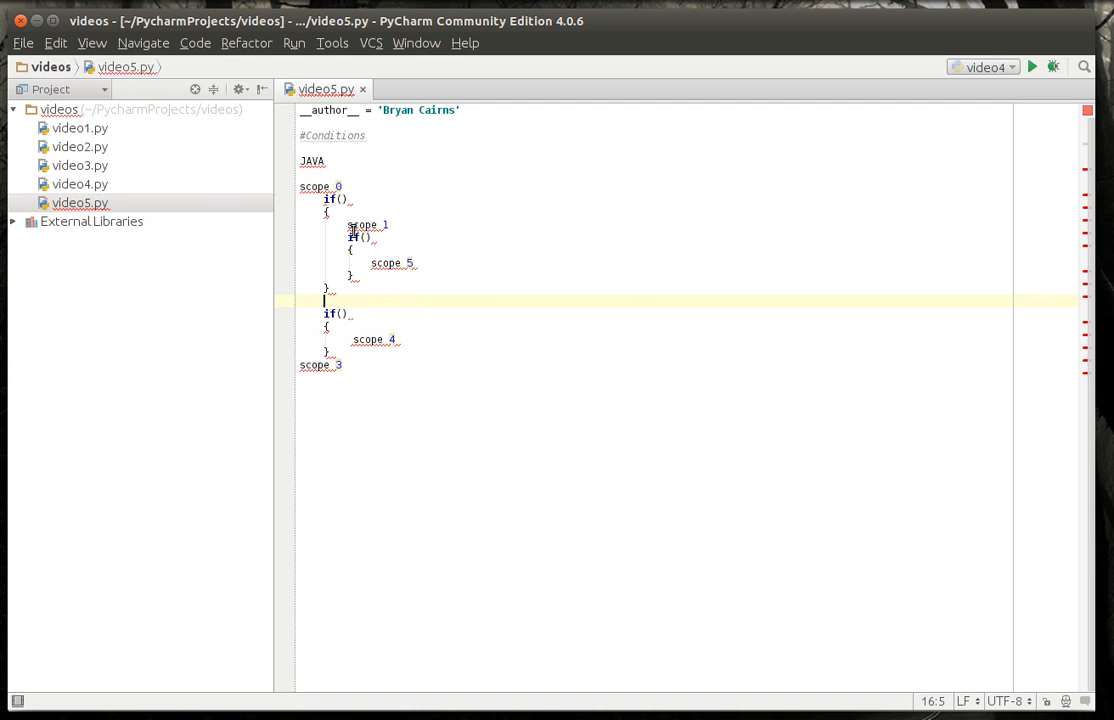
mouse_move(348, 278)
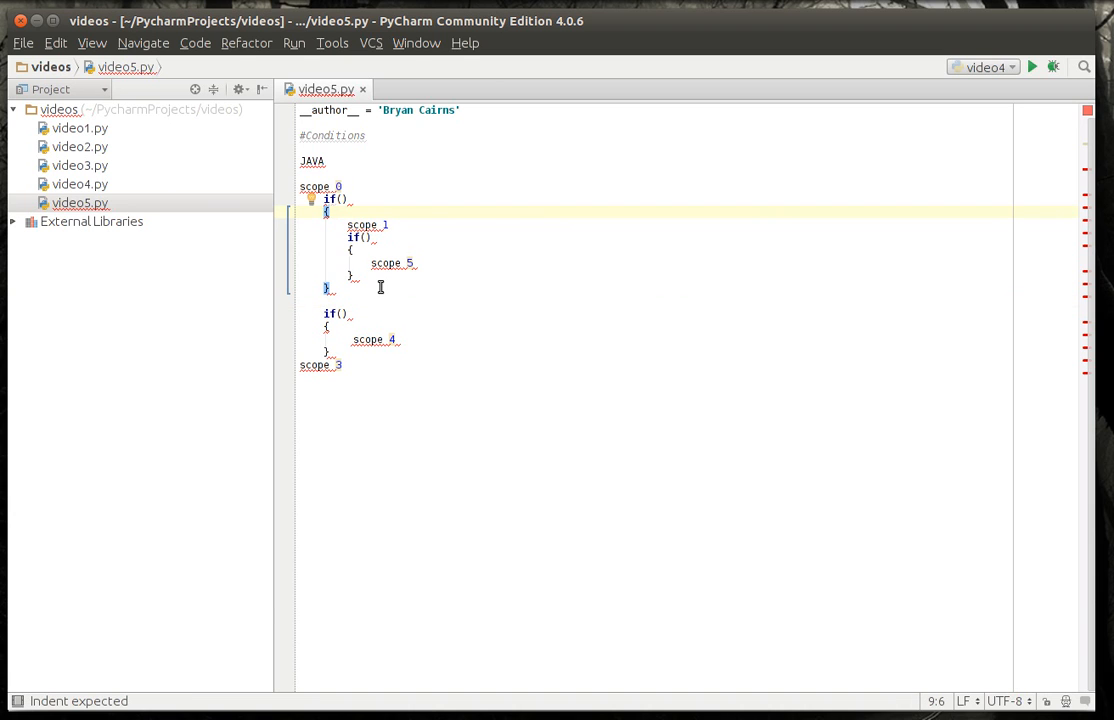
mouse_move(404, 340)
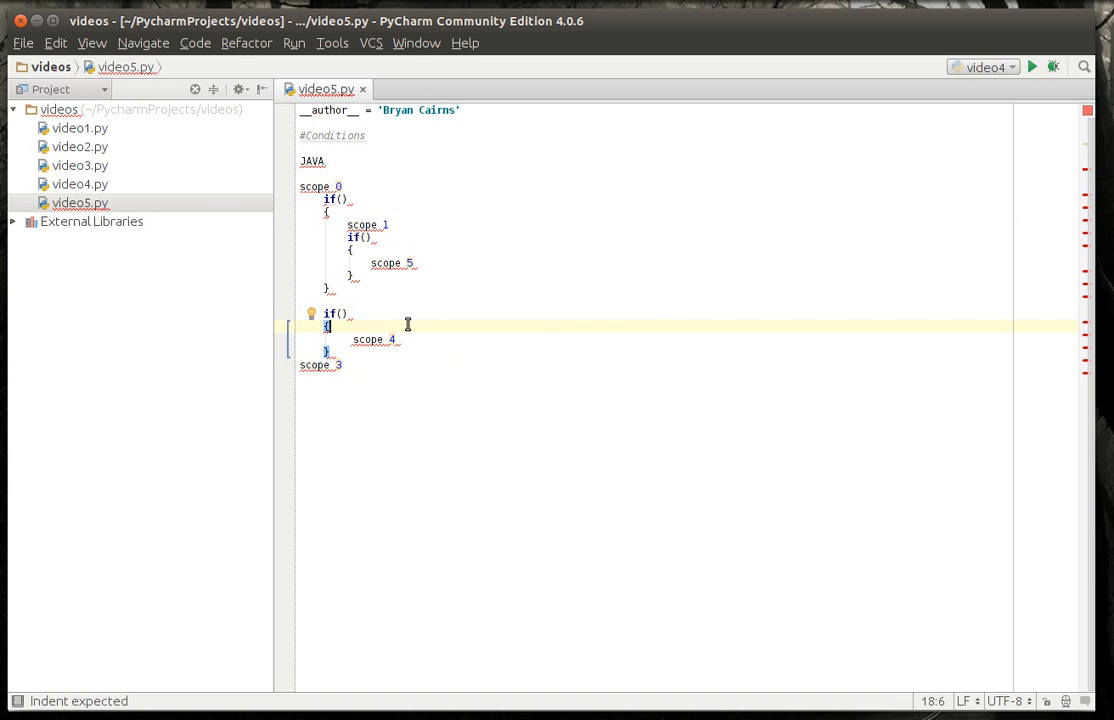
- Remove the curly braces so the nested if() sketch is shaped by indentation alone
click(328, 210)
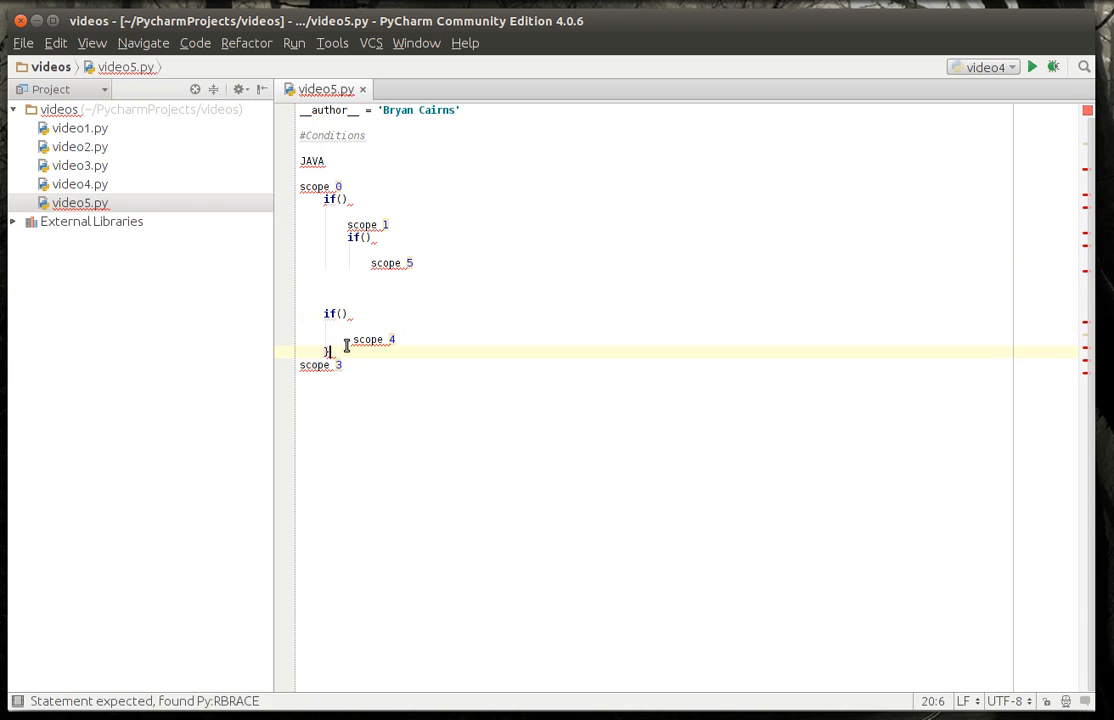
key(BackSpace)
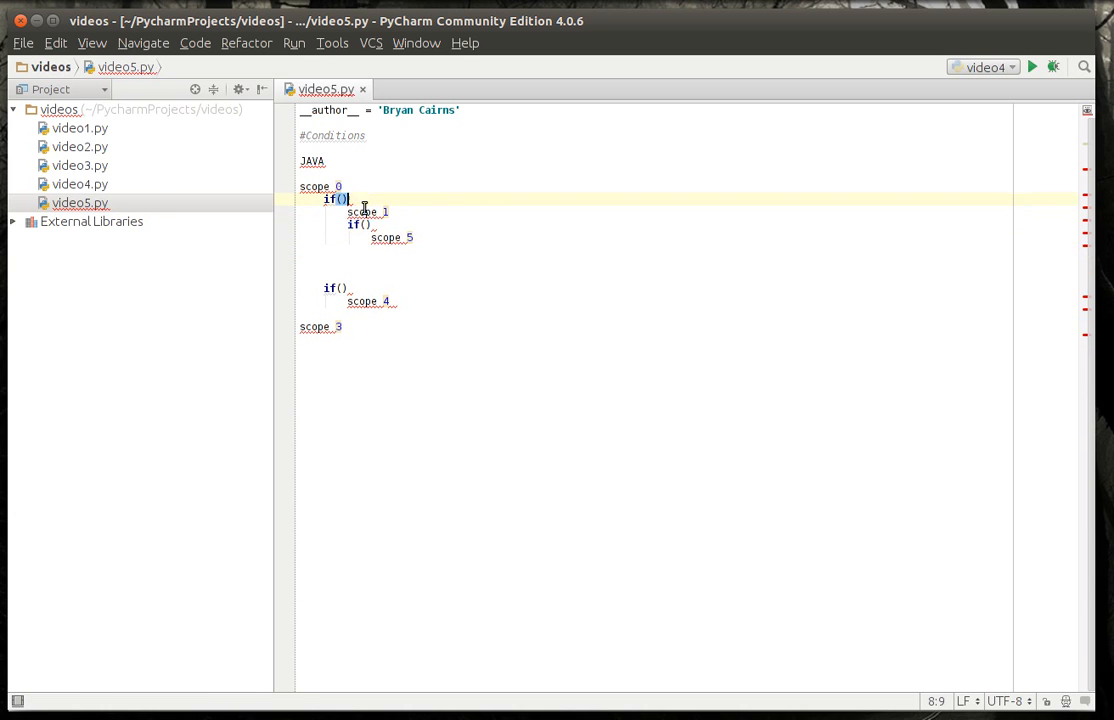
click(310, 276)
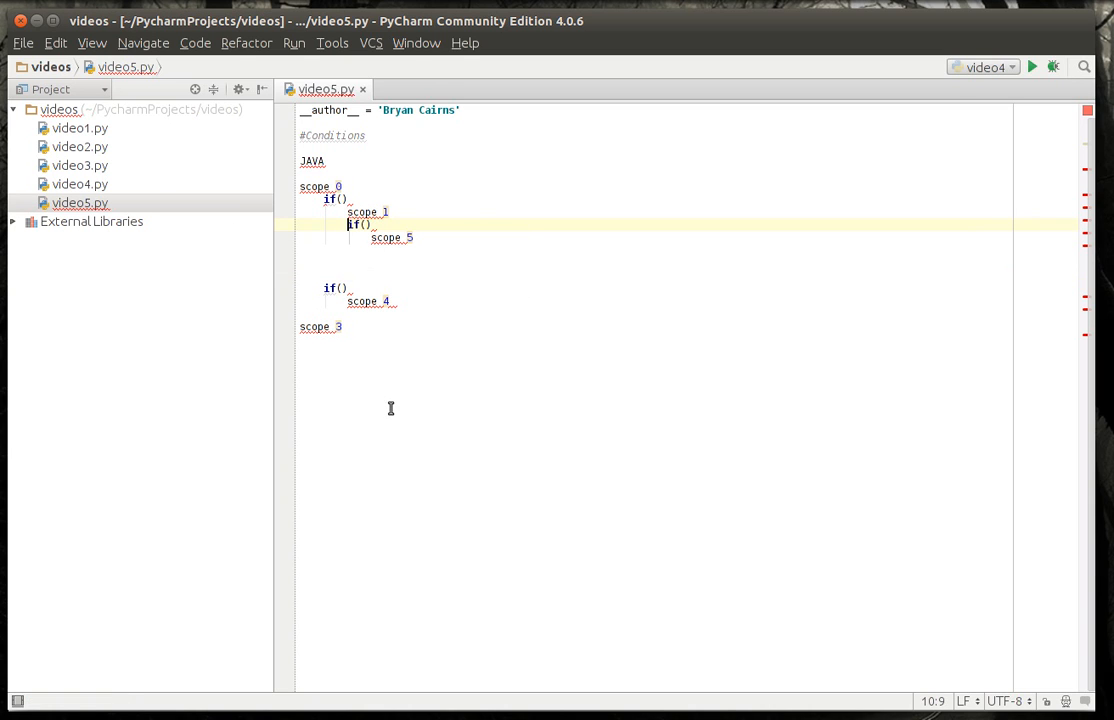
mouse_move(316, 228)
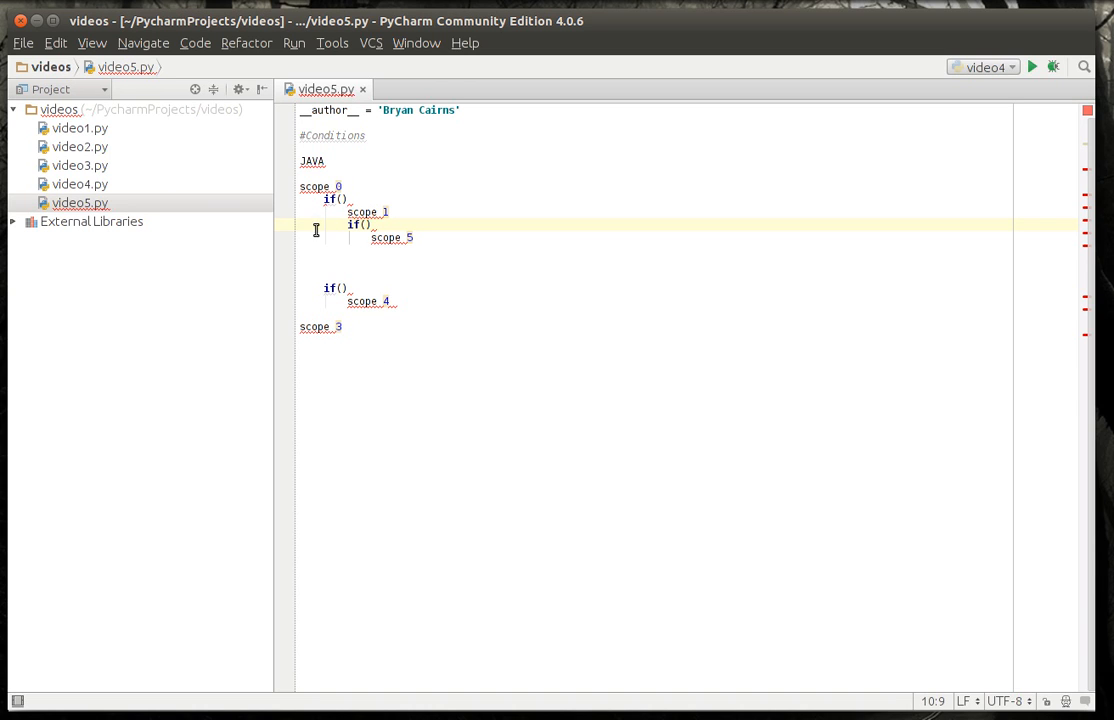
mouse_move(356, 228)
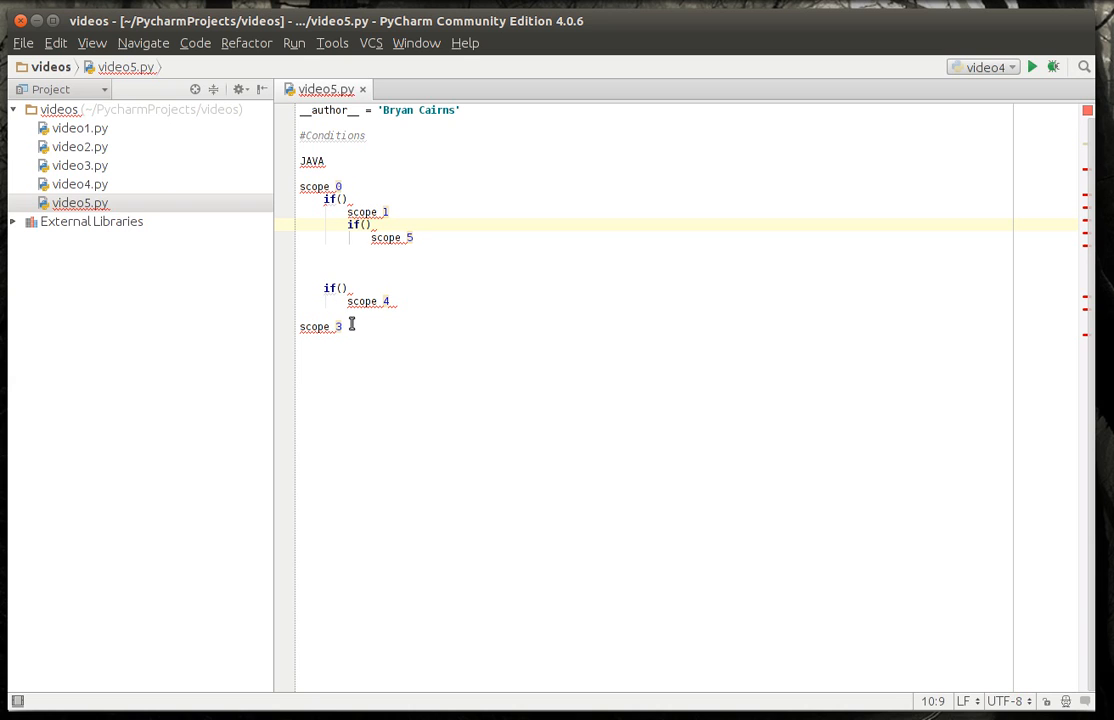
mouse_move(438, 356)
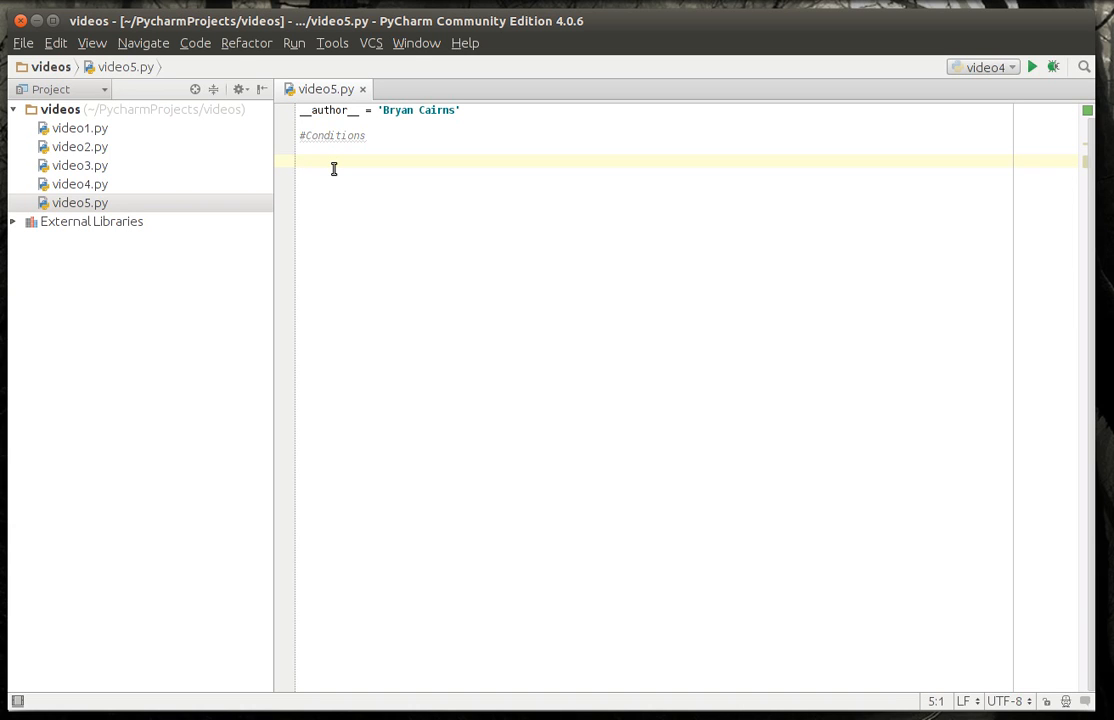
- Write a comment, x = 9 and if x == 9: printing "9 is here"
text(# make an if statment)
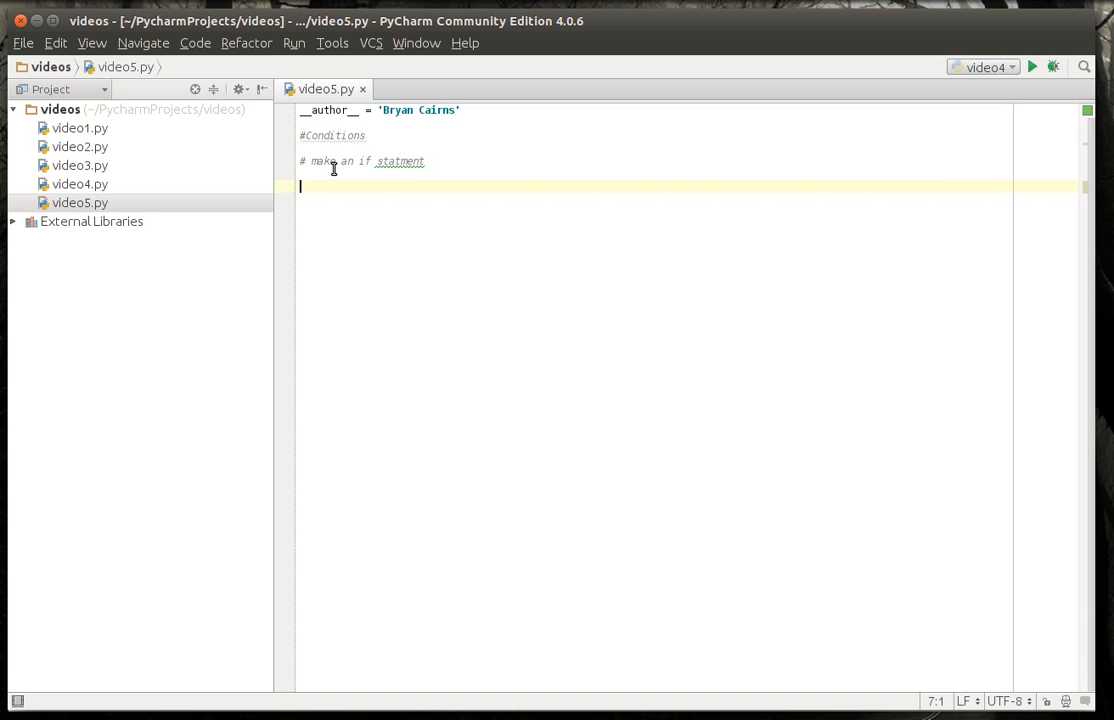
text(x = 9)
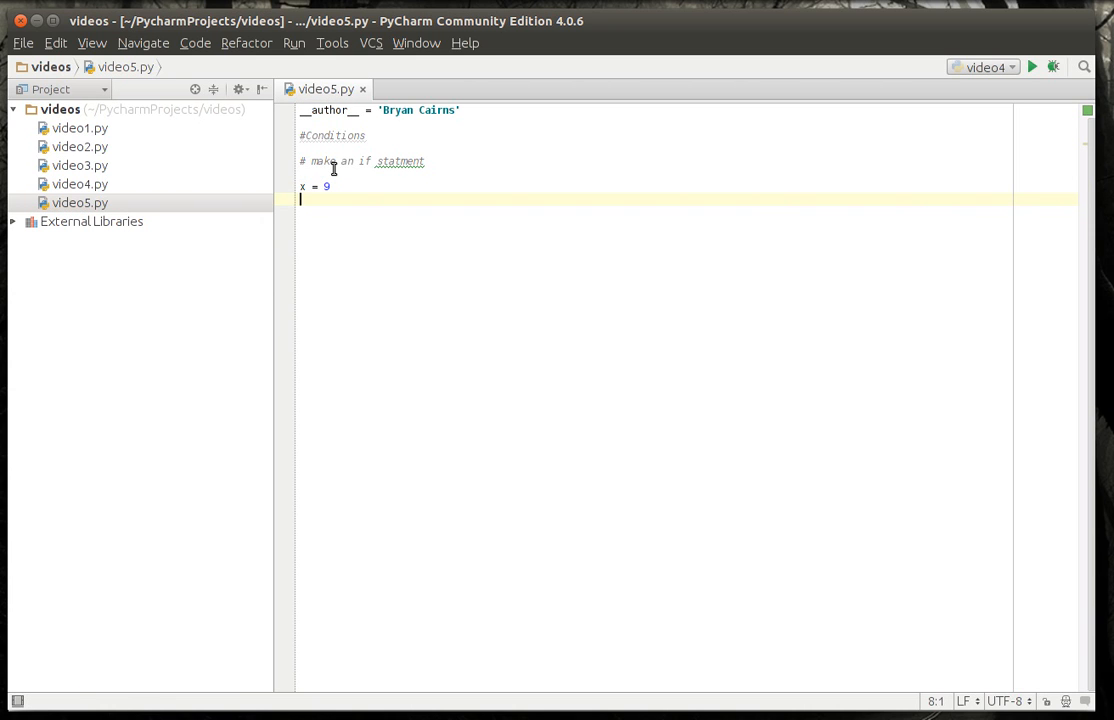
text(if)
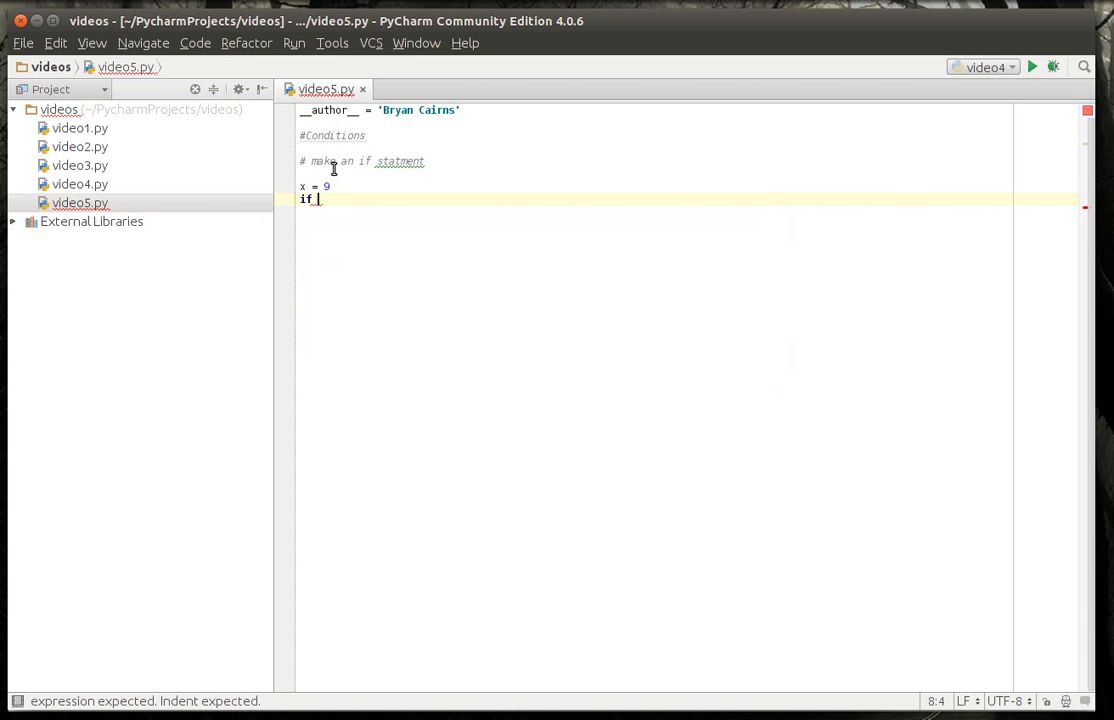
text(x ==)
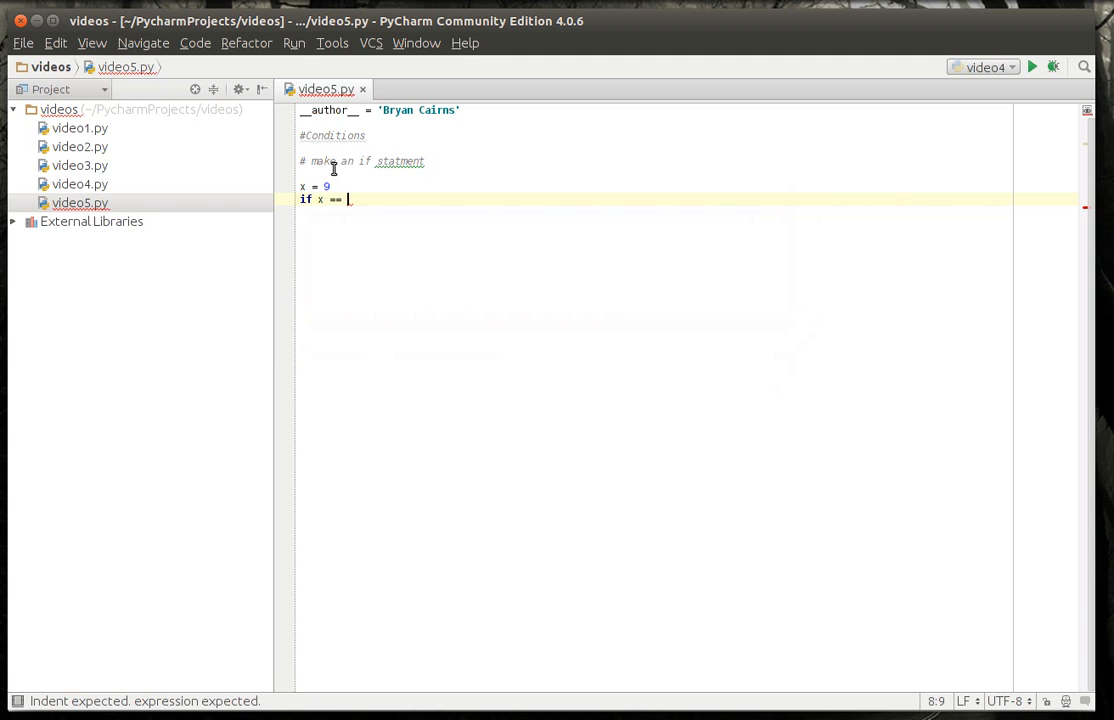
text(9:)
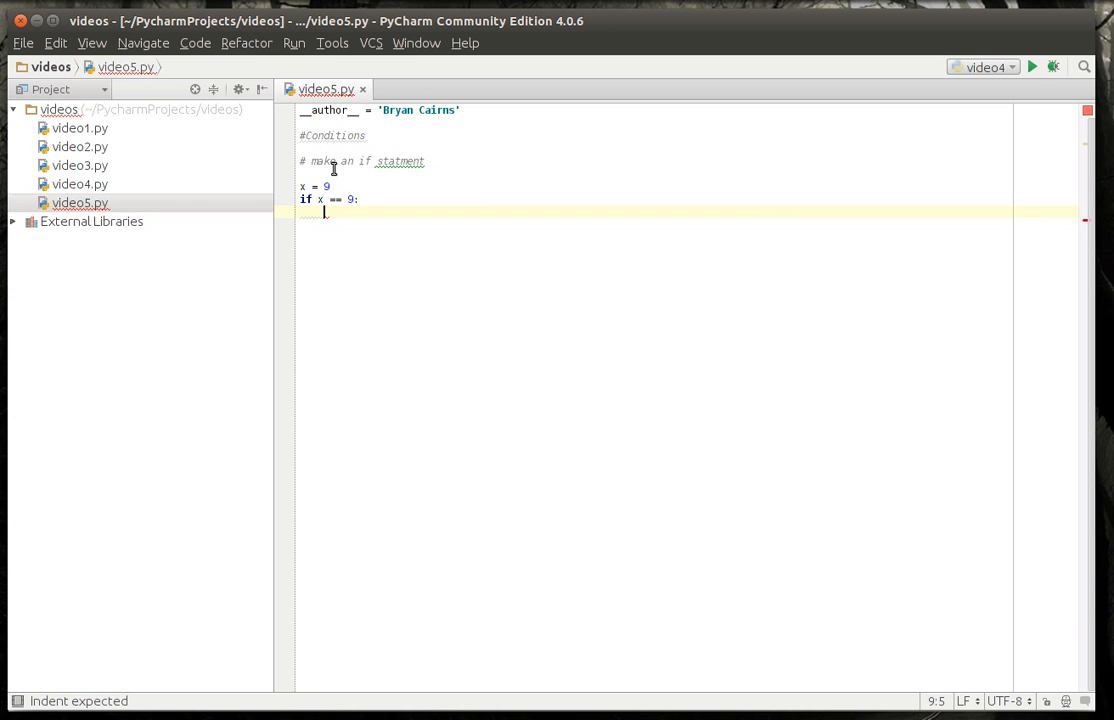
text(print)
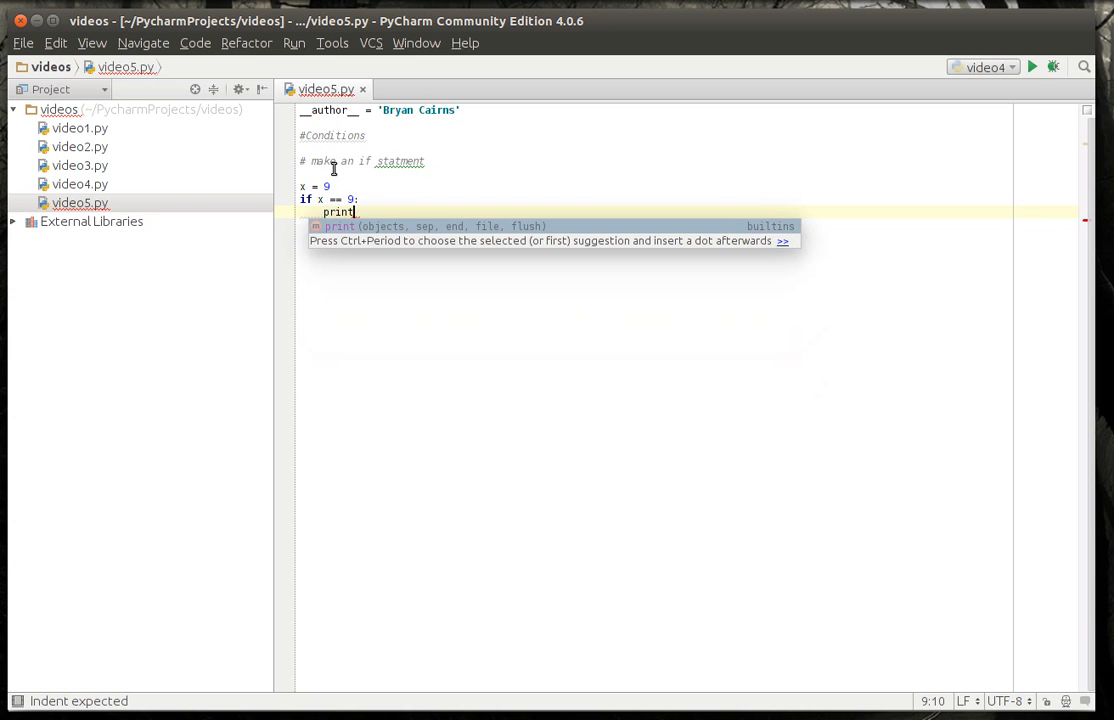
text((''))
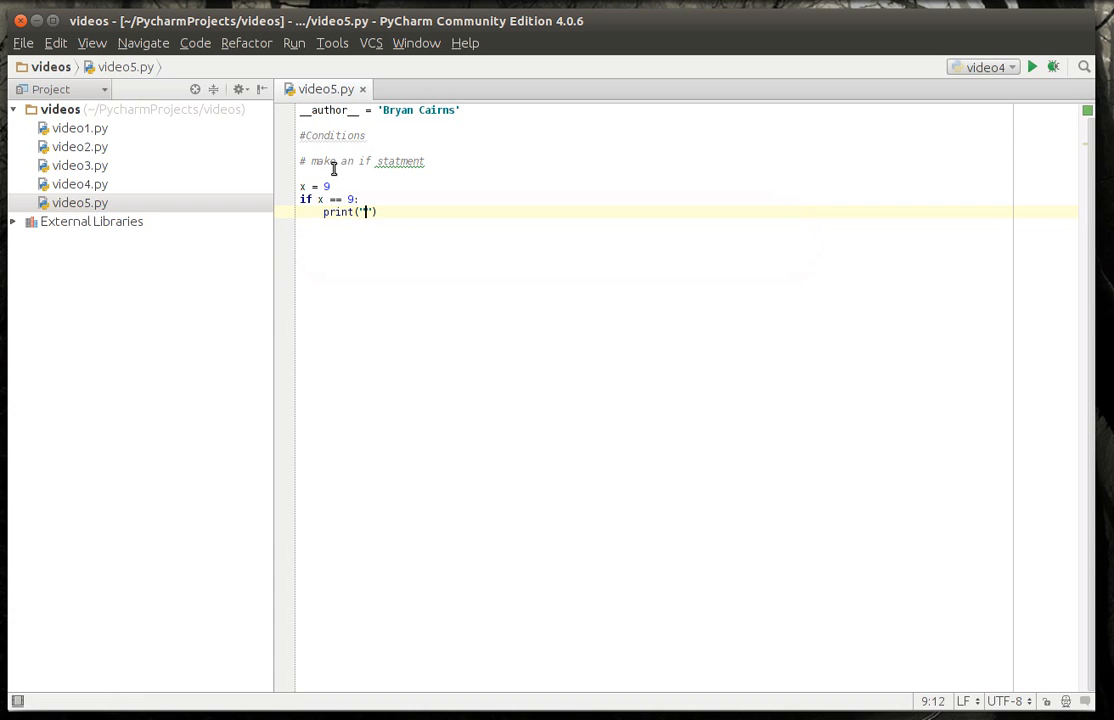
text(9 is here)
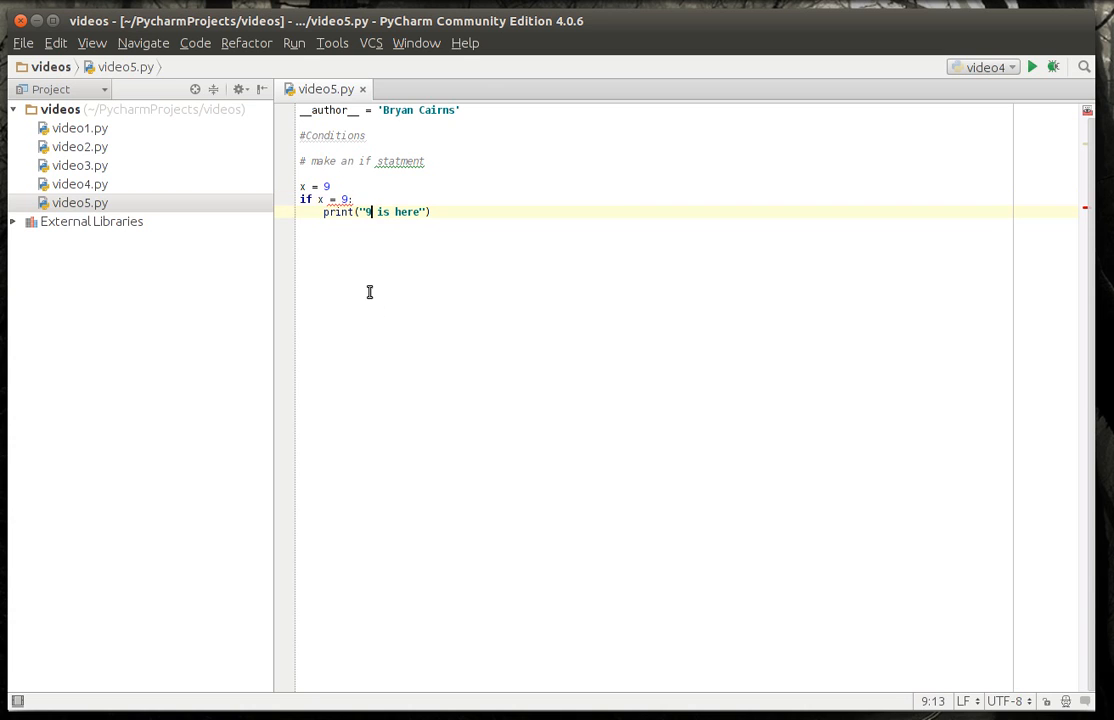
mouse_move(324, 206)
text(=)
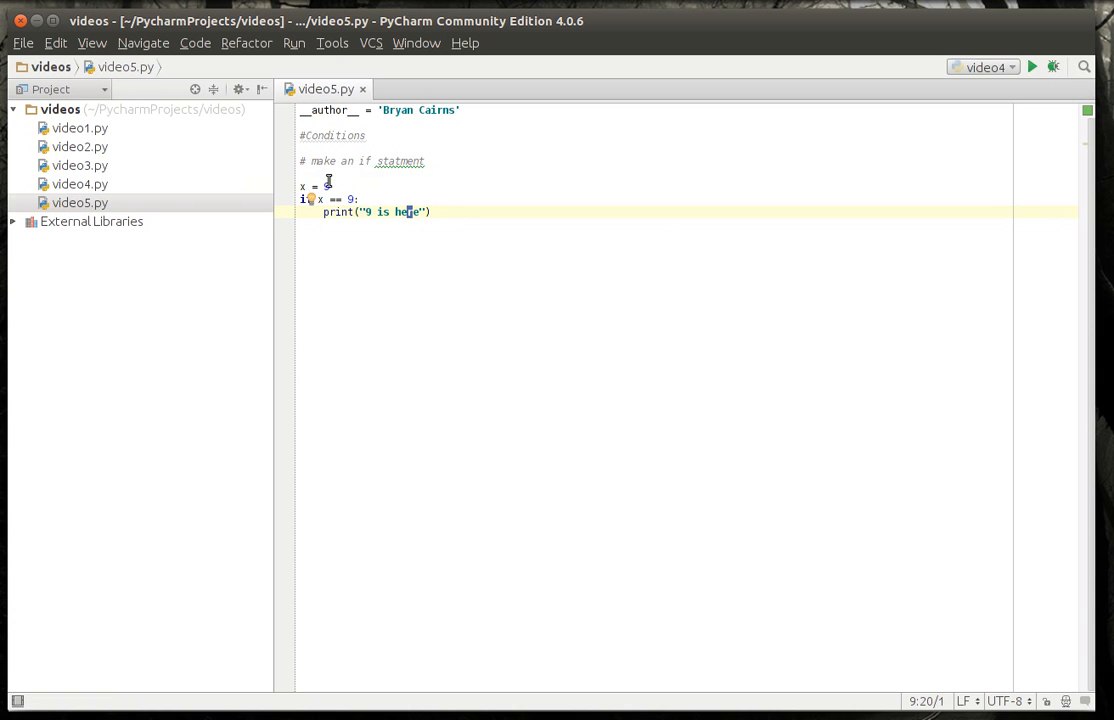
text(9)
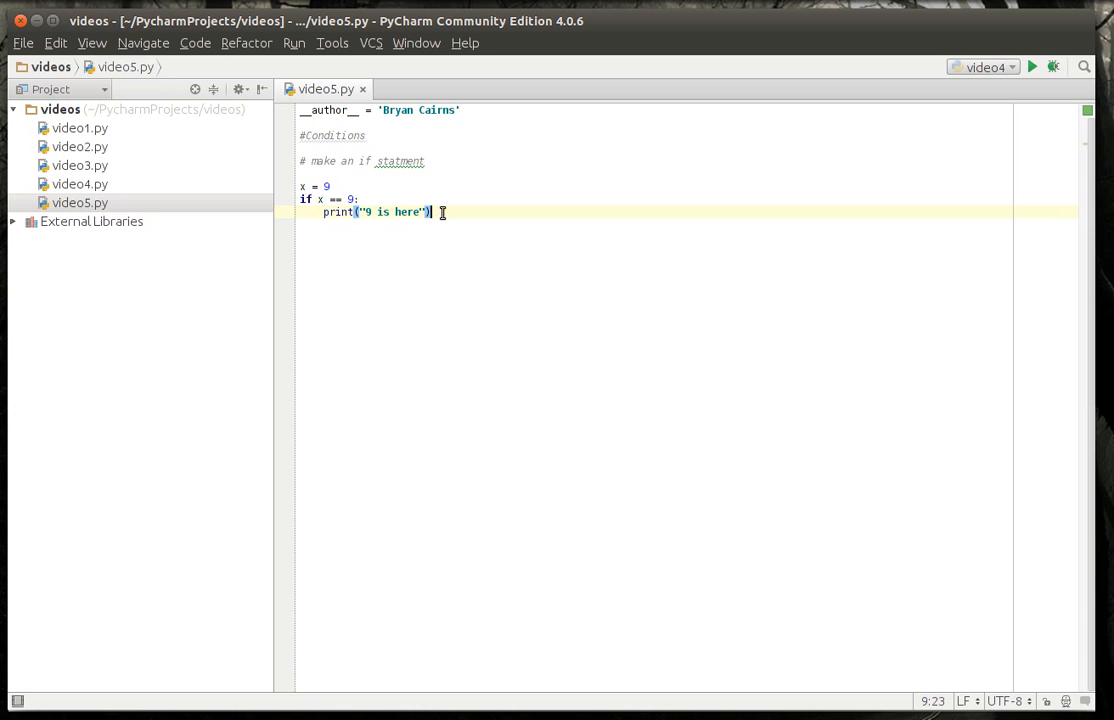
- Add a second indented print("and here") inside the if block
key(Return)
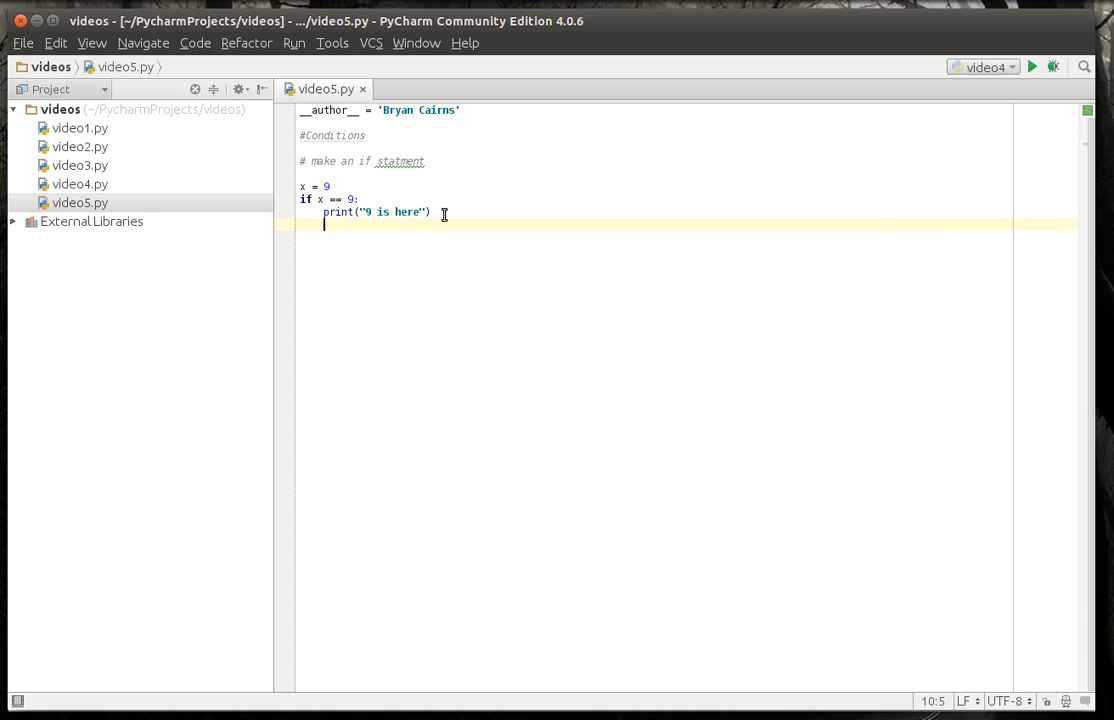
text(print()
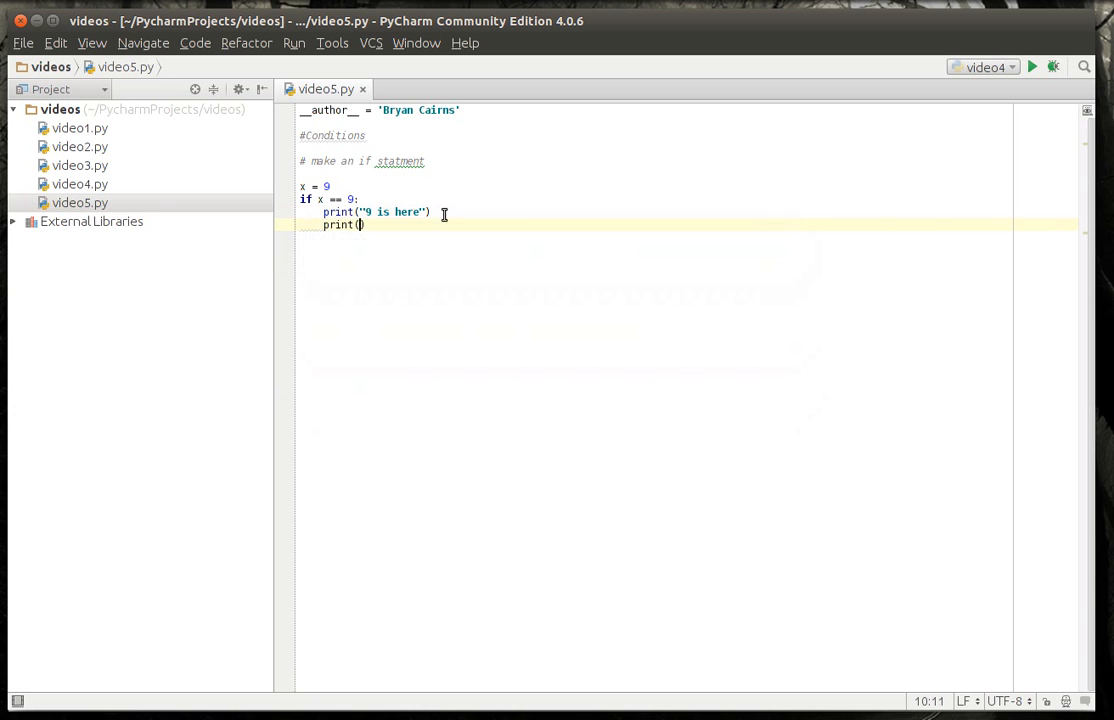
text("and h)
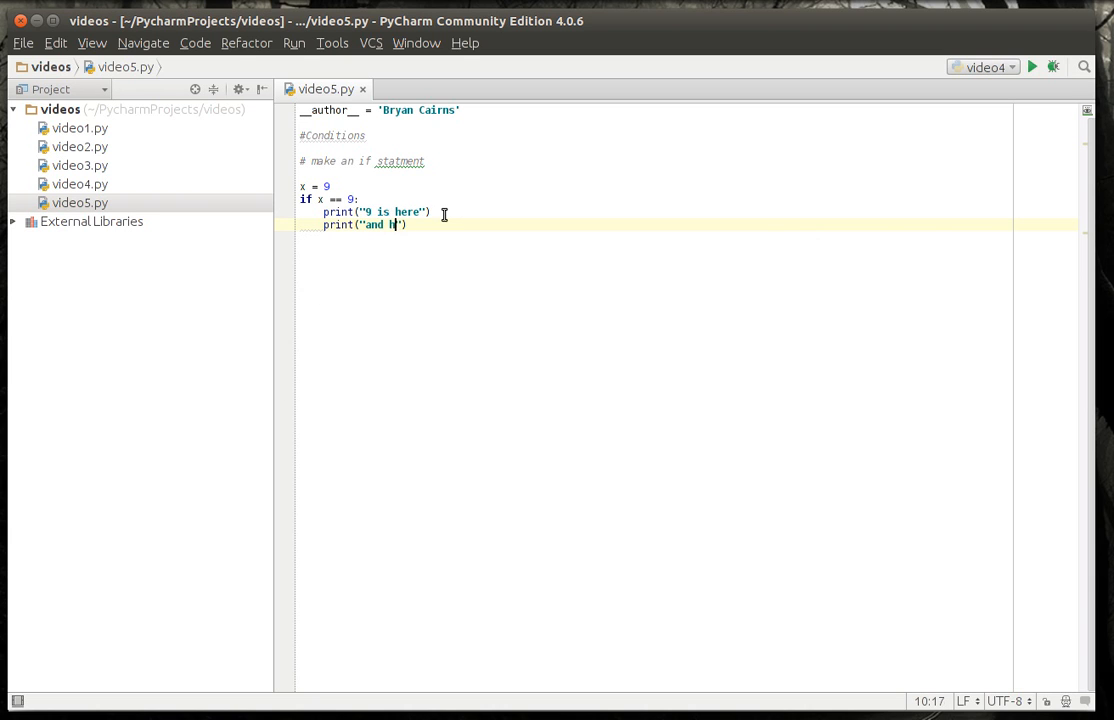
text(ere)
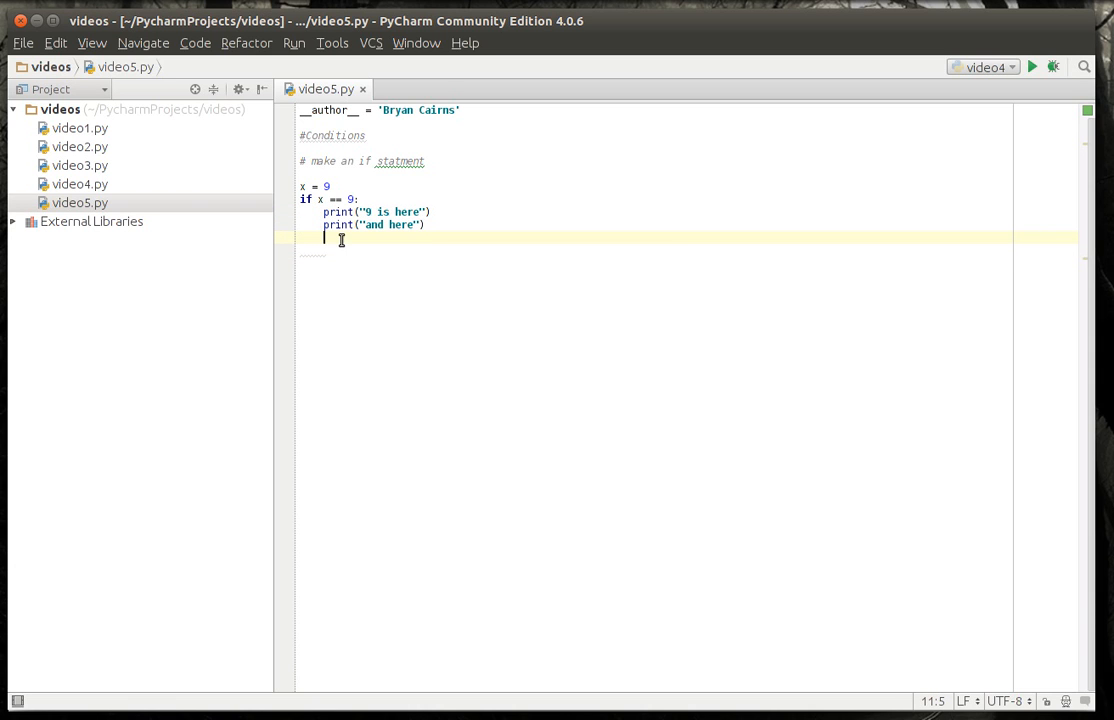
- Run video5.py to print both lines, then remove the "and here" print line
right_click(320, 88)
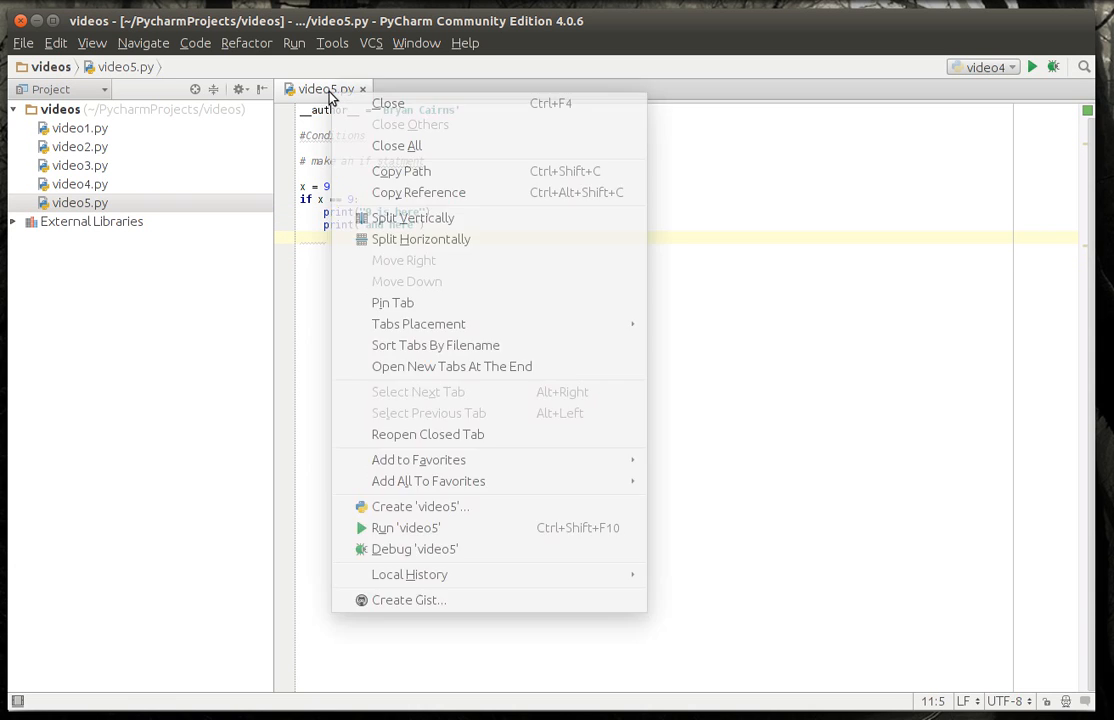
click(406, 528)
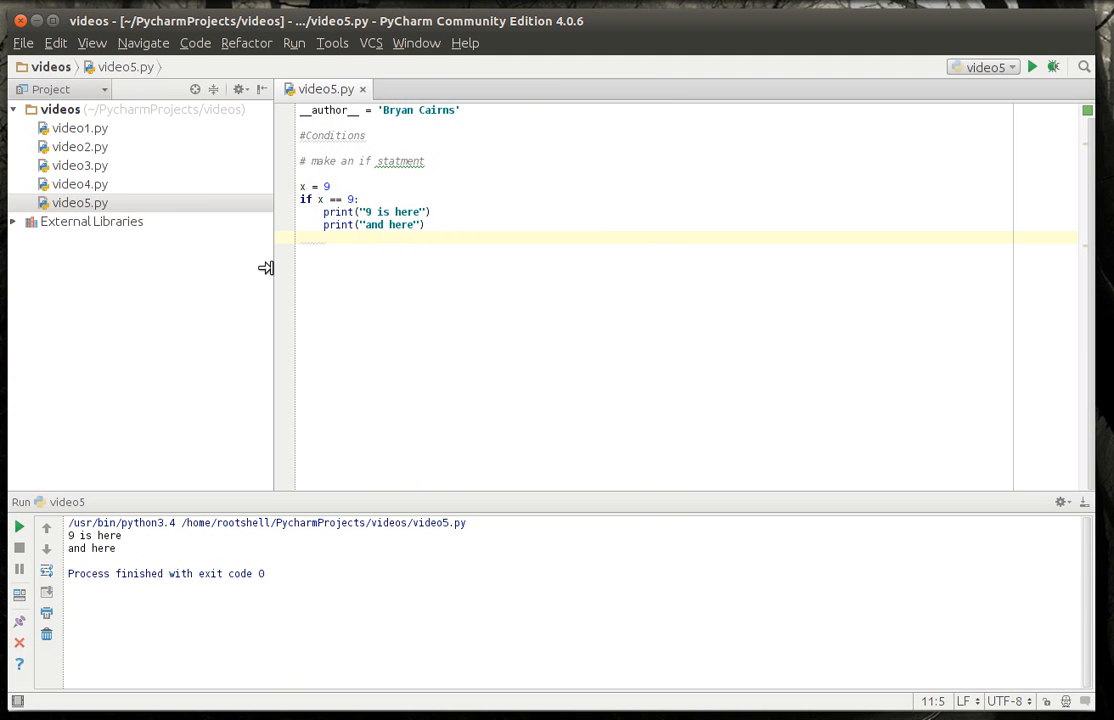
mouse_move(358, 248)
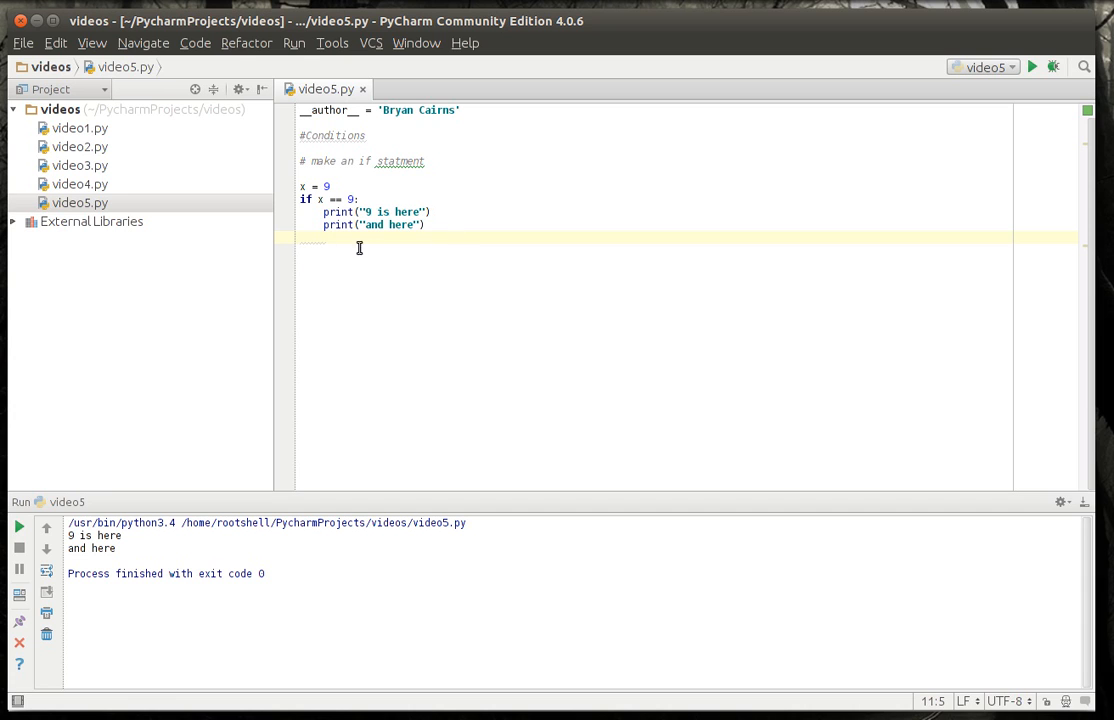
key(Return)
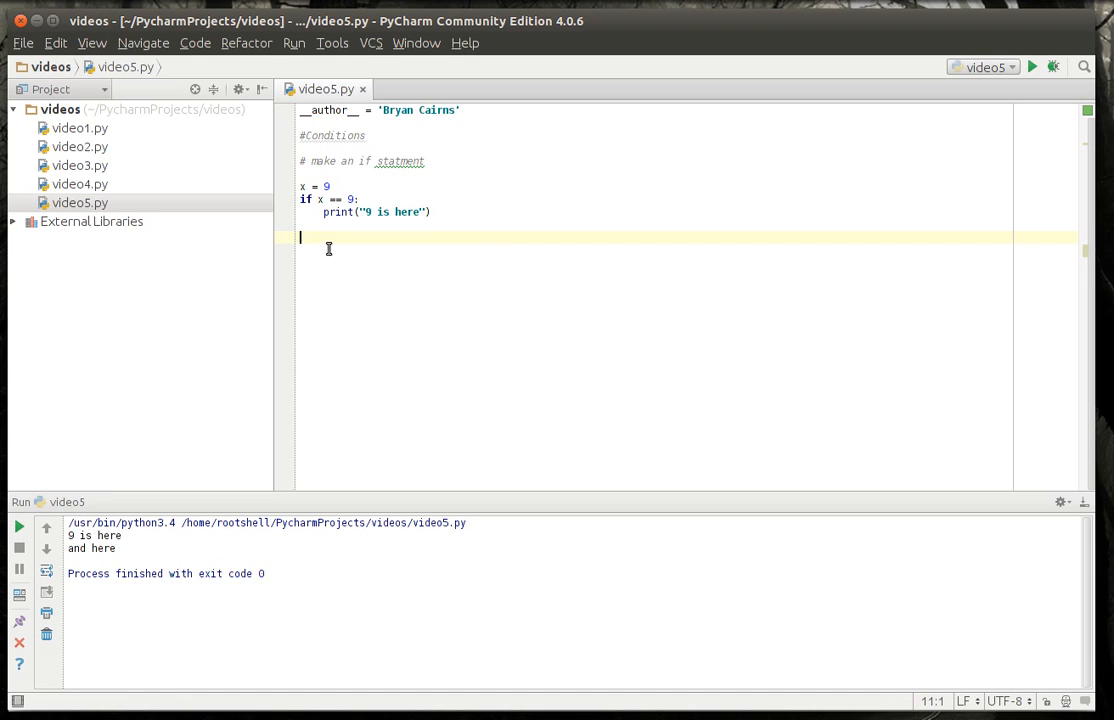
- Write '#Change X to show inequality', x = 8 and if x != 9: printing "9 no more"
text(#Change)
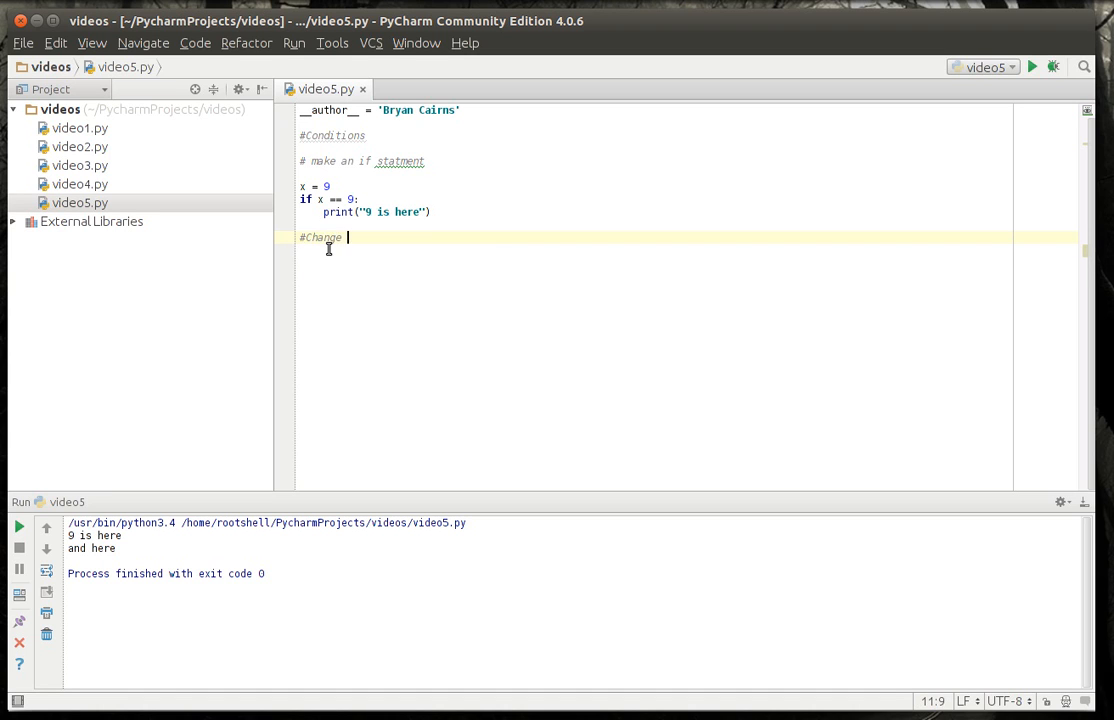
text(X to show inequality)
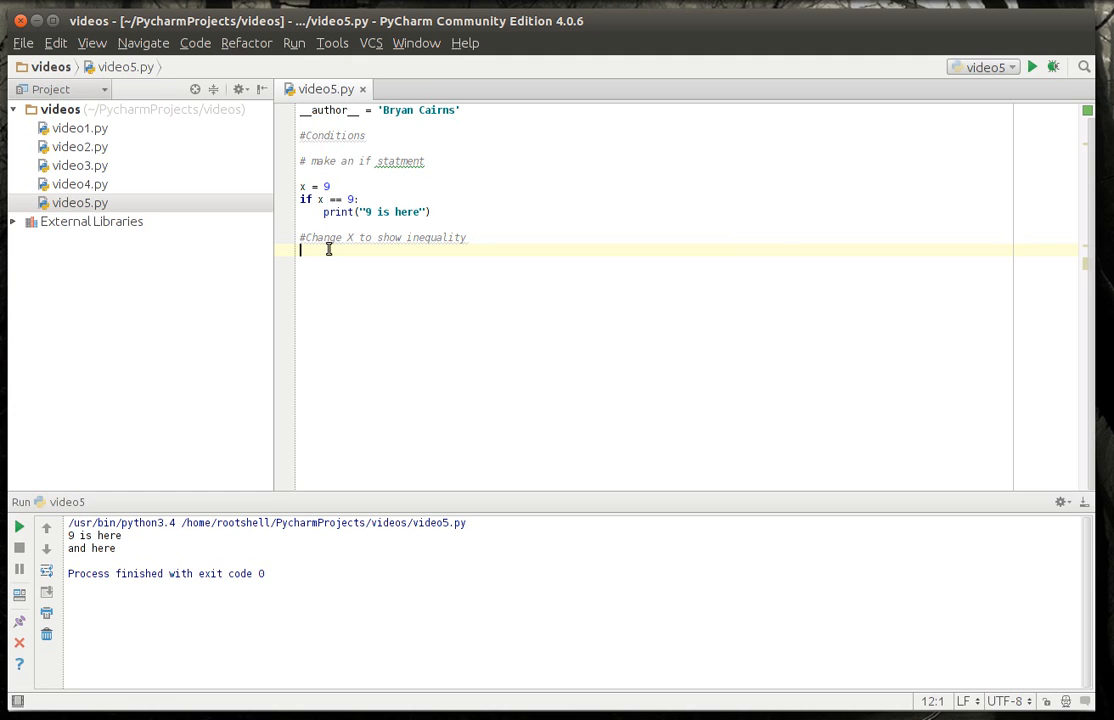
text(x = 8)
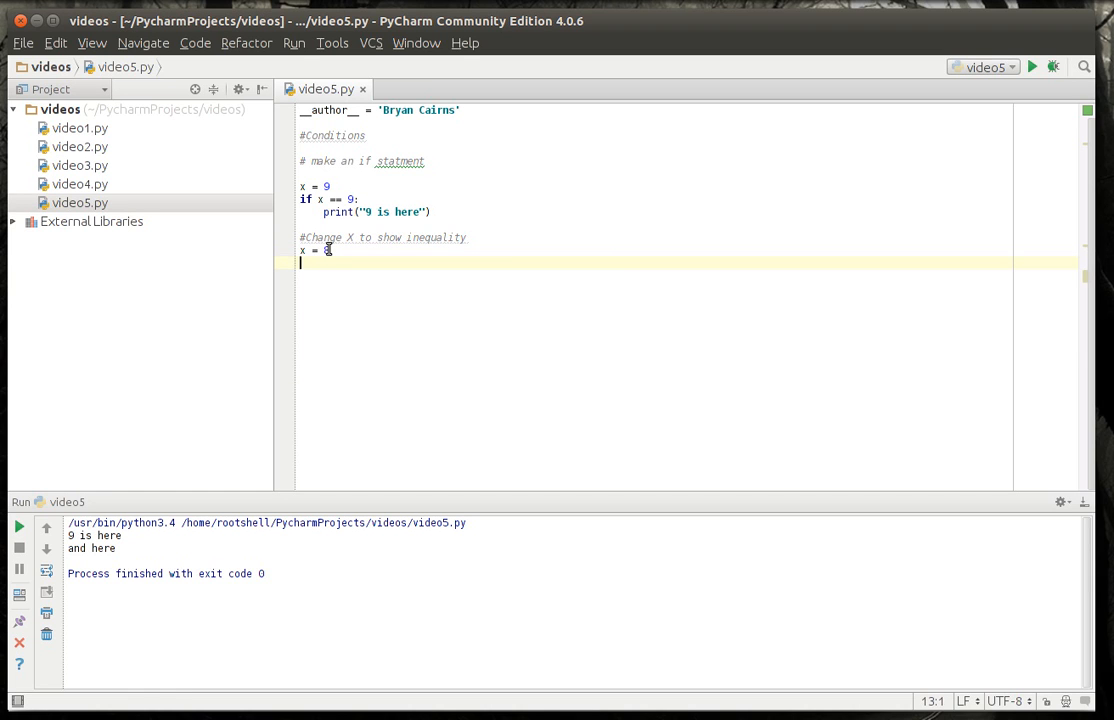
text(if x)
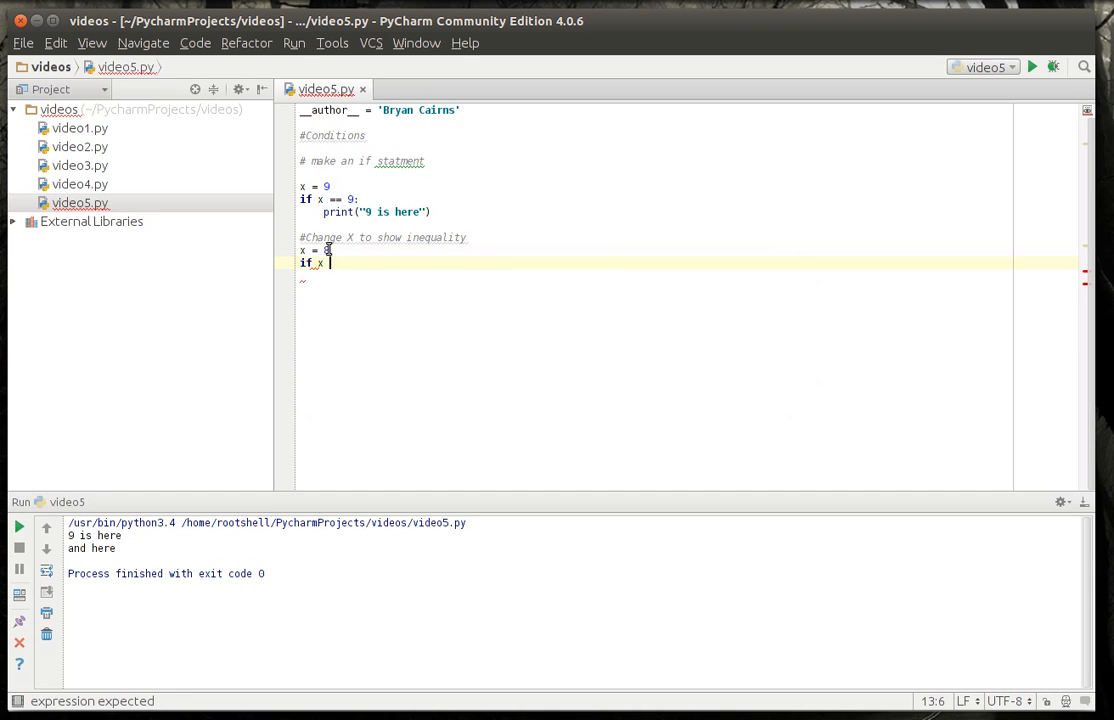
text(!=)
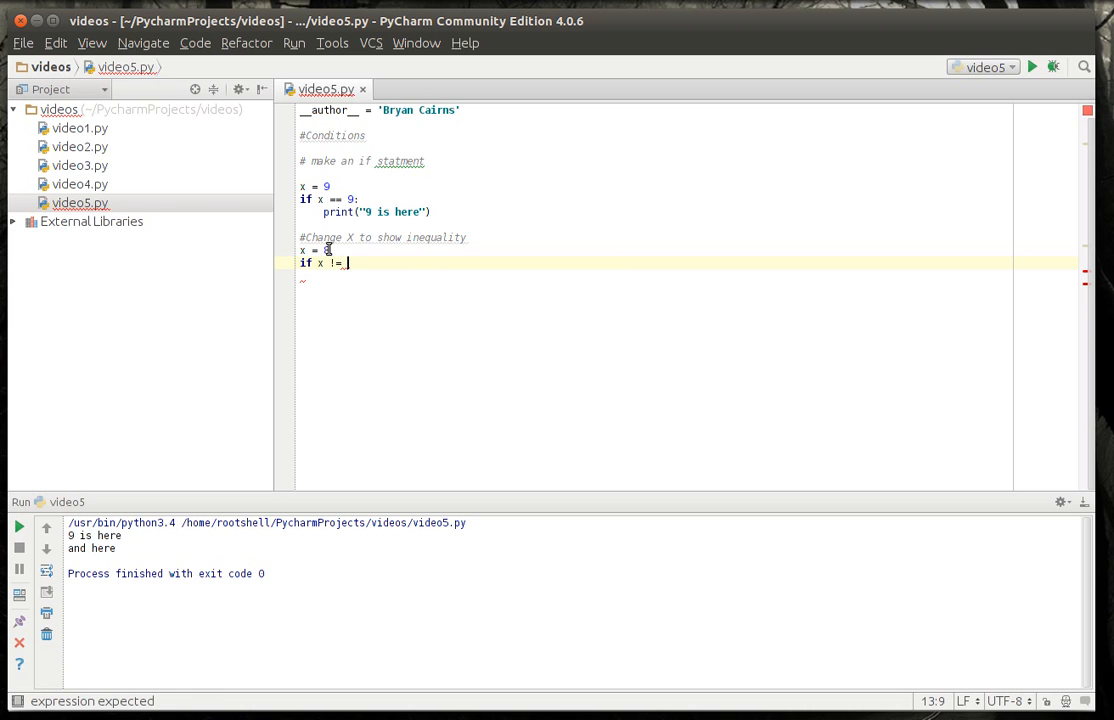
text(9:)
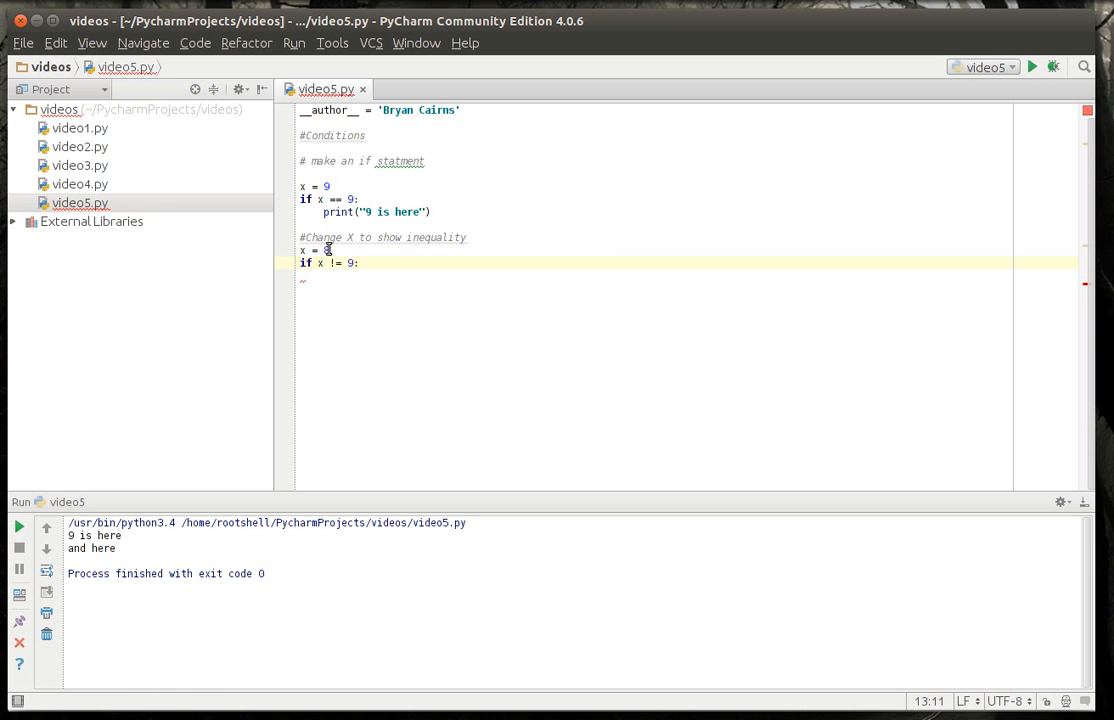
text(print(")
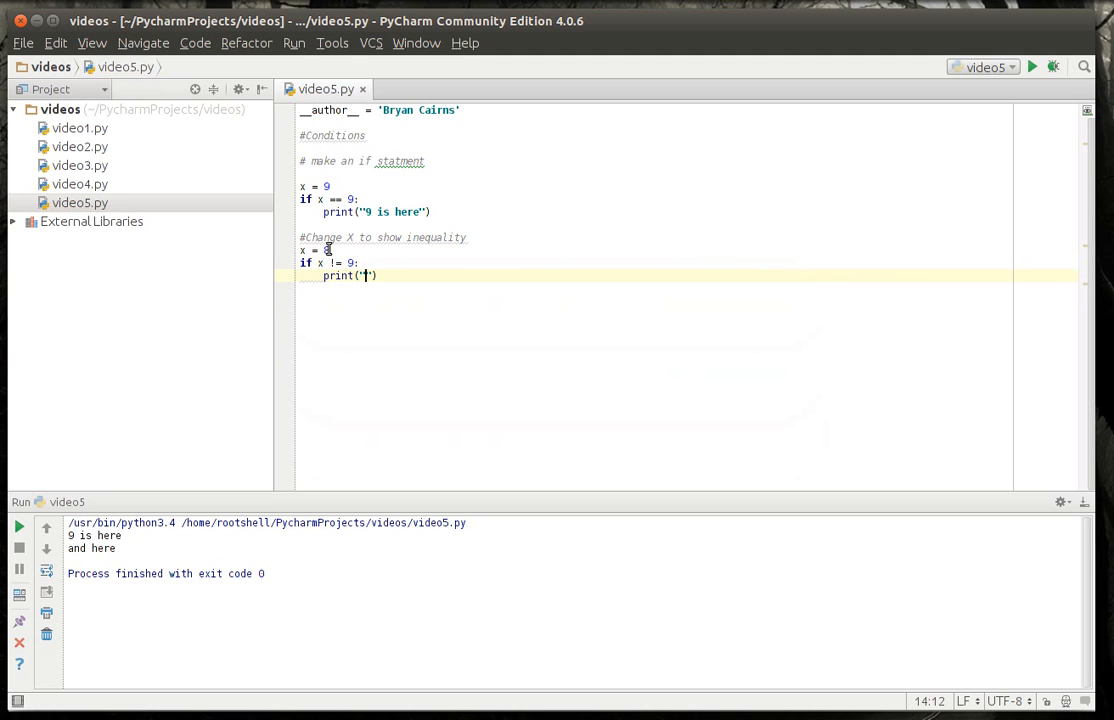
text(9 no more)
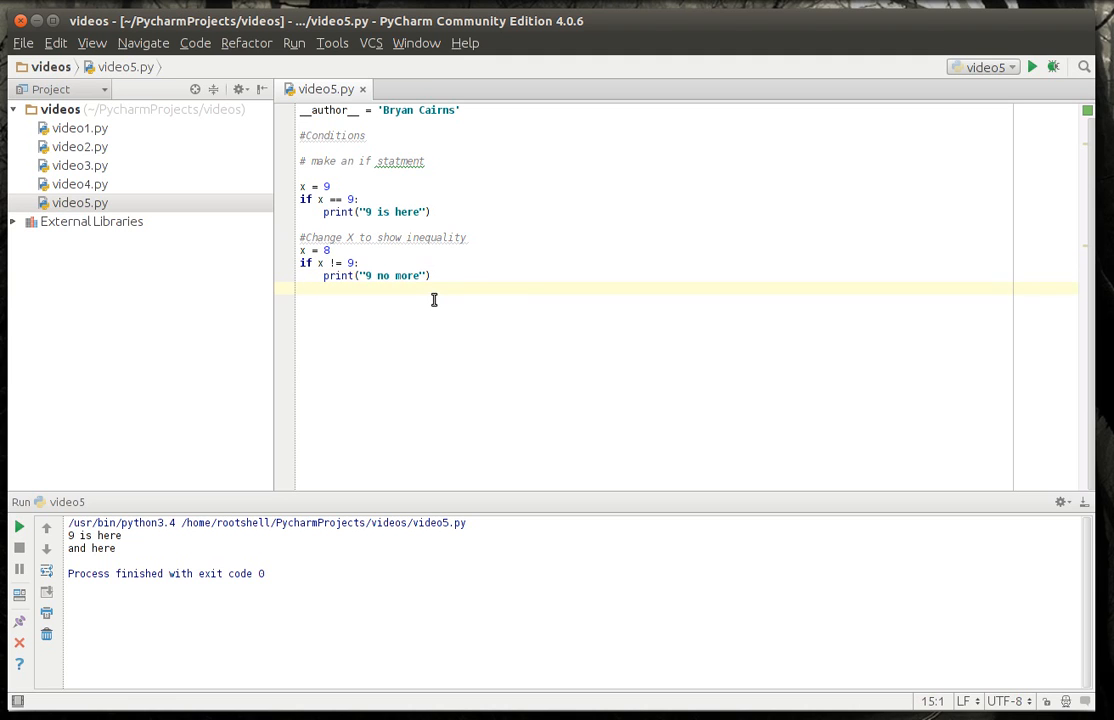
mouse_move(372, 248)
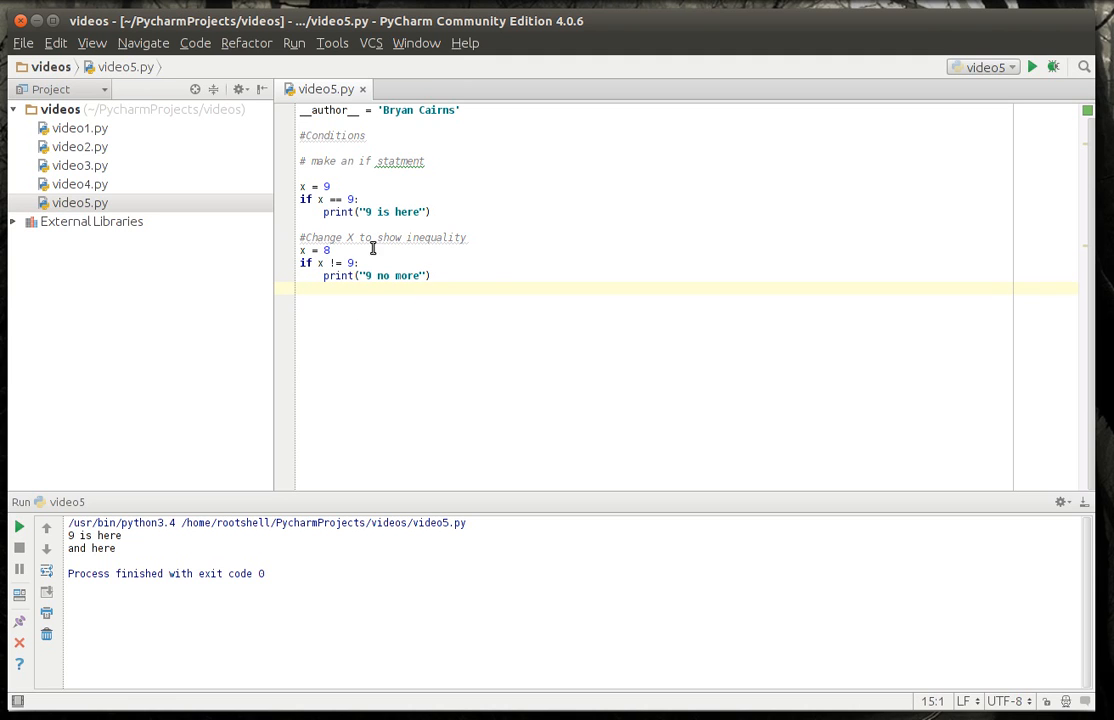
click(328, 250)
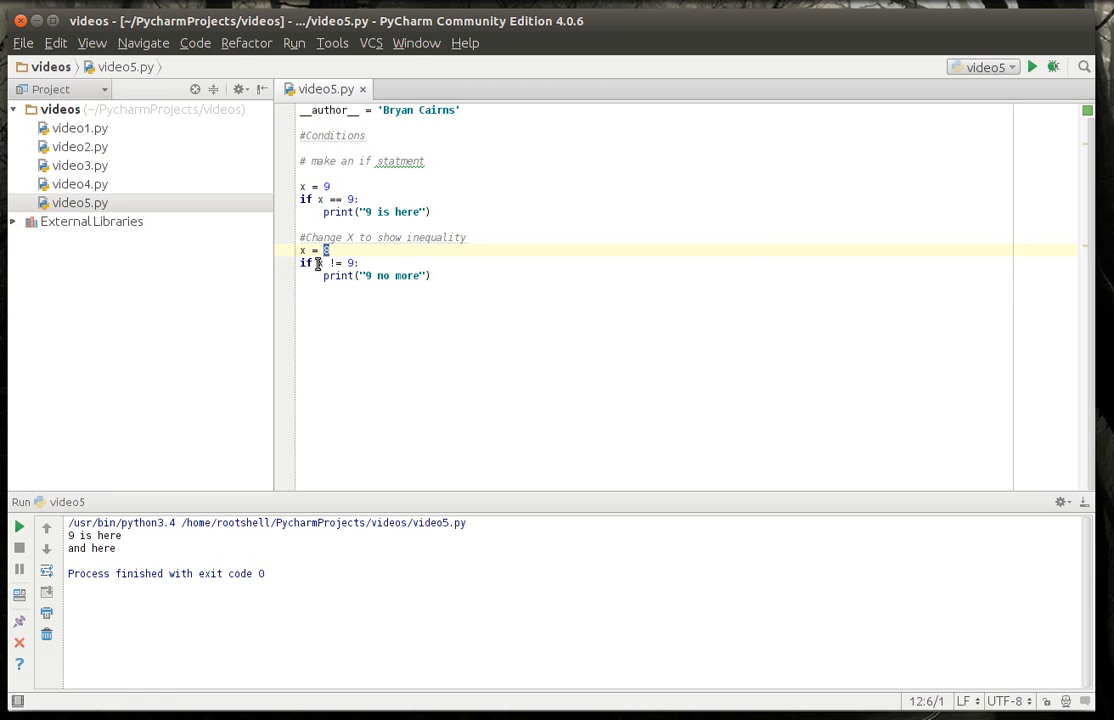
mouse_move(404, 298)
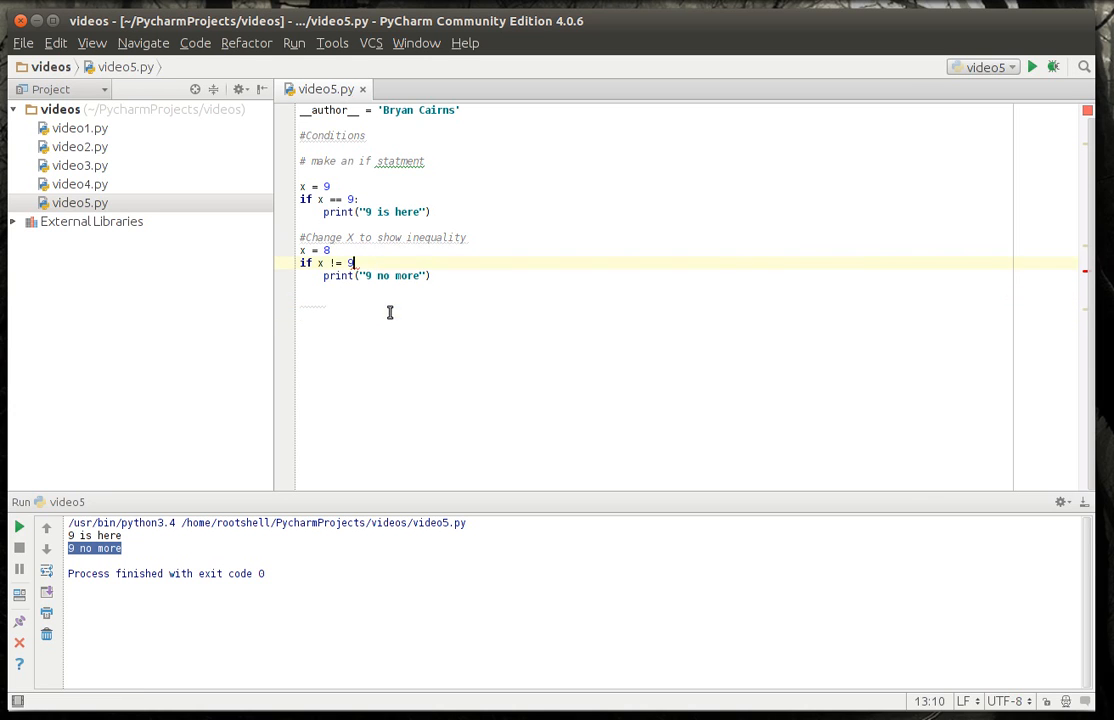
- Run video5 with the colon missing after 'if x != 9' to see the SyntaxError, then restore the colon
click(300, 312)
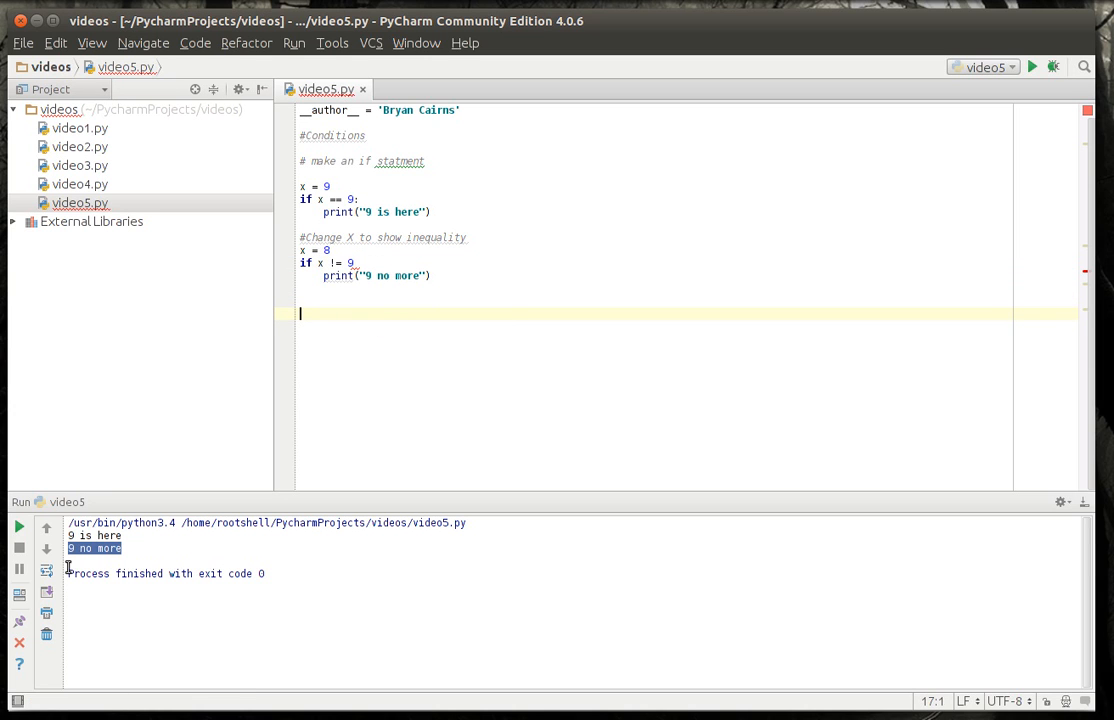
click(1032, 66)
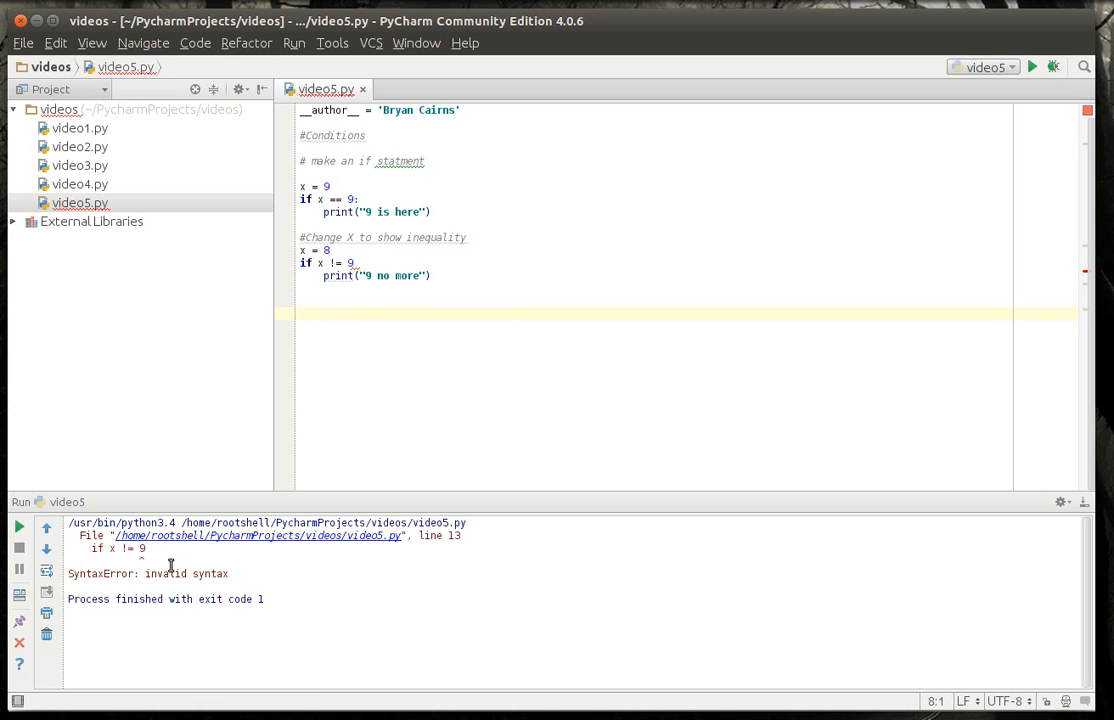
click(148, 548)
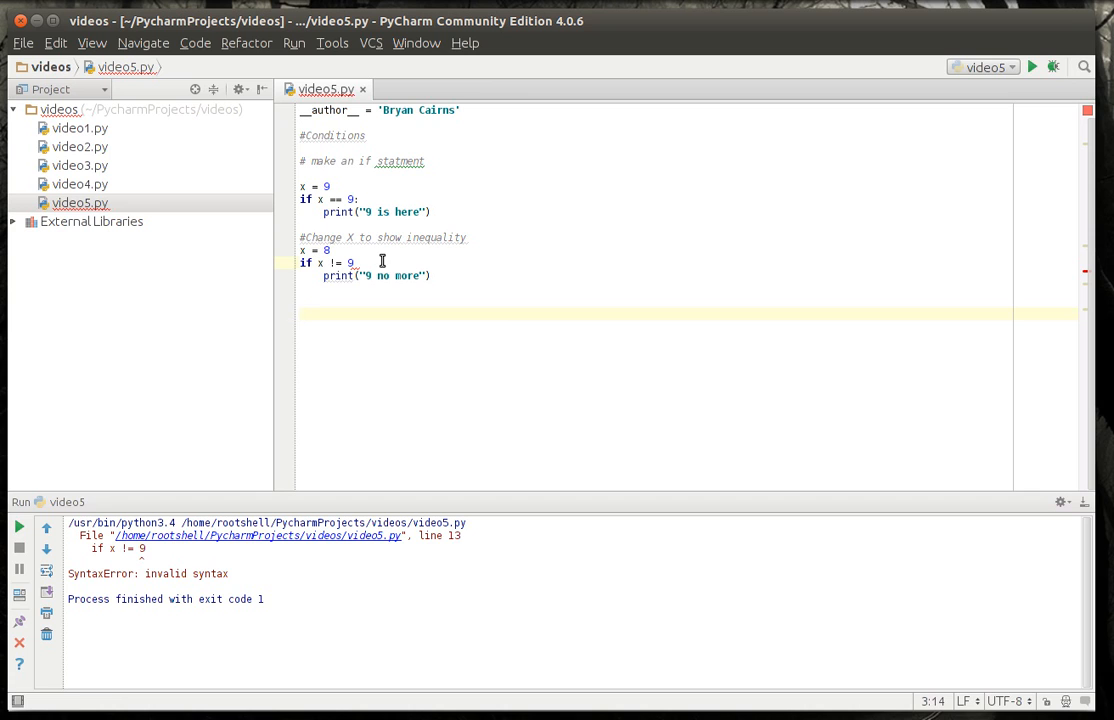
click(356, 264)
text(:)
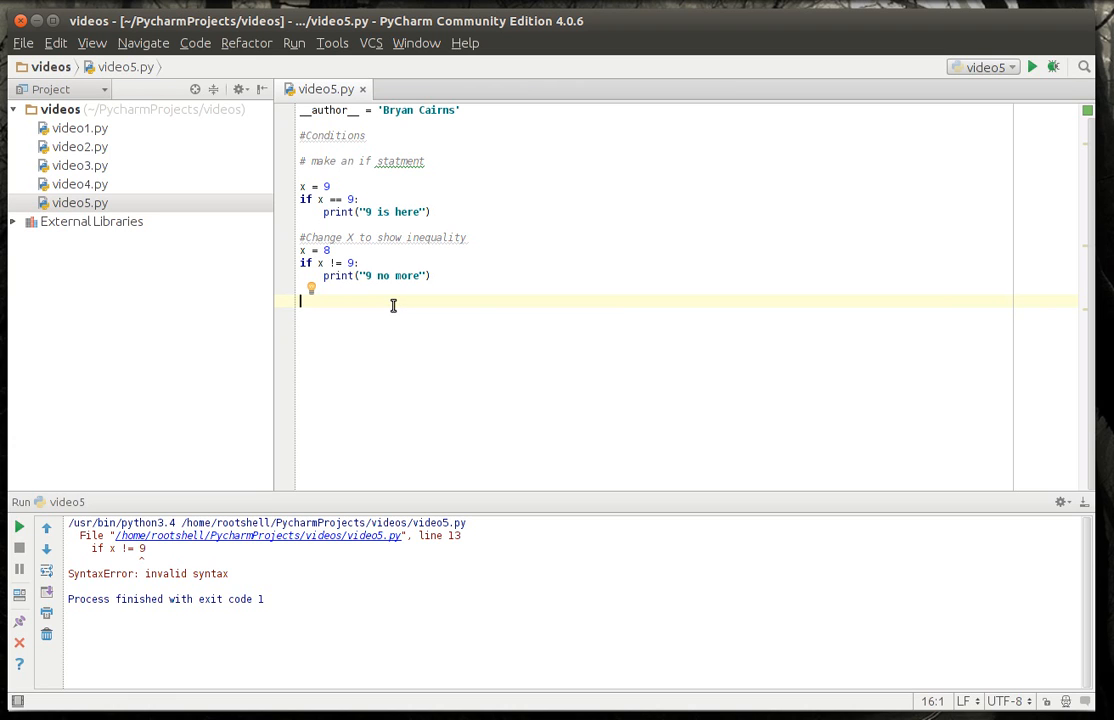
- Write the '#Remember x ==' comment and an 'if x > 10:' check in the editor
text(#Remember)
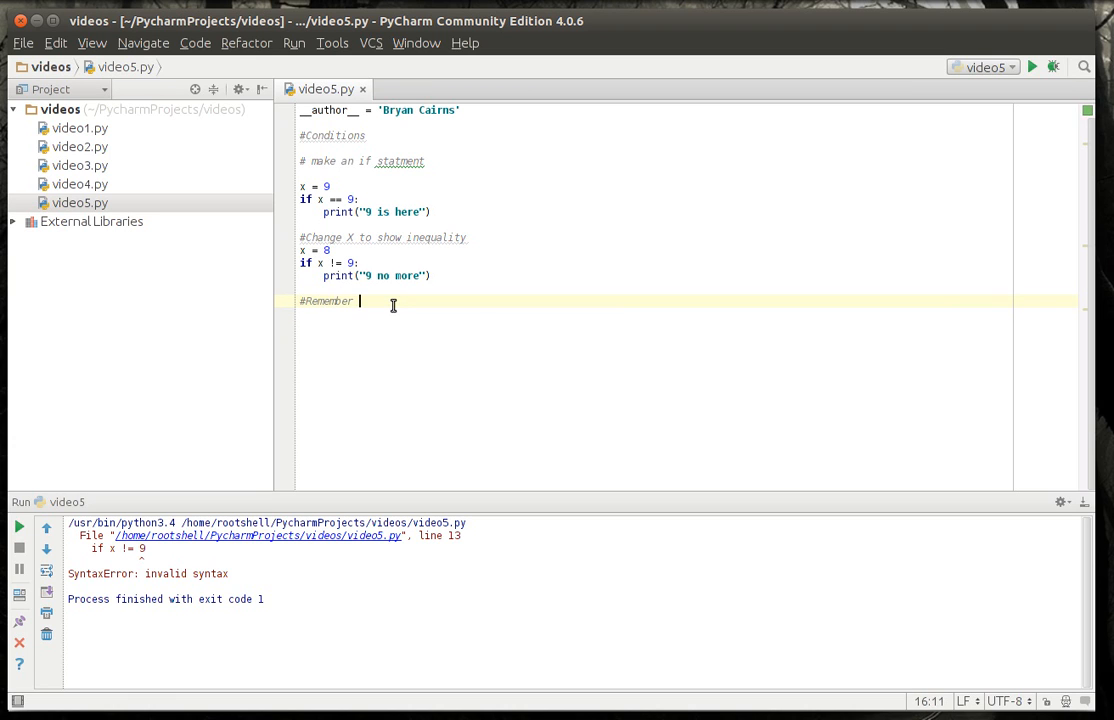
text(x =)
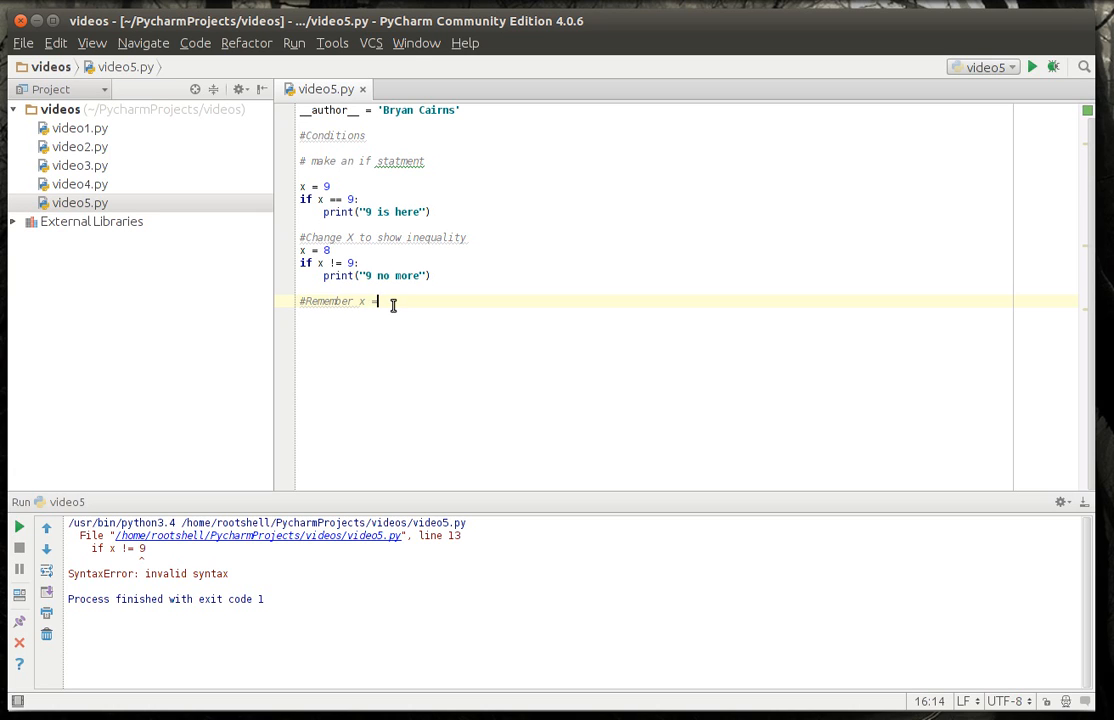
text(=)
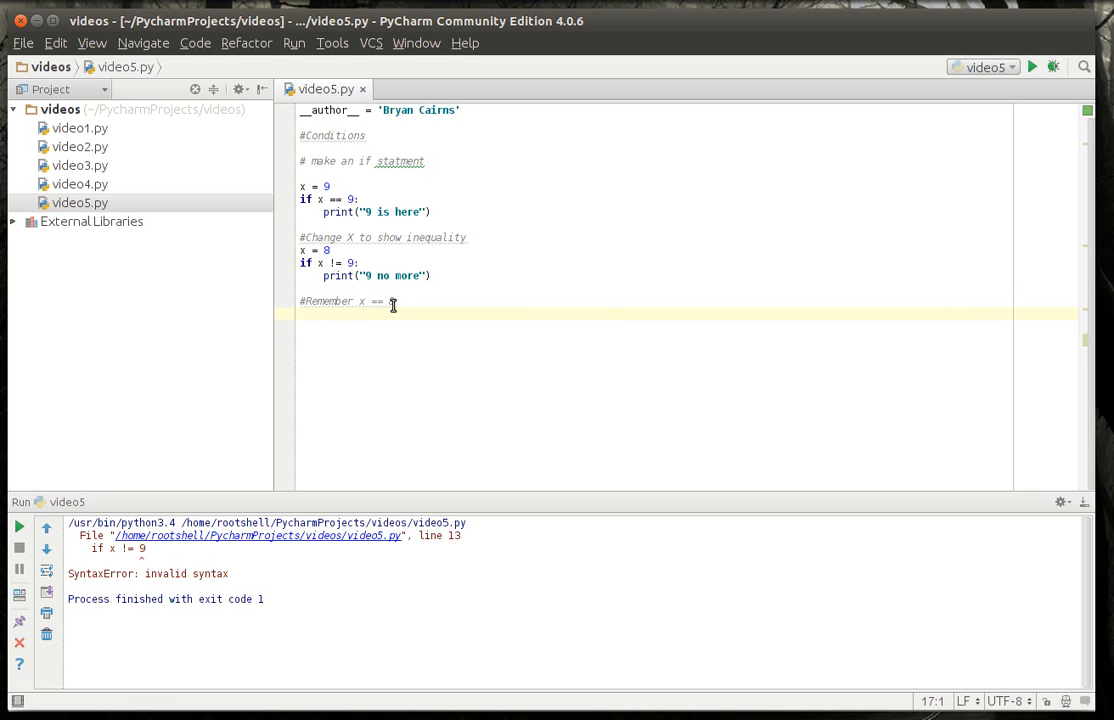
text(if x)
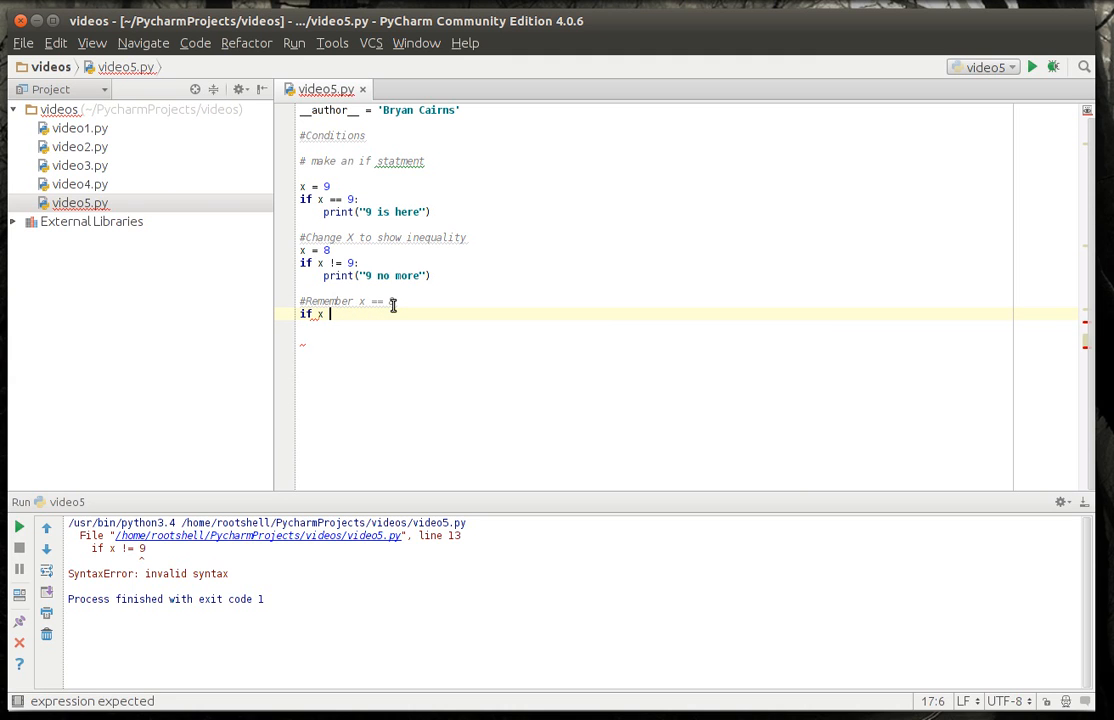
text(> 10:)
text(print("greater then 10"))
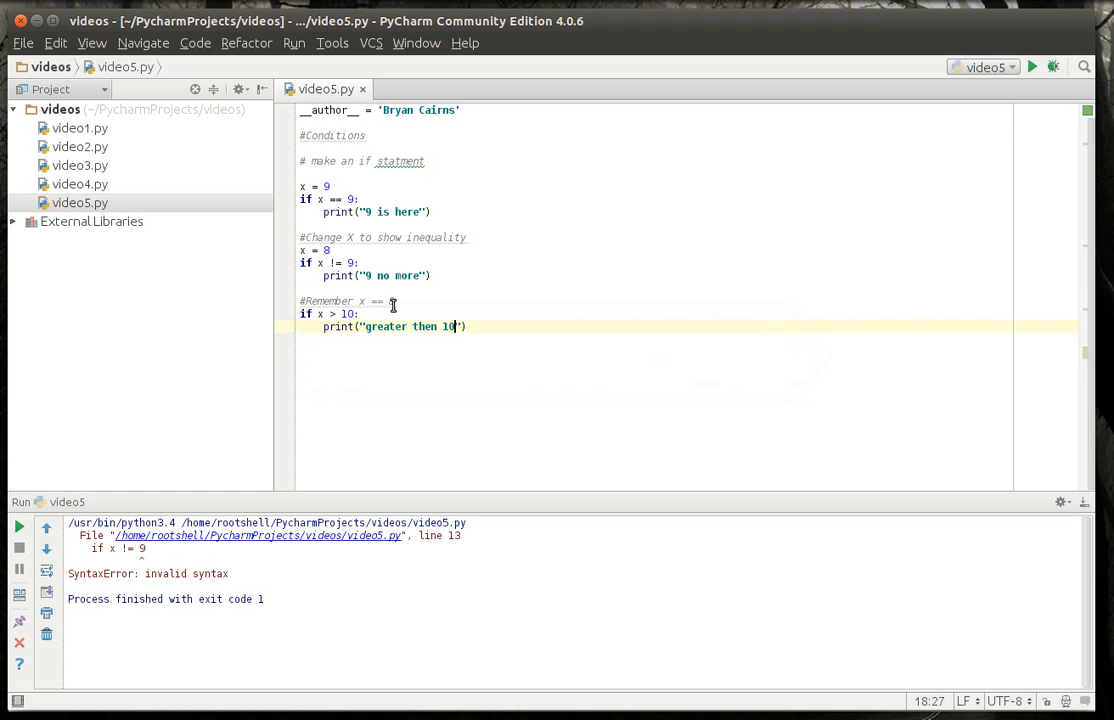
- Add an 'else:' branch printing "less then 10" beneath the x > 10 check and run it
key(Return)
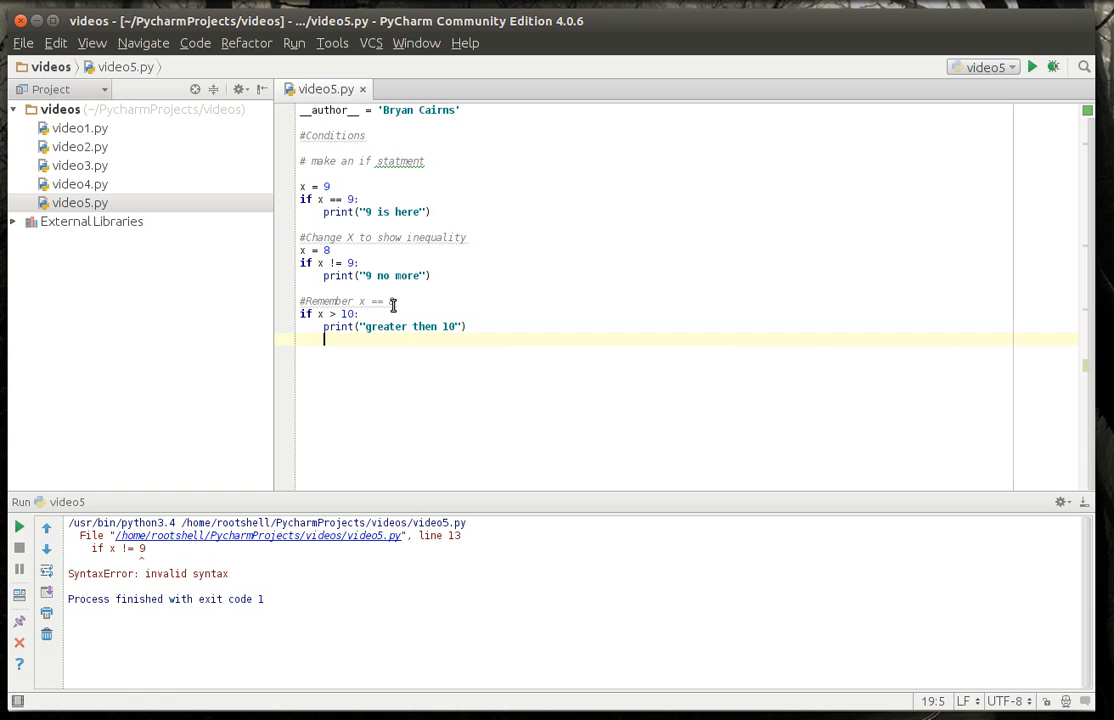
text(else:)
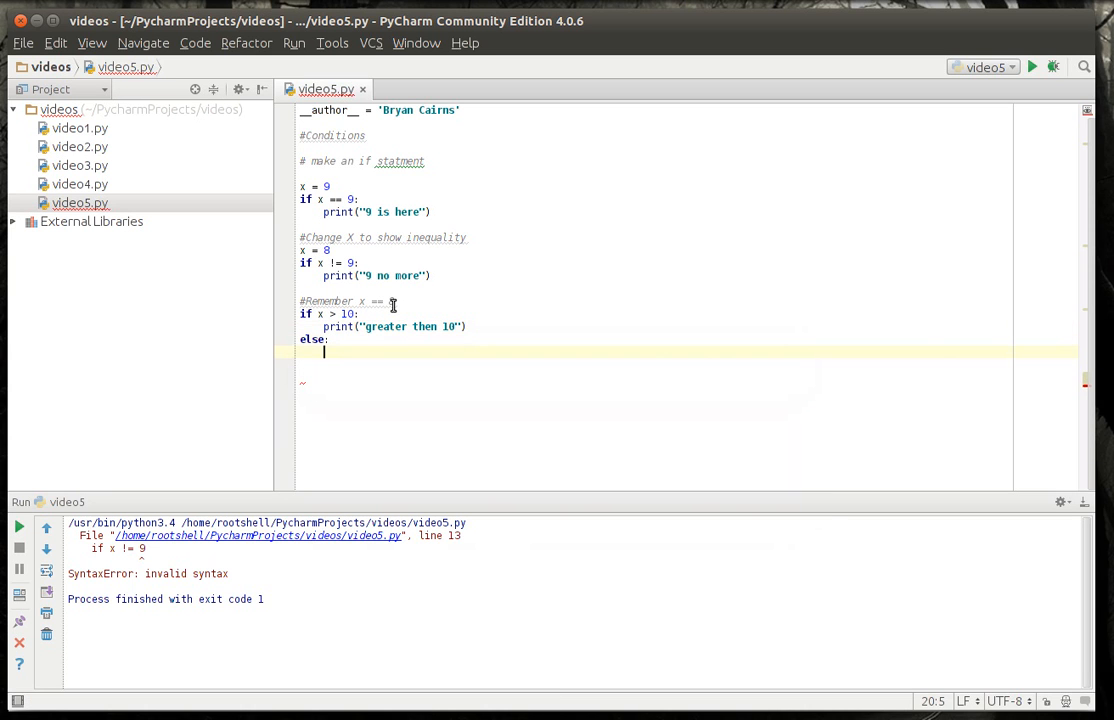
text(print)
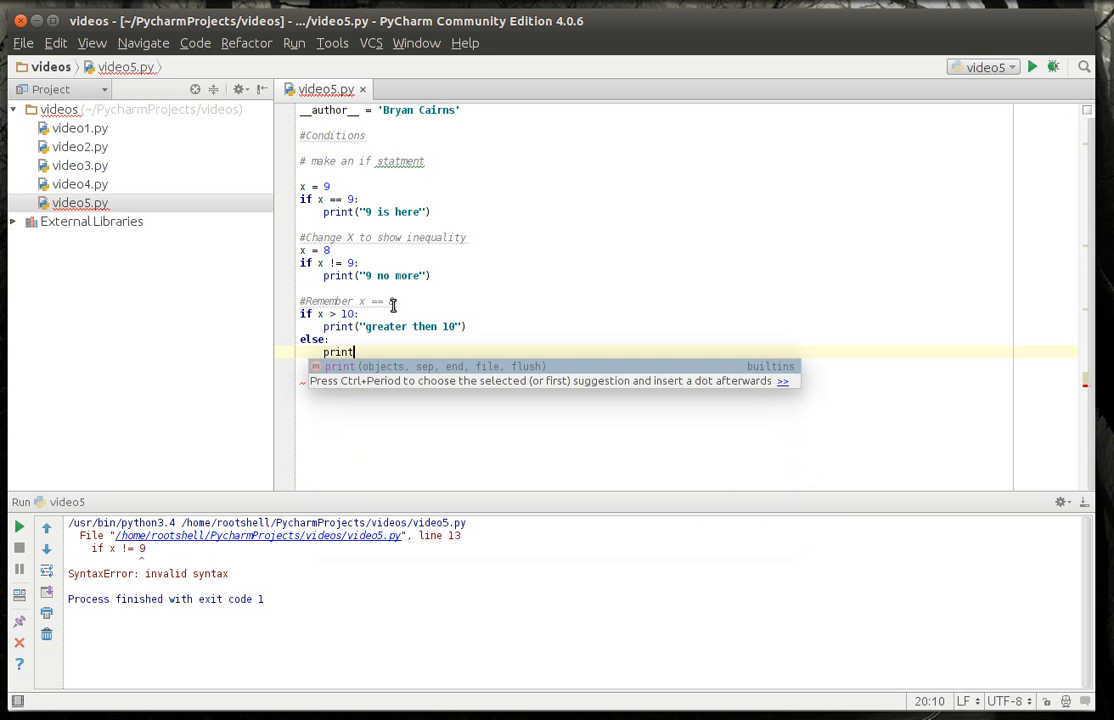
text((""))
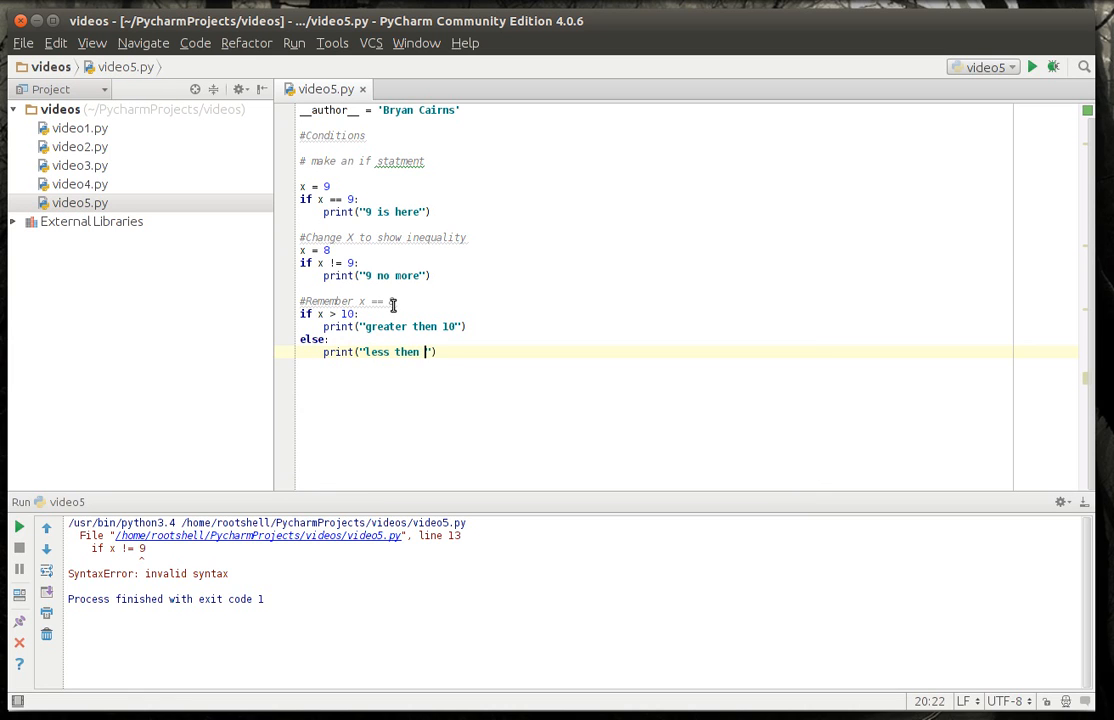
text(10)
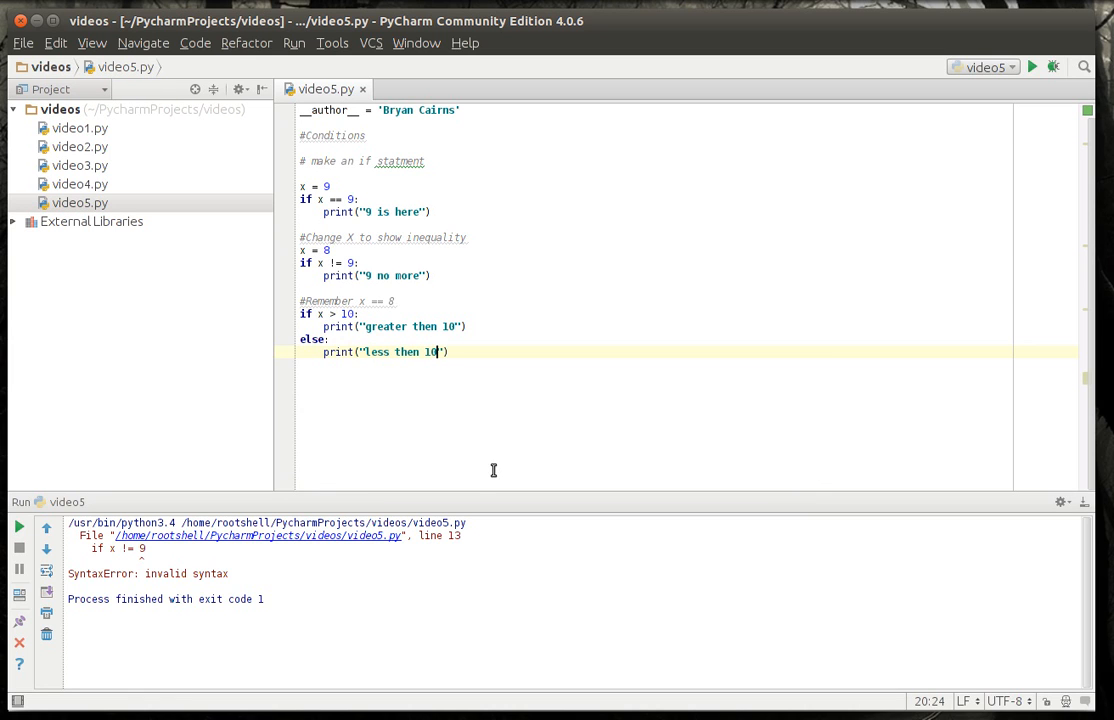
key(Return)
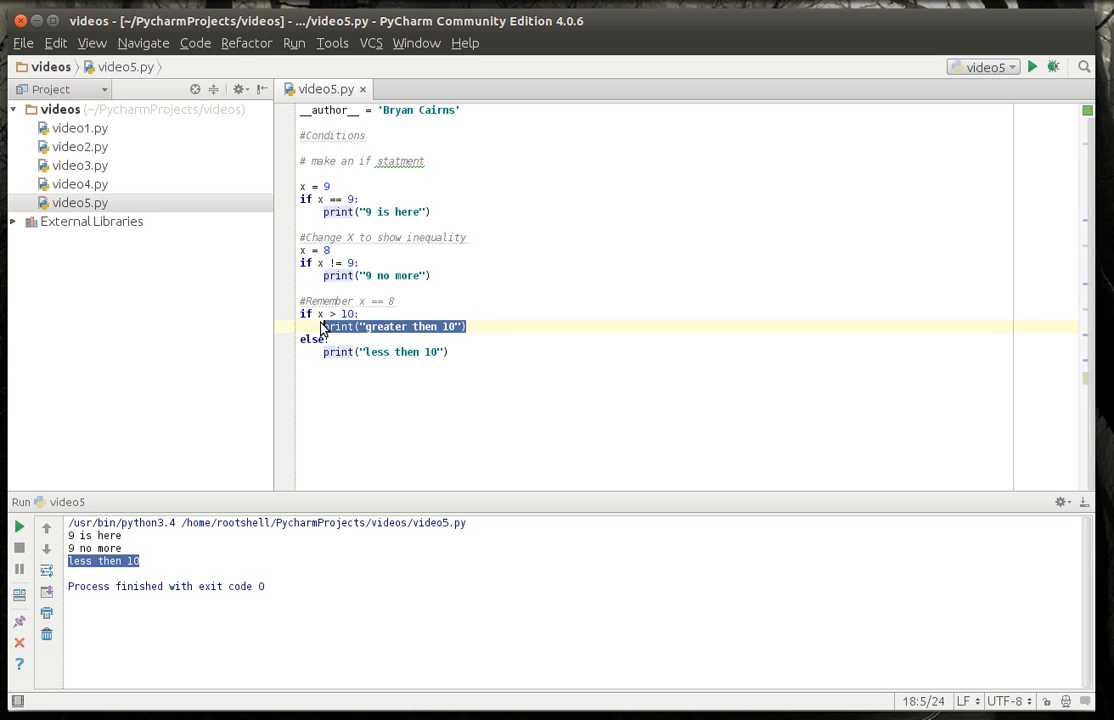
mouse_move(356, 404)
text(x = 3)
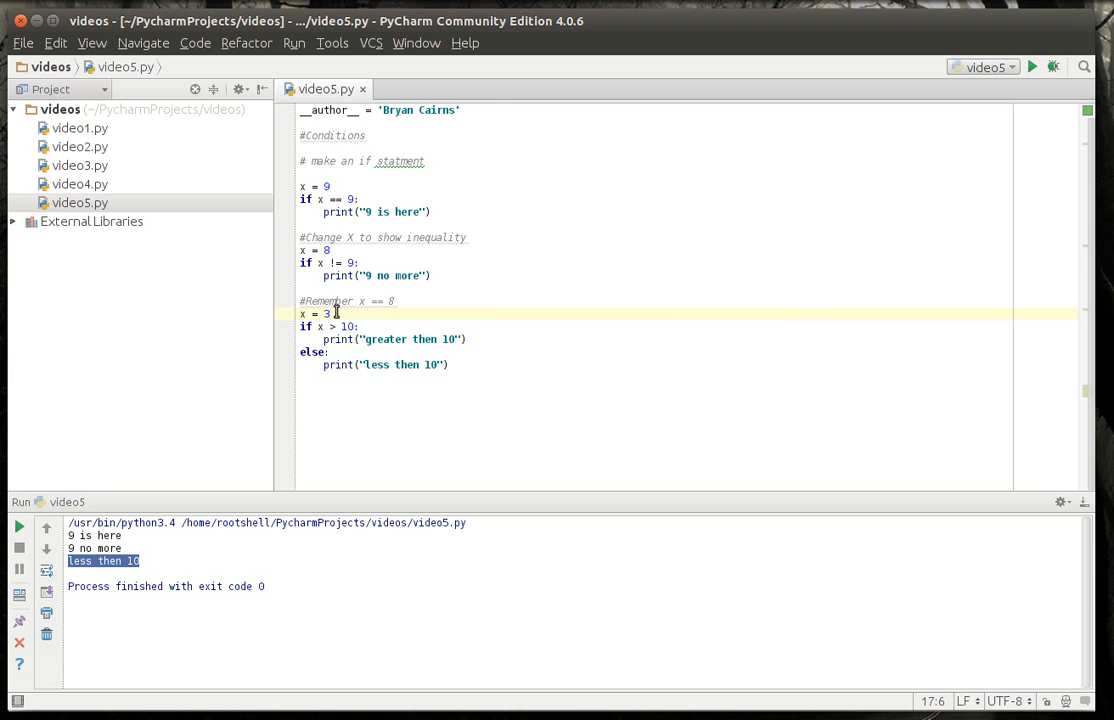
- Temporarily set x = 30 so the rerun prints "greater then 10"
text(0)
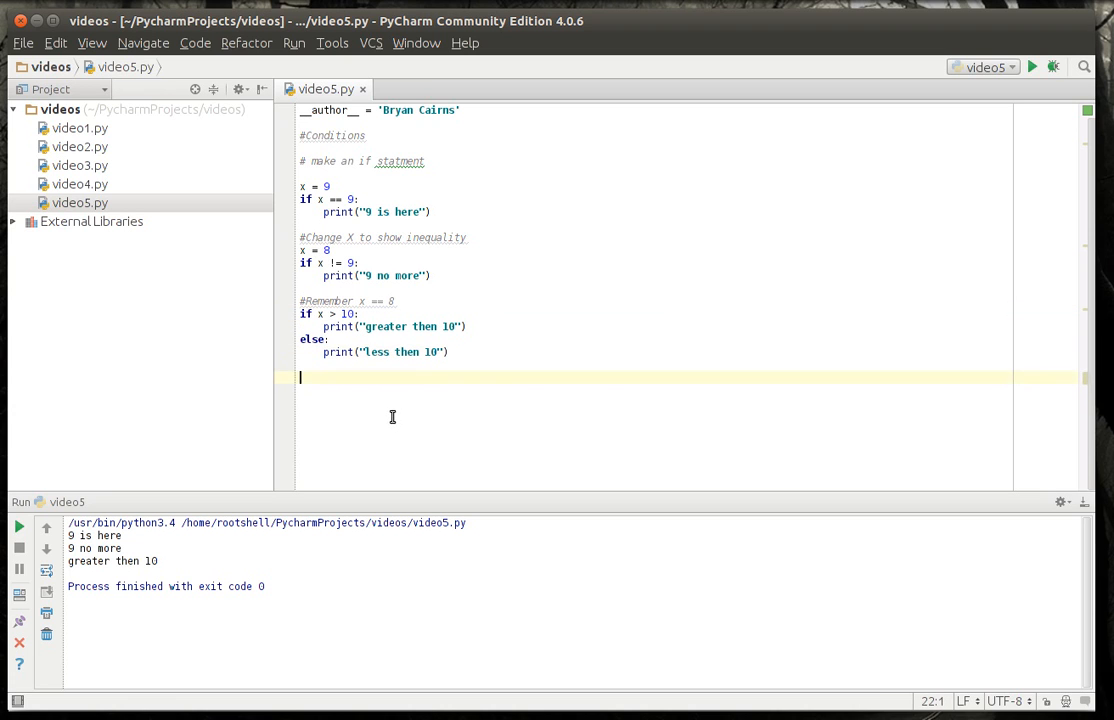
mouse_move(496, 396)
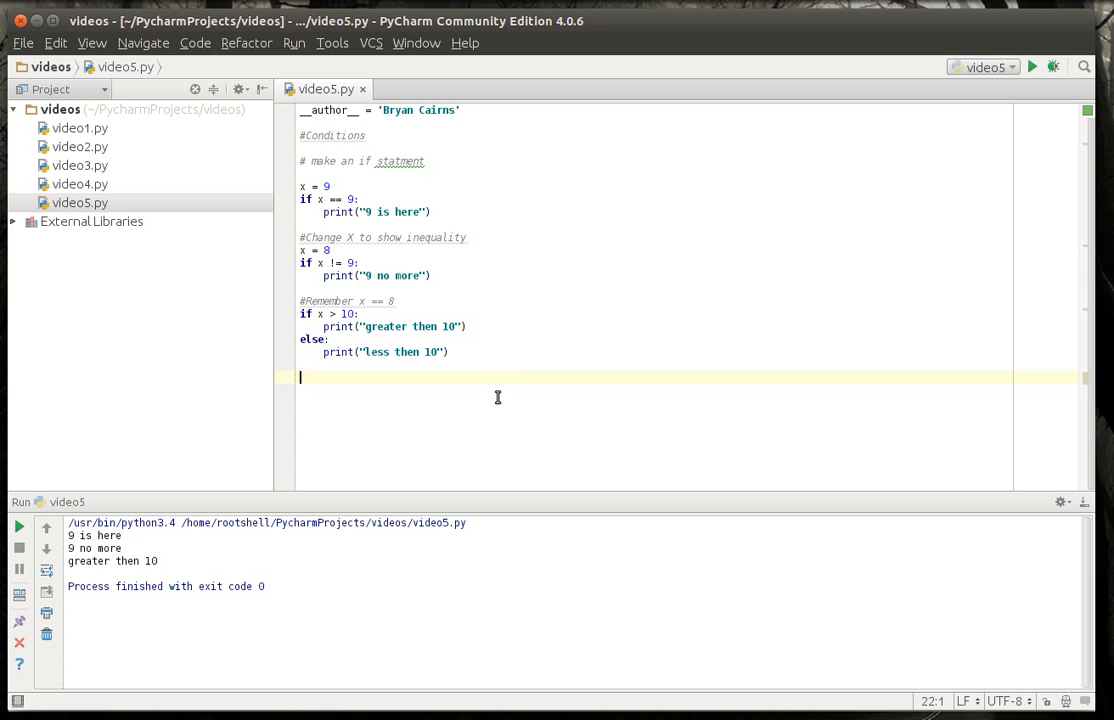
mouse_move(456, 392)
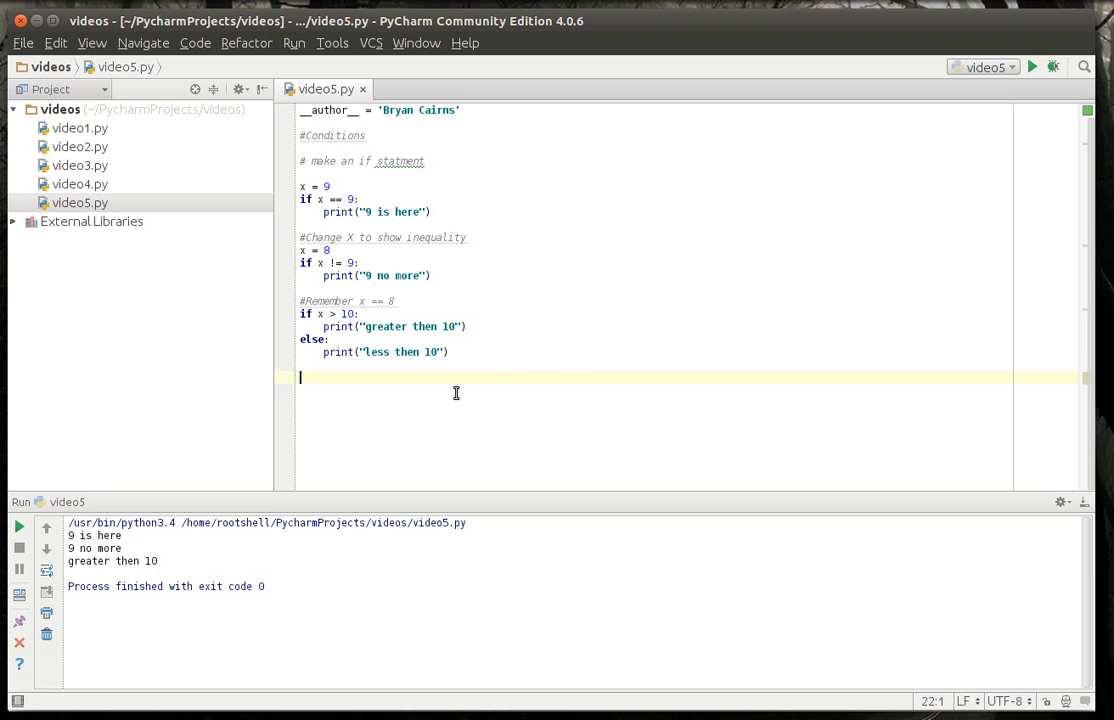
- Start a Boolean operators section with name = 'Bryan' and age = 40
text(#Boolean operators)
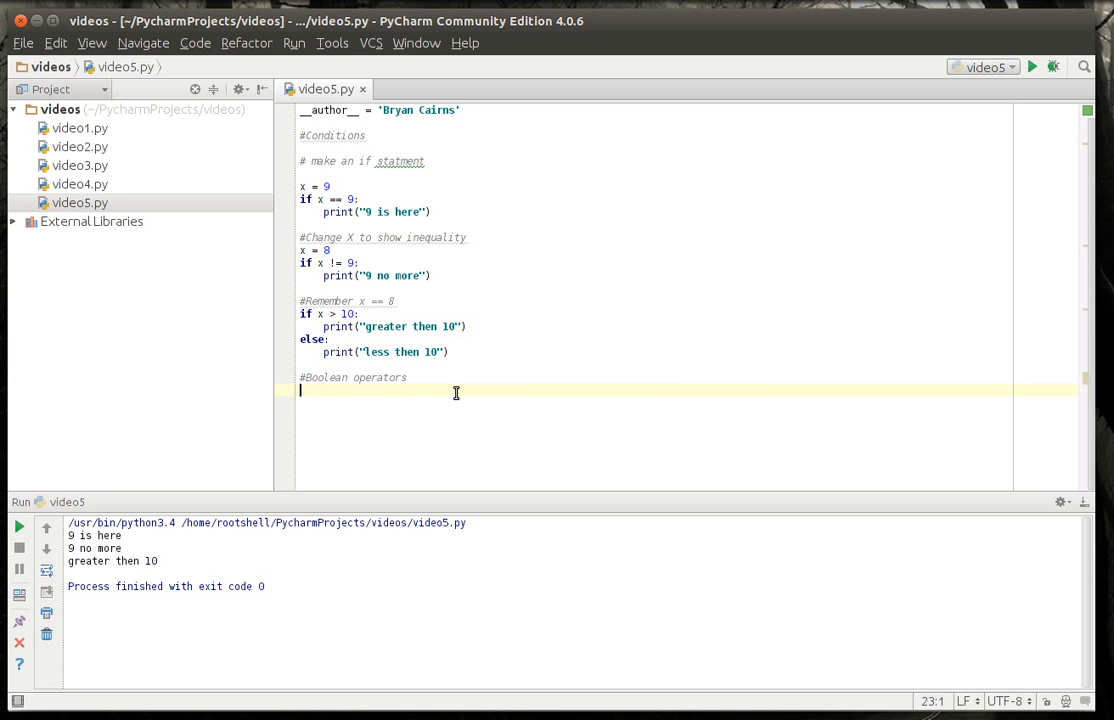
text(name = '')
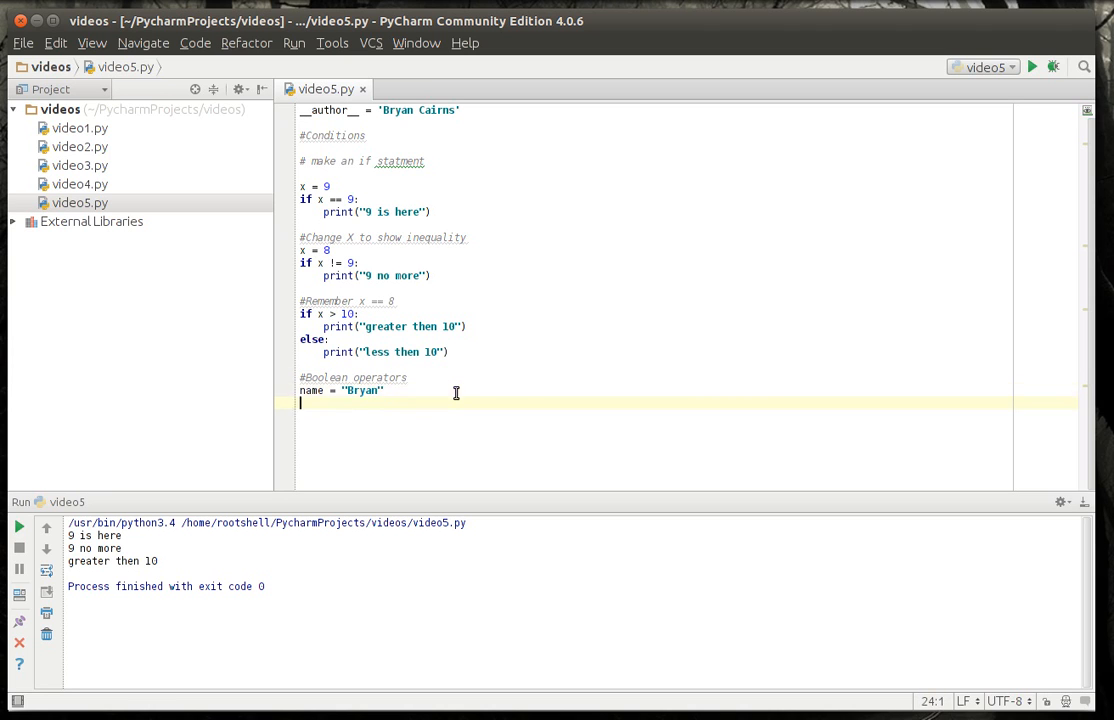
text(age =)
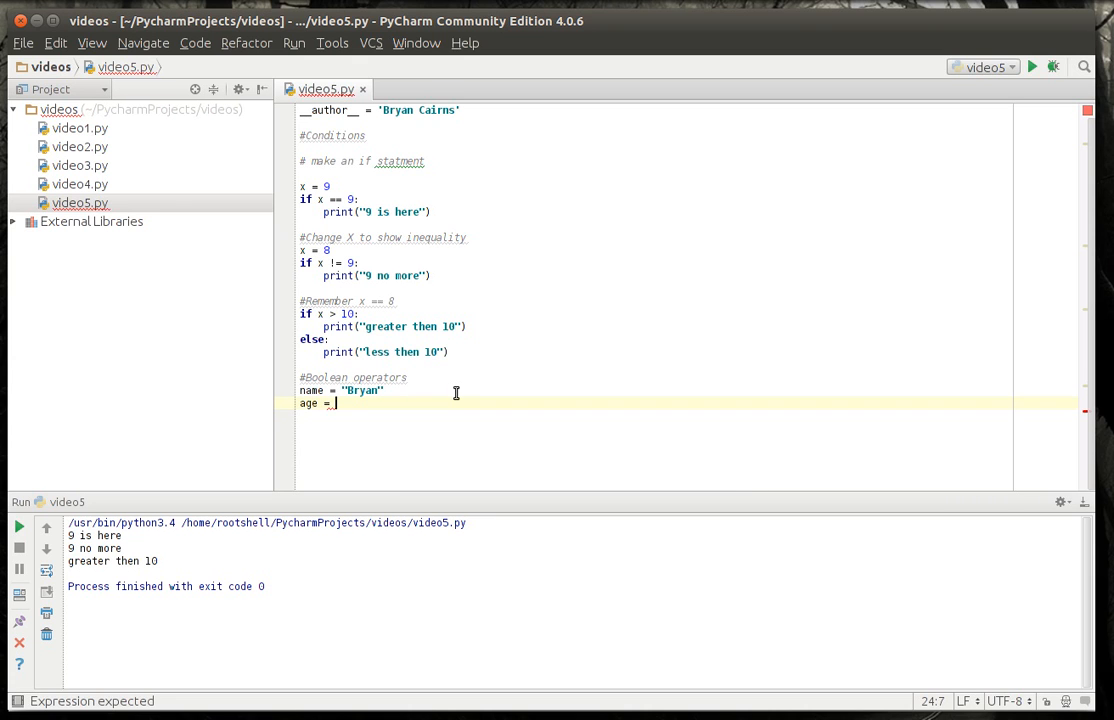
text(40)
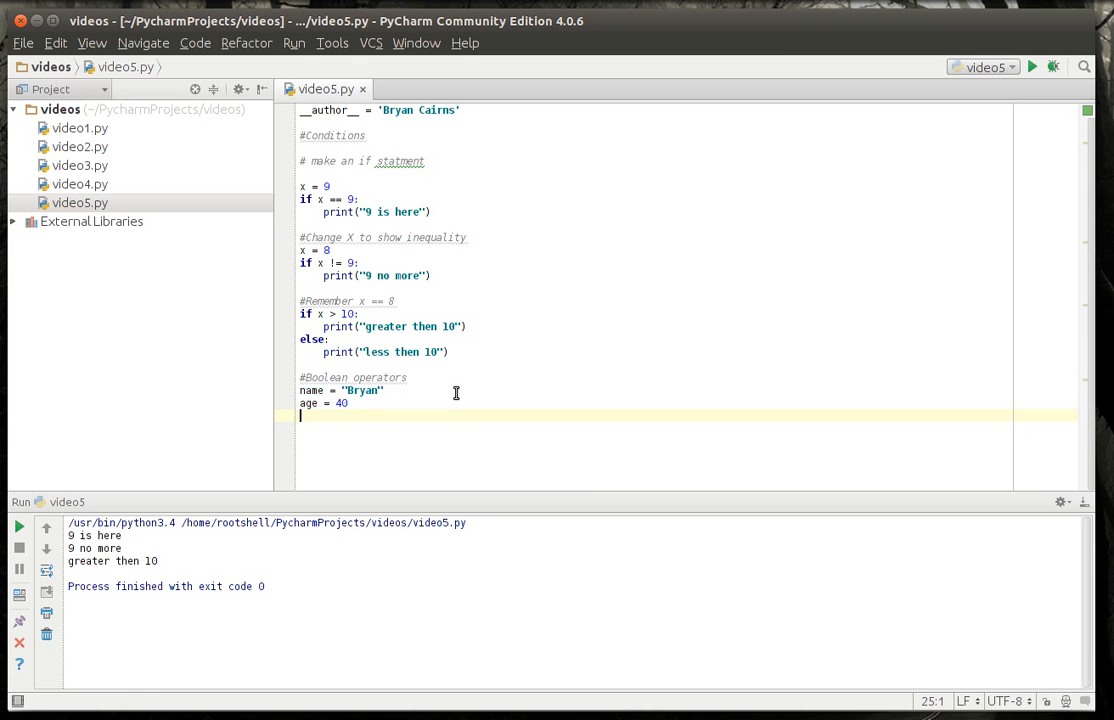
- Write 'if name == "Bryan" and age == 40:' and fix the mistyped 'sage' to 'age'
text(if name == "Bryan" a)
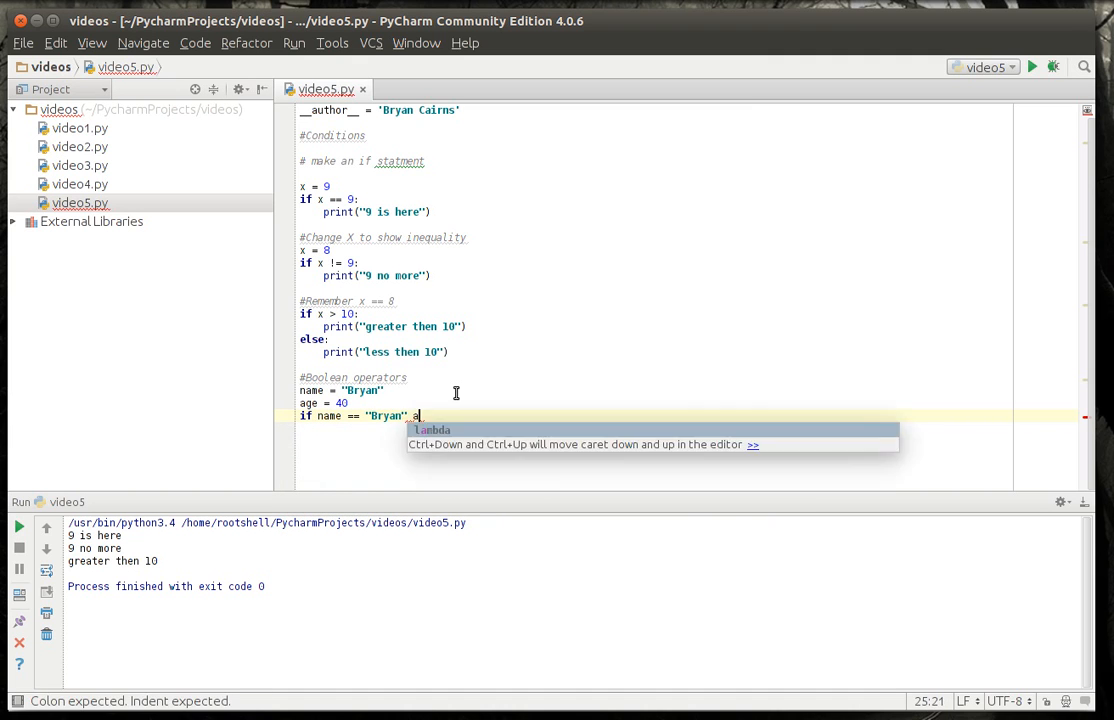
text(nd sage ==)
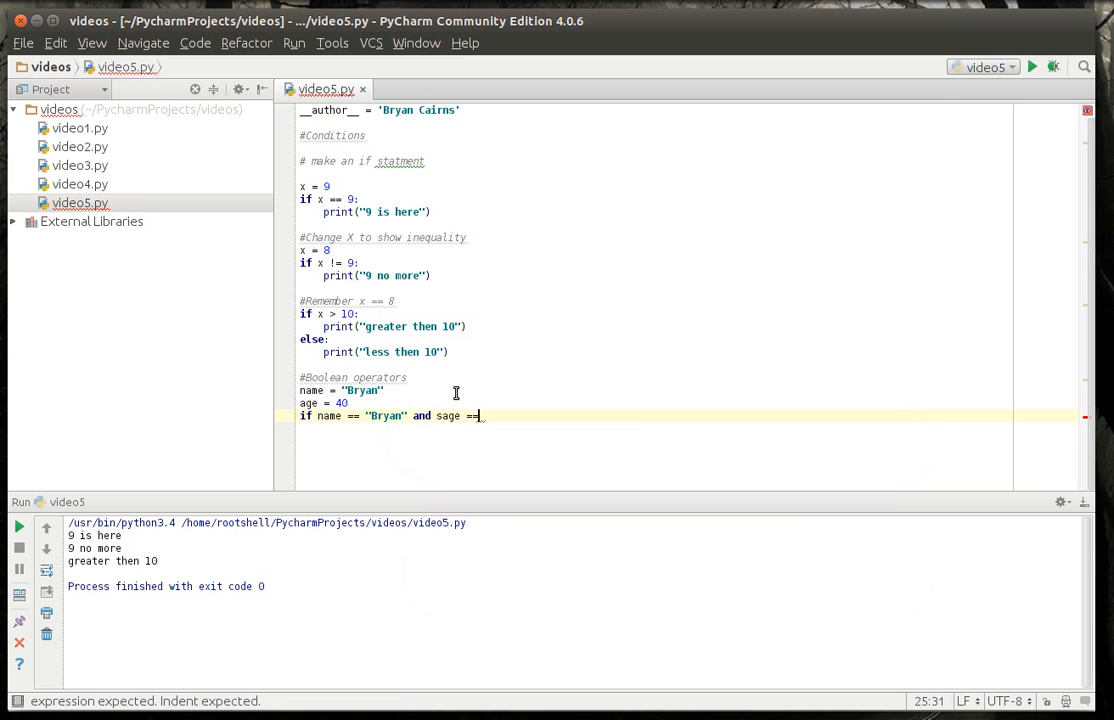
text(40:)
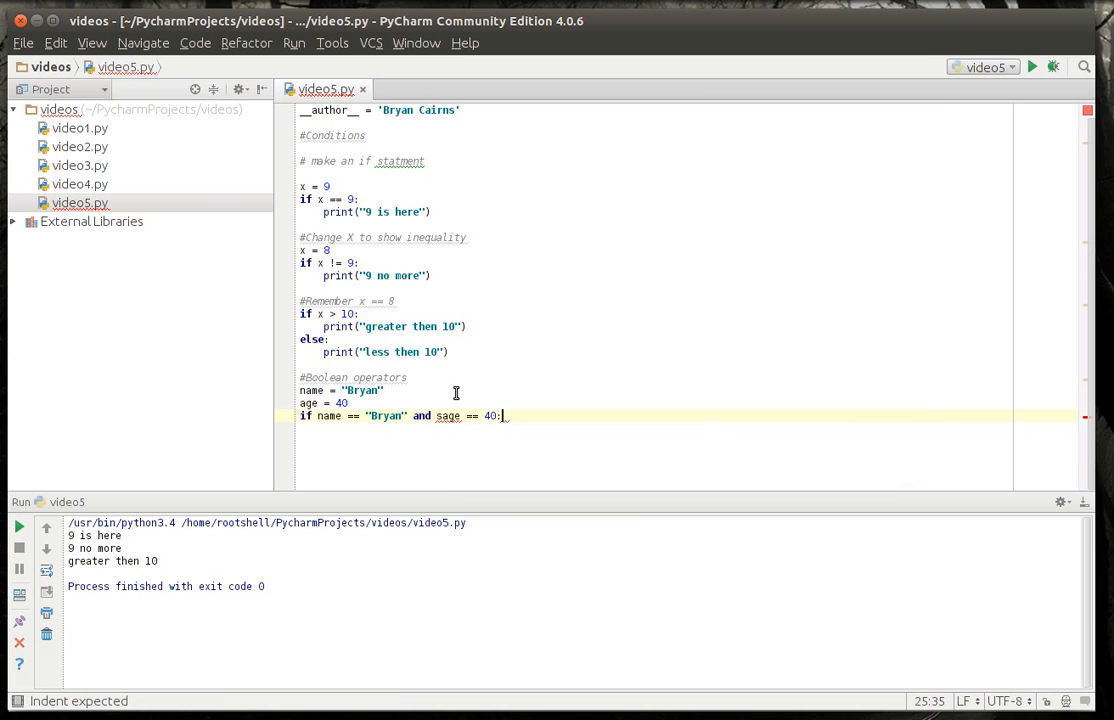
click(452, 414)
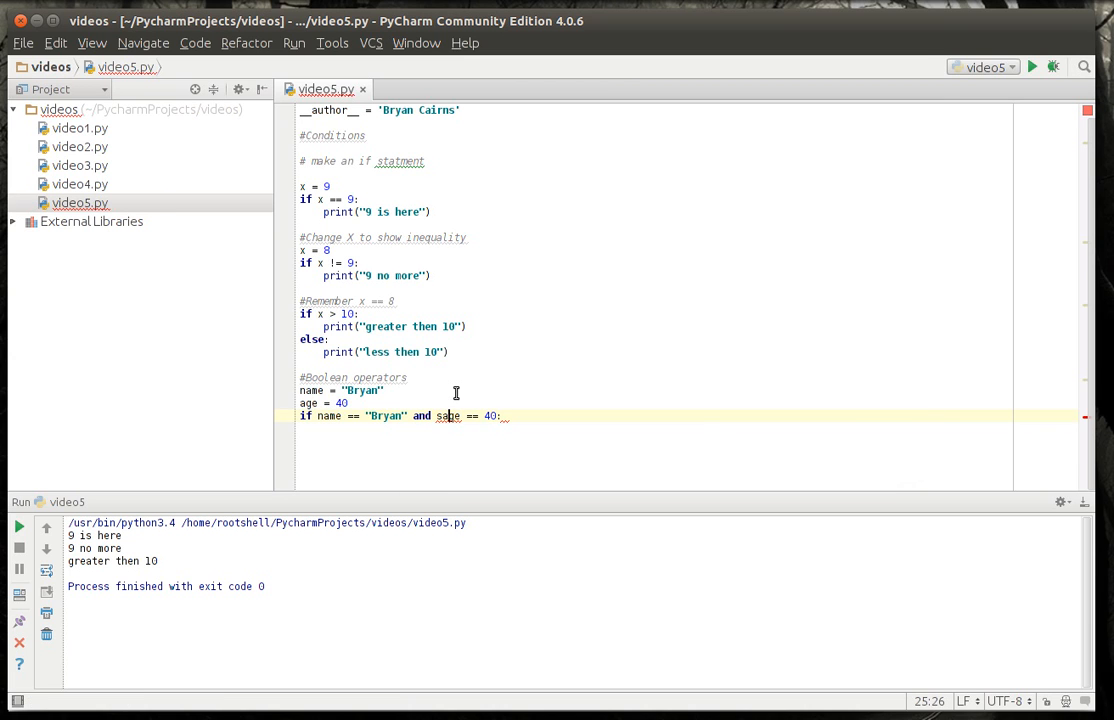
key(Return)
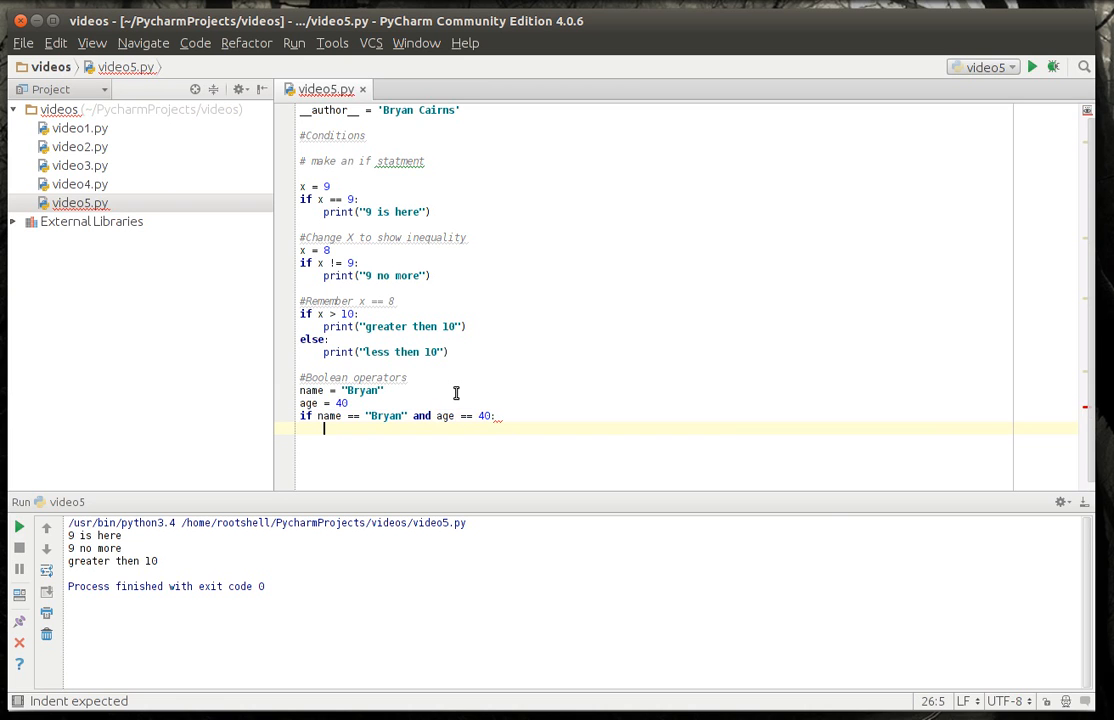
- Print "There can be only one" in the if branch and "You are not Bryan" in the else branch
text(print("there)
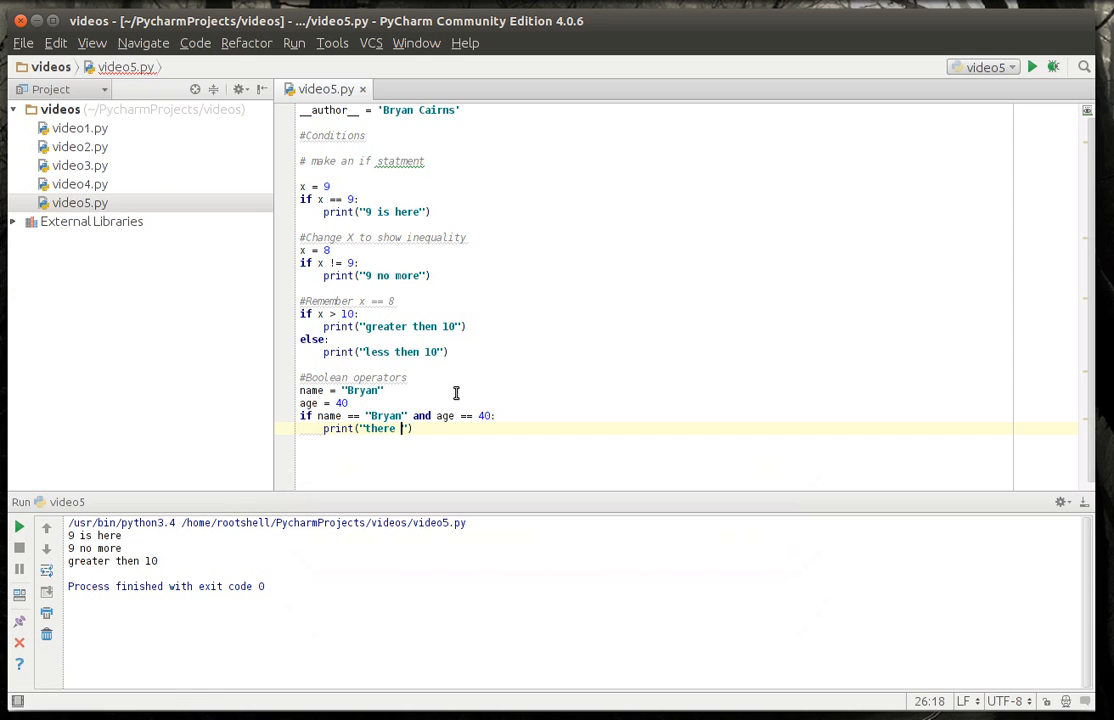
text(can be only o)
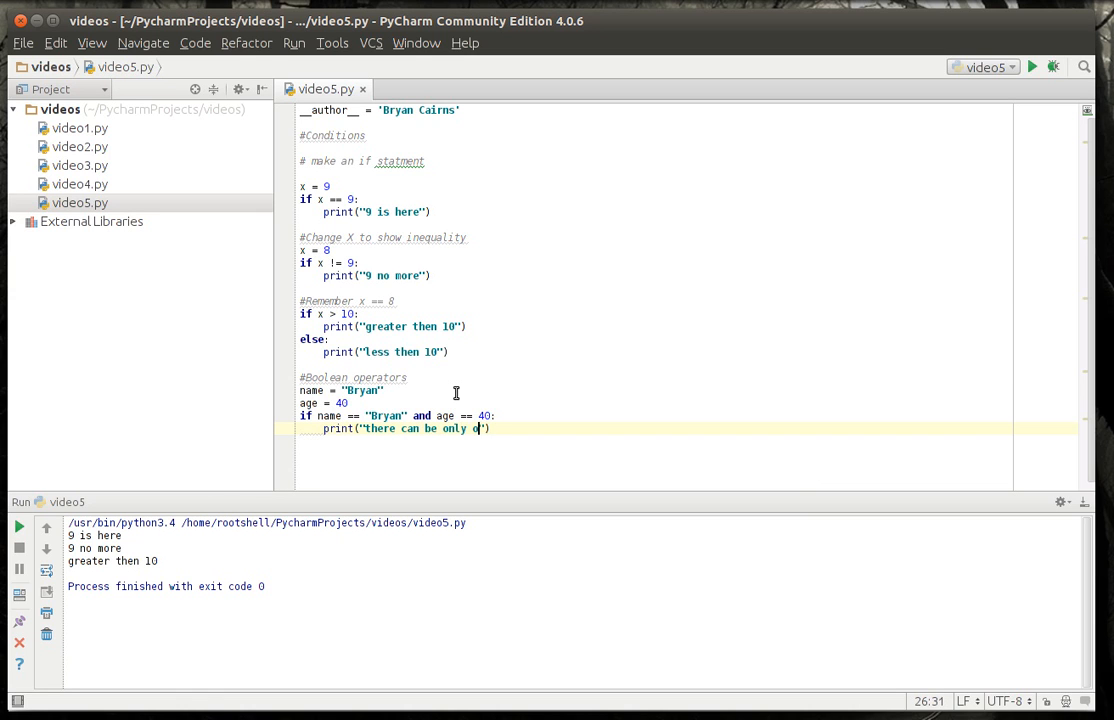
text(ne"))
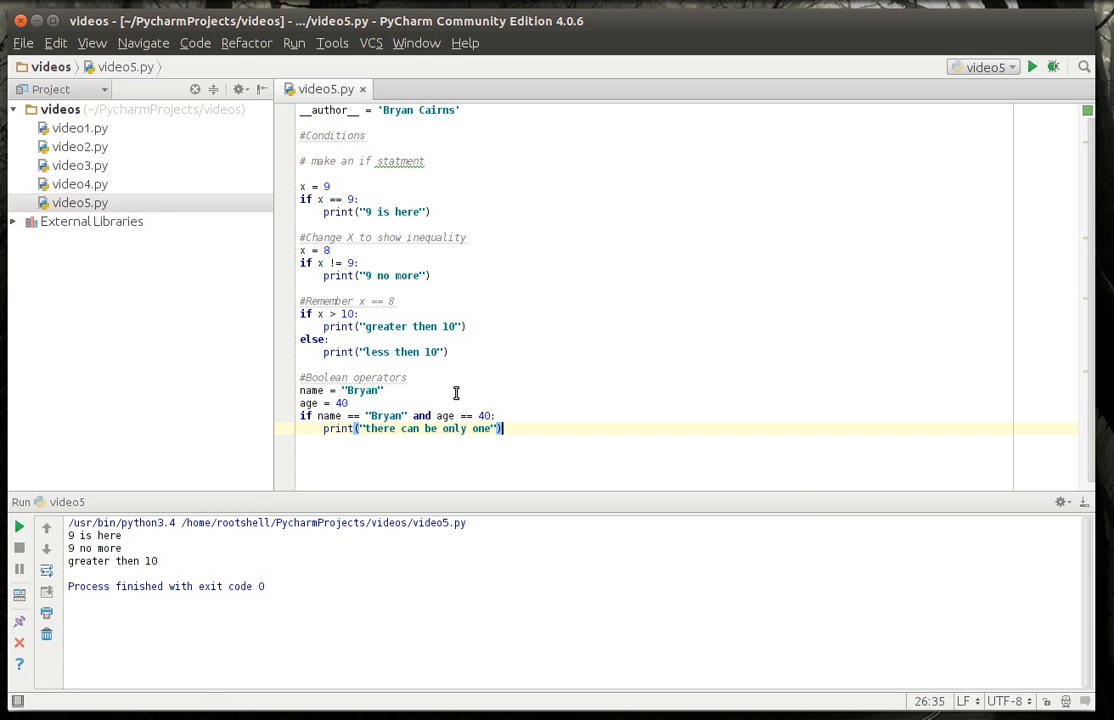
text(e)
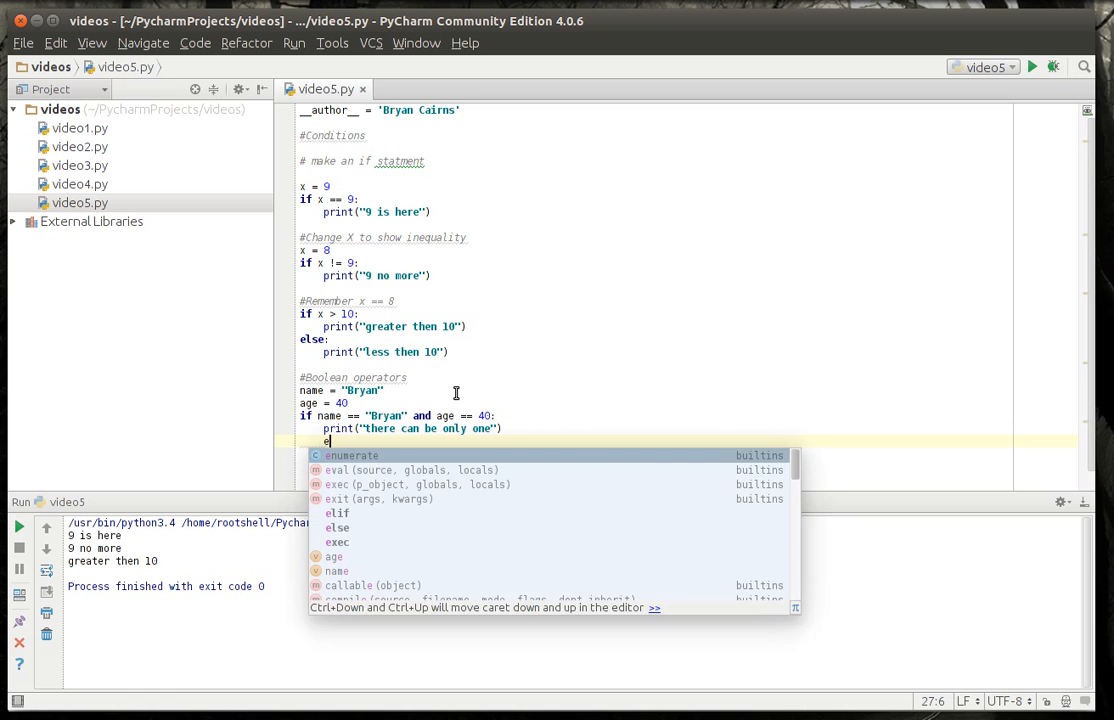
text(l)
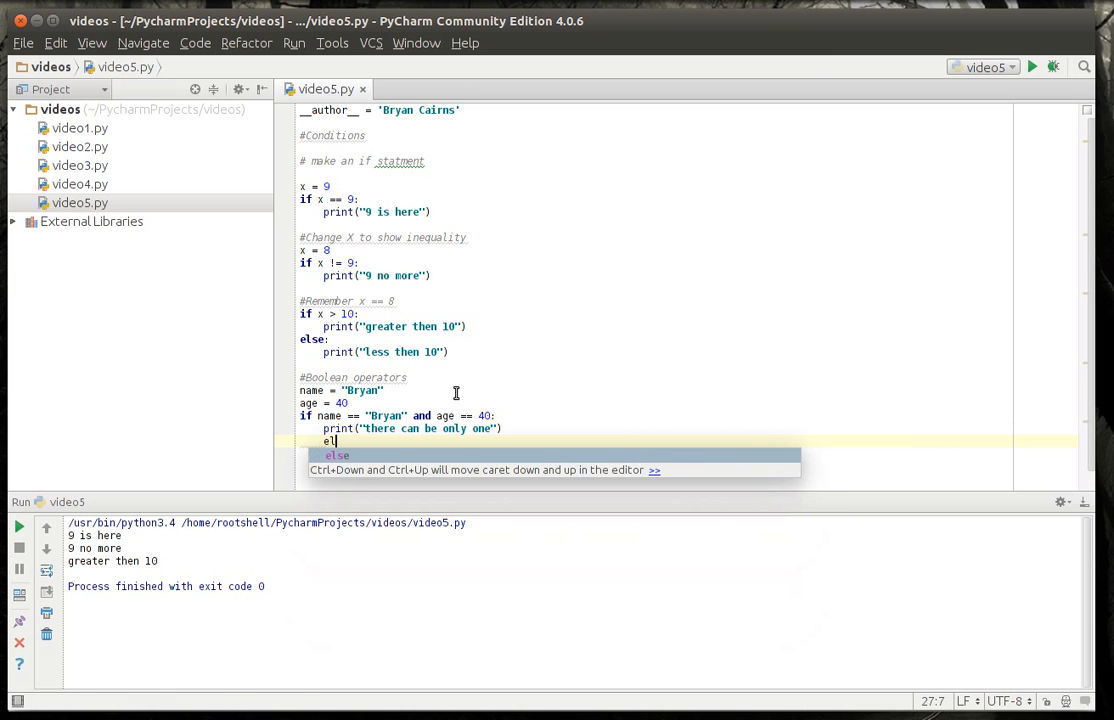
key(Return)
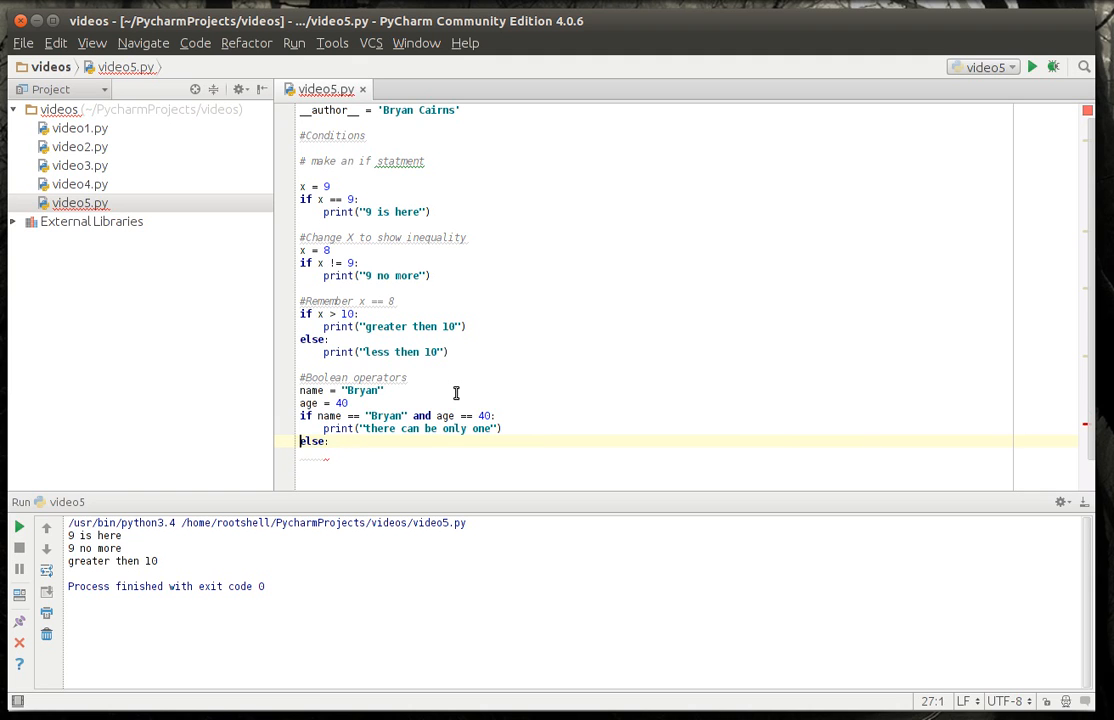
text(print(")
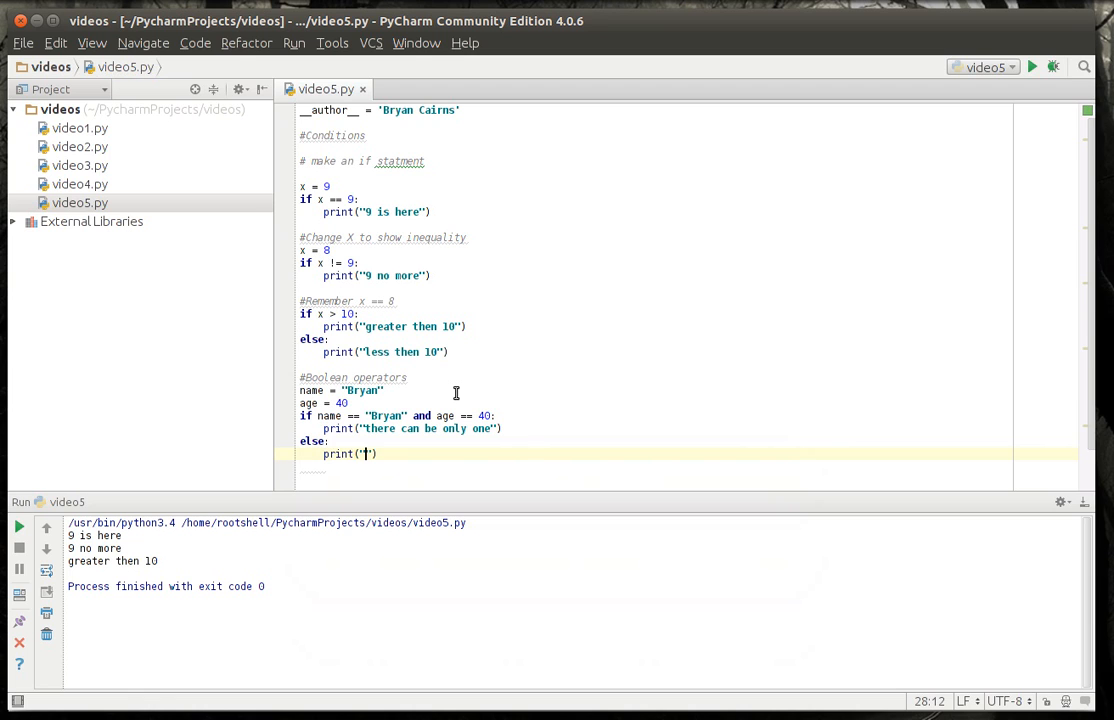
text(You are not)
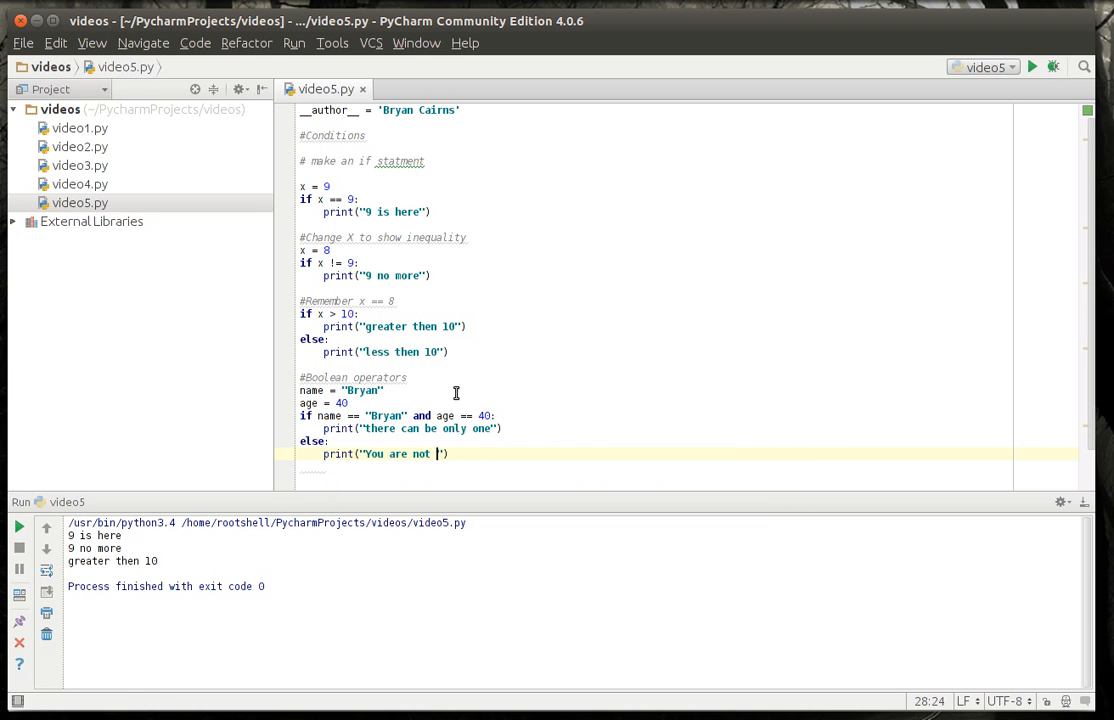
text(Bryan)
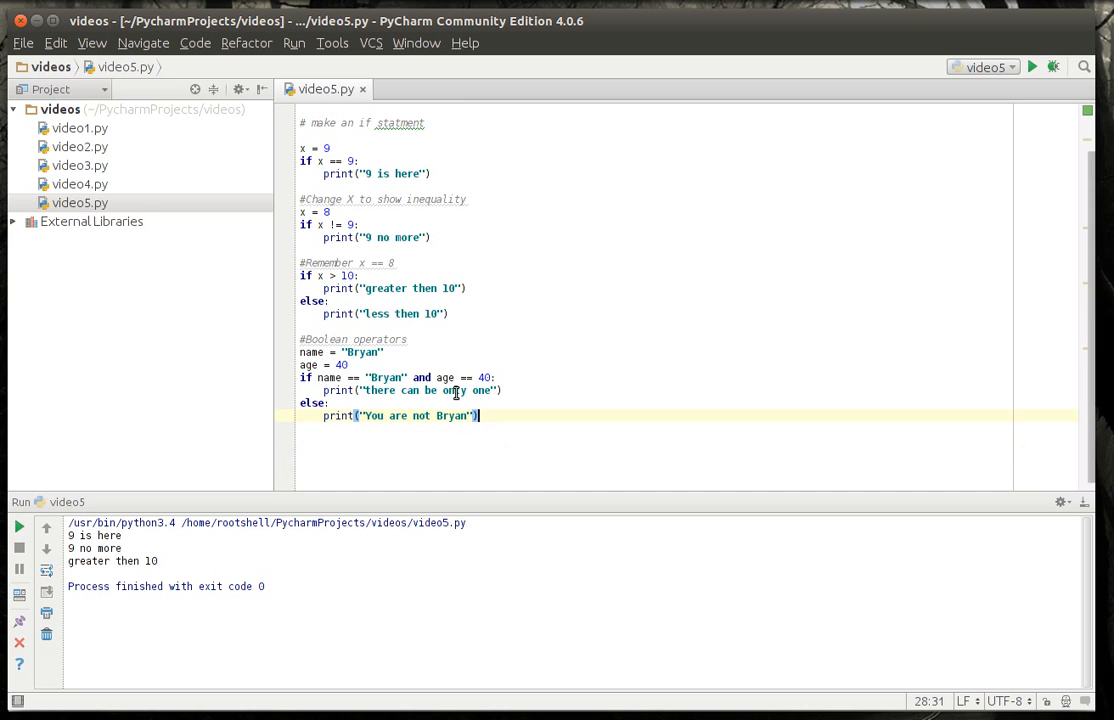
click(310, 326)
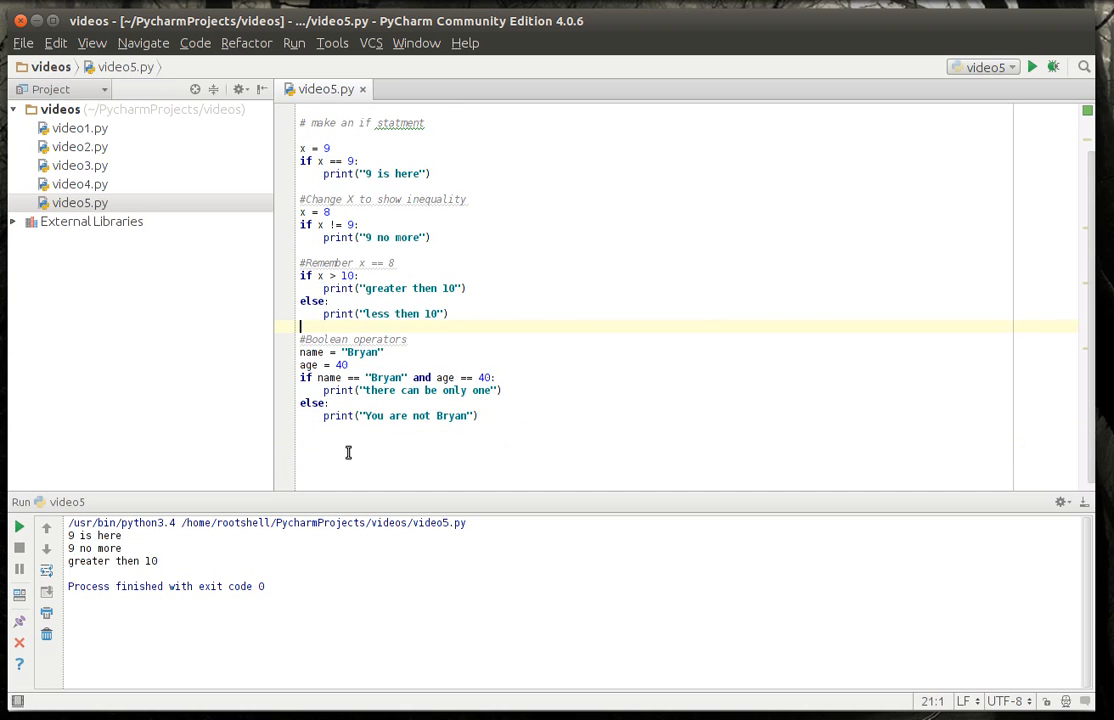
mouse_move(372, 448)
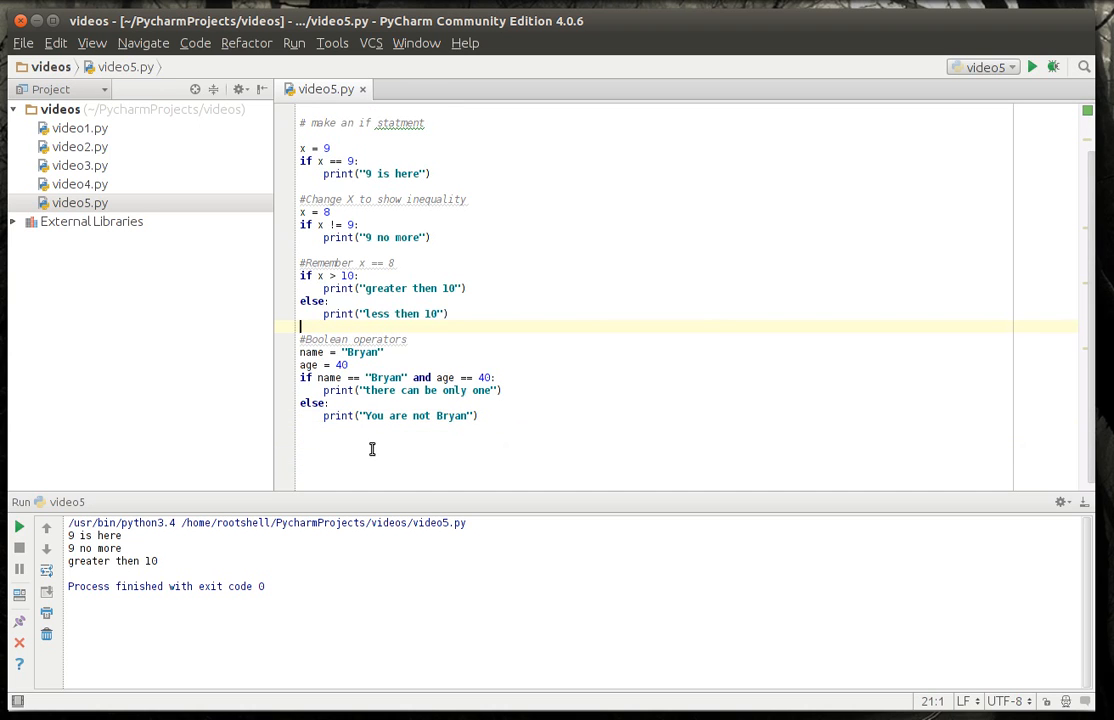
- Contrast Python's 'and' with '&&', then run video5.py and pick out the "There can be only one" output
double_click(420, 376)
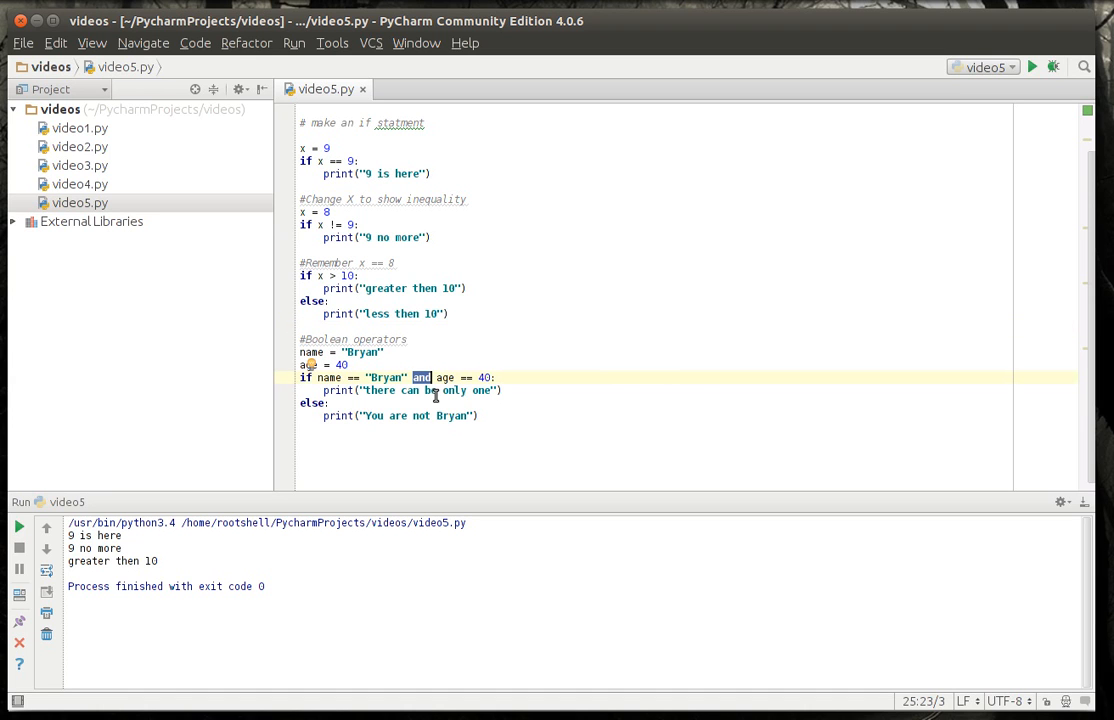
text(&&)
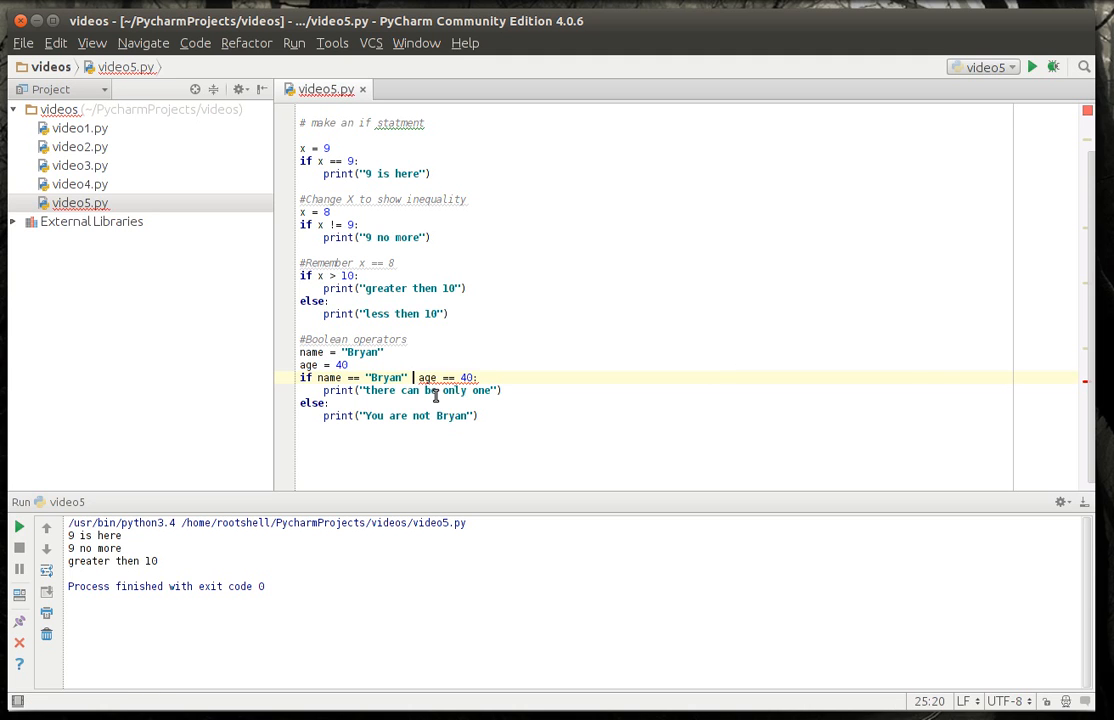
text(and)
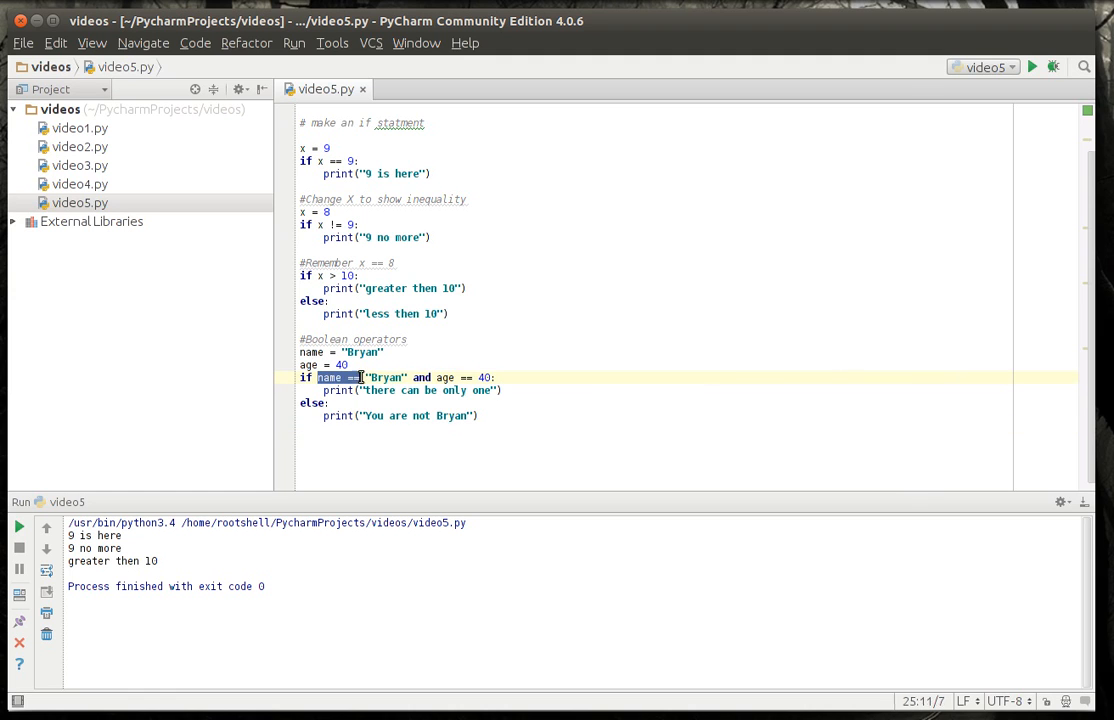
double_click(444, 376)
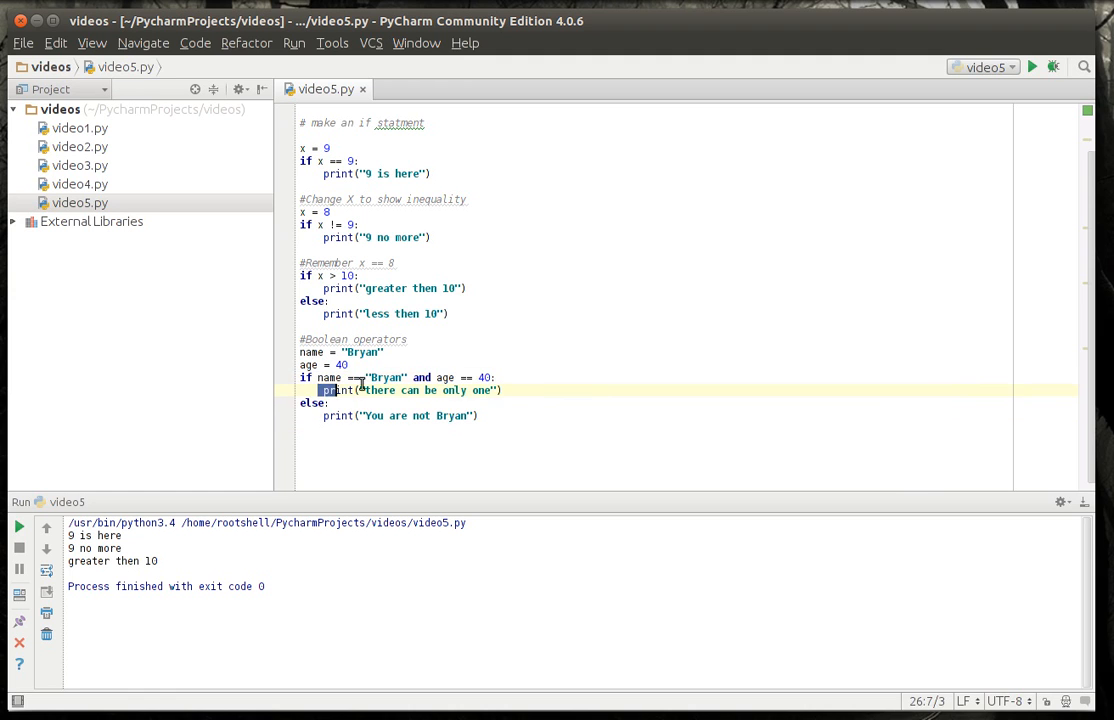
click(304, 404)
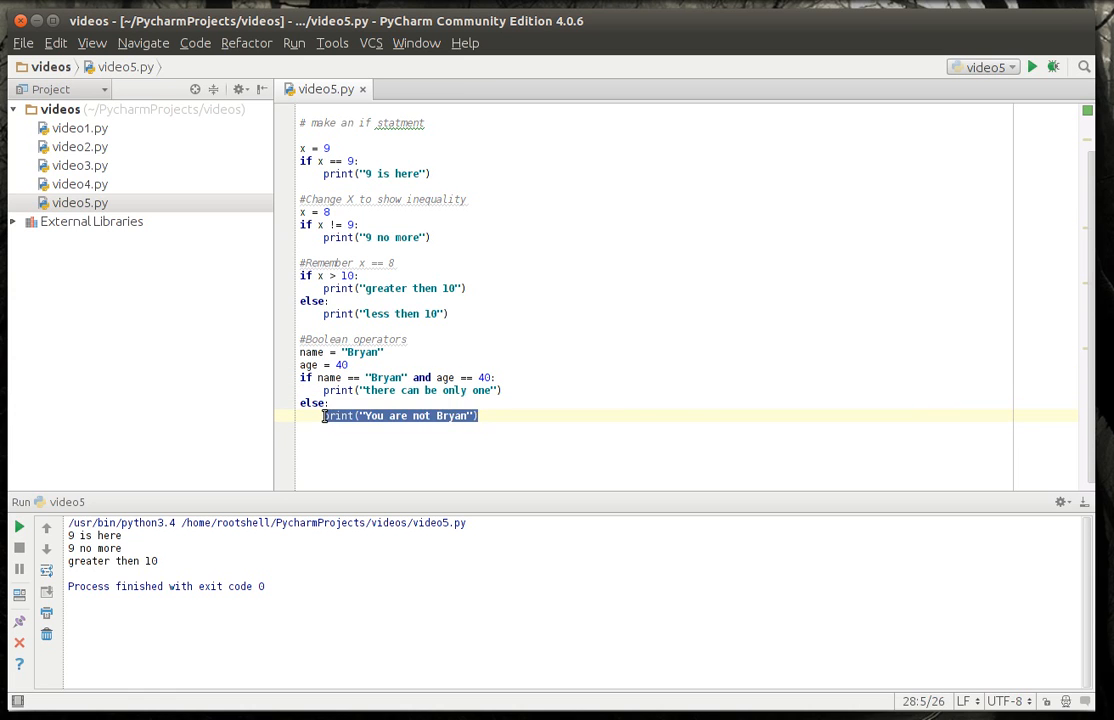
click(1032, 66)
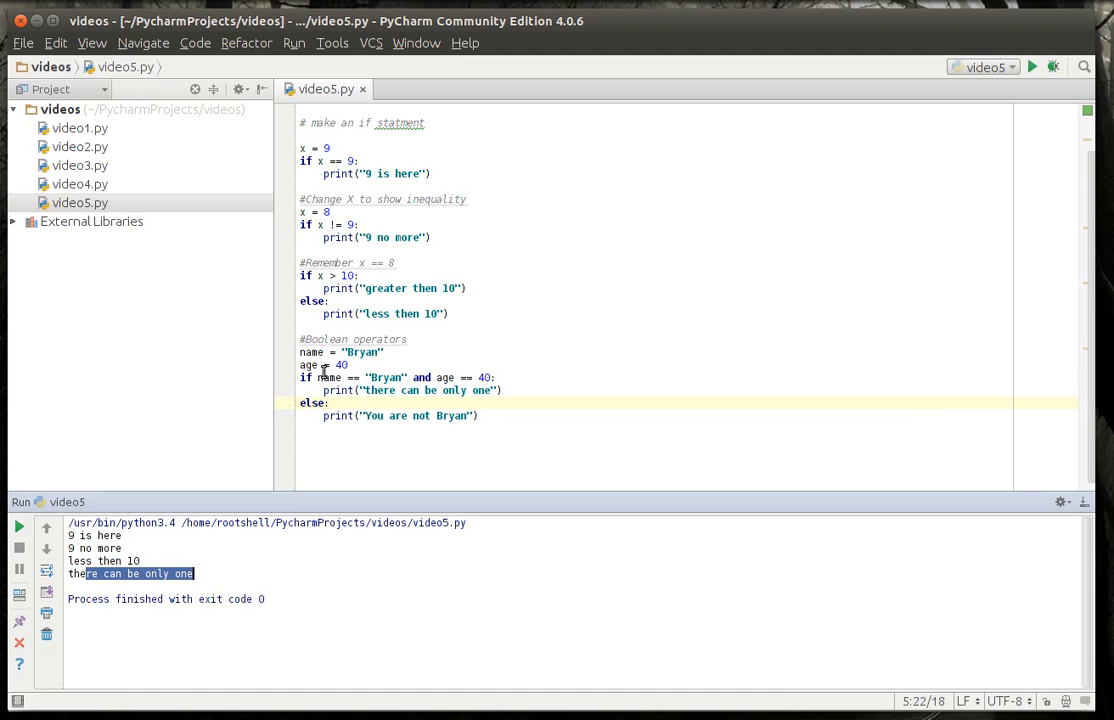
click(344, 364)
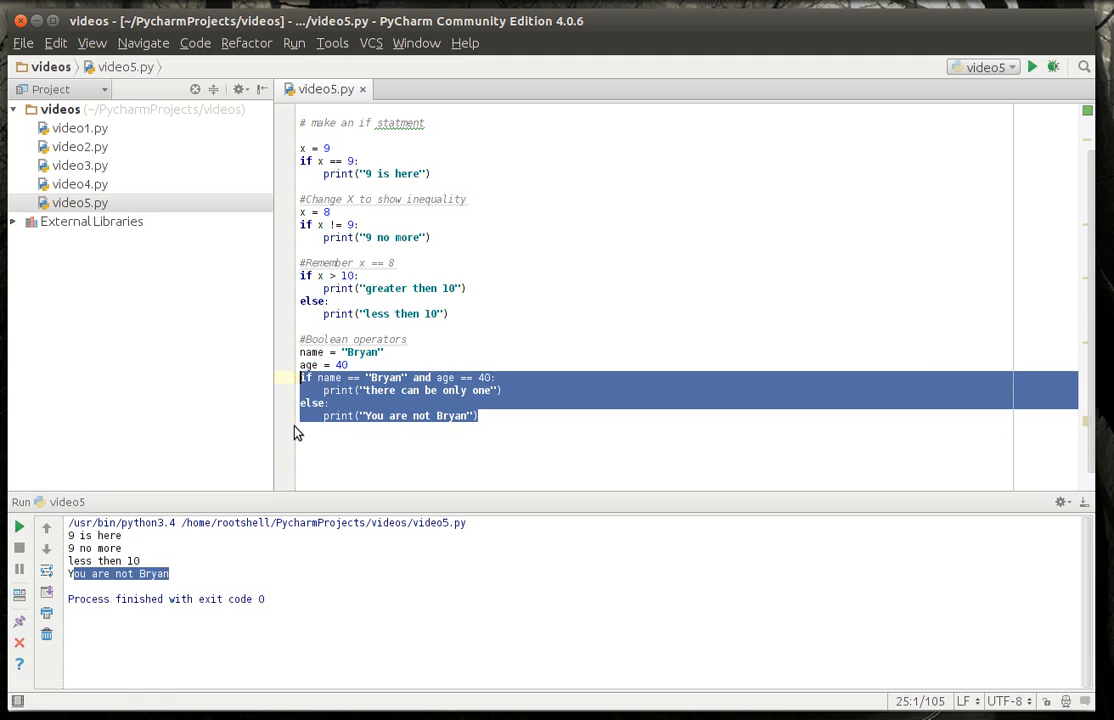
- Add a copied block below with age = 21 and the condition changed to use 'or'
click(348, 442)
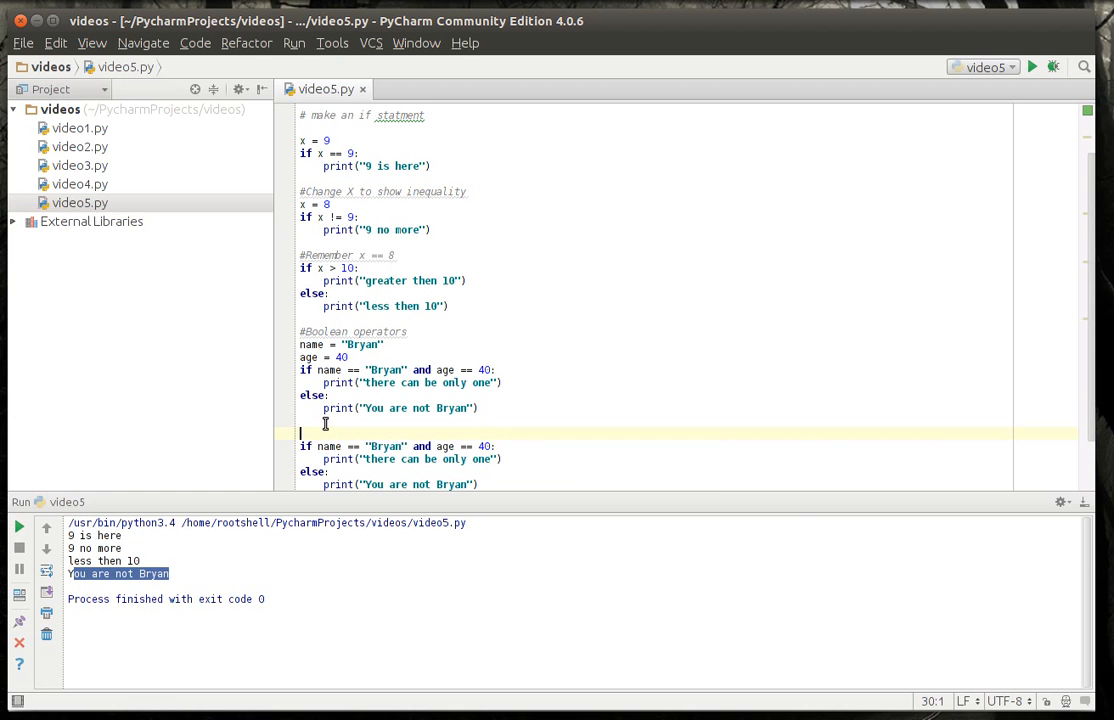
text(age =)
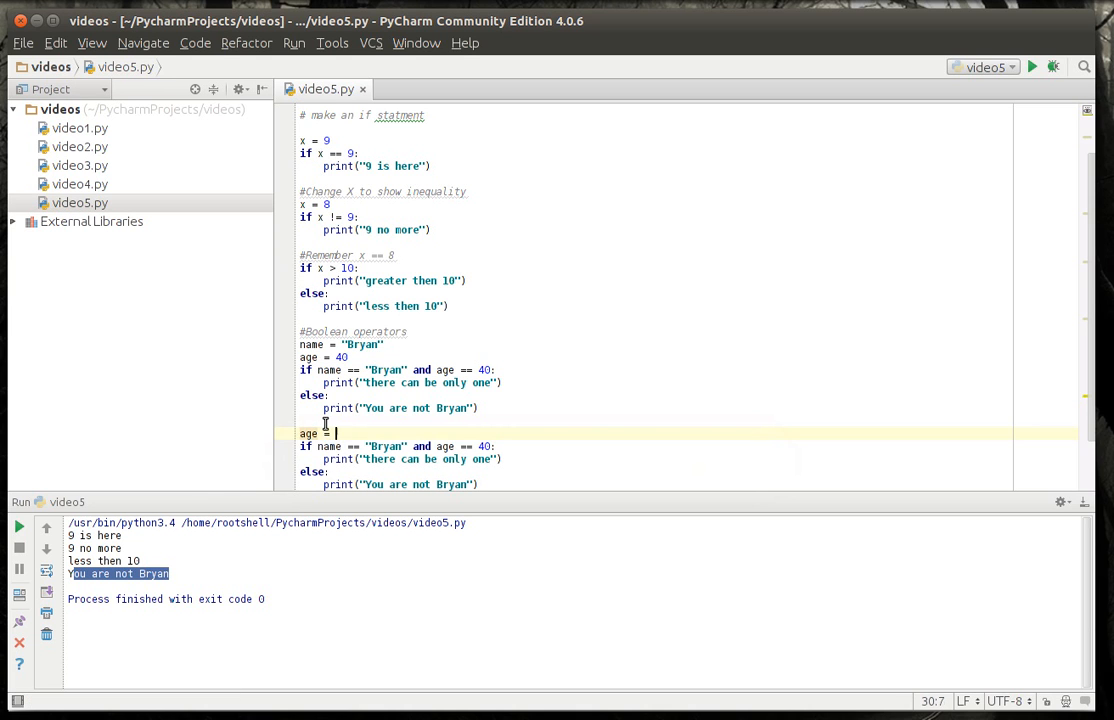
text(21)
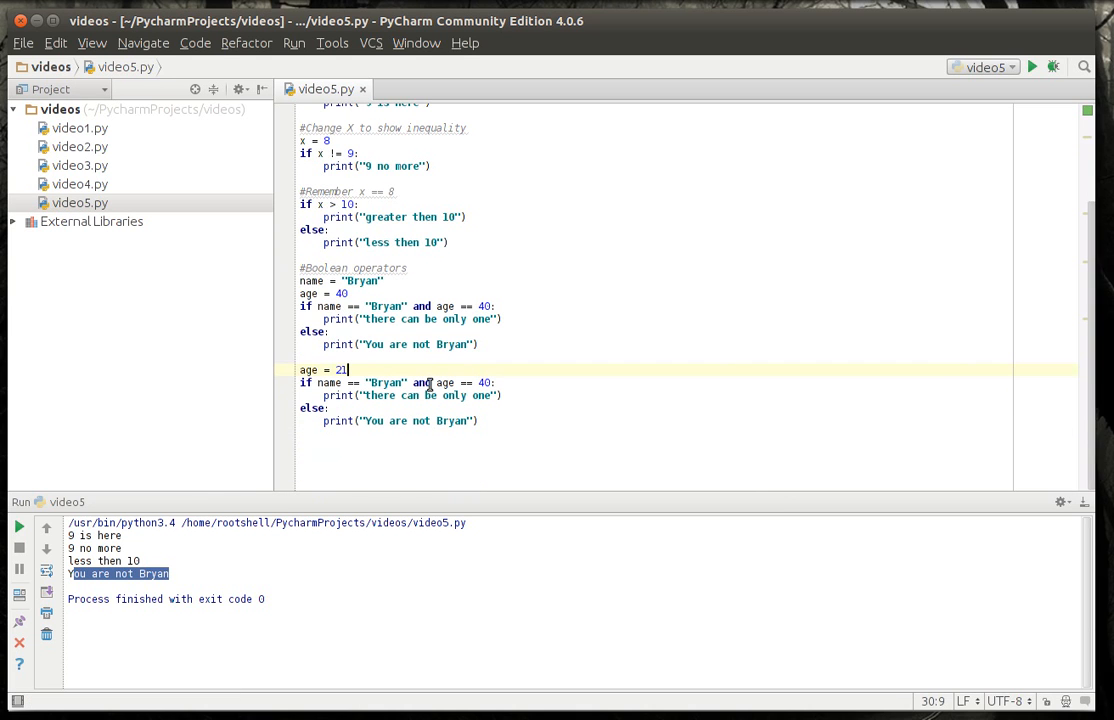
text(or)
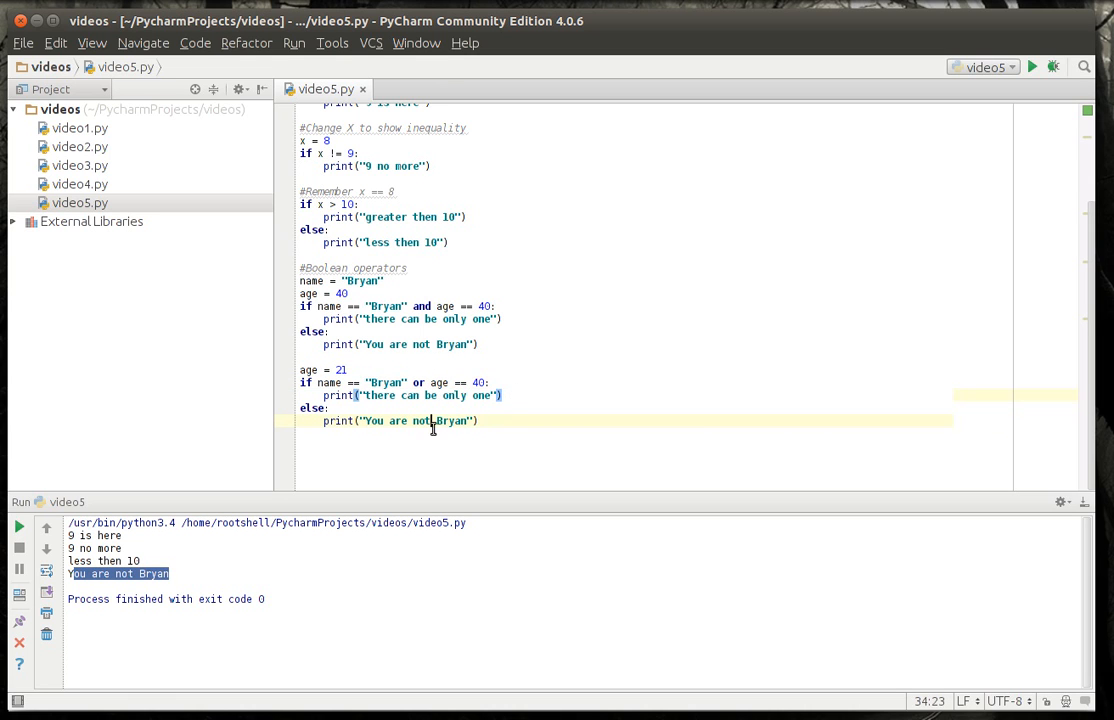
- Replace the messages with "You and I have something in common" and "We have nothing in common"
double_click(428, 396)
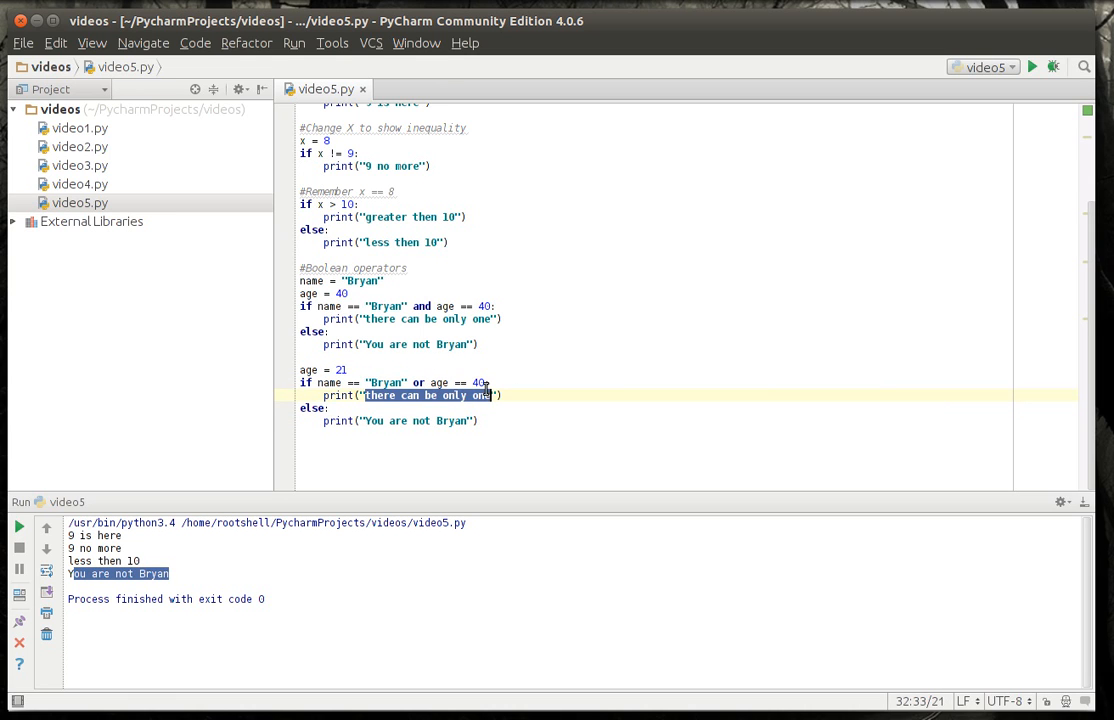
text(You and I have)
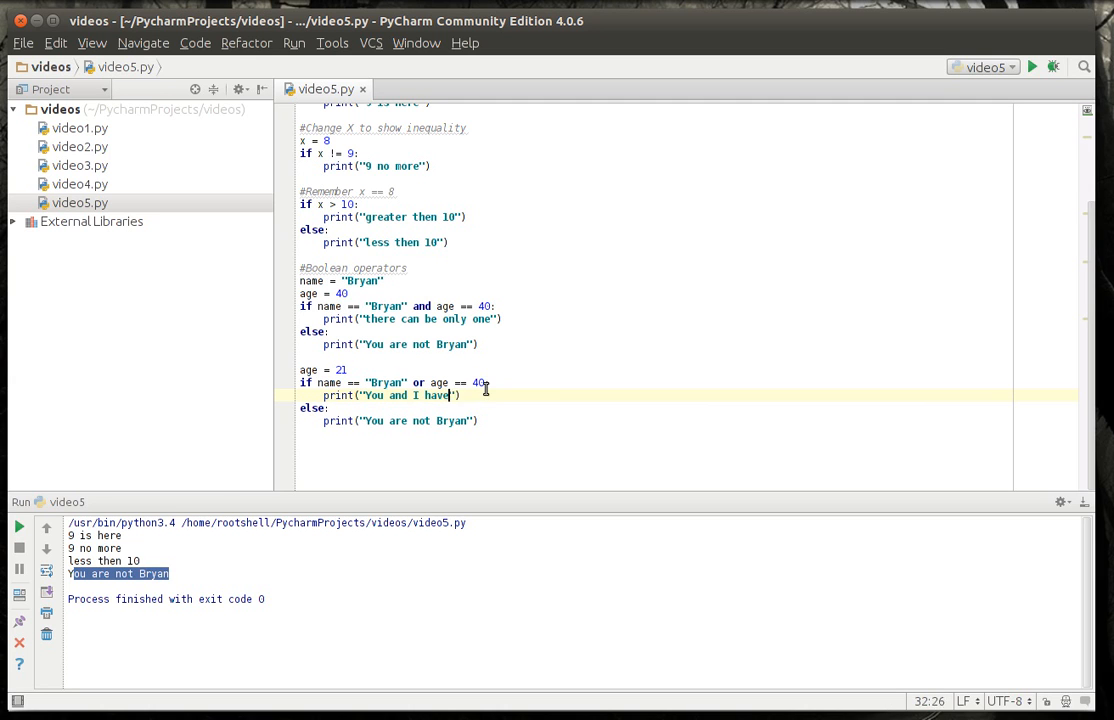
text(something in)
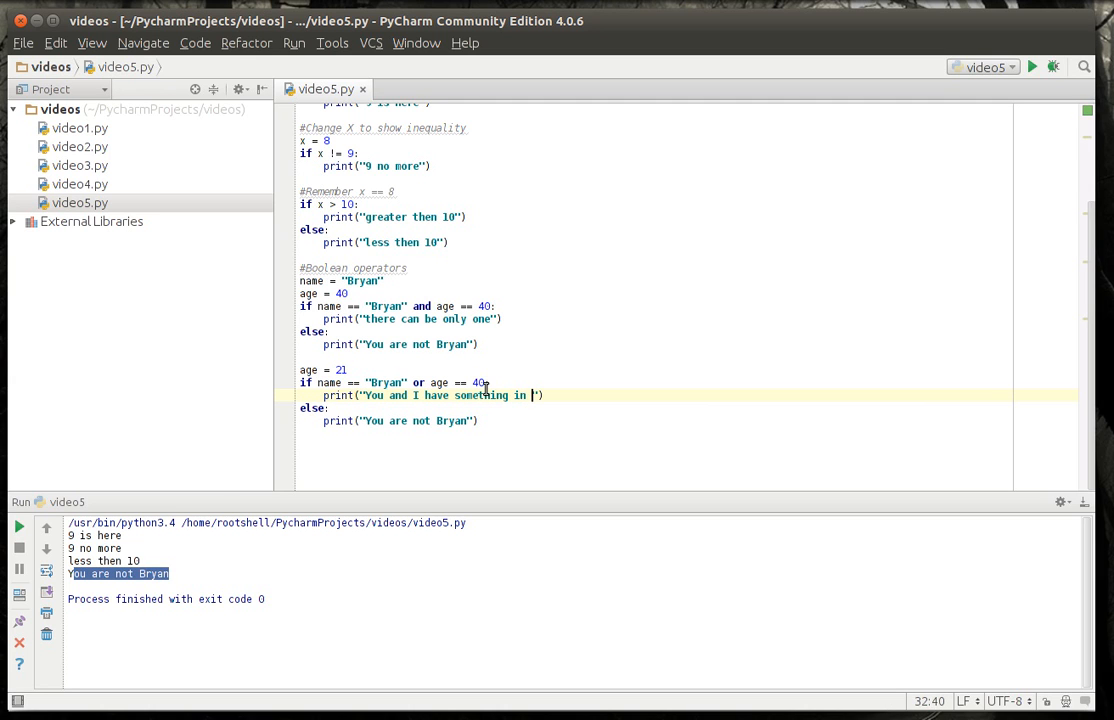
text(common)
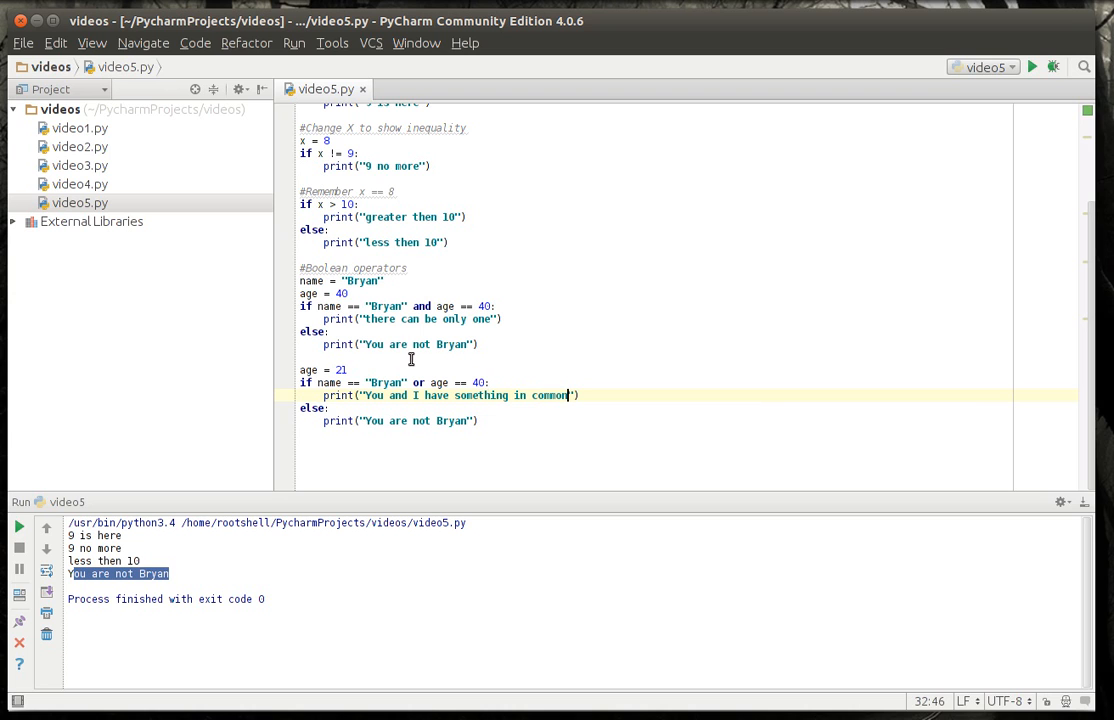
double_click(416, 420)
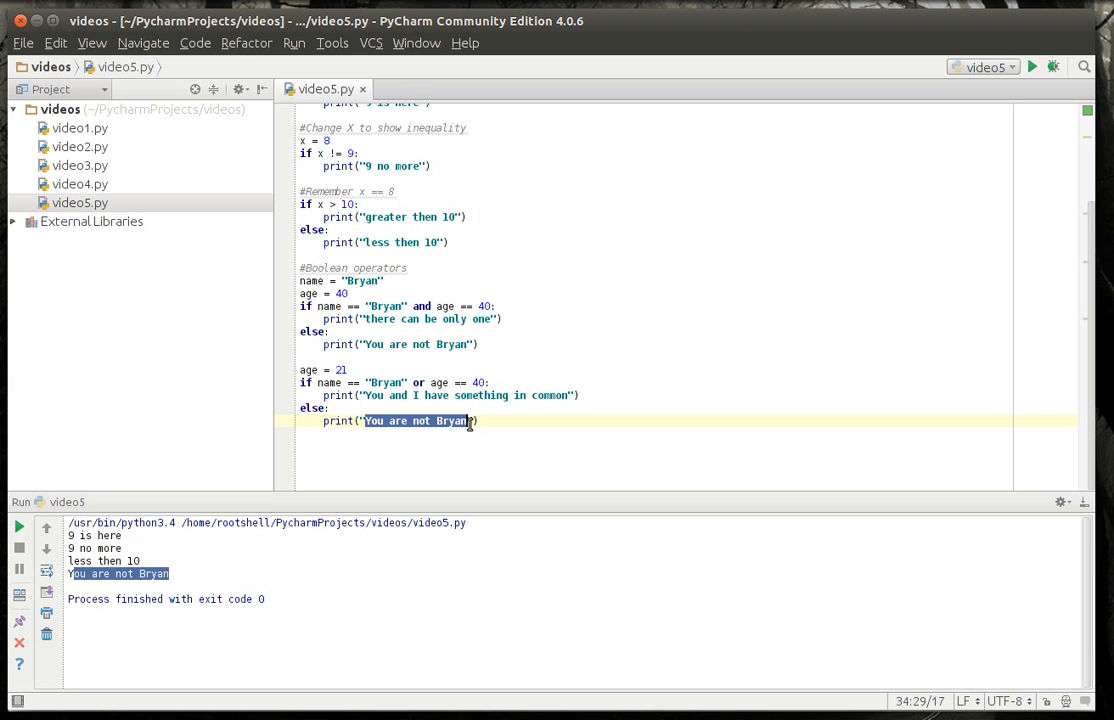
text(We have n)
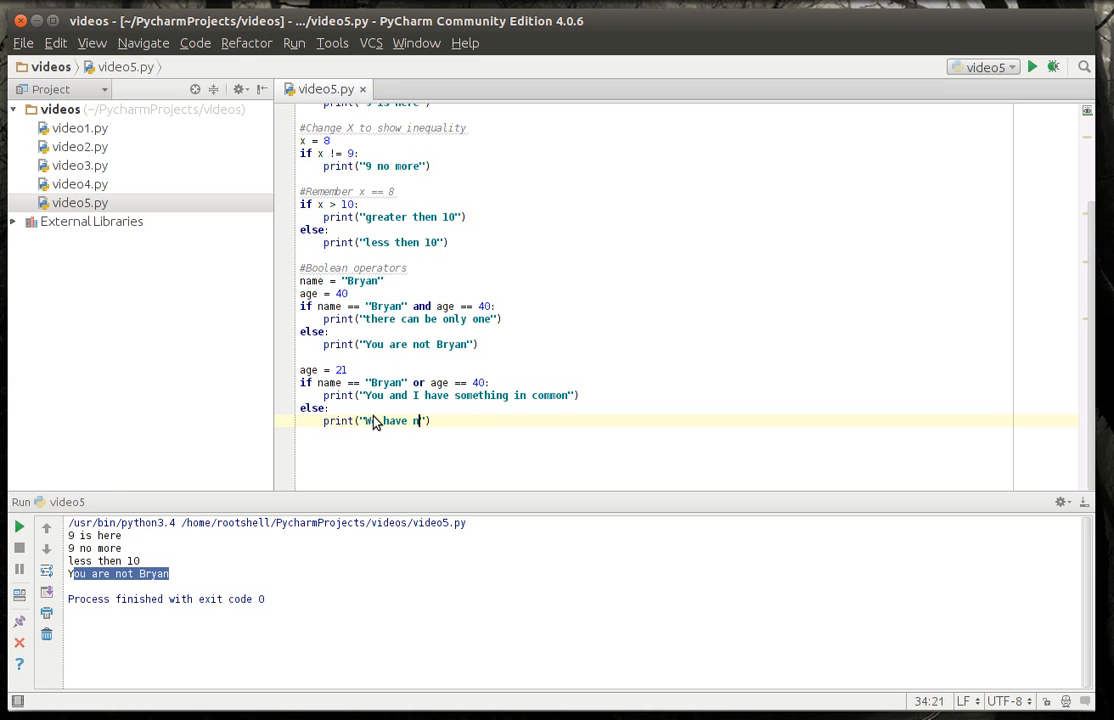
text(othing in common)
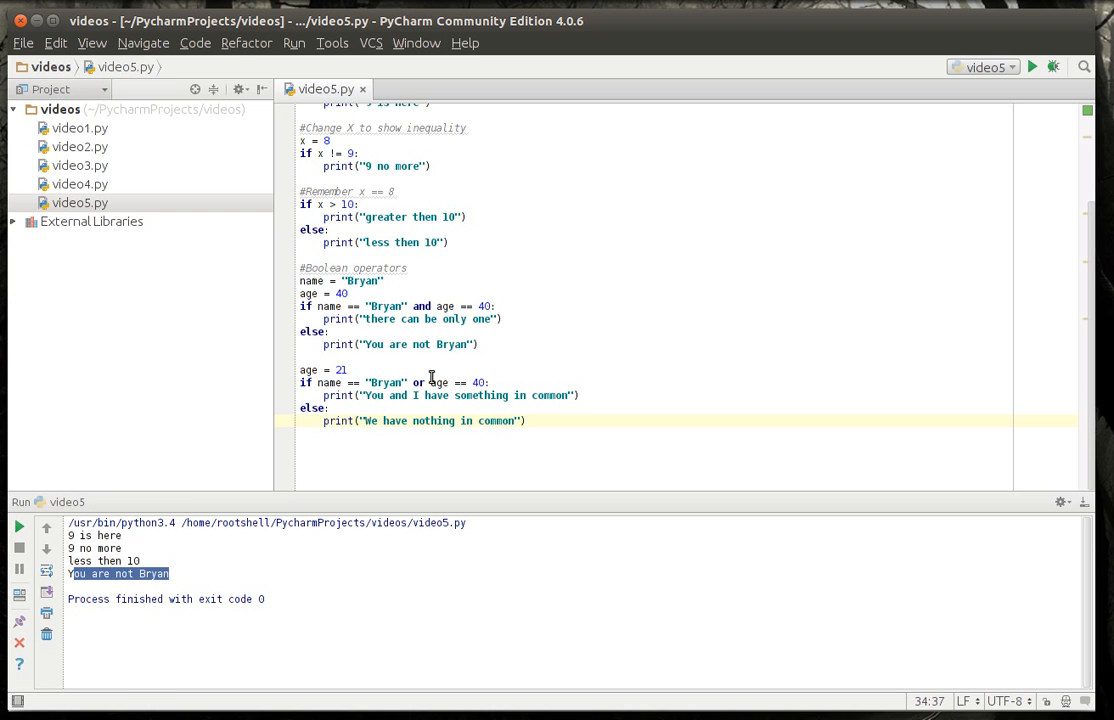
- Show '||' is invalid and put the 'or' keyword back in the condition
text(||)
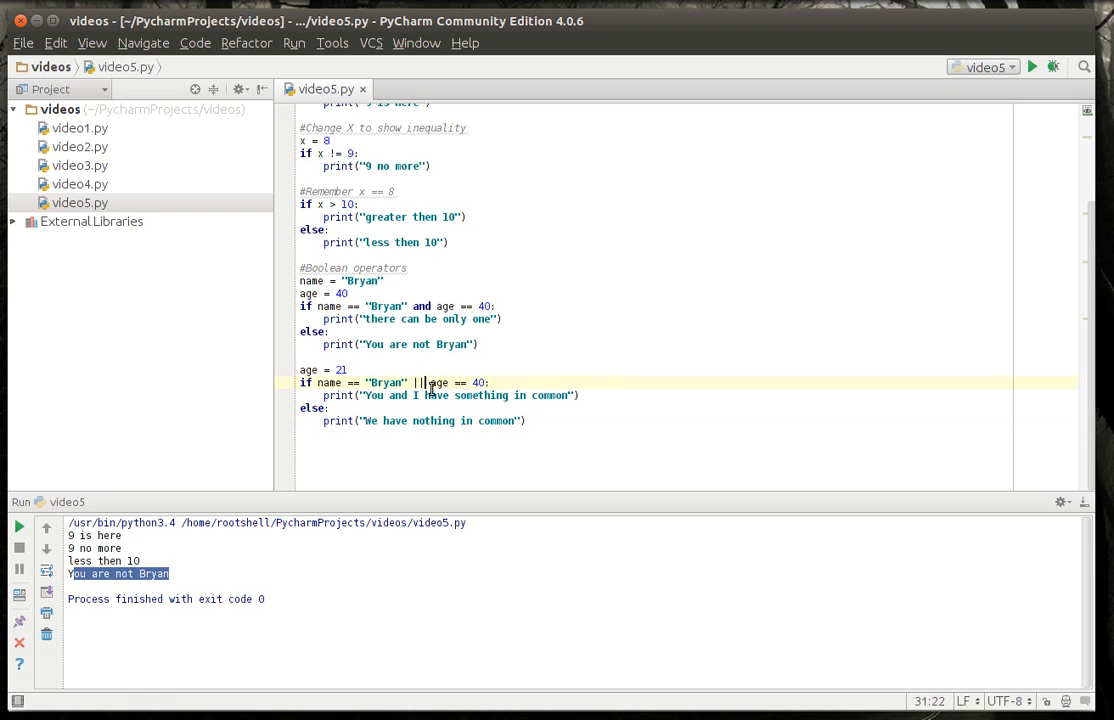
key(BackSpace)
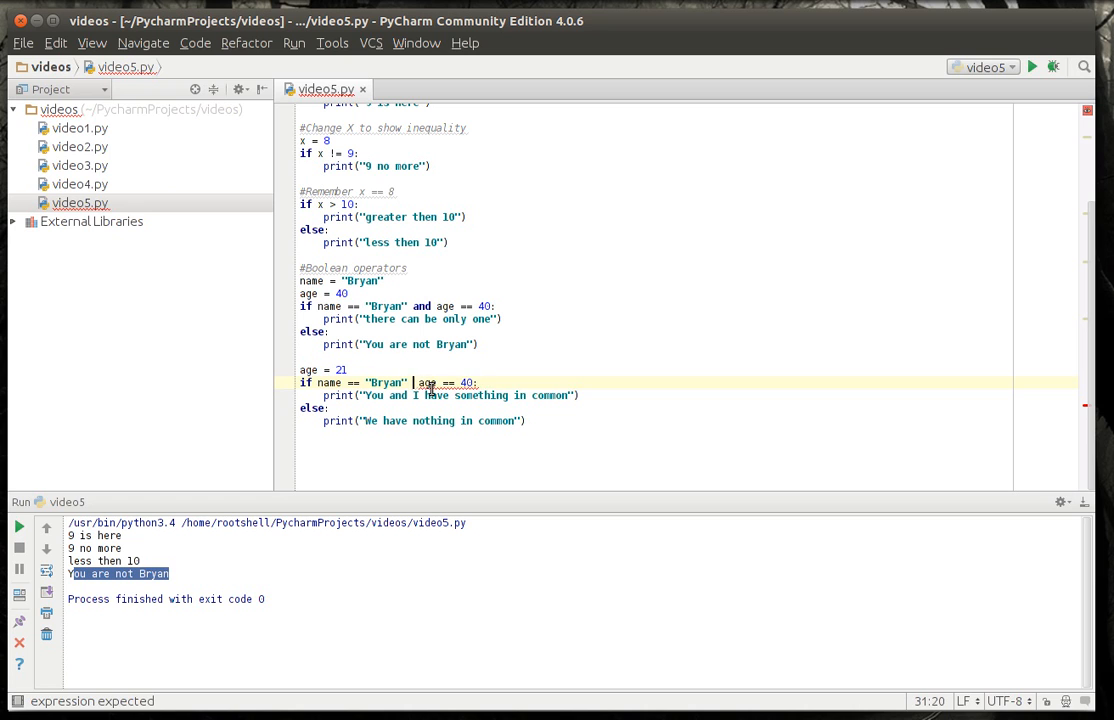
text(or)
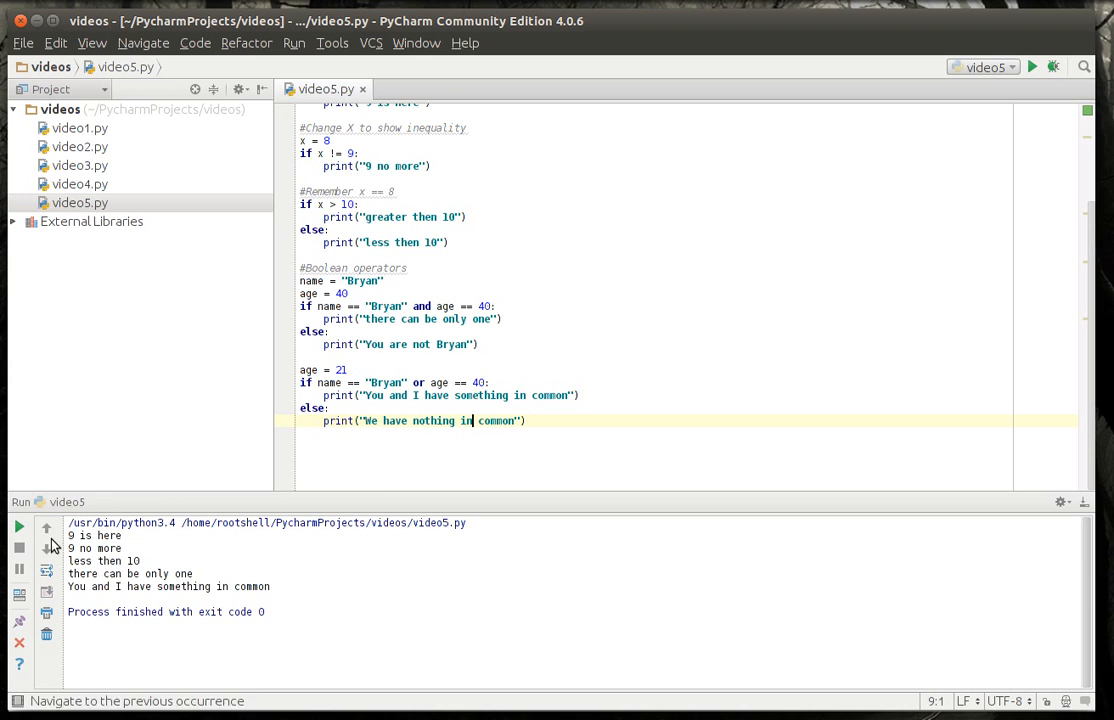
mouse_move(378, 384)
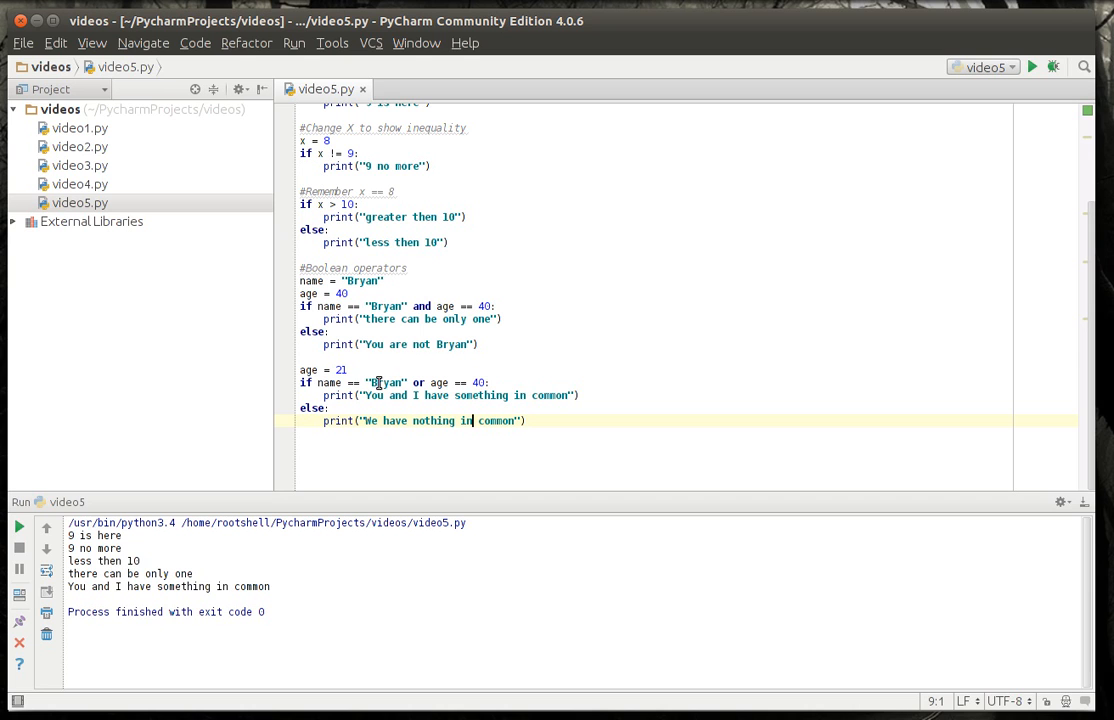
- Re-run video5.py and check the or-condition's output in the console
click(340, 356)
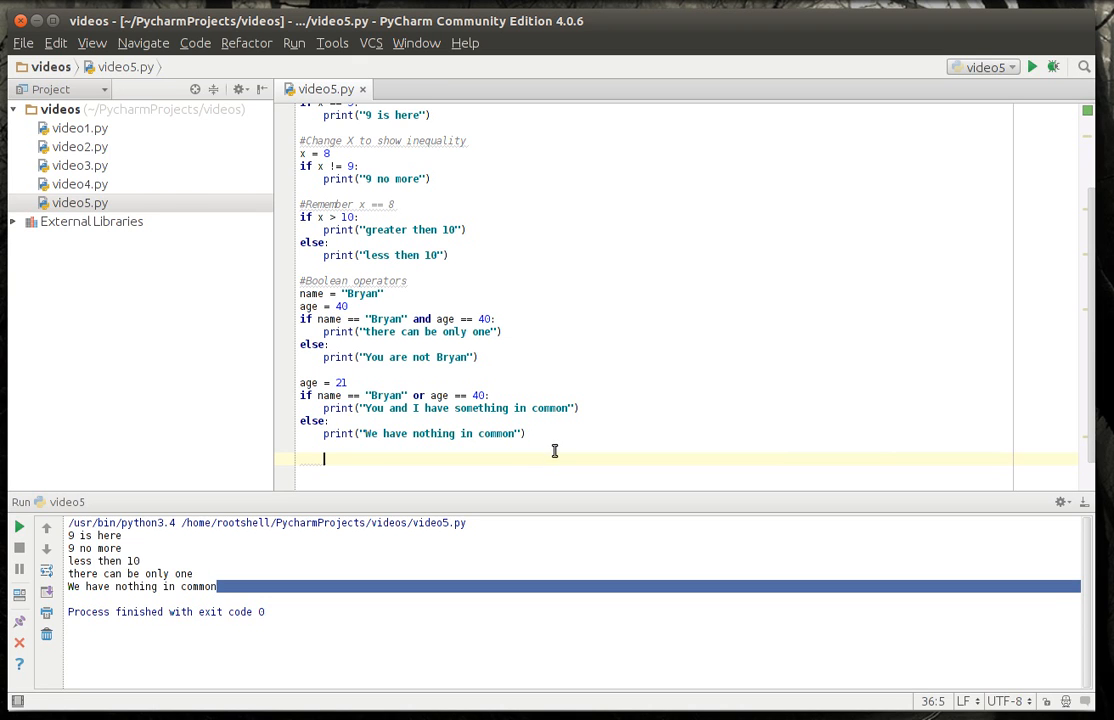
mouse_move(432, 518)
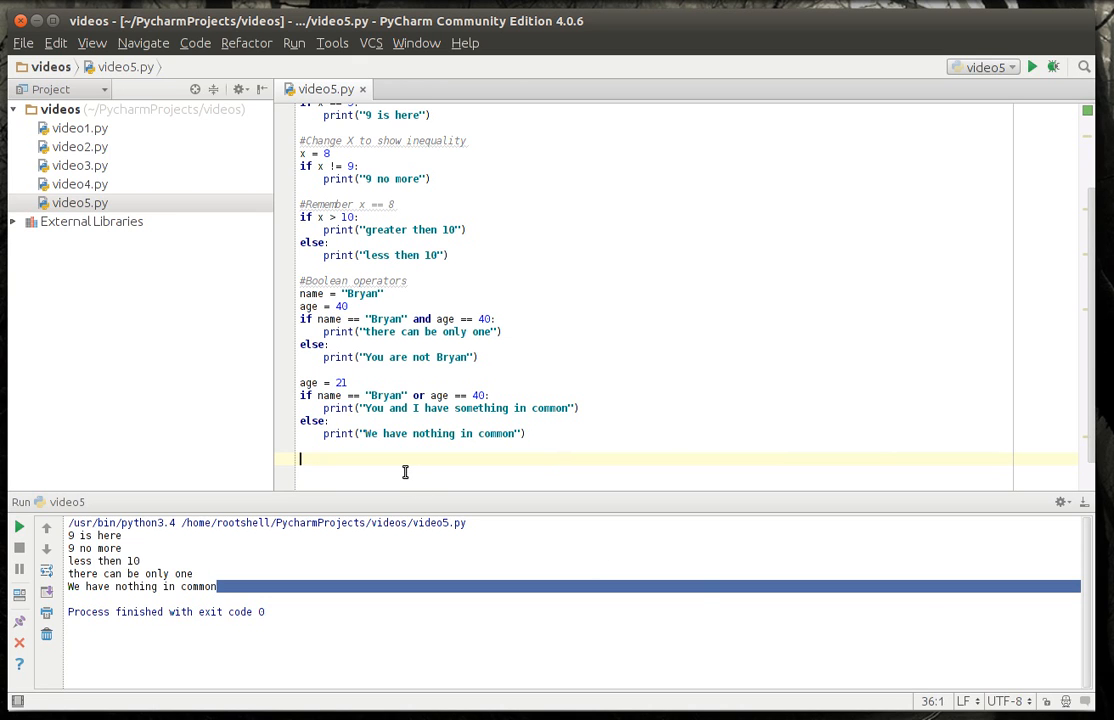
- Start a #List checking section with x = ("dog","cat","fish")
text(#List checking)
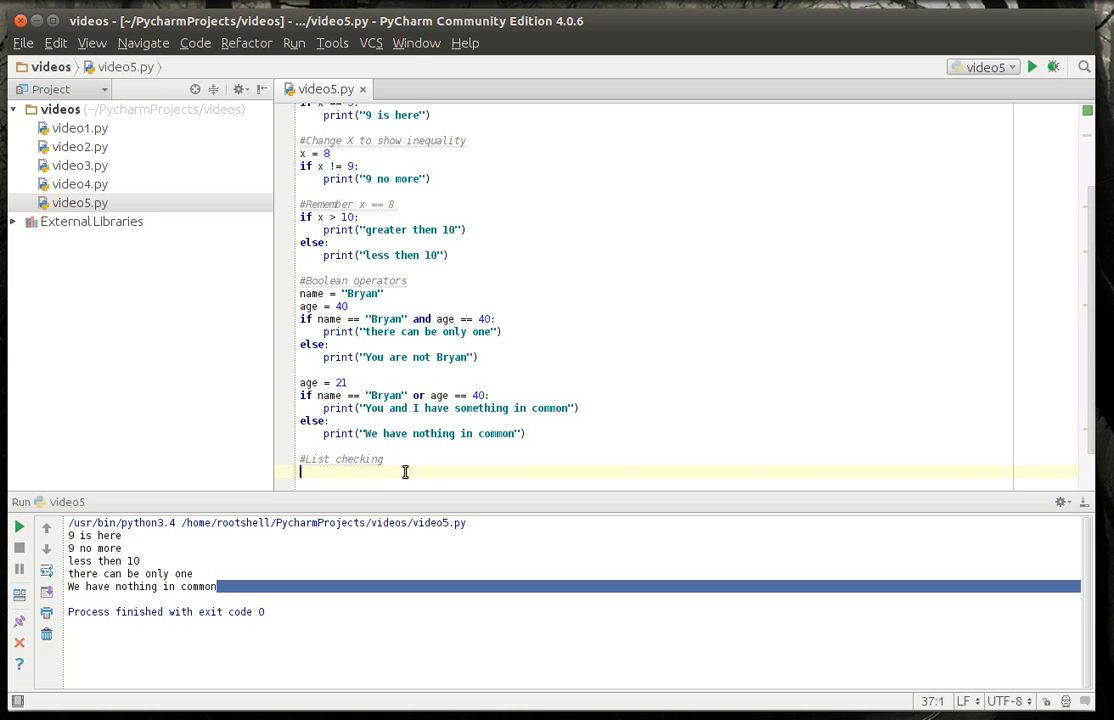
text(x =)
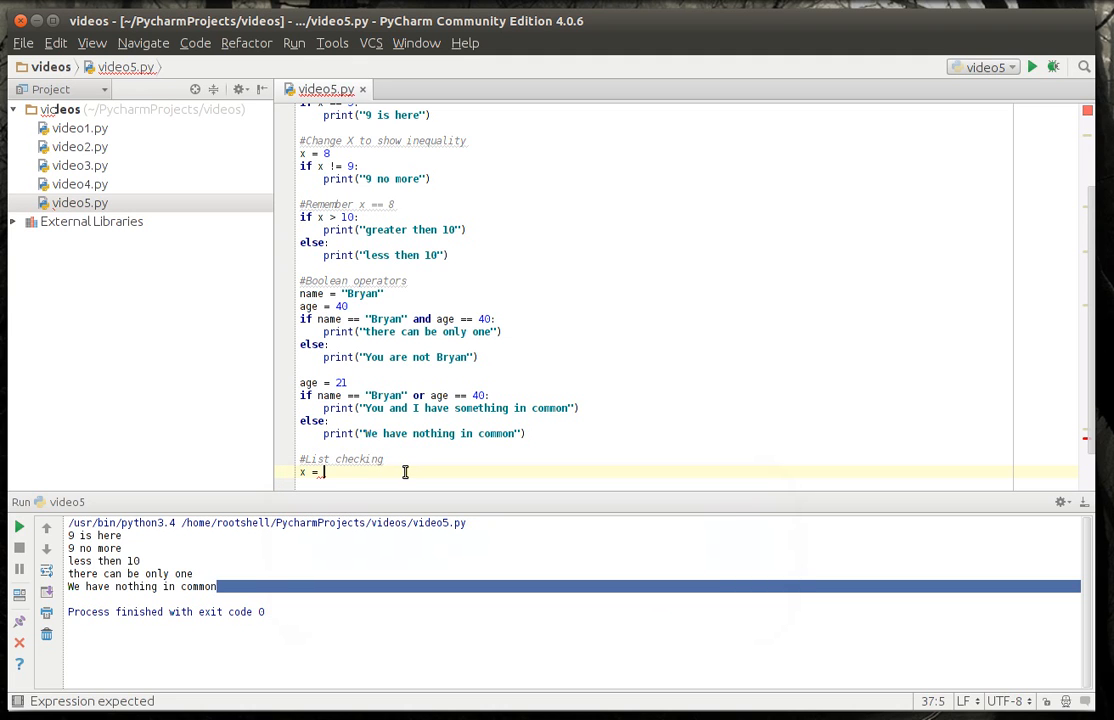
text(())
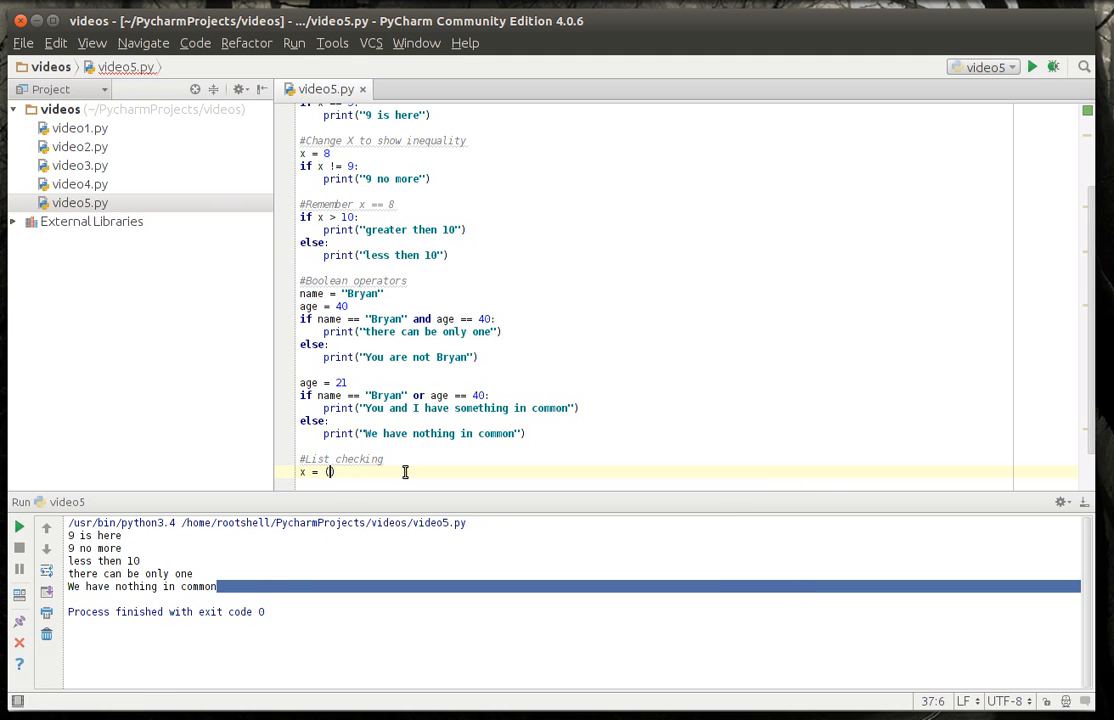
text("dog")
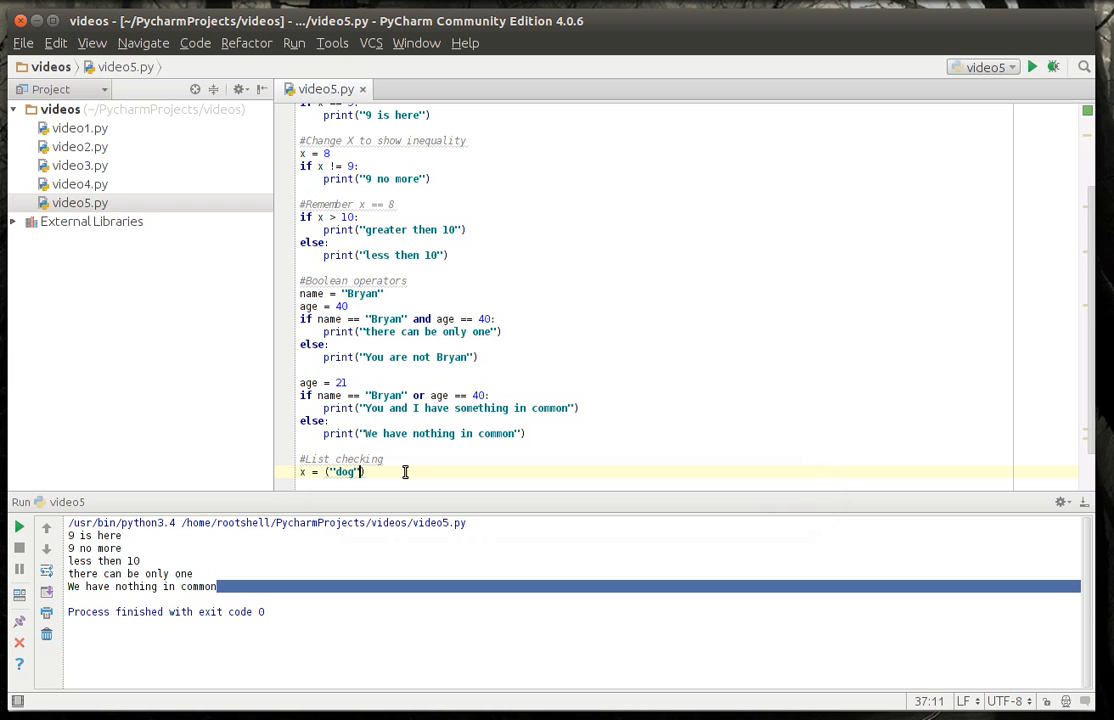
text(,"cat", fish)
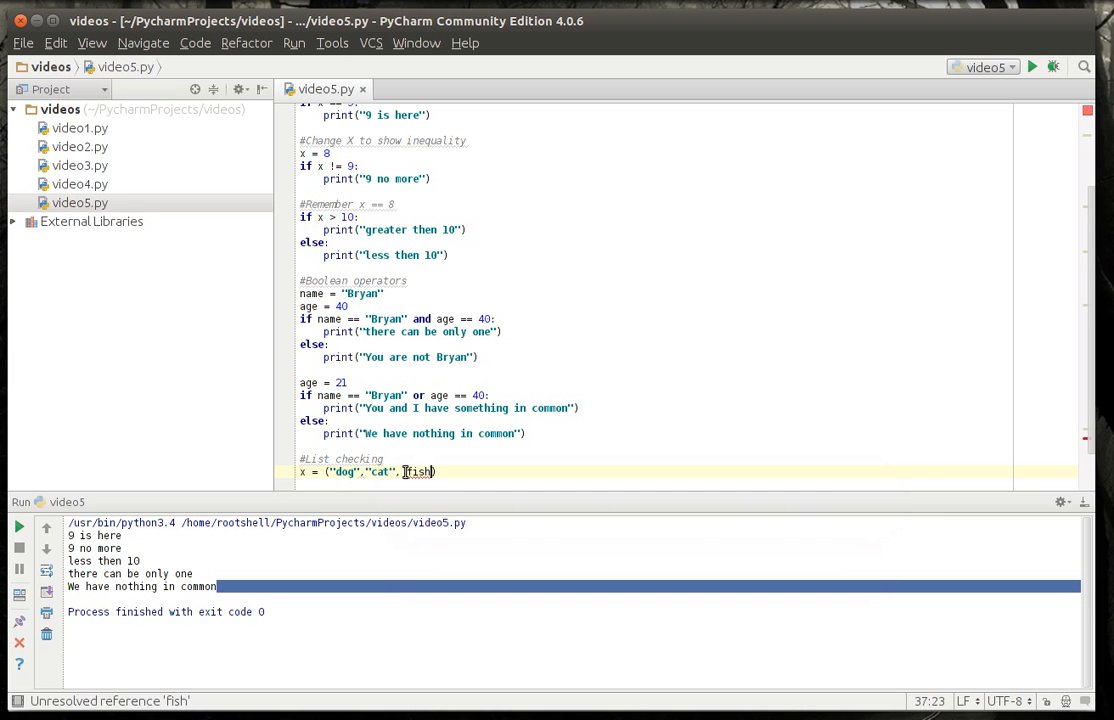
text(")
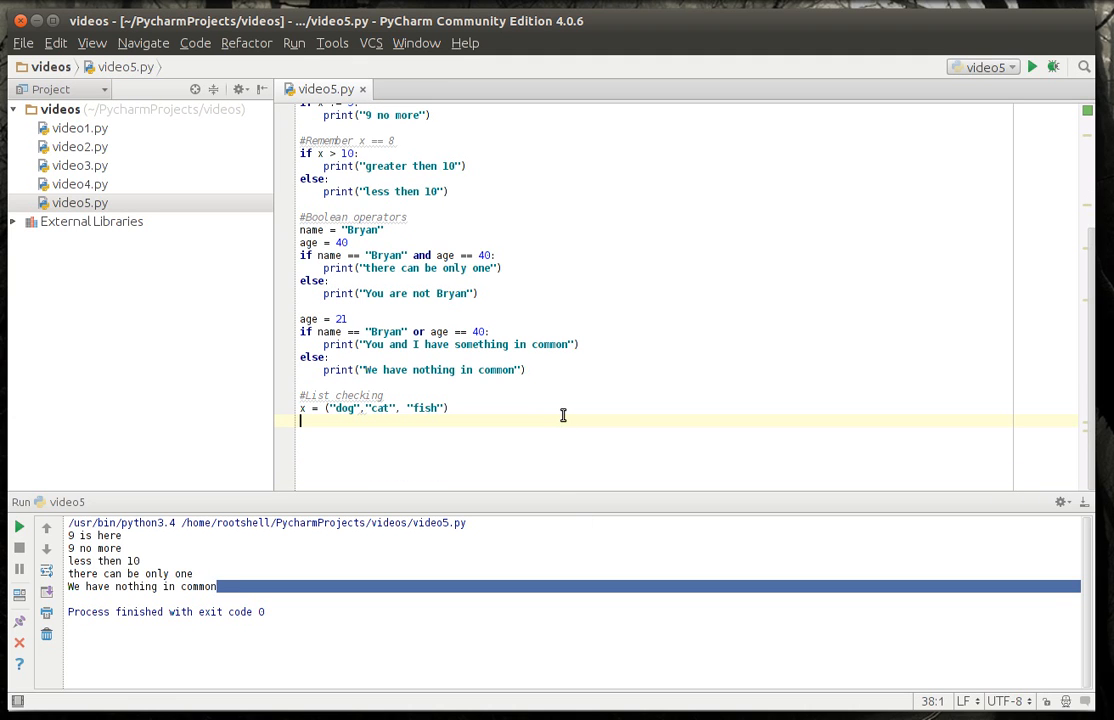
- Write 'if "cat" in x:' printing "We have a cat", else "No cats how sad"
text(if "cat":)
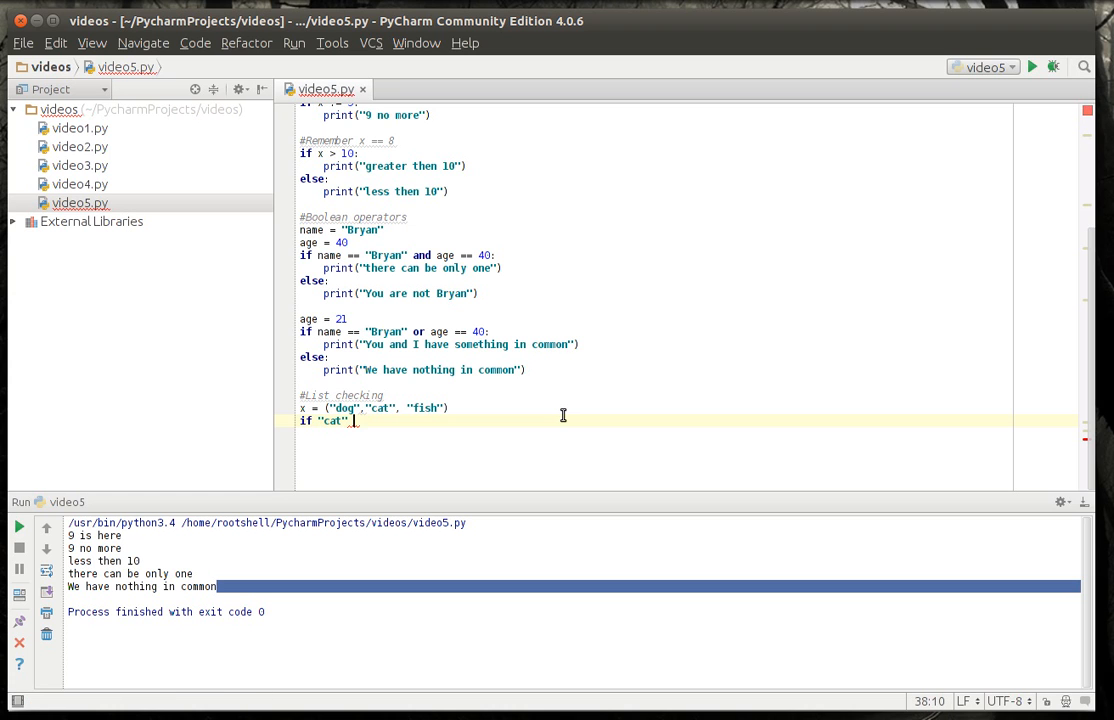
text(in)
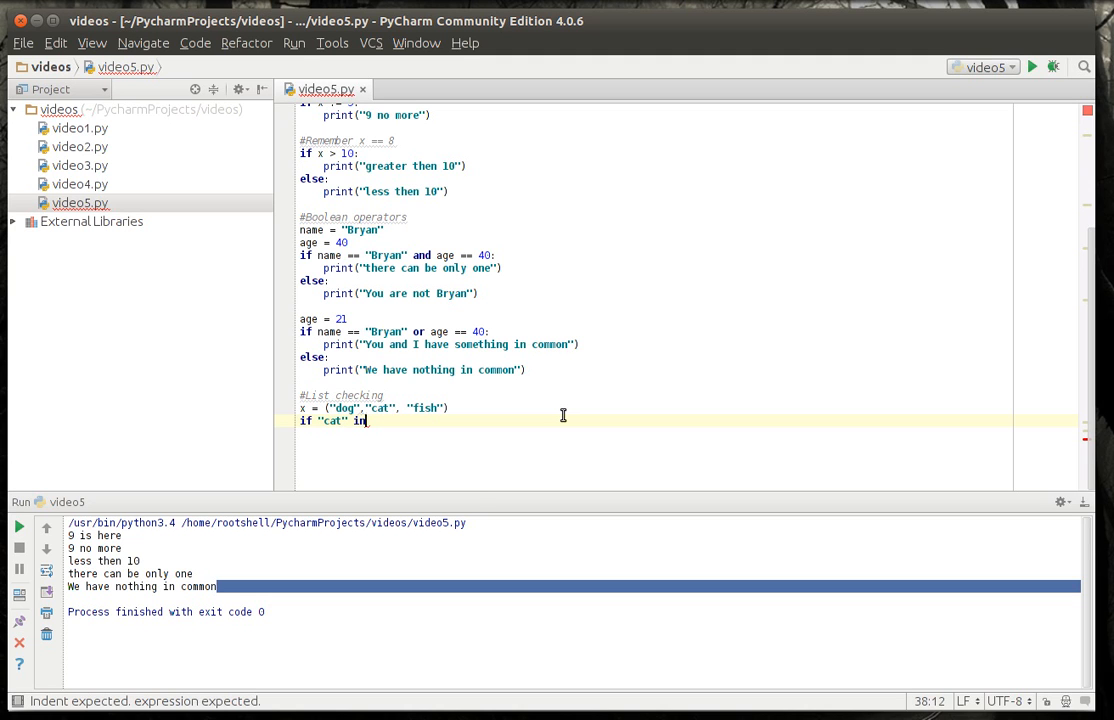
text(x:)
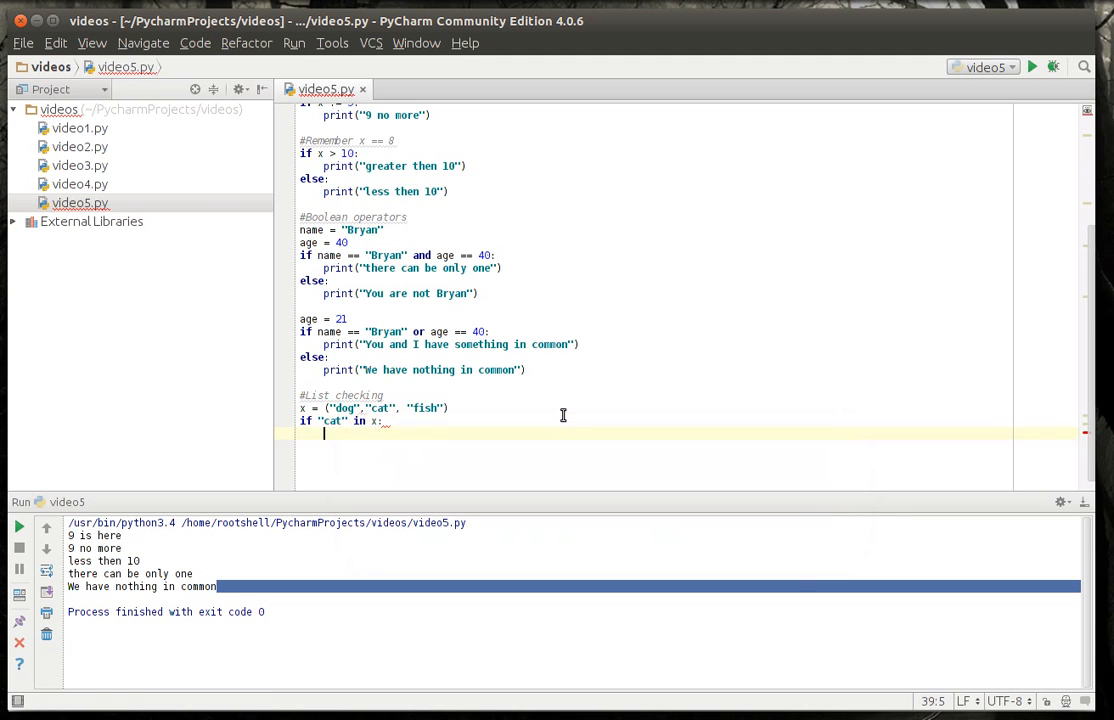
text(print("We have a cat")
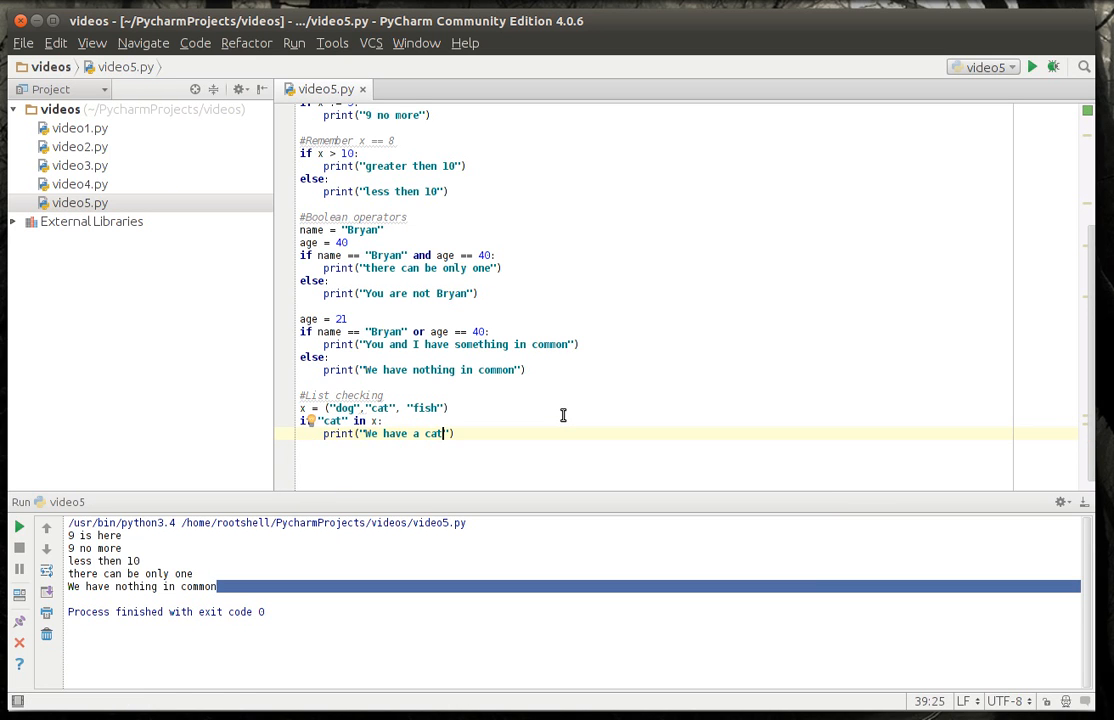
text())
text(print("No )
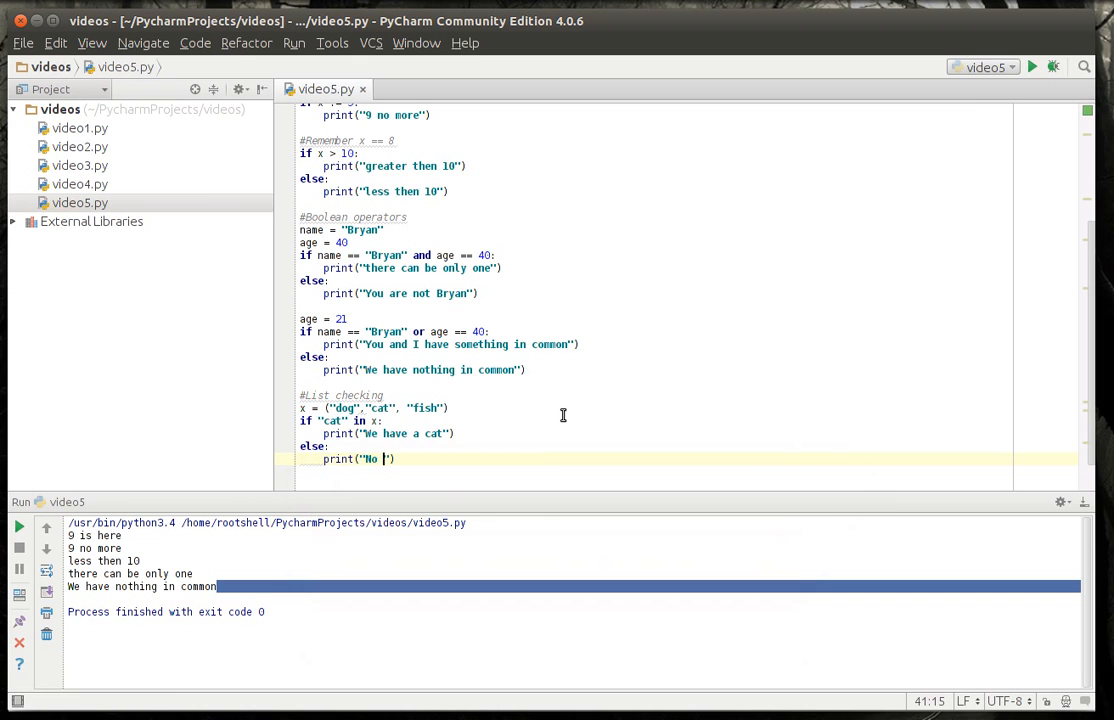
text(cats how d)
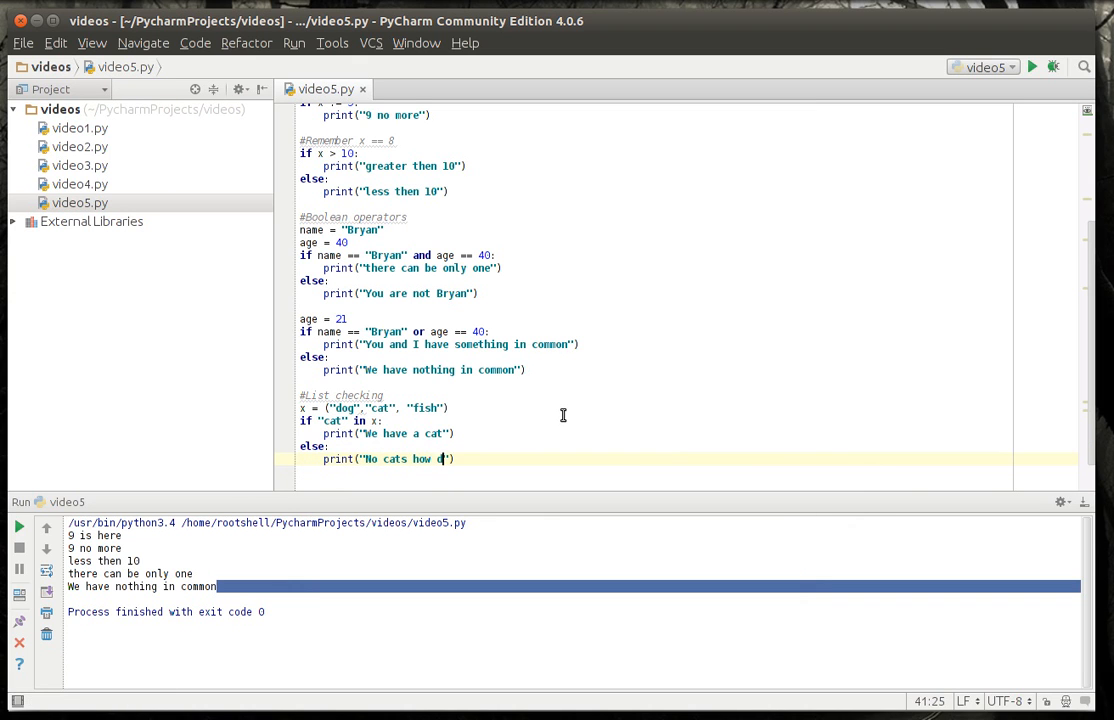
text(sad)
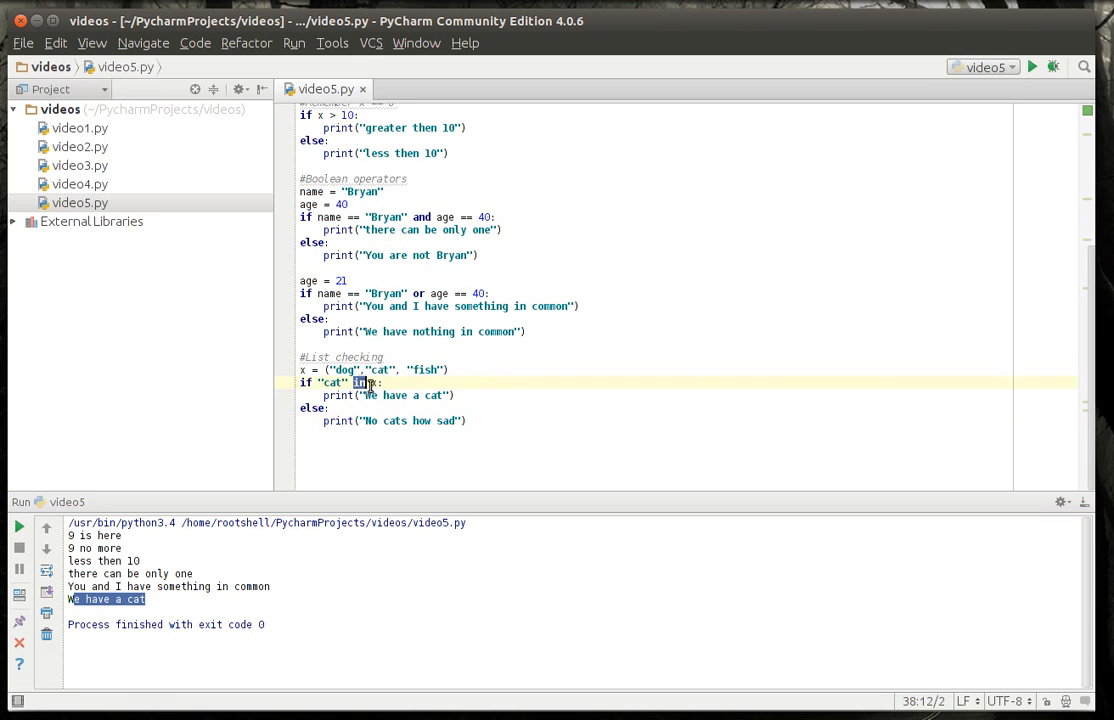
mouse_move(384, 384)
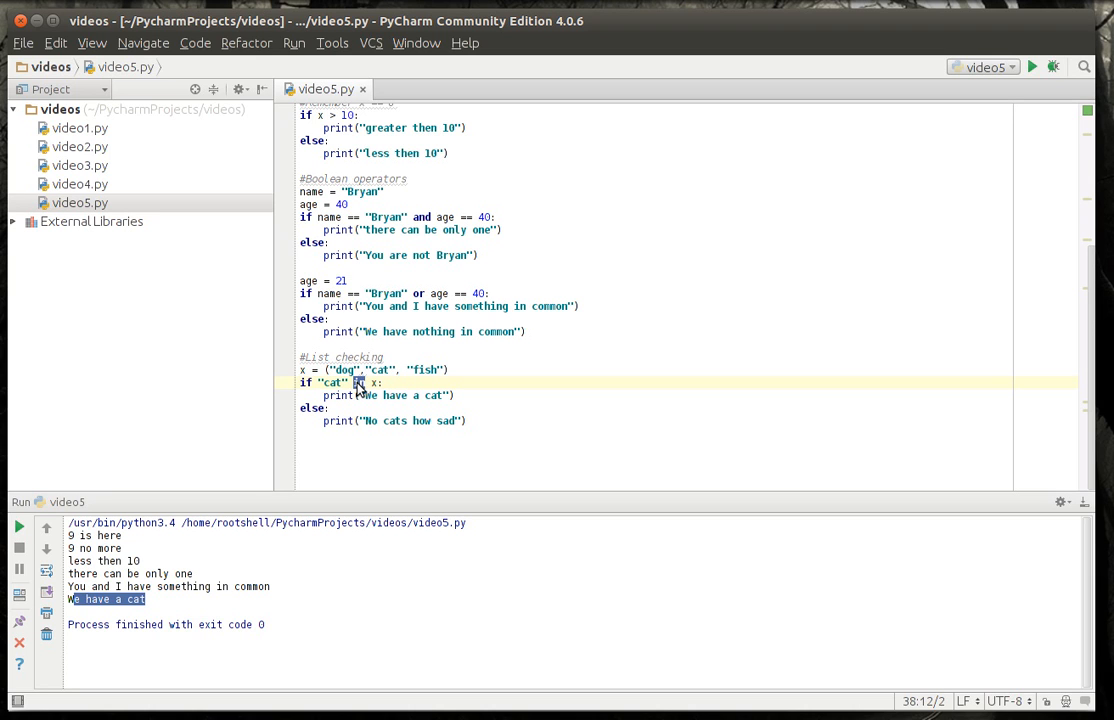
- Tweak the 'in' membership test and rerun so the output ends with "No cats how sad"
double_click(380, 370)
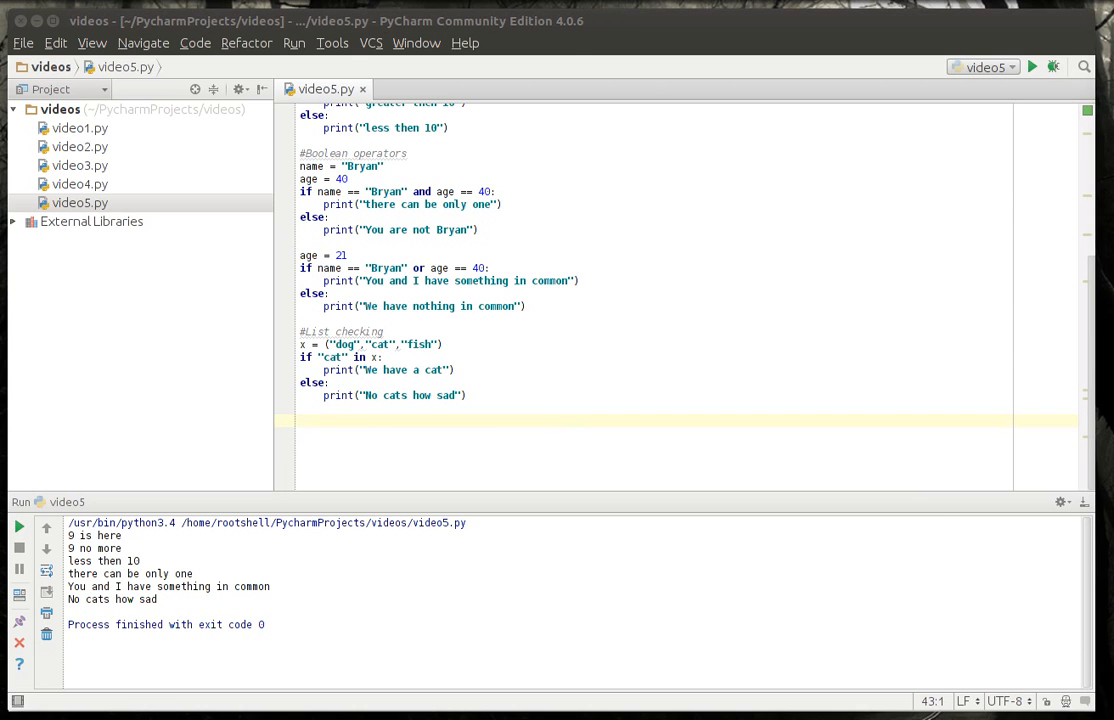
mouse_move(430, 460)
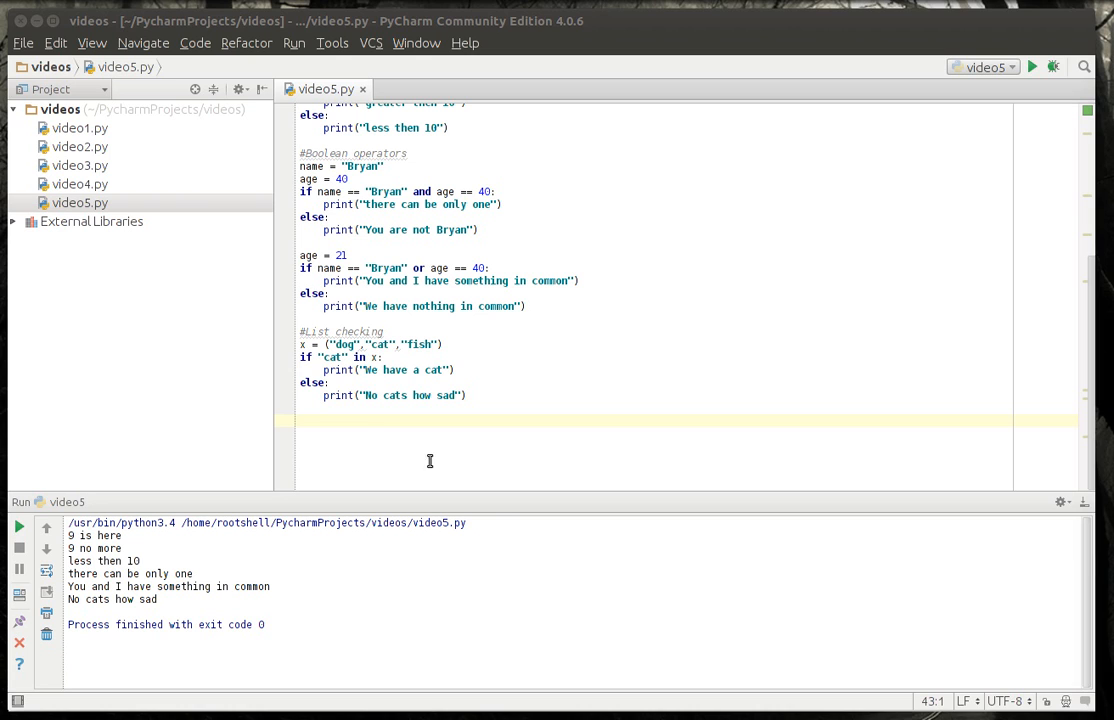
mouse_move(358, 436)
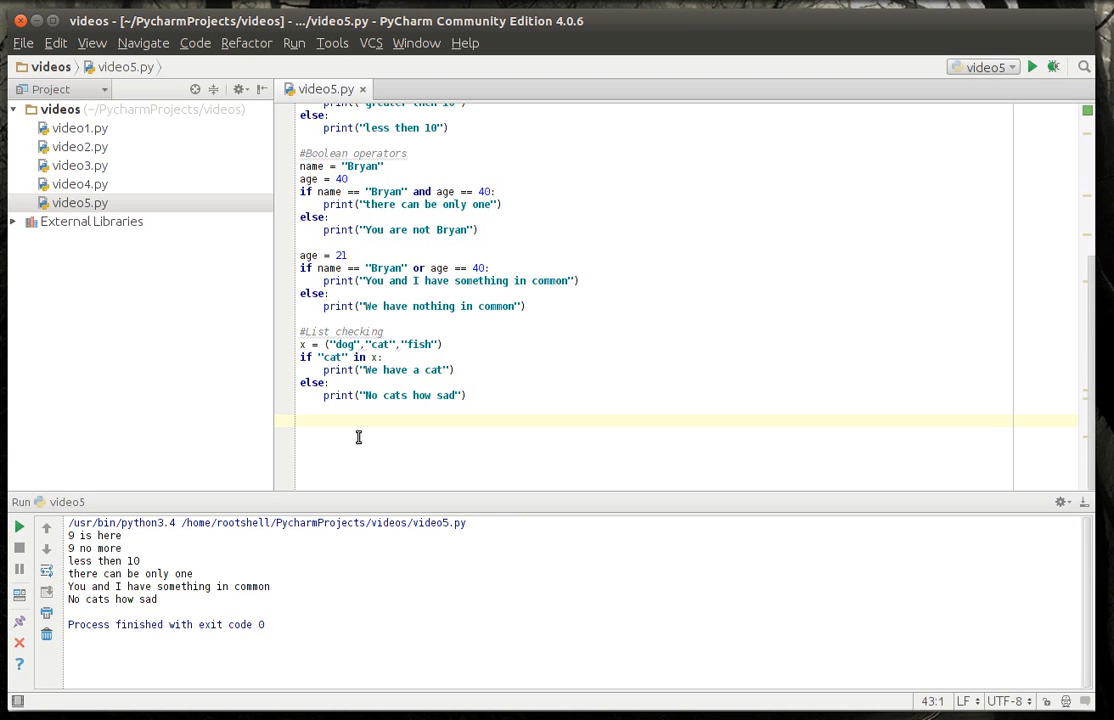
- Add a #Comparison section assigning a and b the identical values 1,2,3,4,5
text(#Comparison)
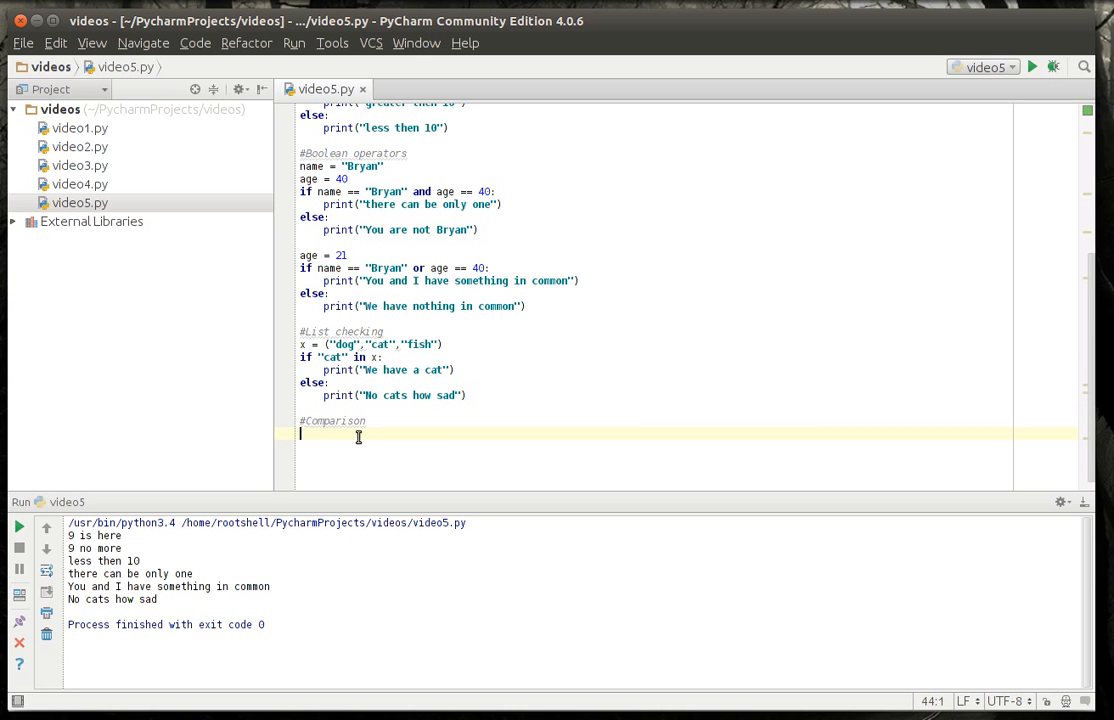
text(a  = ()
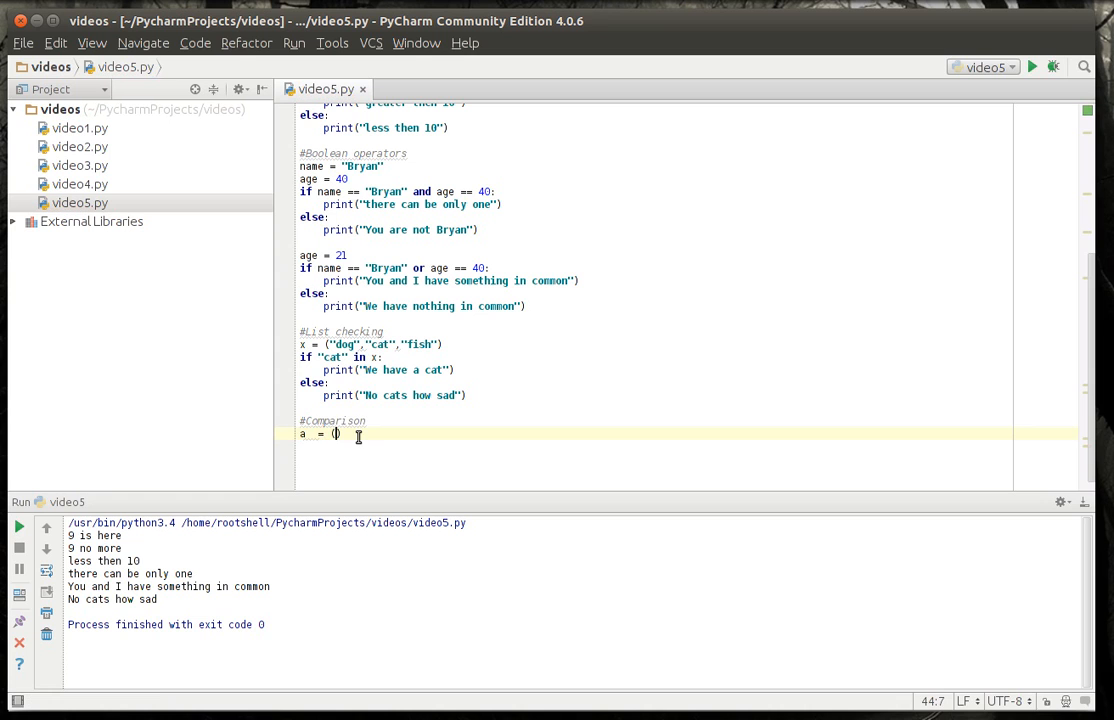
text(1,2,3,4,5)
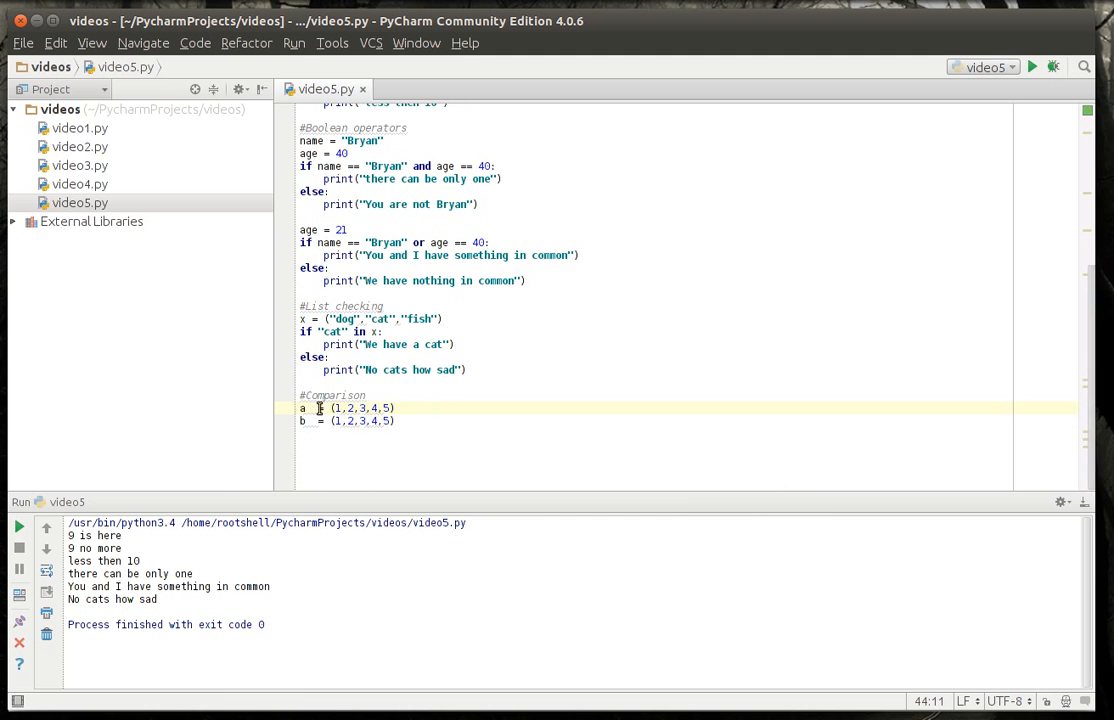
key(Return)
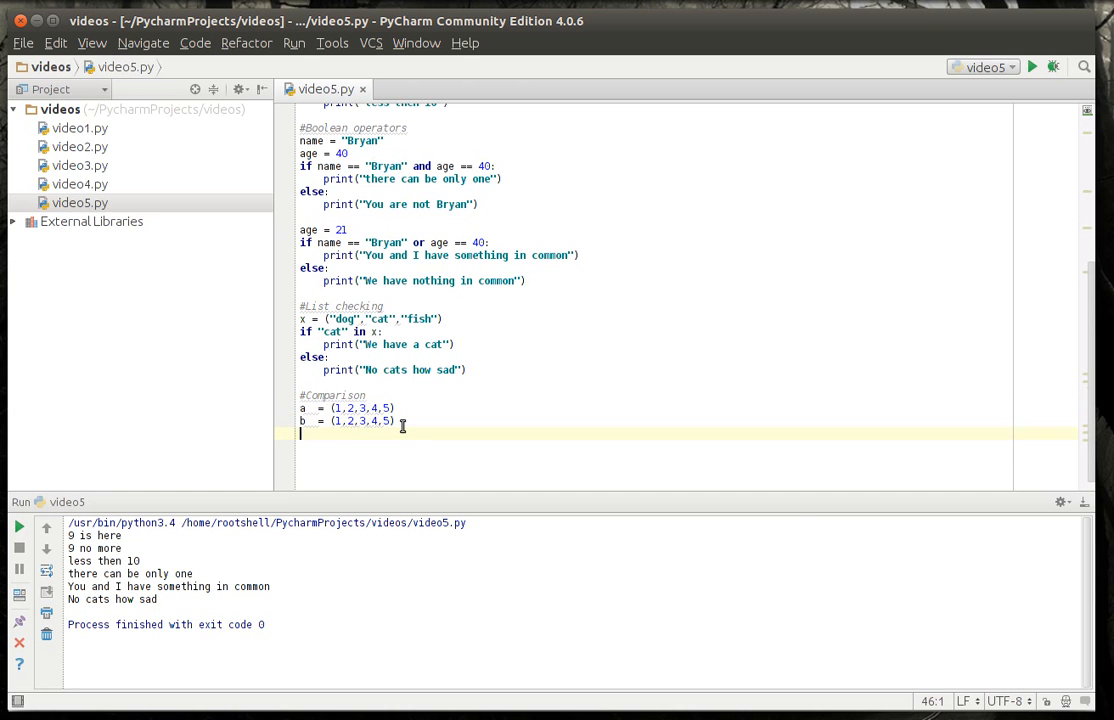
- Write if a == b printing "They are the same" else "They are not the same", with else unindented
text(if)
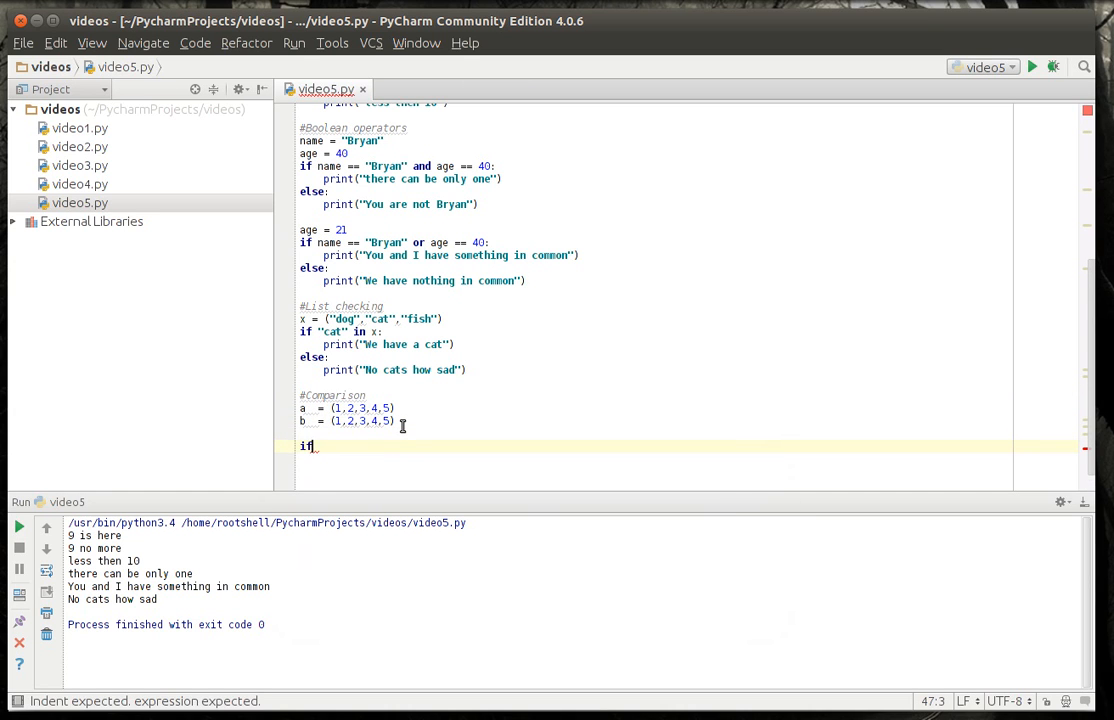
text(a == b:)
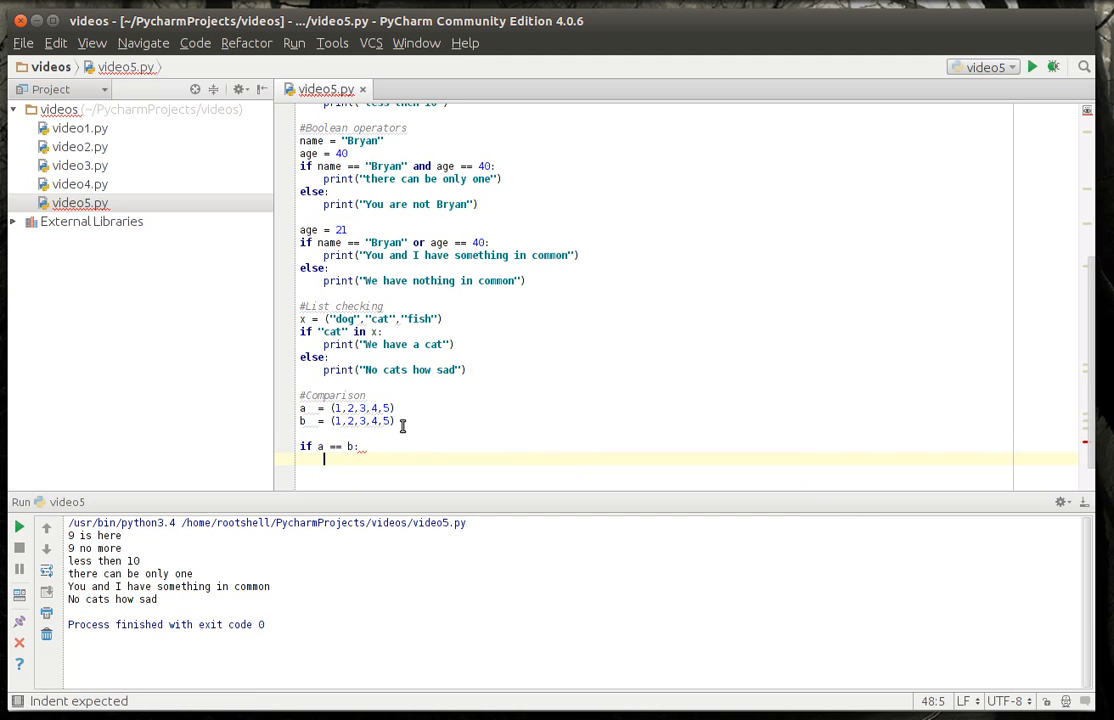
text(print("They are)
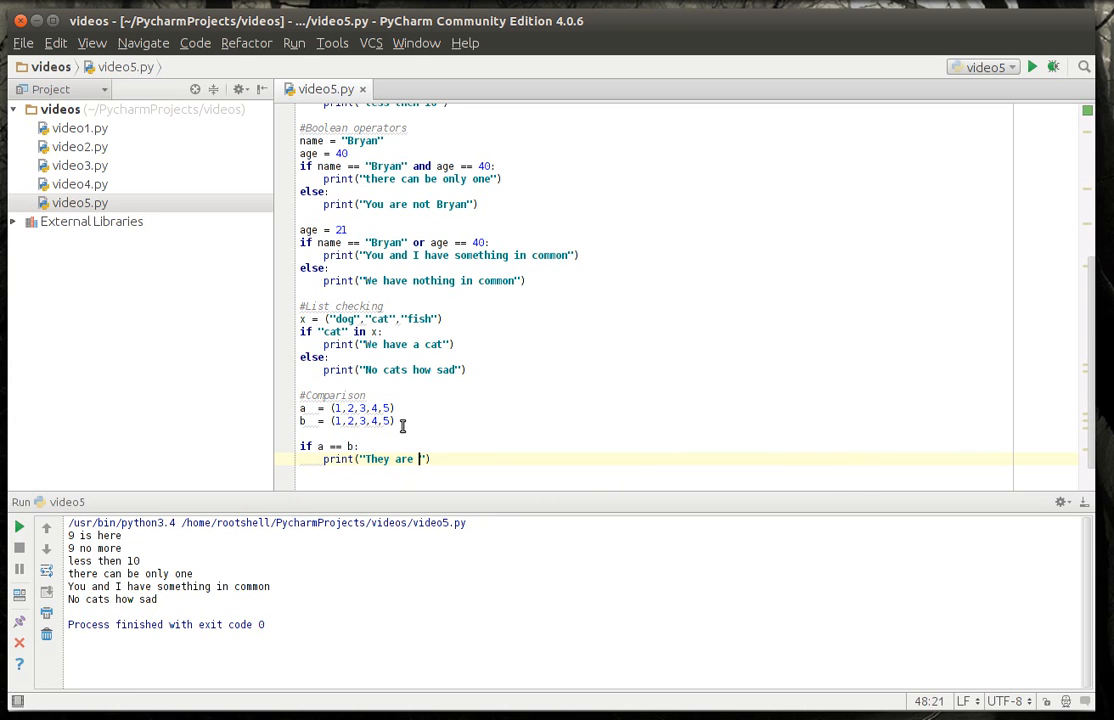
text(the same"))
text(else:)
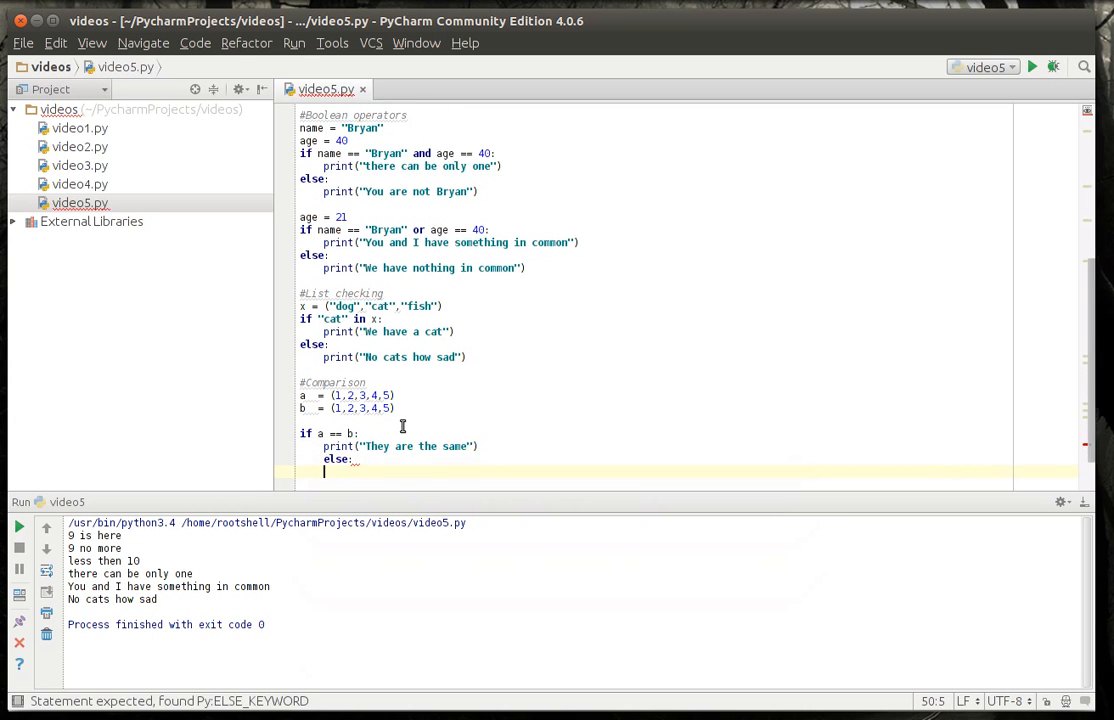
text(print())
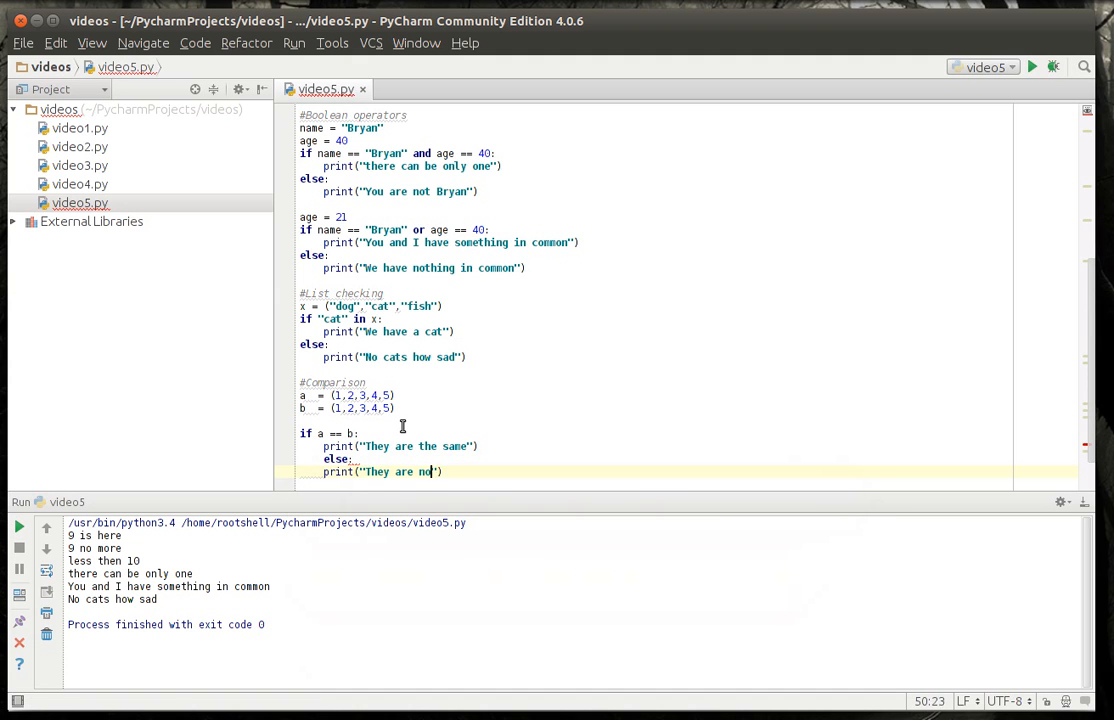
text(t the same)
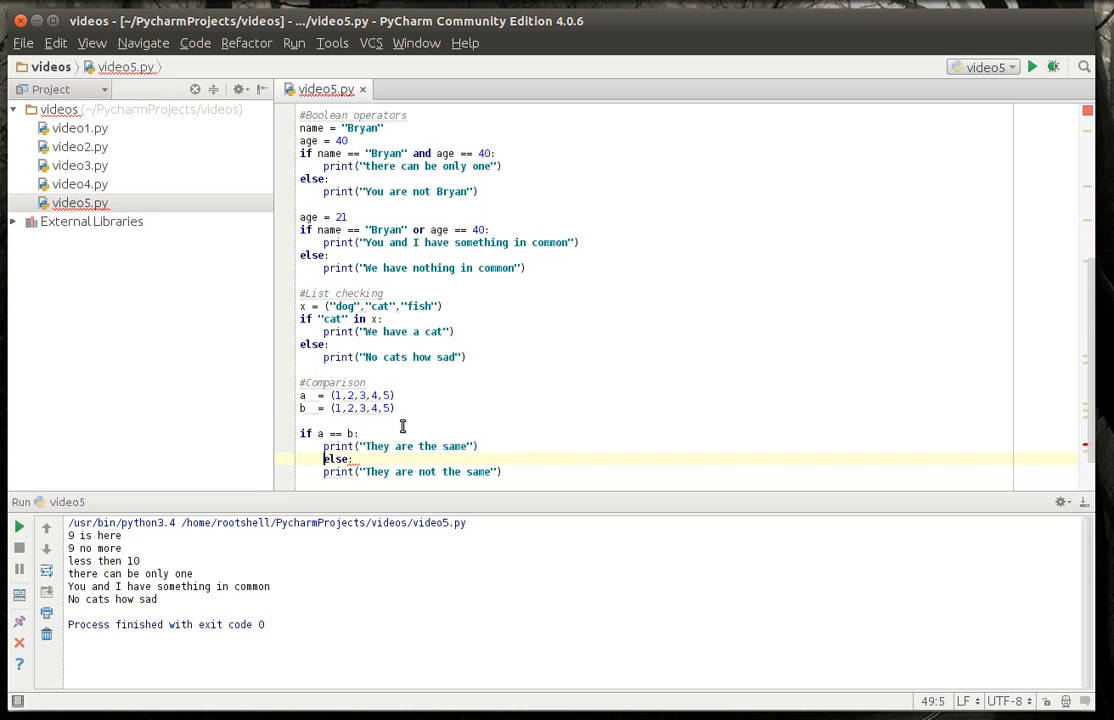
click(300, 458)
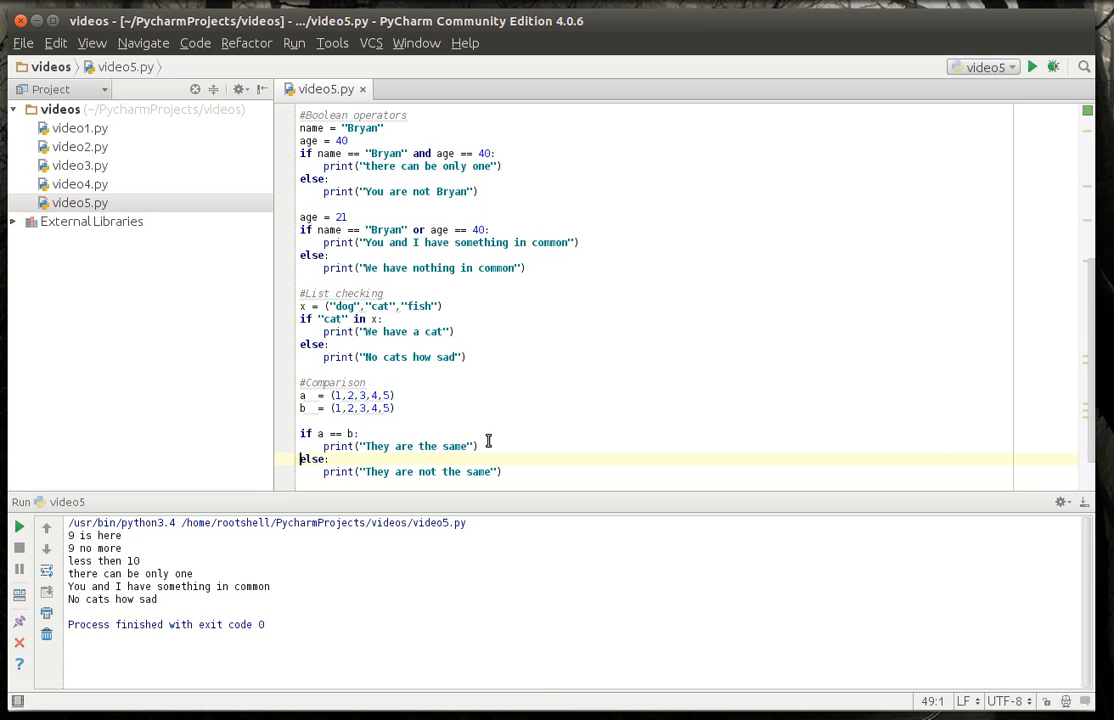
key(Return)
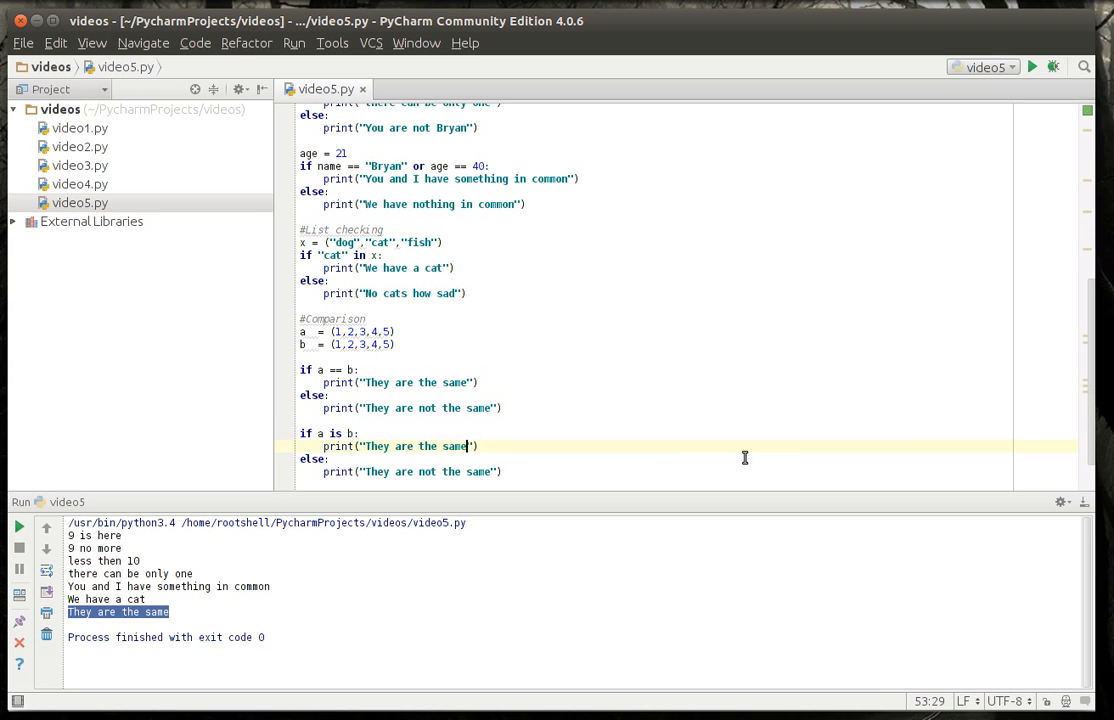
- Add an if a is b block with "same object" messages, run it, and remove the stray a == b line
text(object)
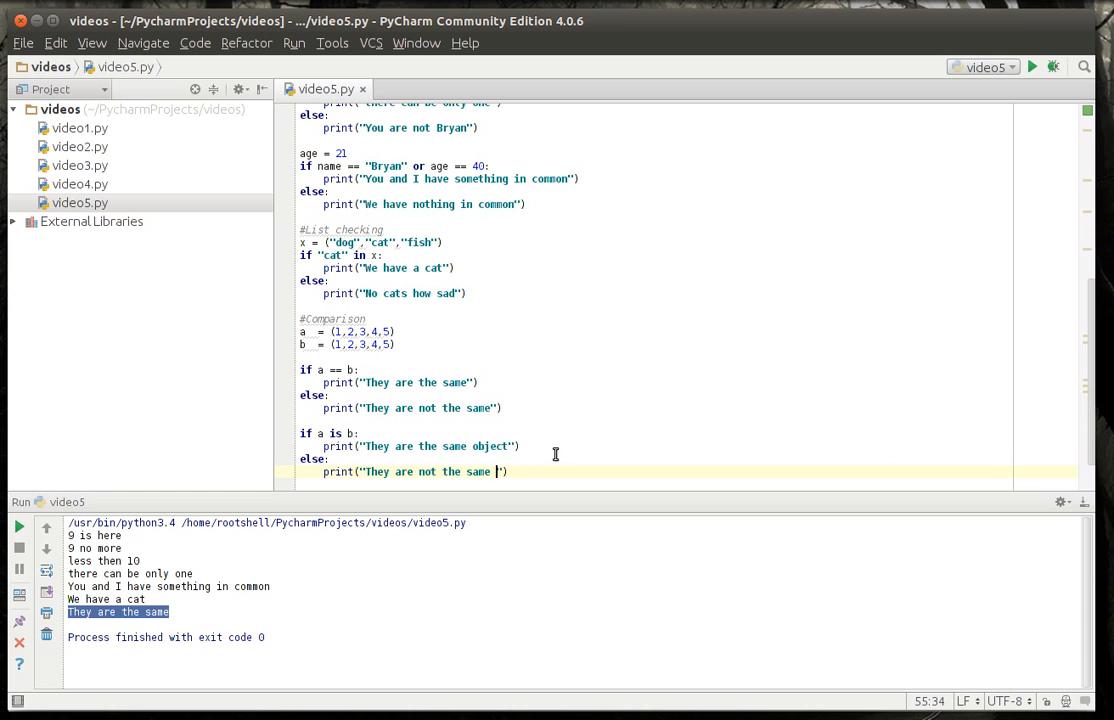
text(object)
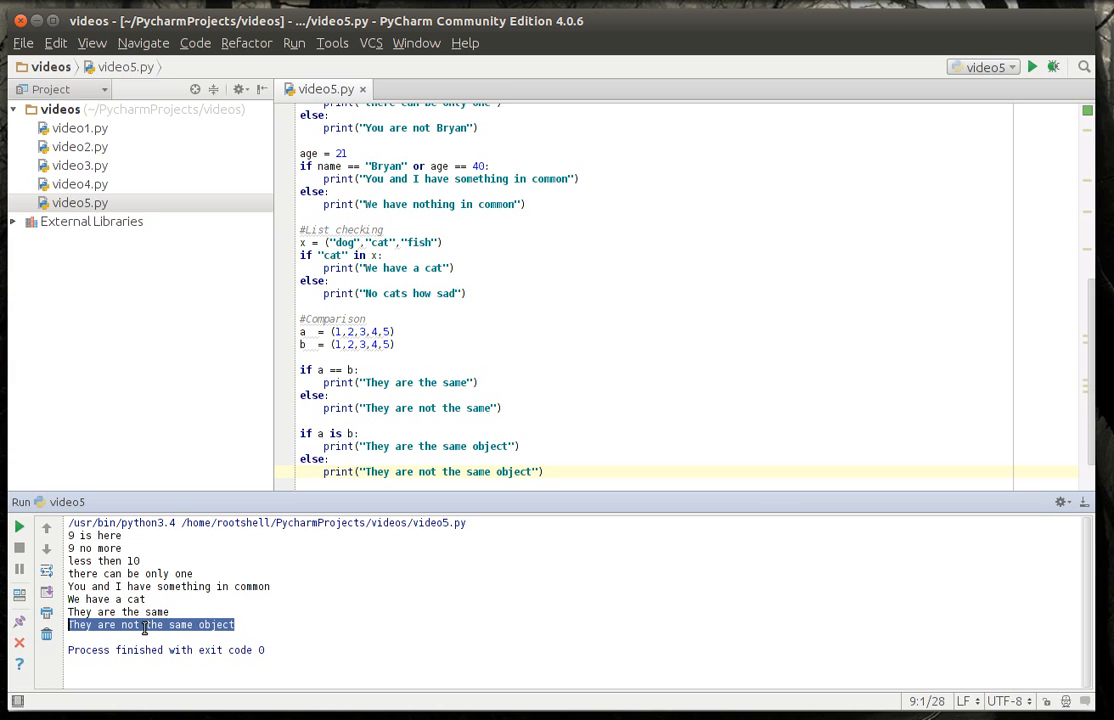
mouse_move(516, 336)
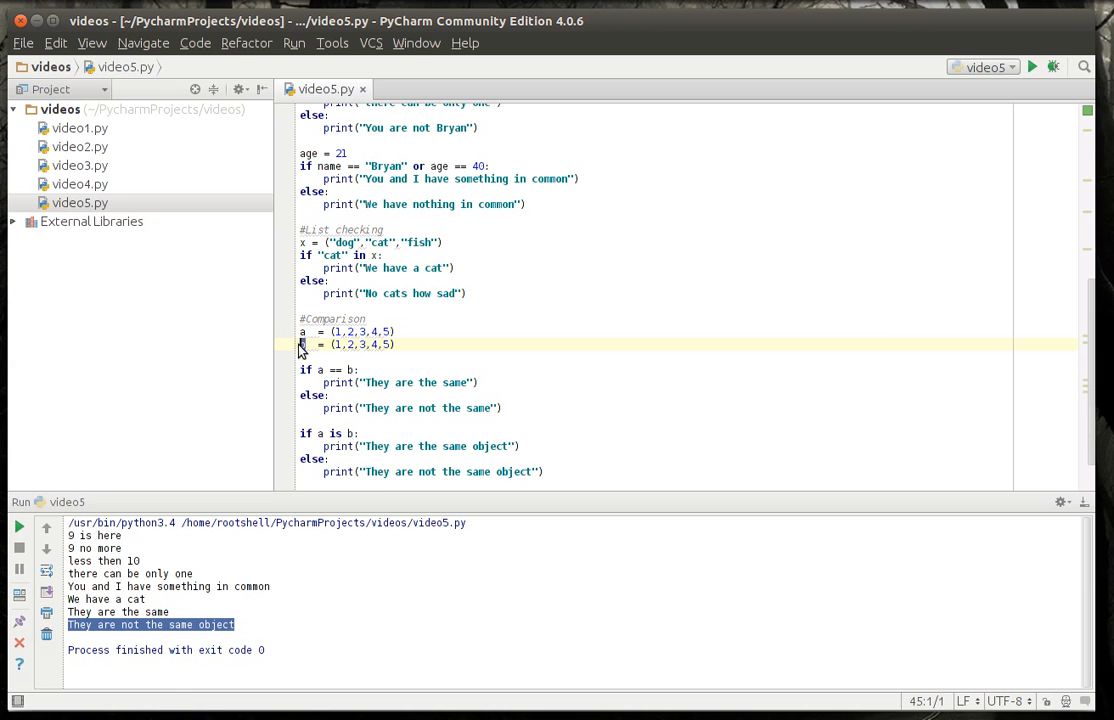
click(392, 332)
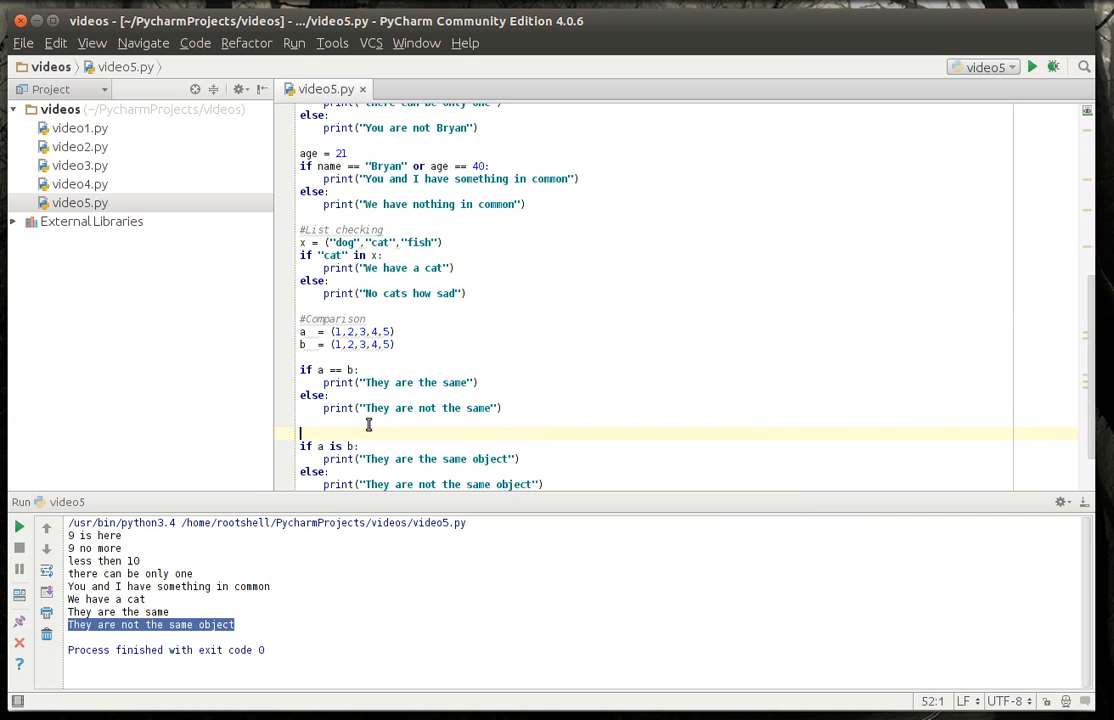
text(a == b)
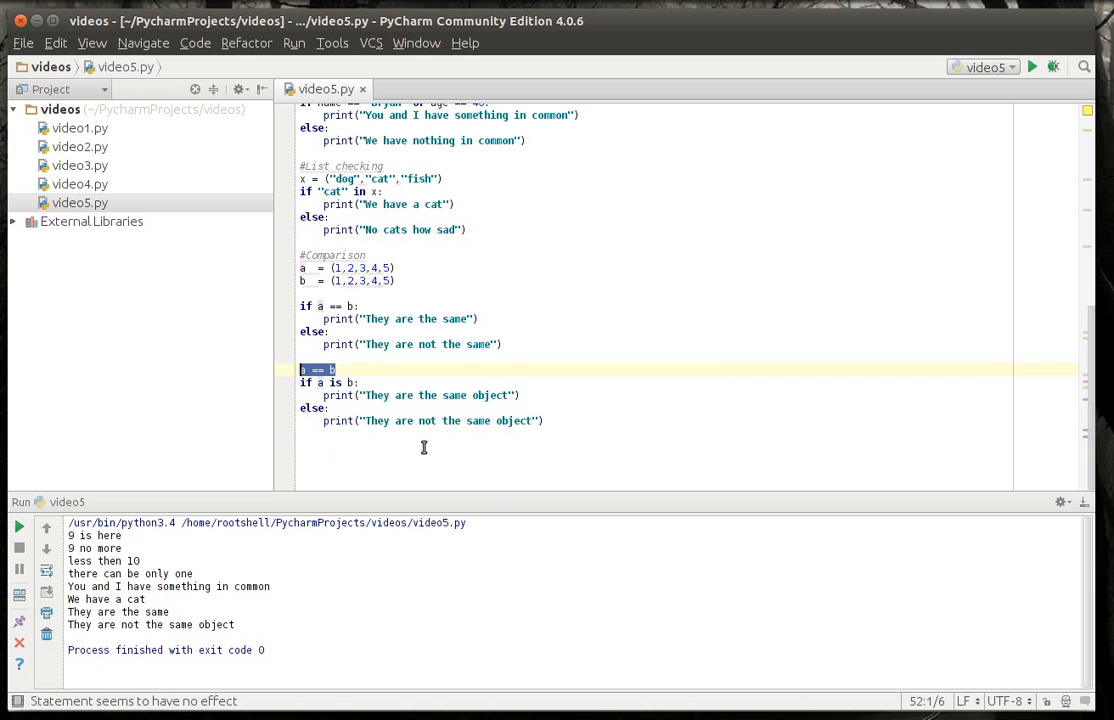
mouse_move(282, 372)
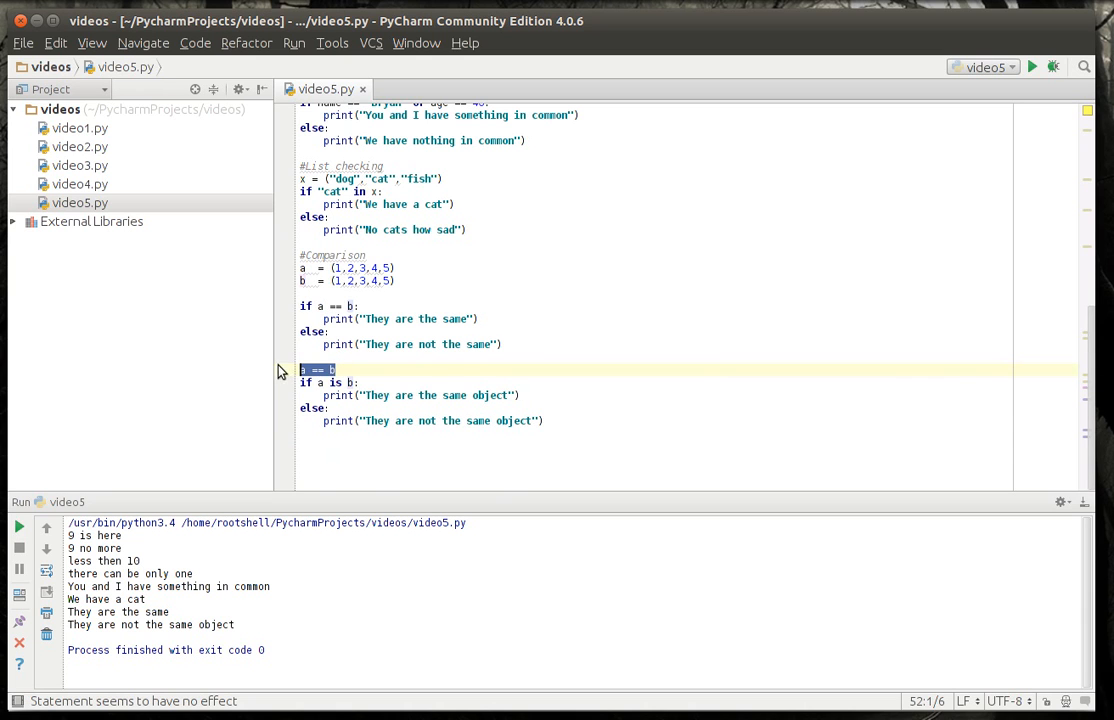
key(Delete)
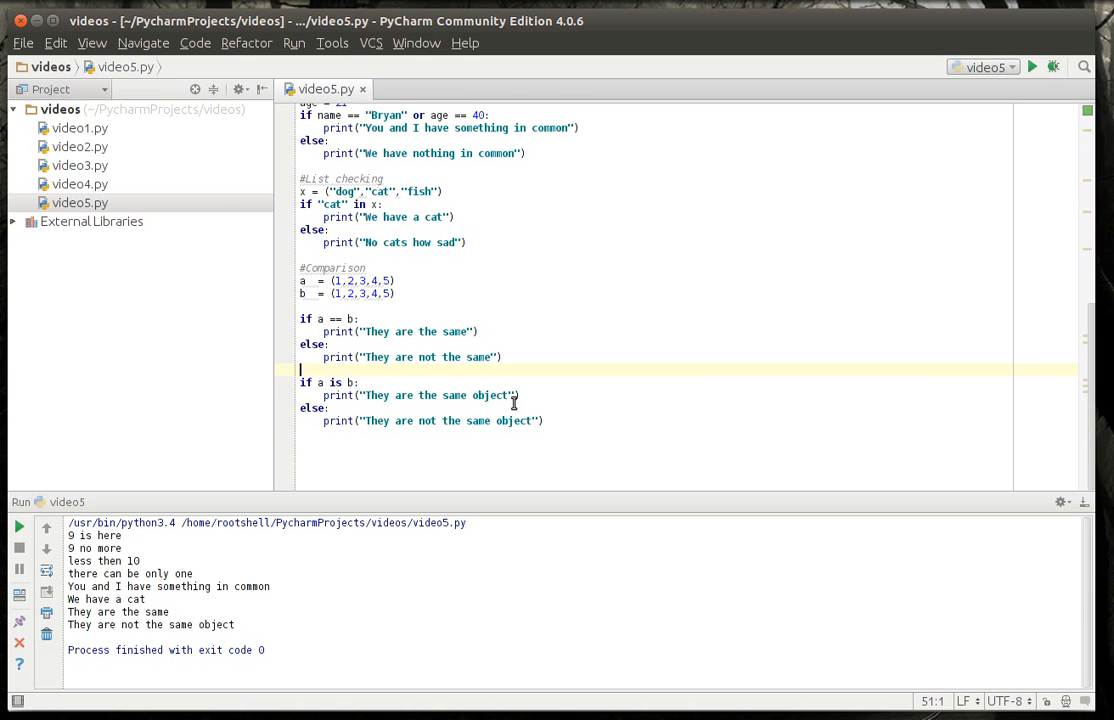
click(544, 420)
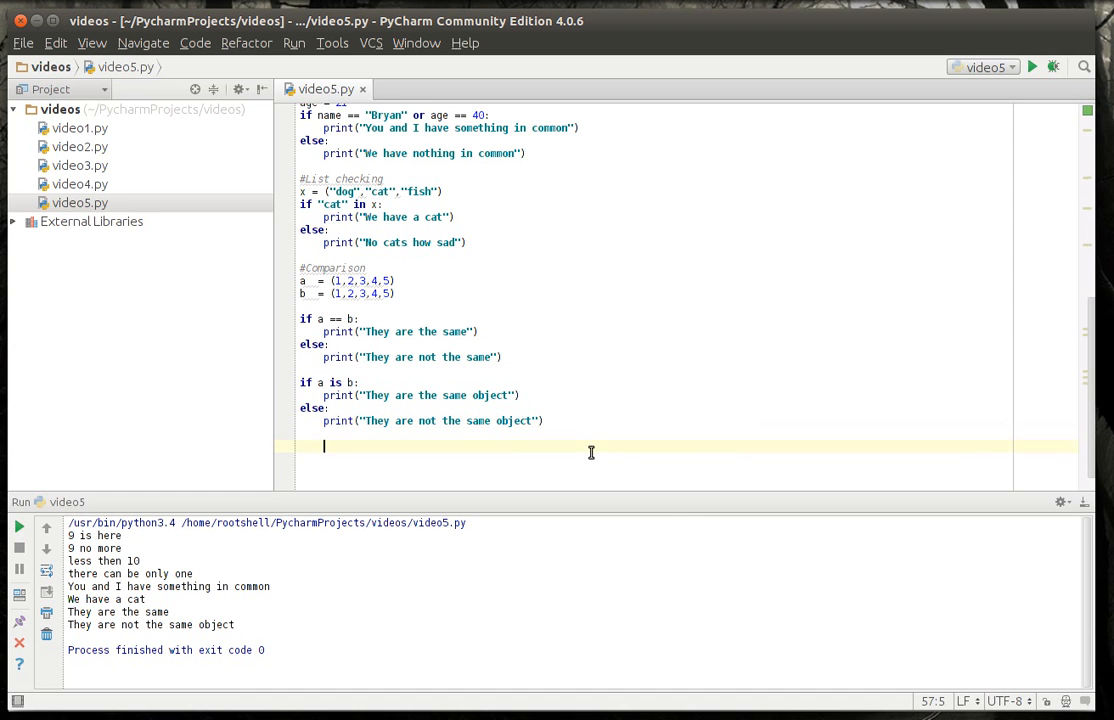
- Add a # Nested If statements comment with name = "Bryan", age = 40 and pet = "cat"
text(# A)
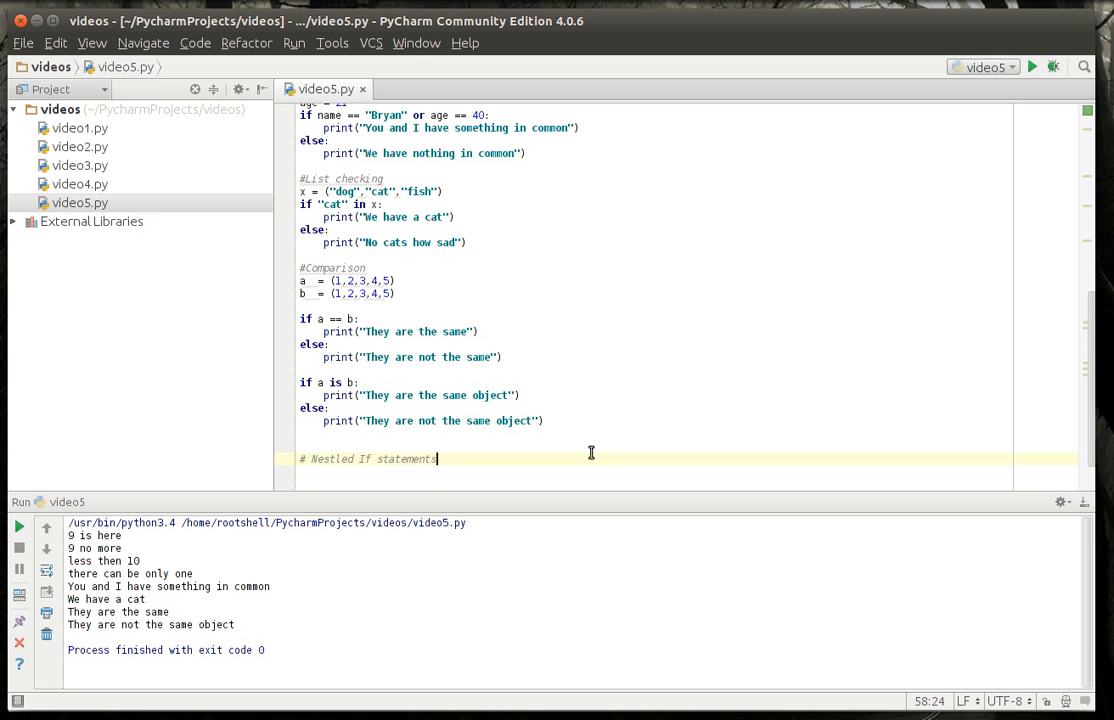
key(Return)
text(name = "Brya)
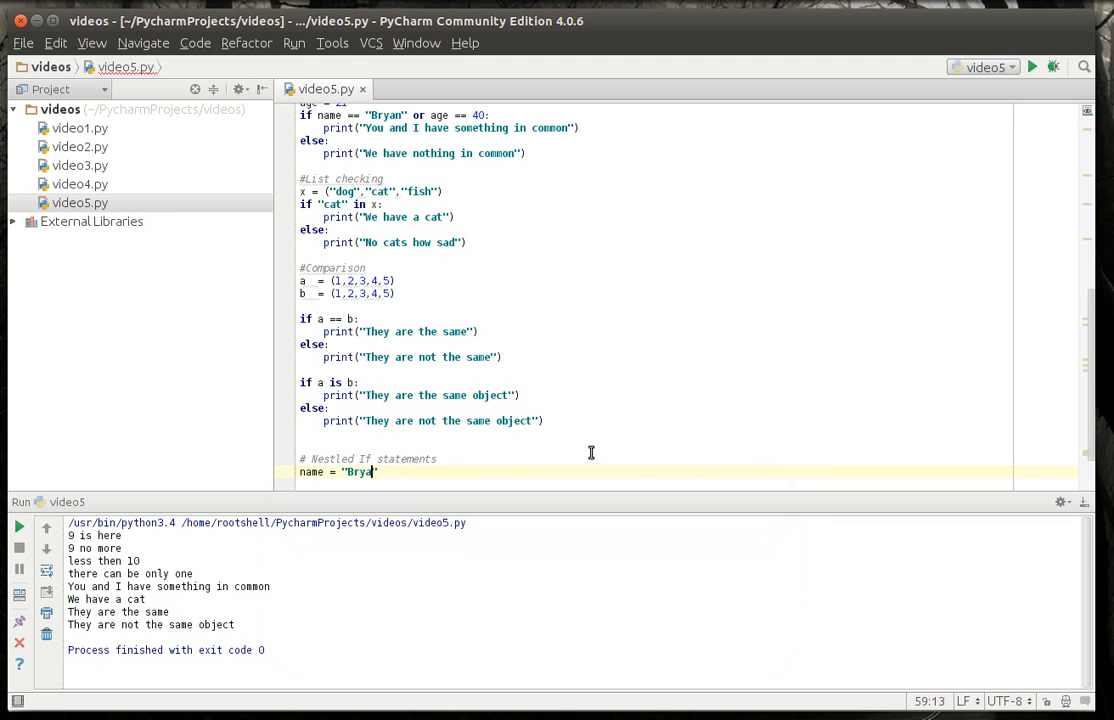
text(s)
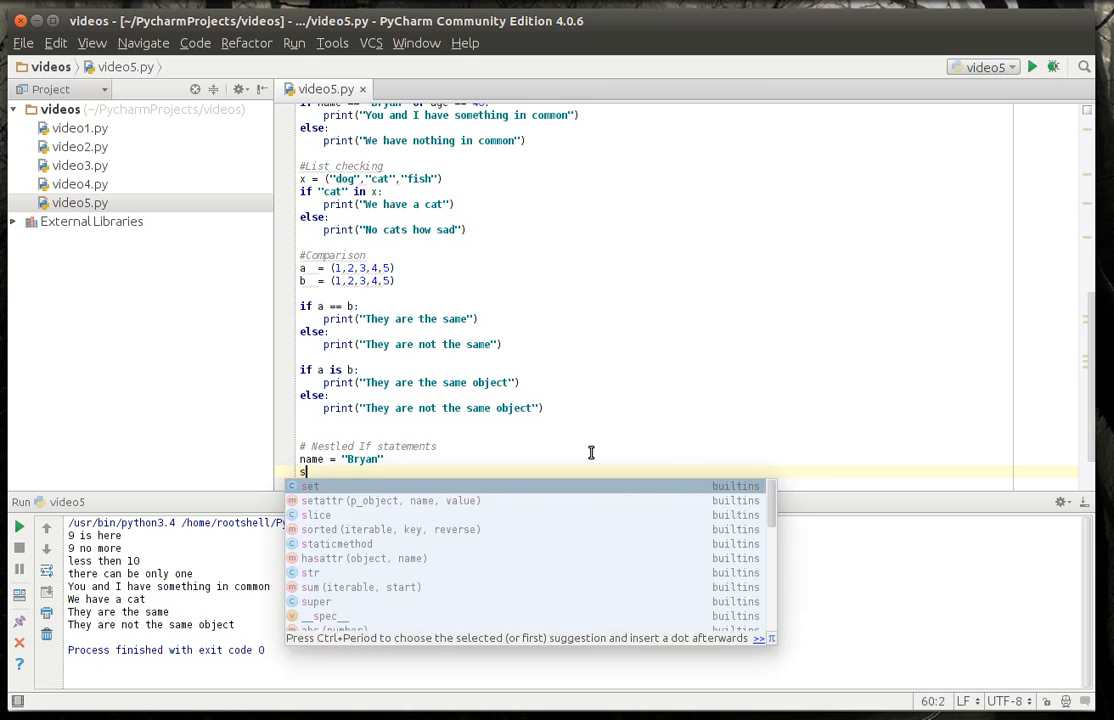
text(age = 40)
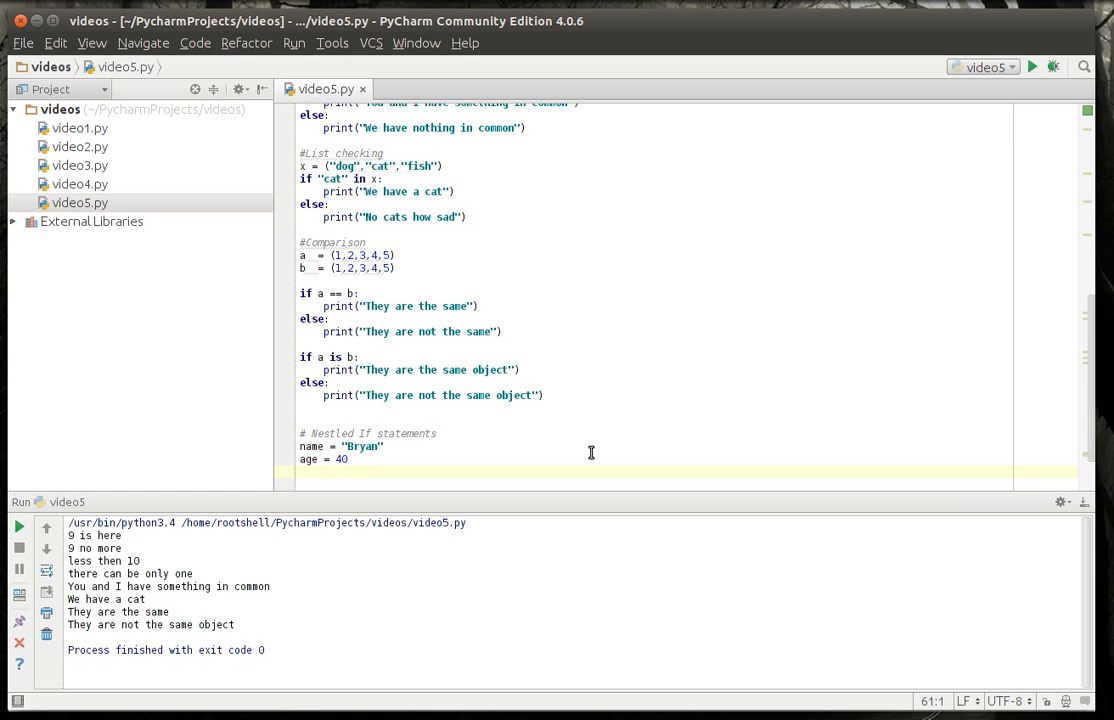
text(pet = "cat)
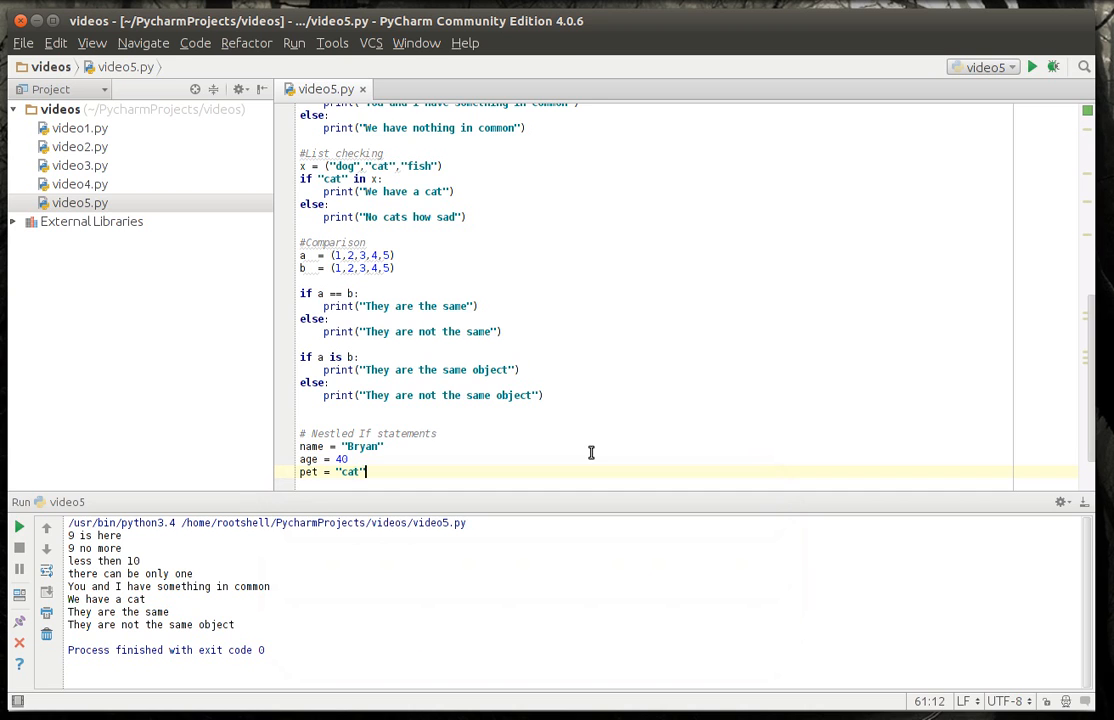
key(Return)
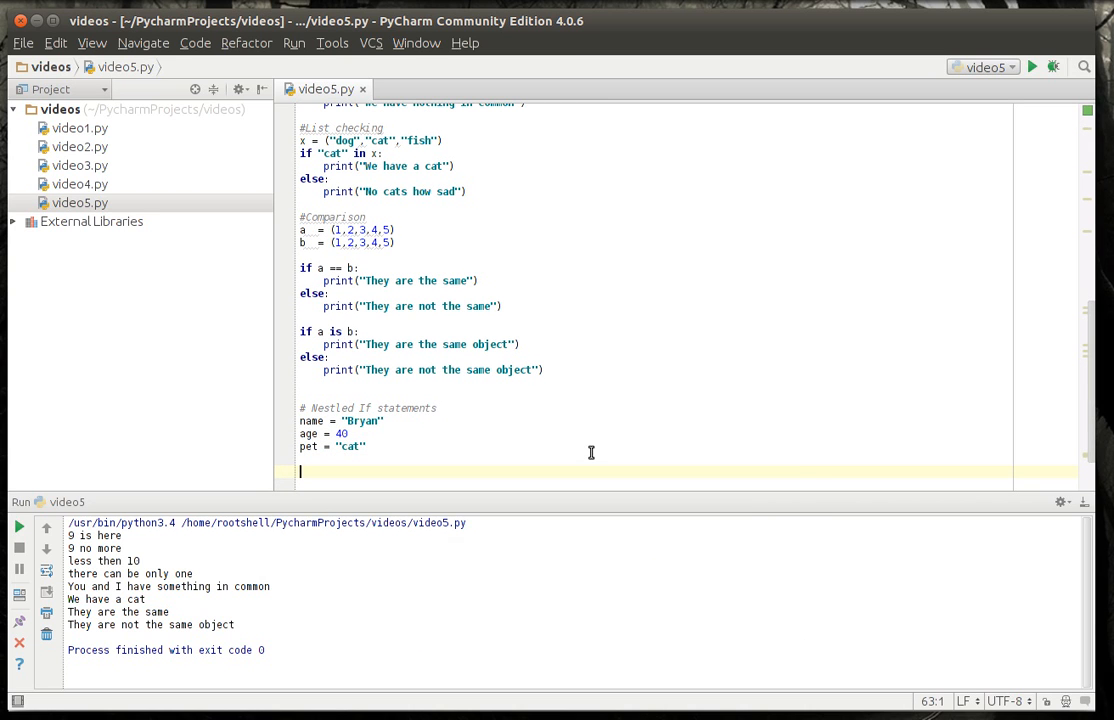
- Write if name == "Bryan" with an else branch printing the not-Bryan message
text(if na)
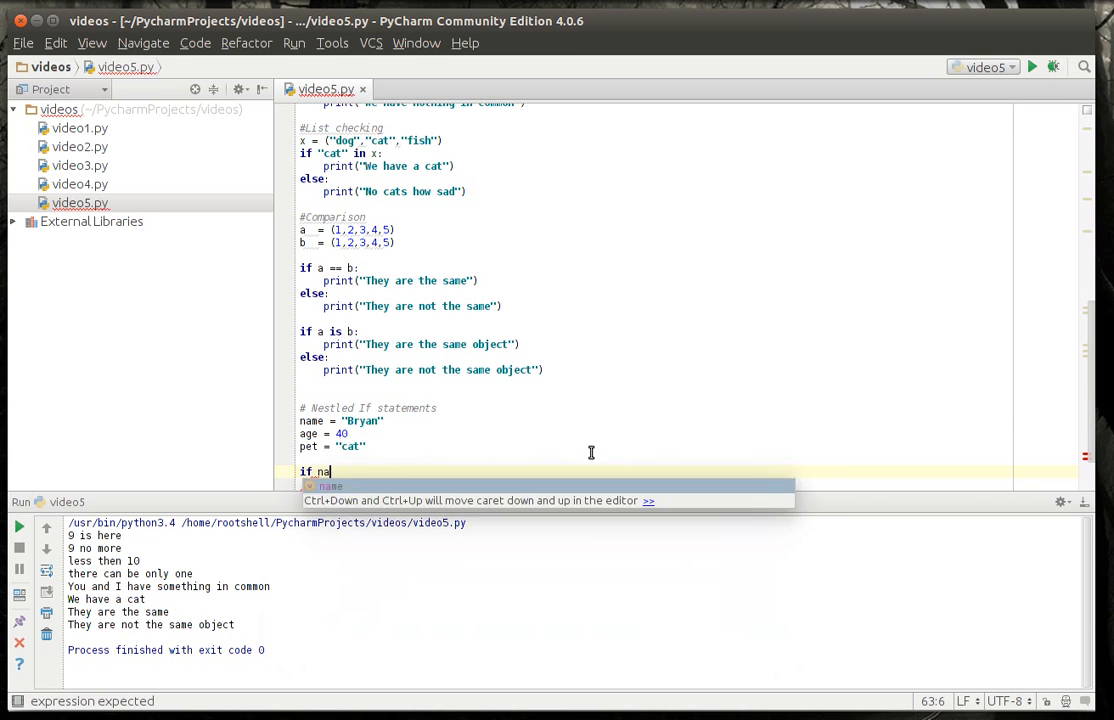
text(me == "Bryan")
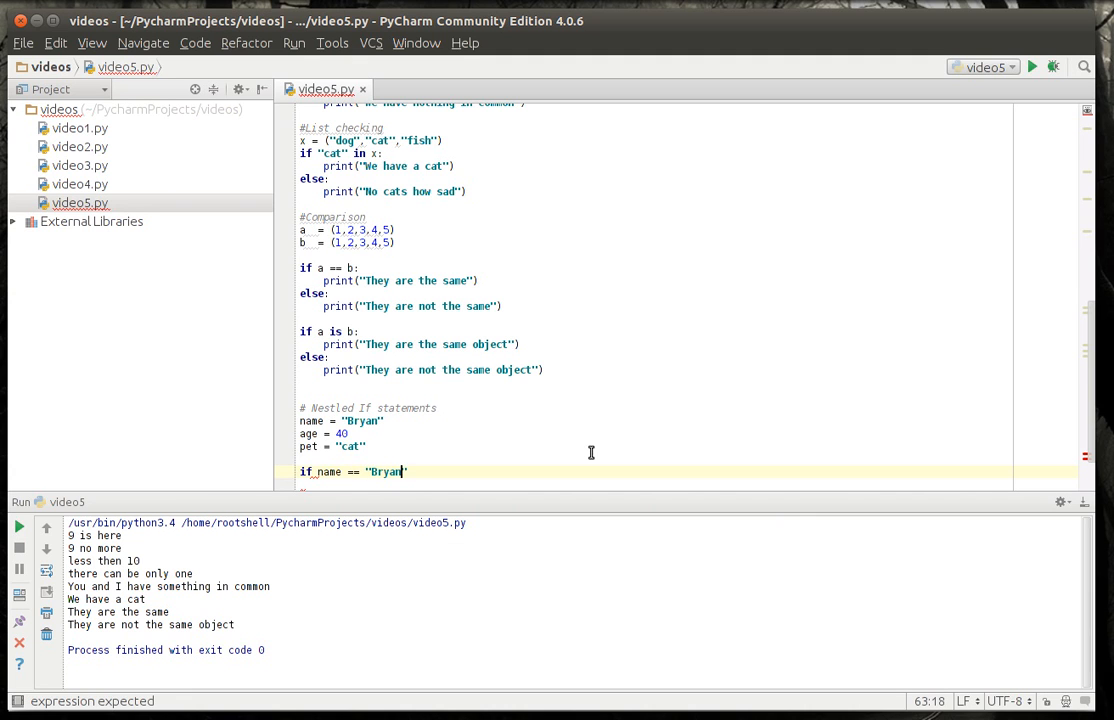
key(Return)
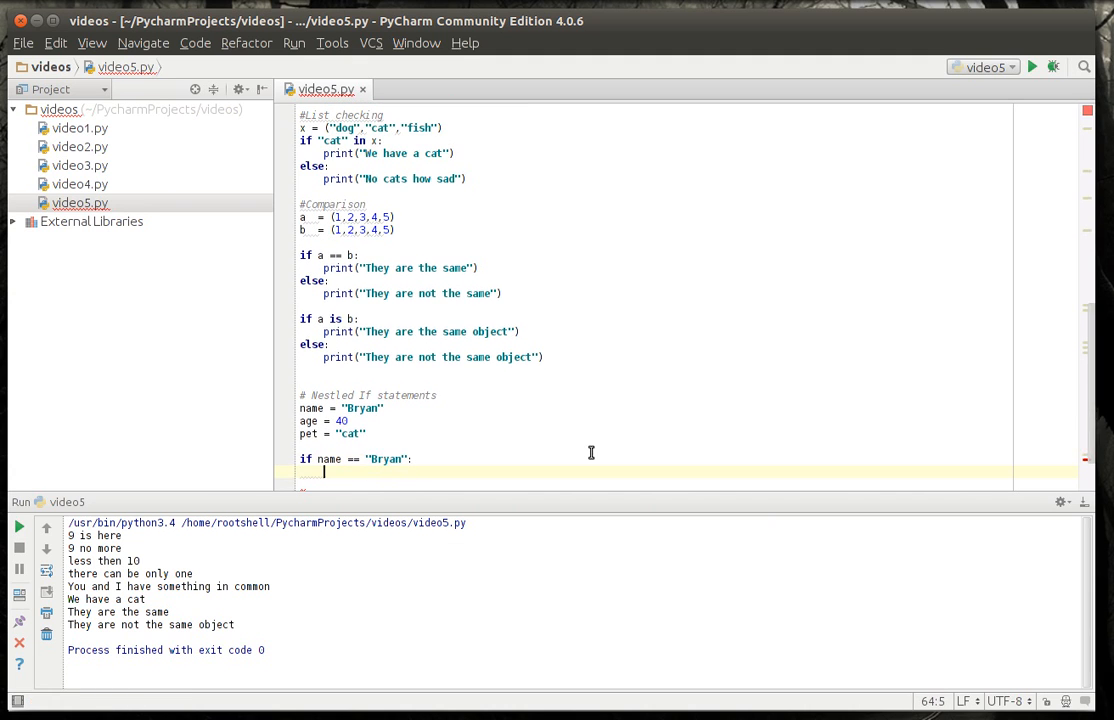
key(Return)
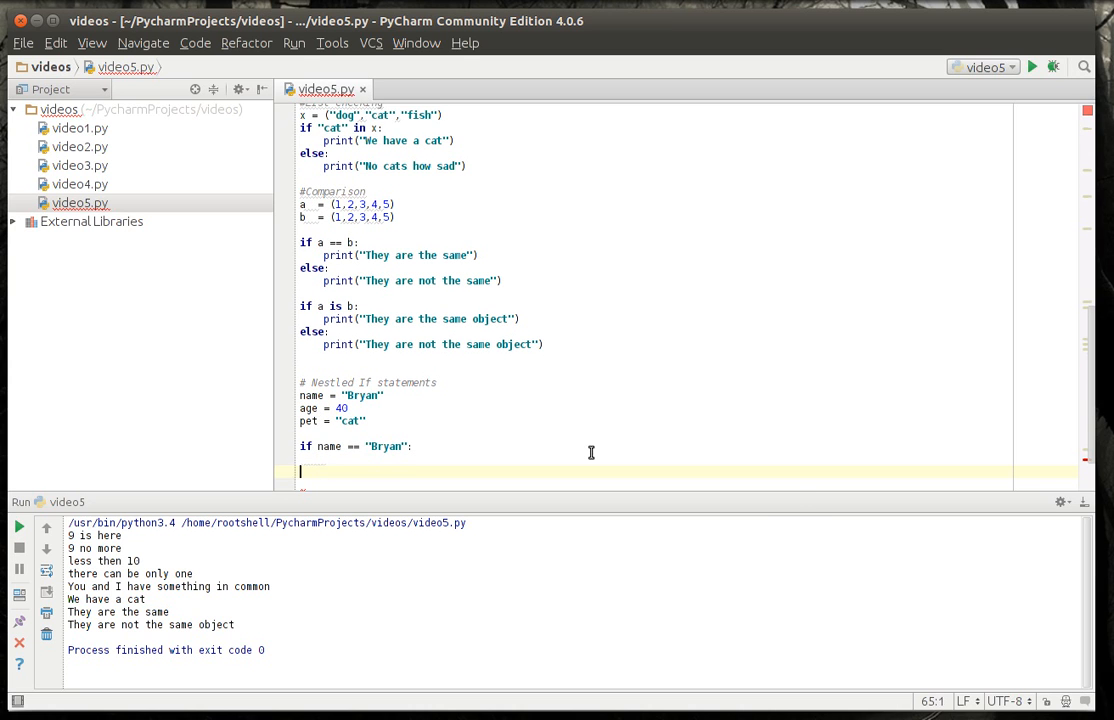
text(else:)
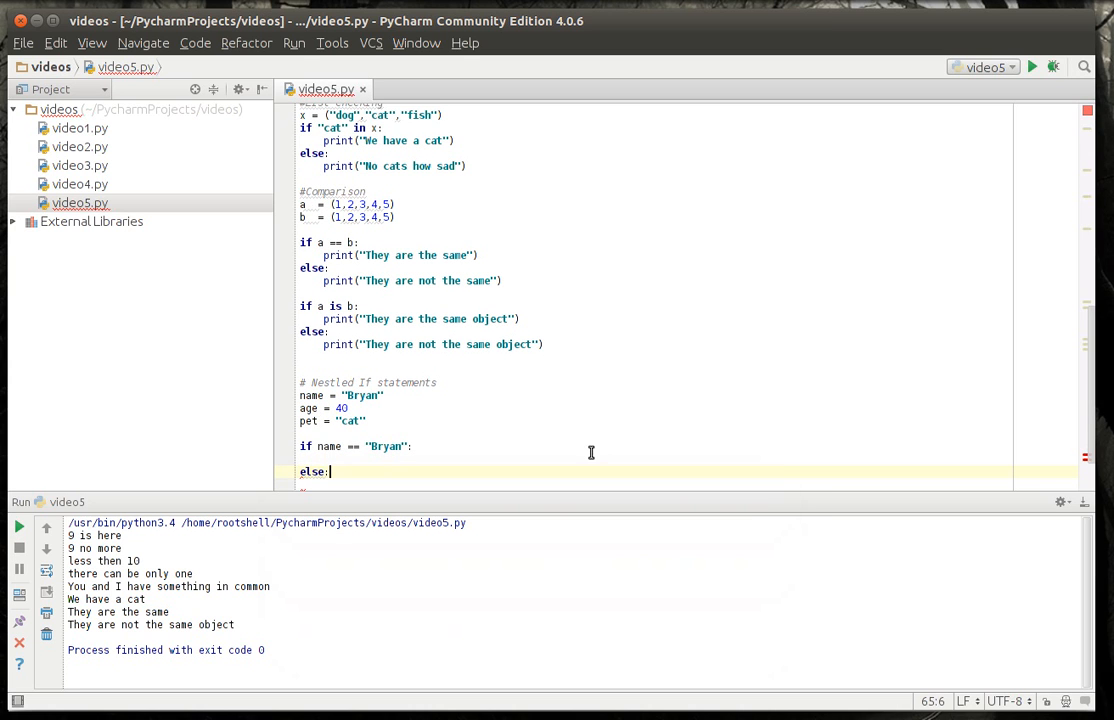
text(print(")
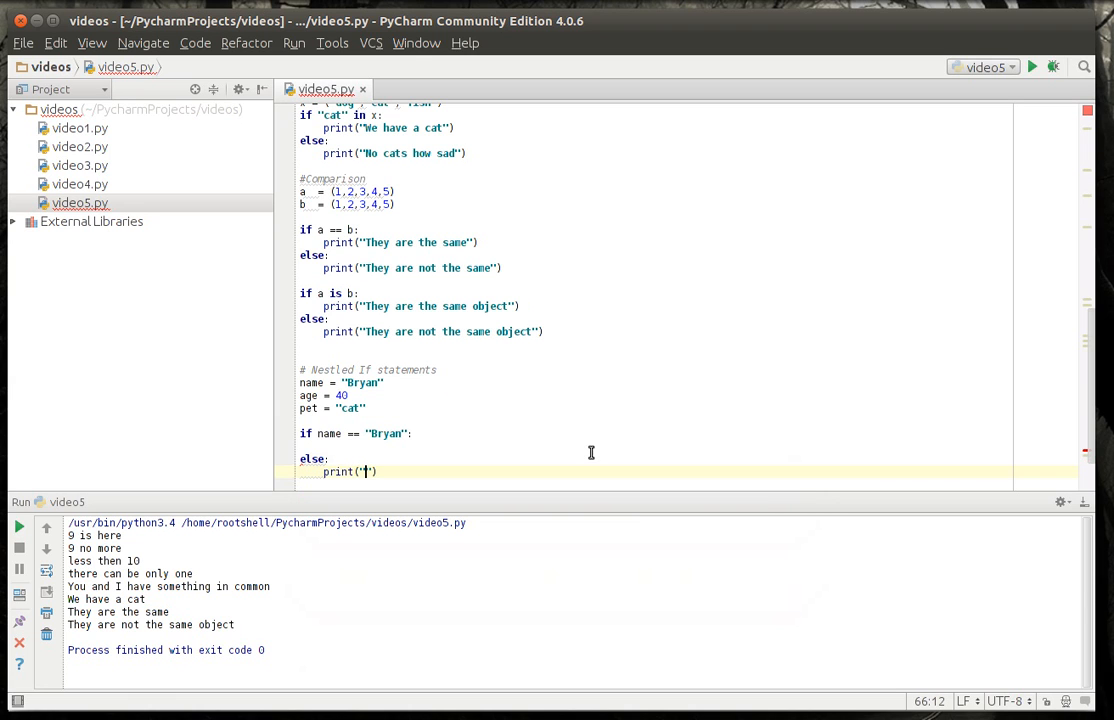
text(You are not bryan)
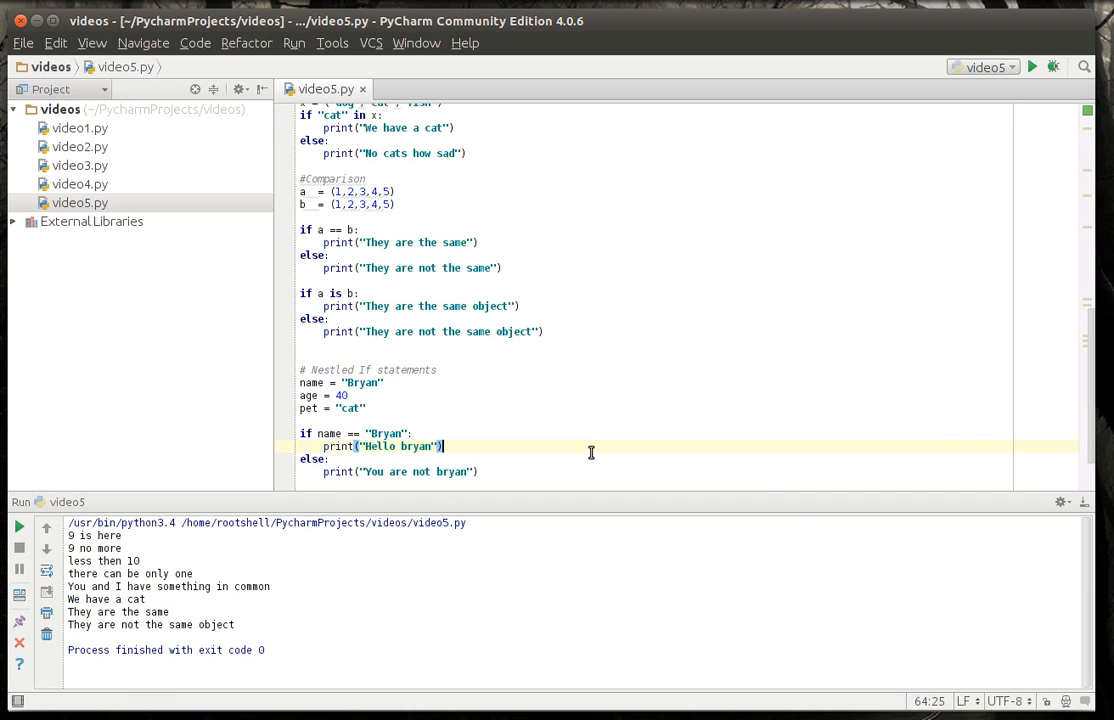
- Nest if age == 40 printing "You are 40 years old" else "You are not 40 years old" inside the Bryan branch
key(Return)
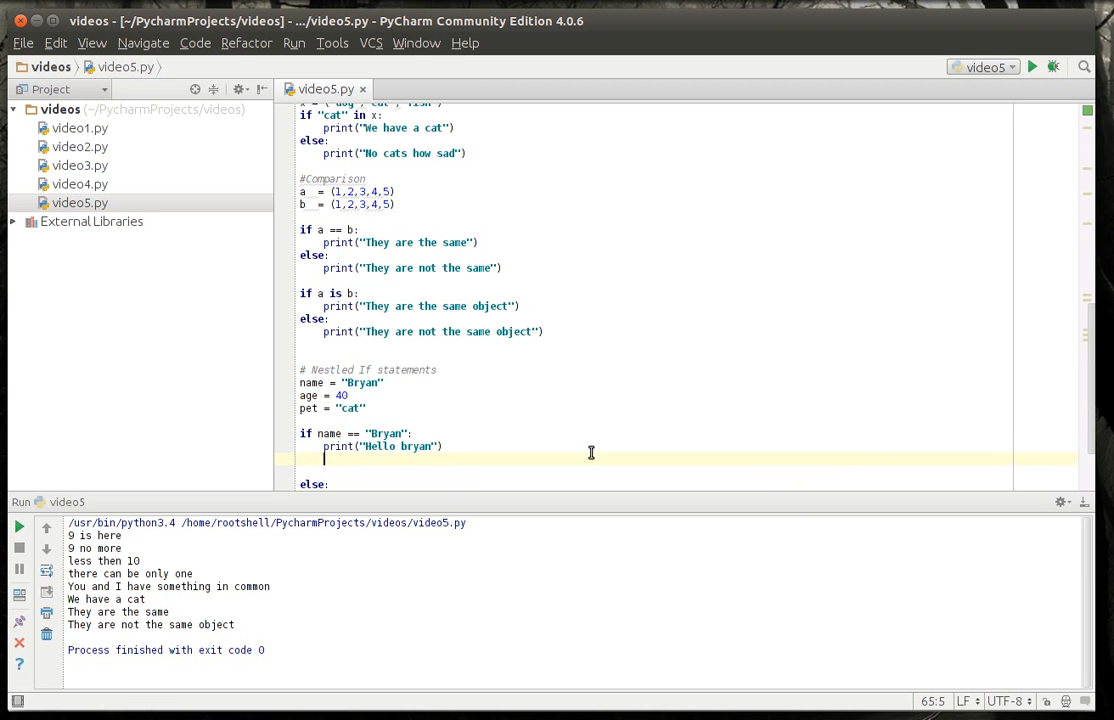
text(if)
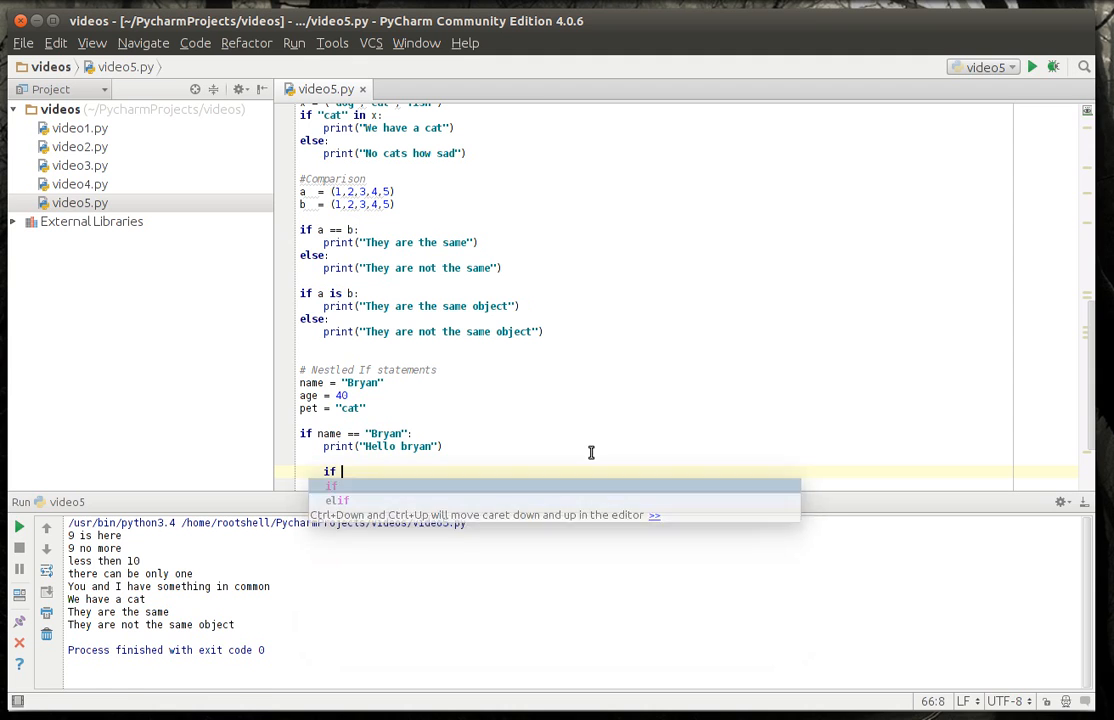
text(age ==)
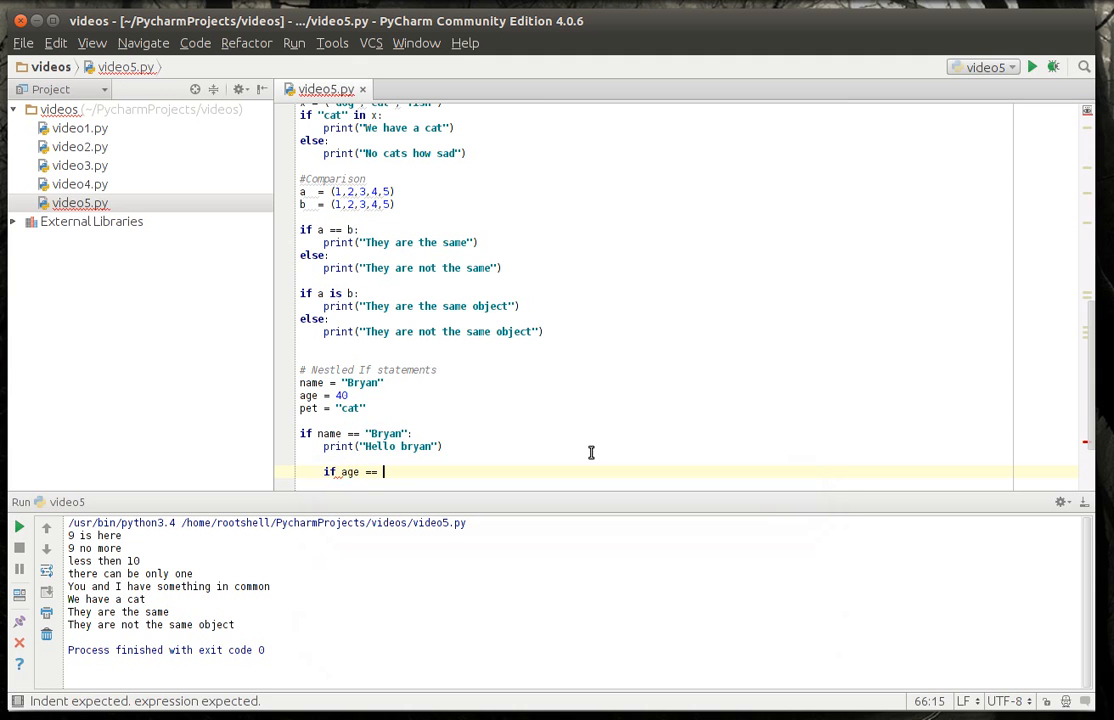
text(40:)
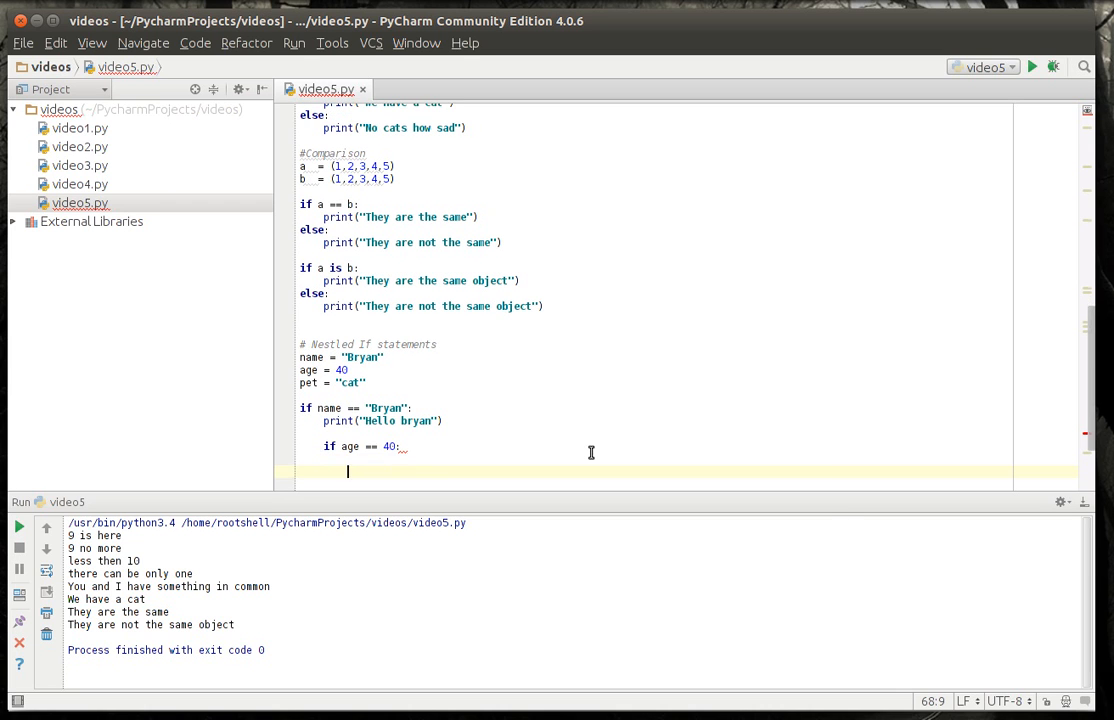
text(else:)
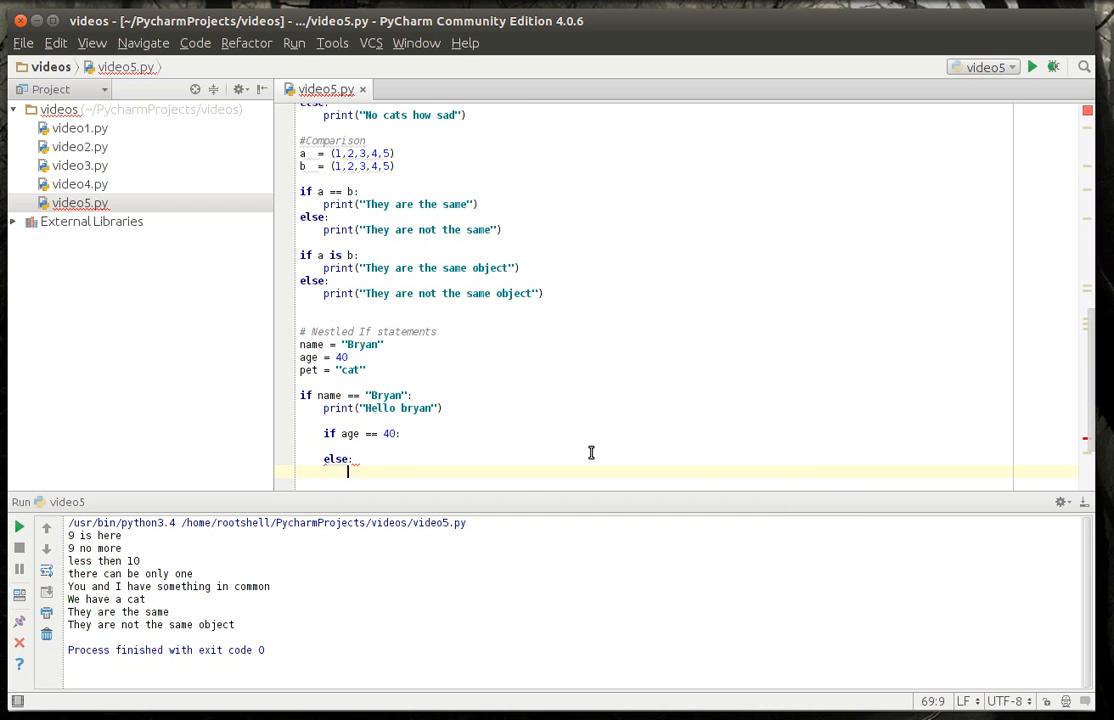
text(print())
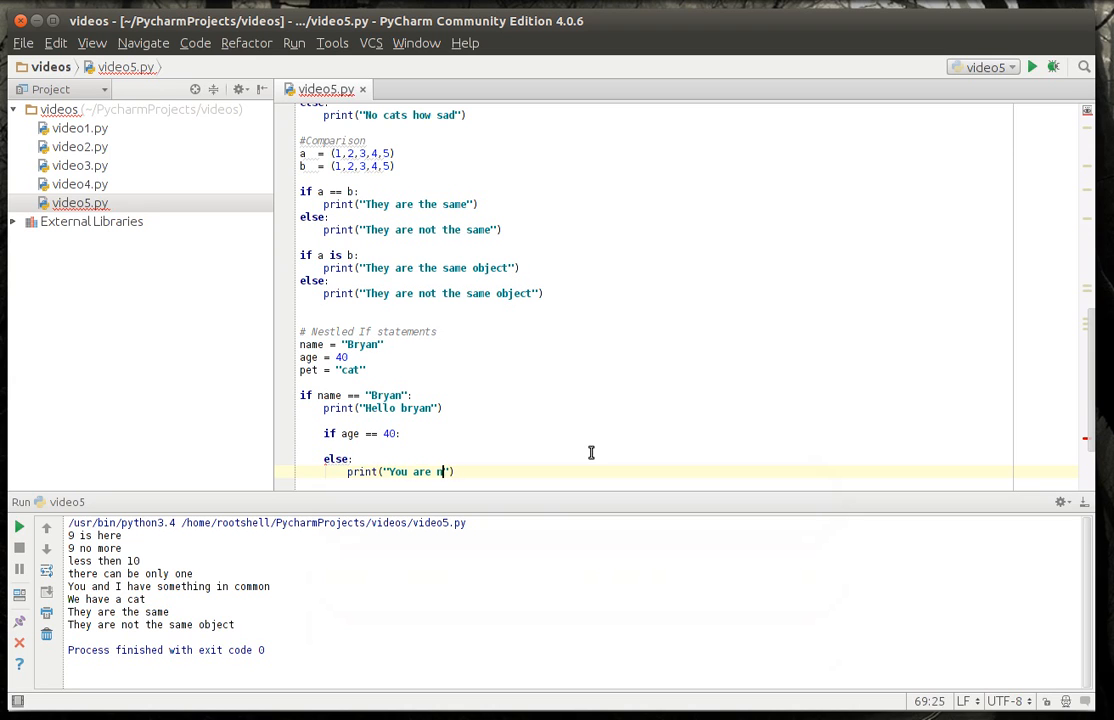
text(ot 40 years old)
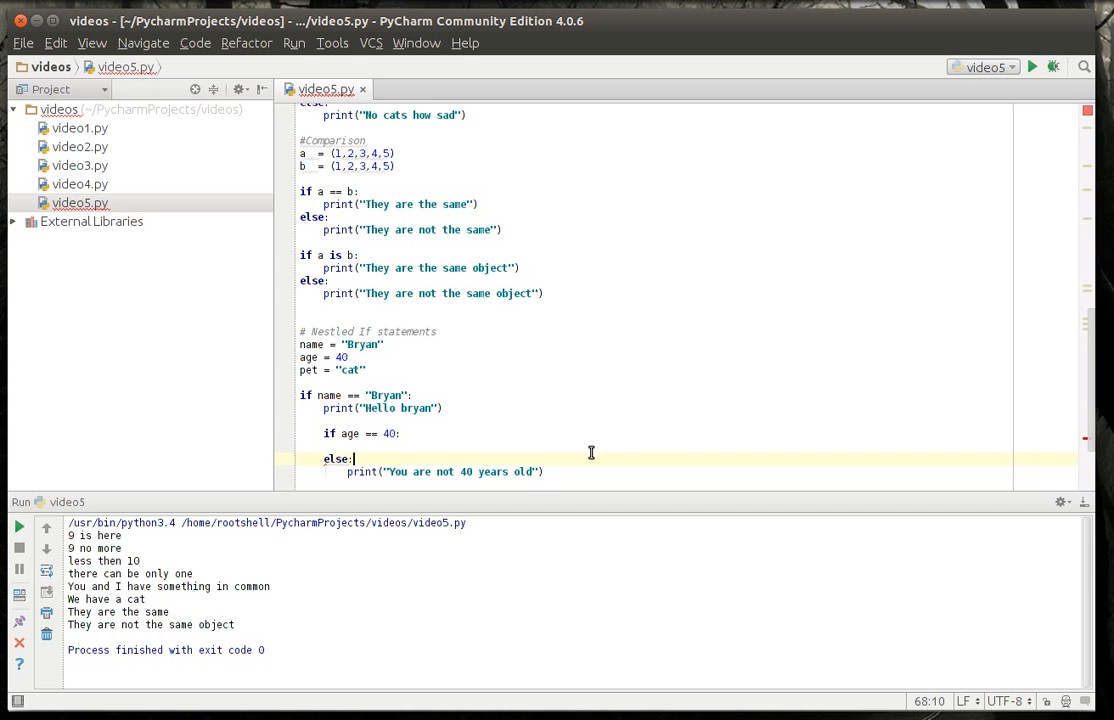
text(print(")
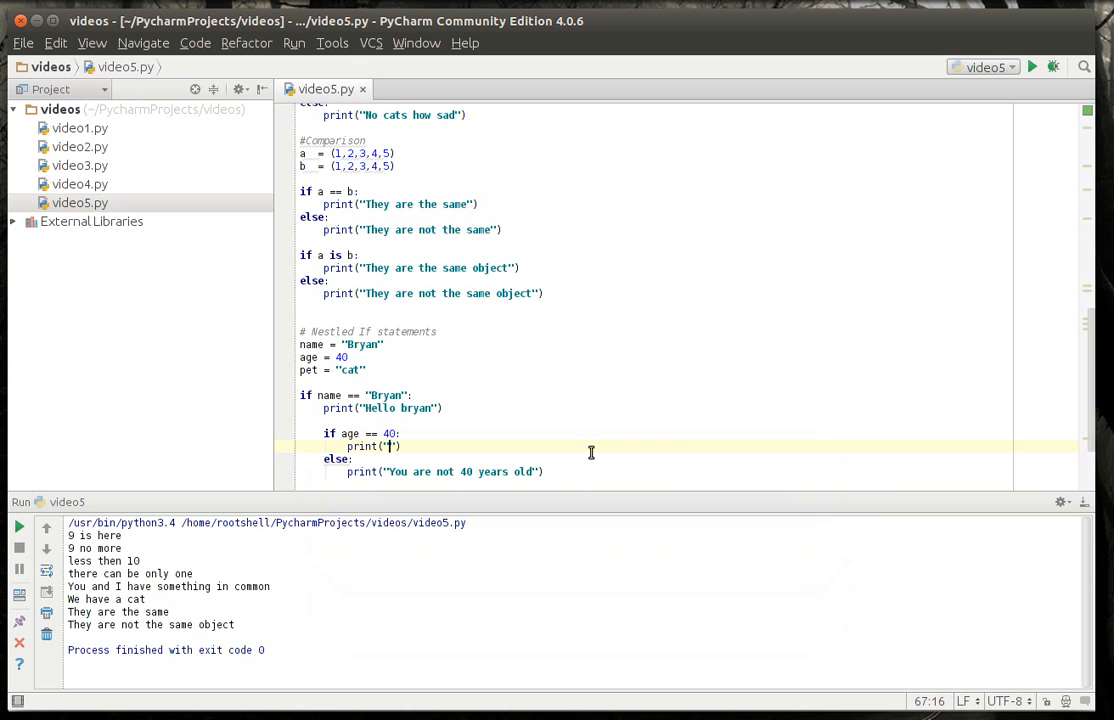
text(You are 40)
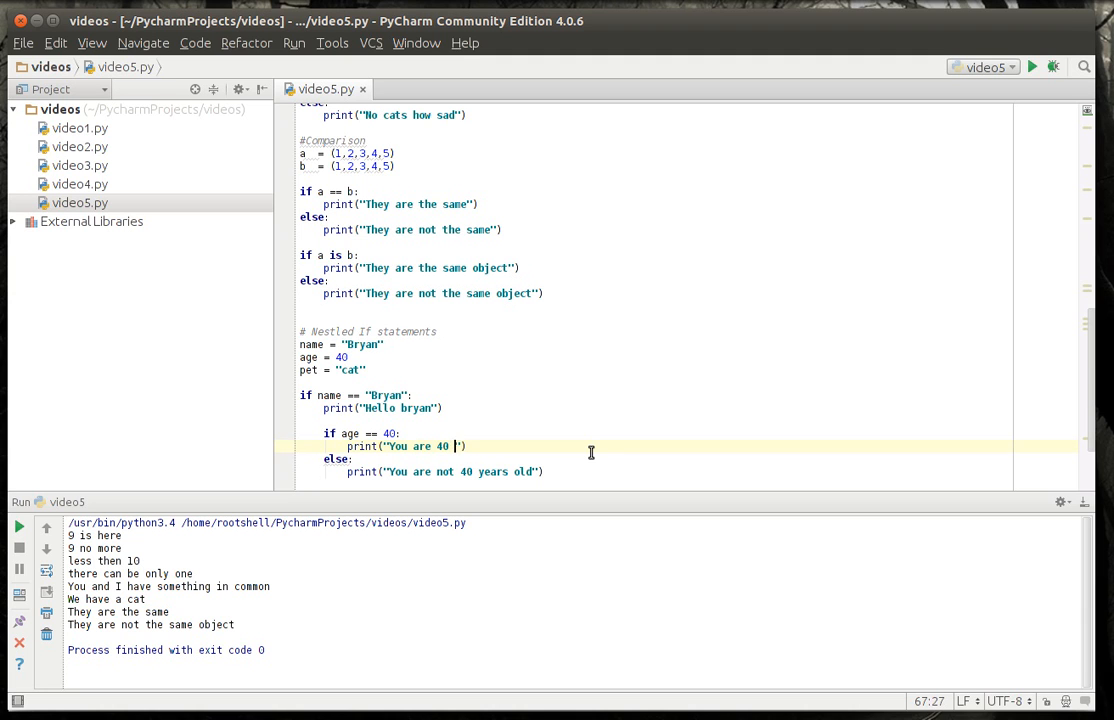
text(years old)
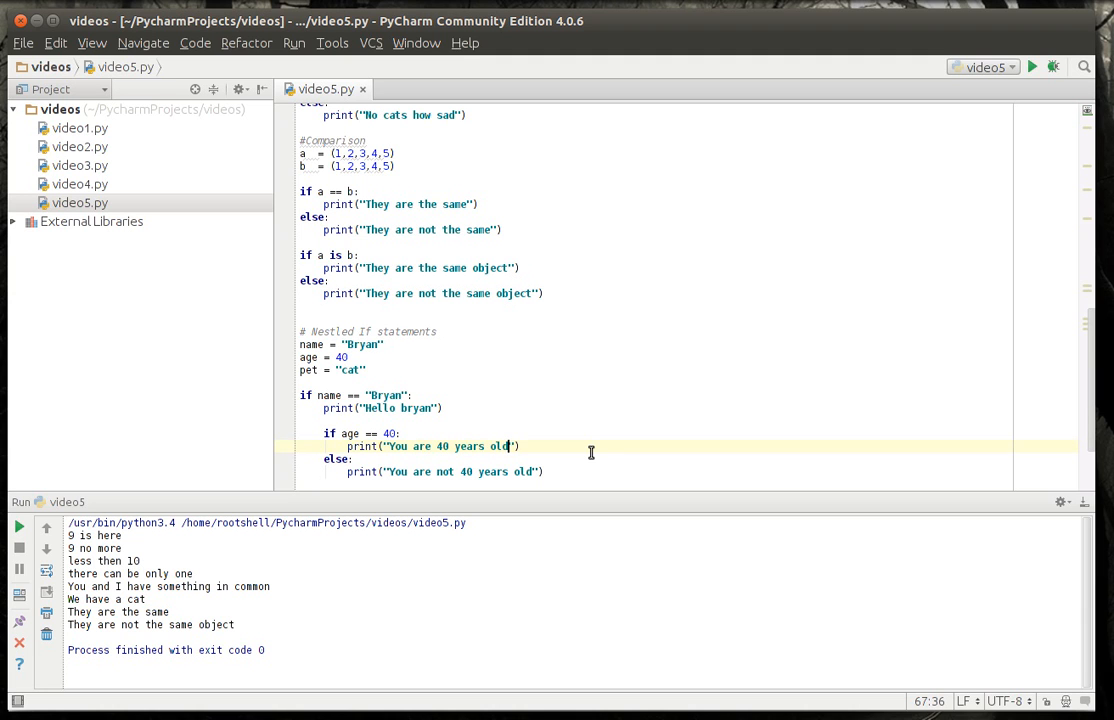
scroll(down, 3)
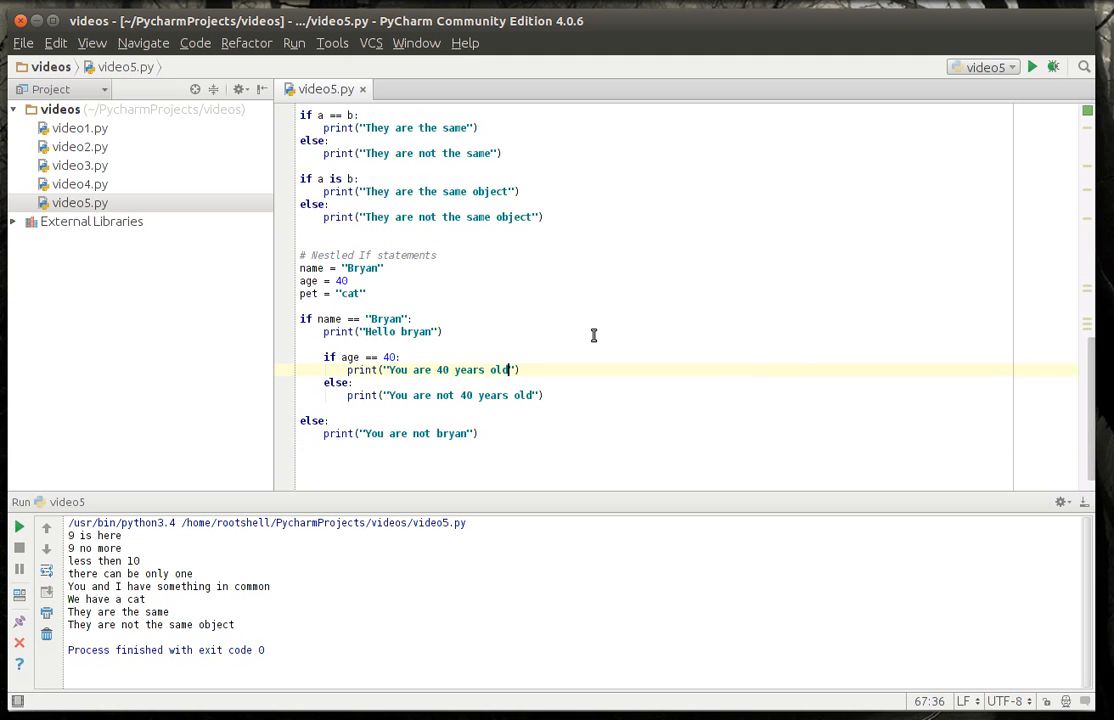
scroll(up, 3)
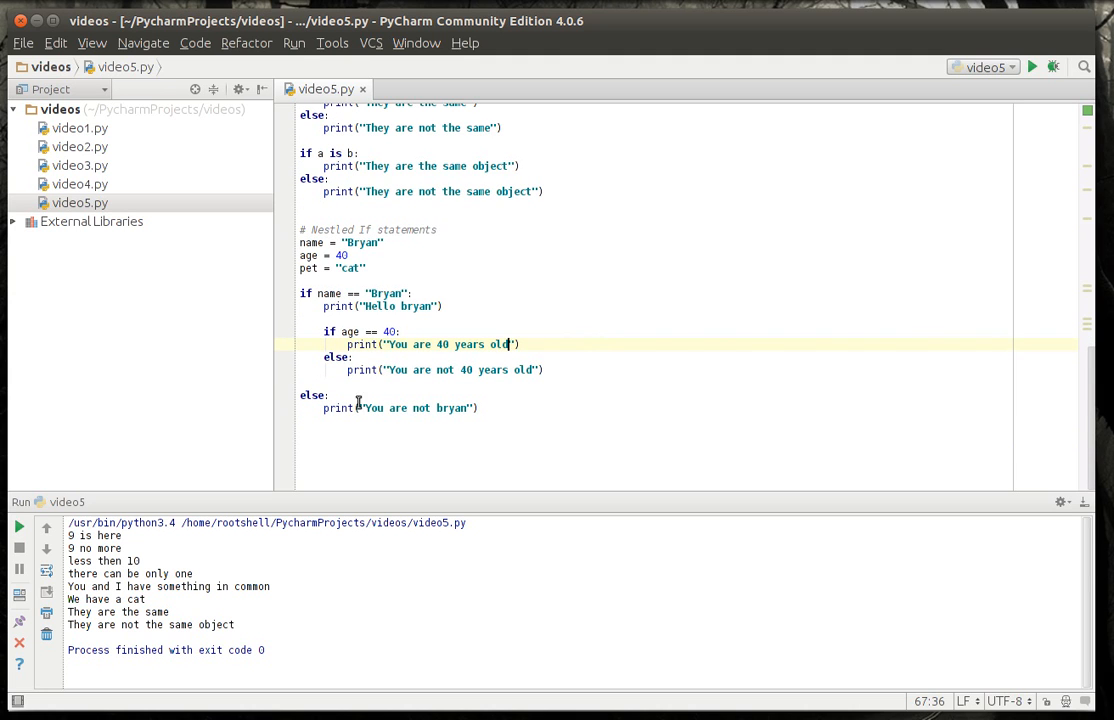
mouse_move(444, 482)
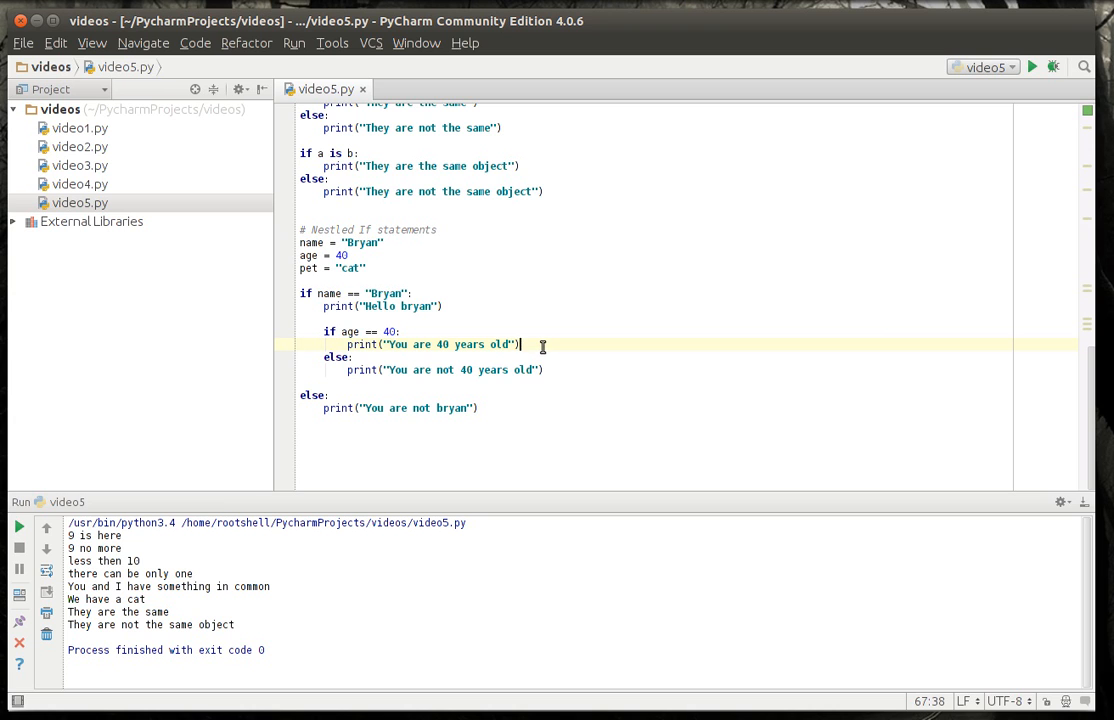
- Nest if pet == "cat" printing "You have a pet cat" else "Go get a cat" inside the age-40 branch
key(Return)
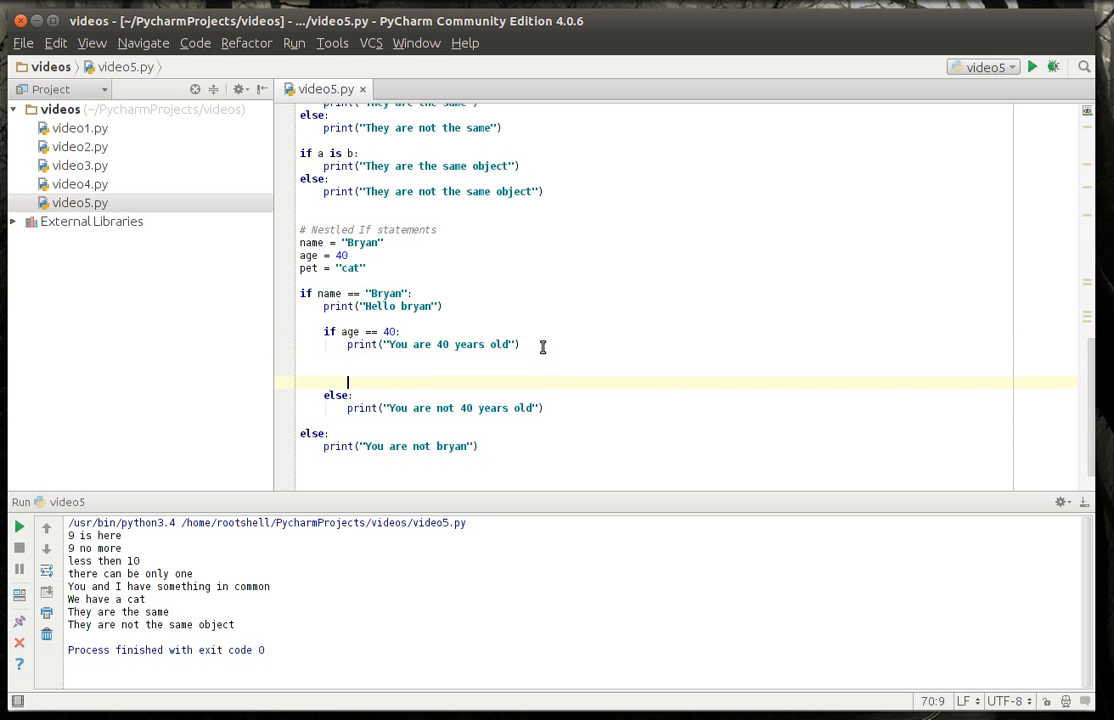
text(if)
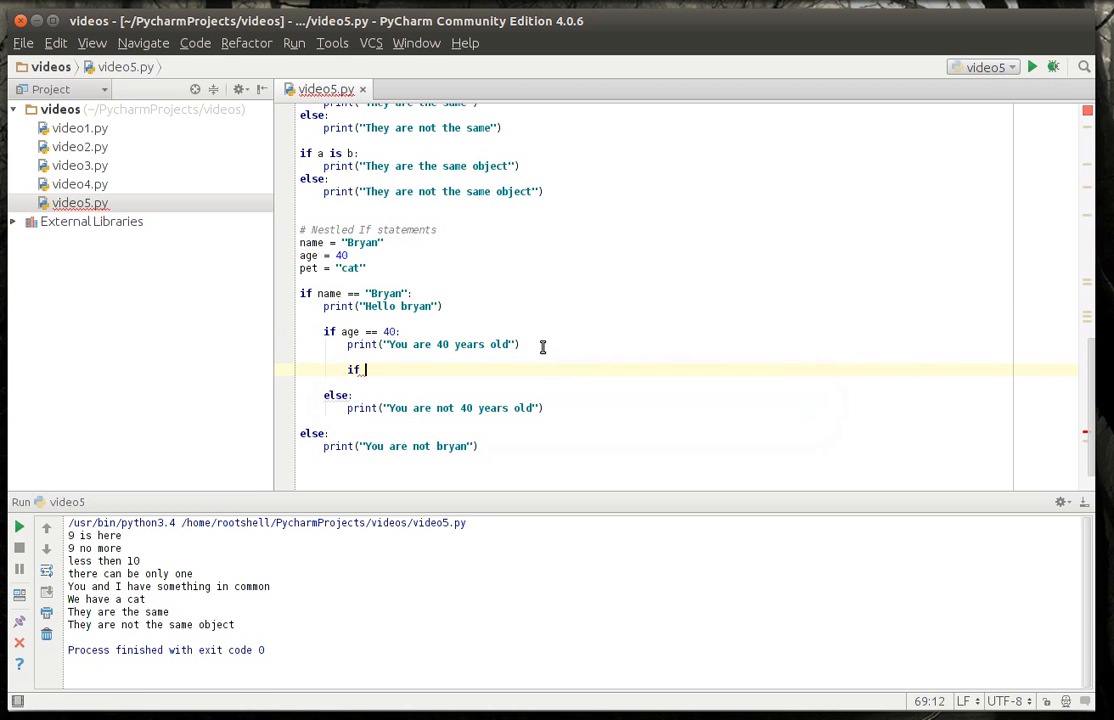
text(pet ==)
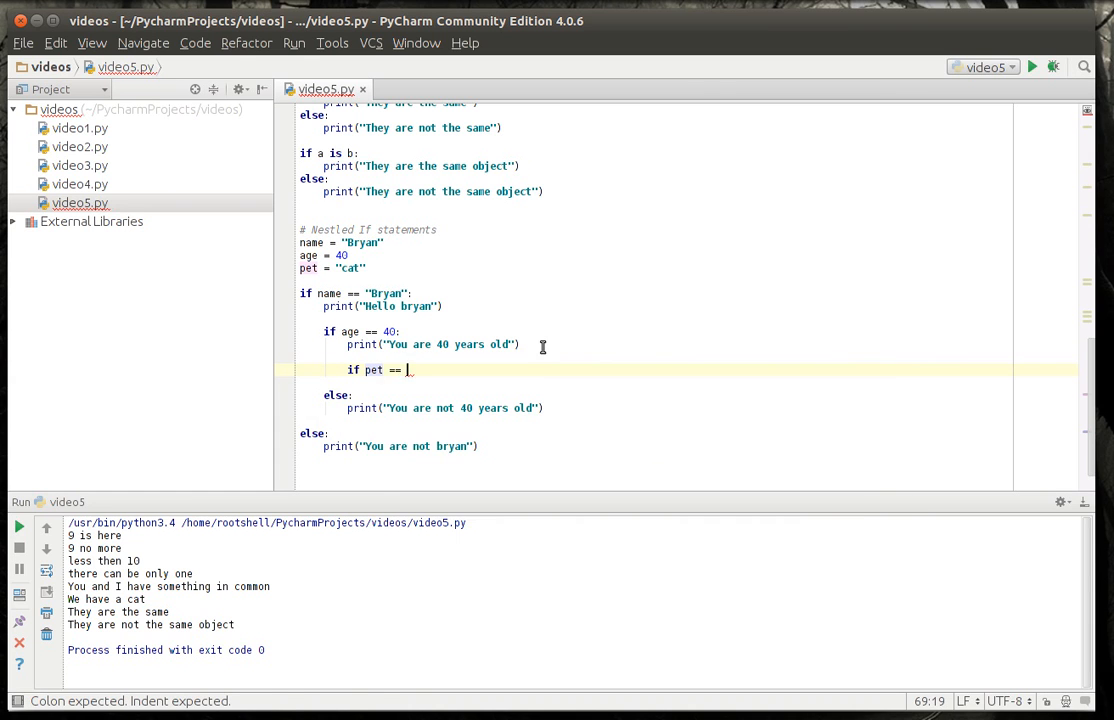
text(cat":)
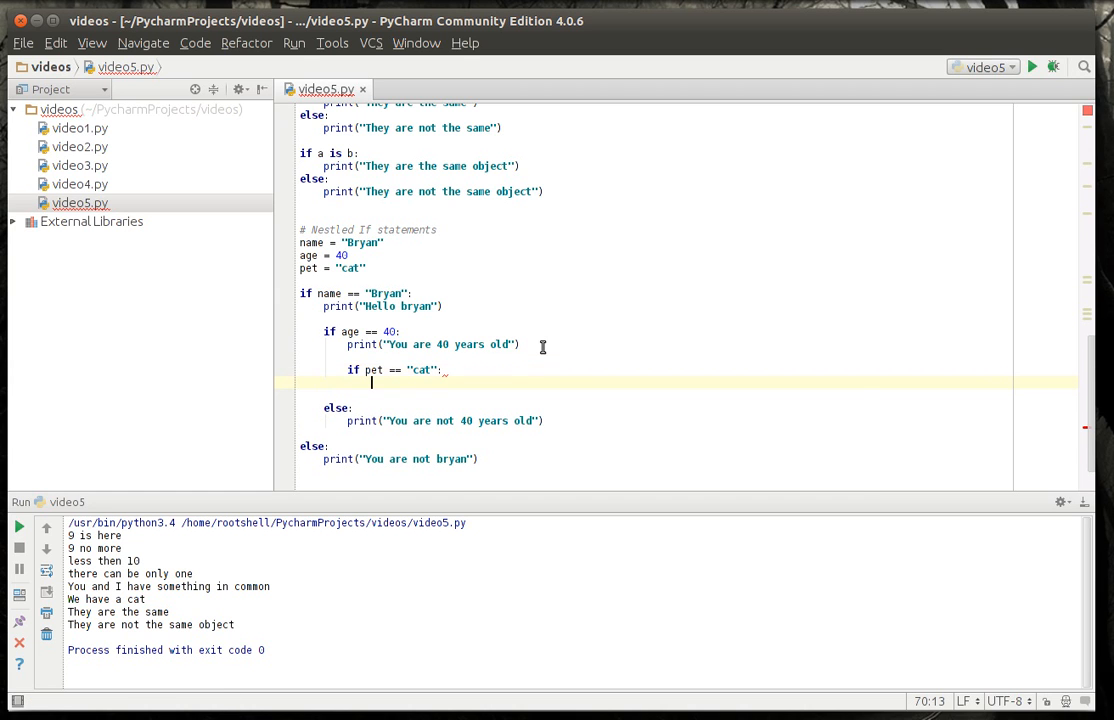
text(print("You hav)
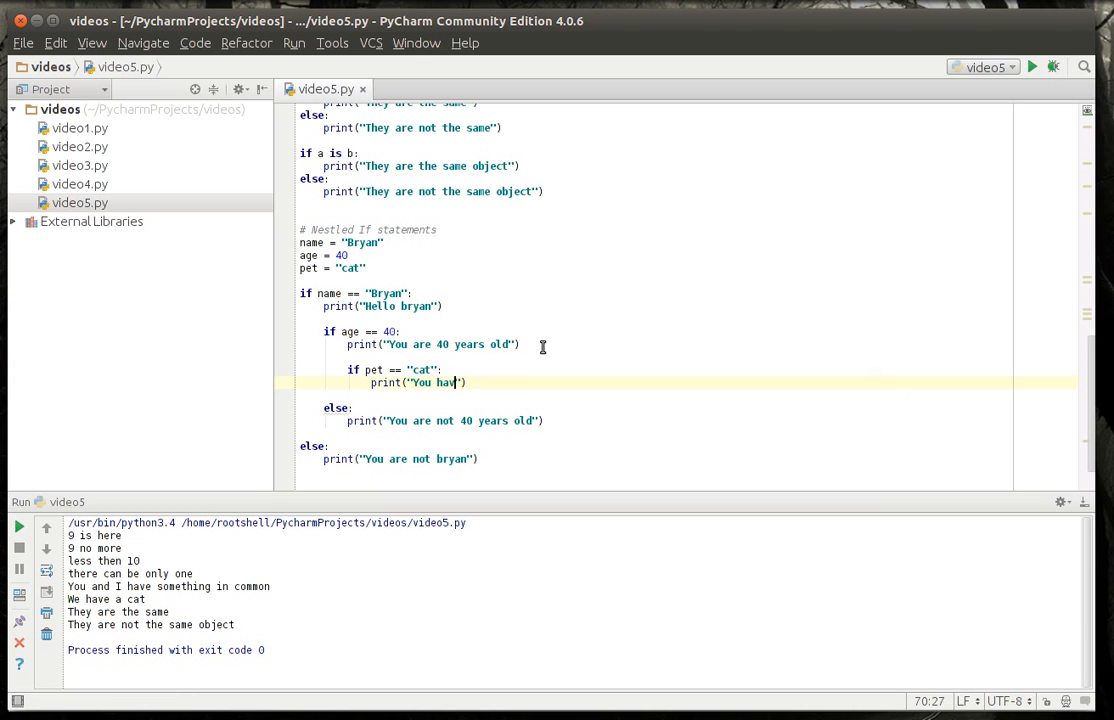
text(e a pet cat)
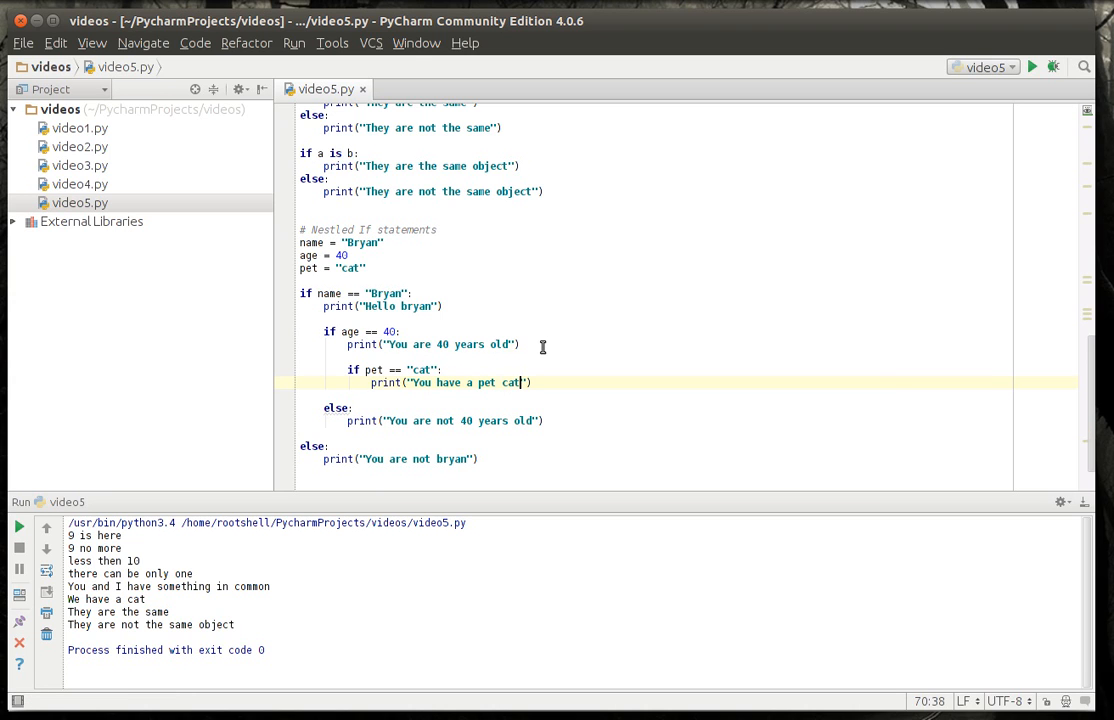
key(Return)
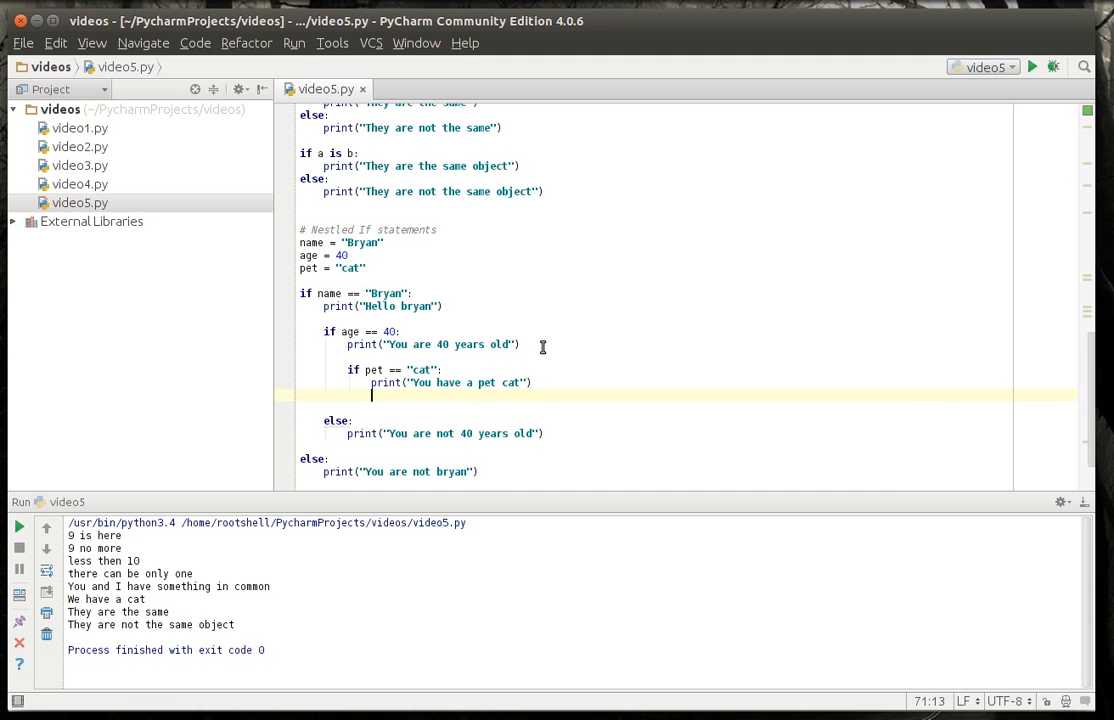
text(else:)
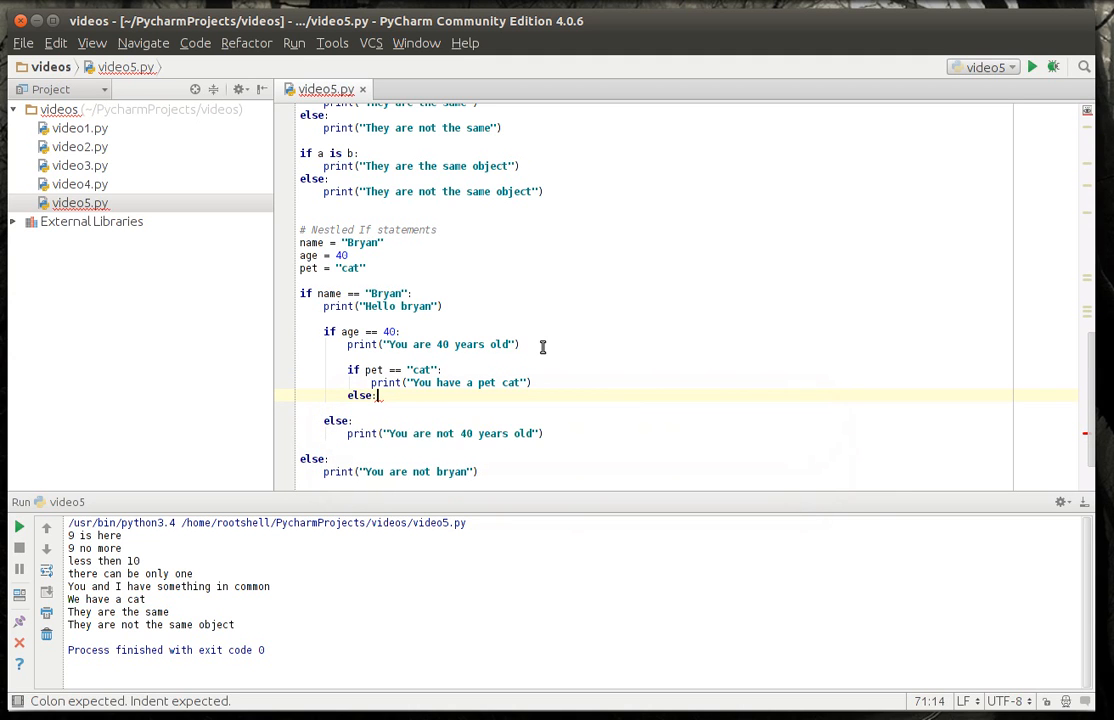
text(print("Go get a cat)
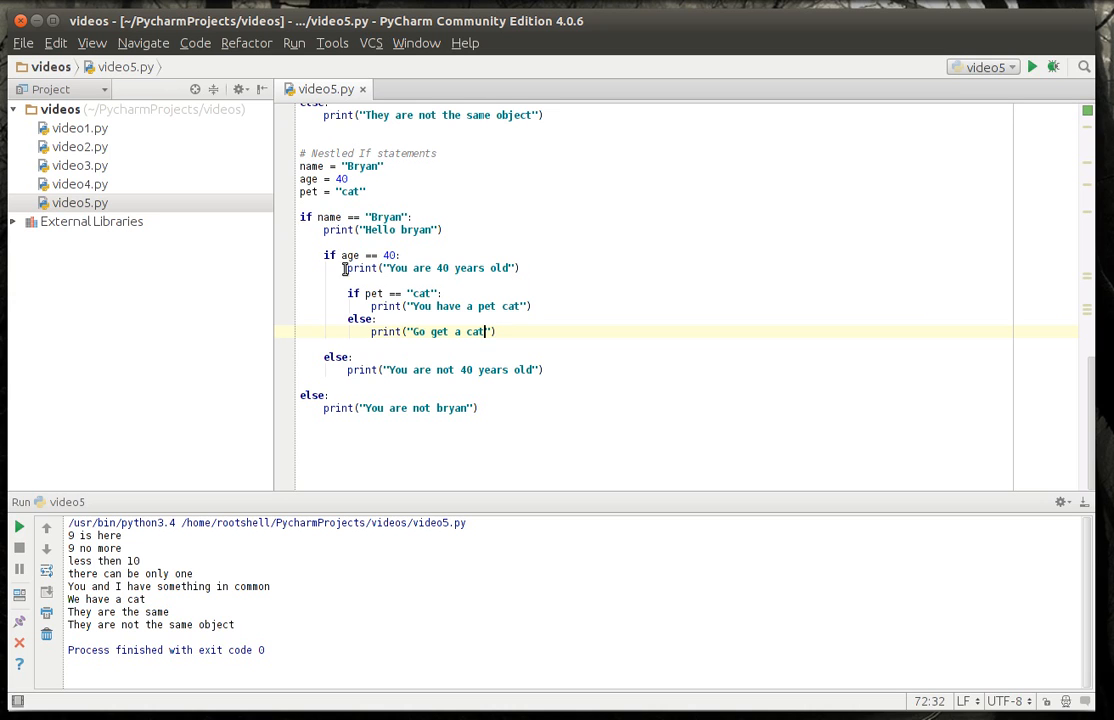
mouse_move(336, 344)
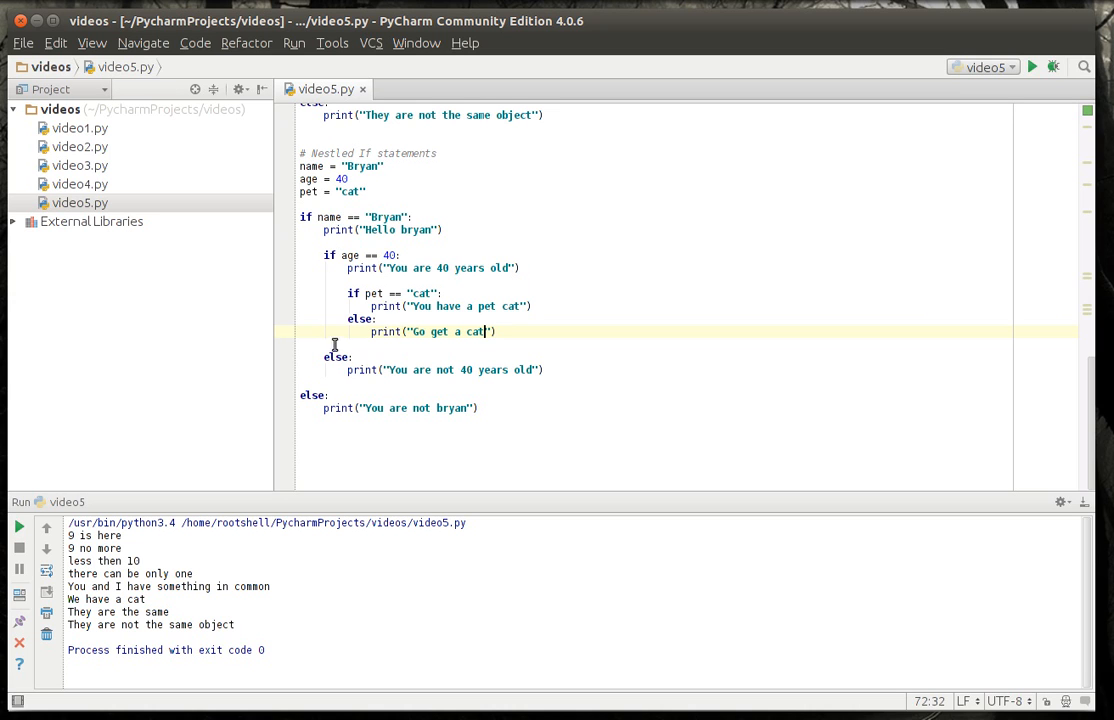
mouse_move(500, 374)
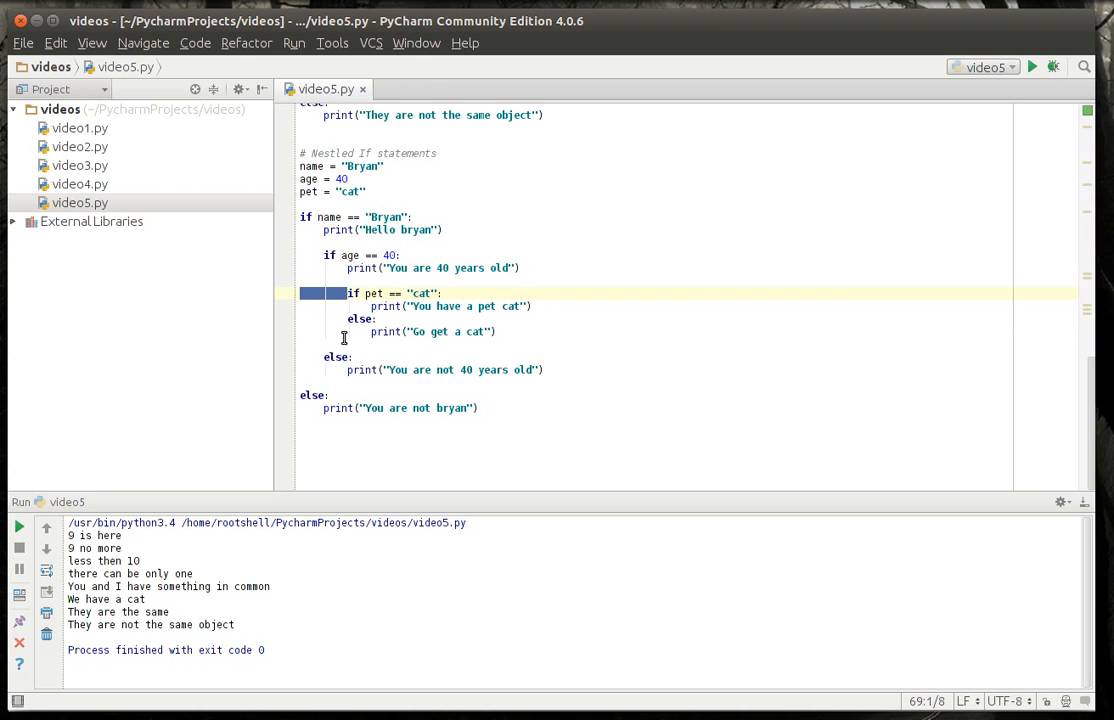
mouse_move(378, 292)
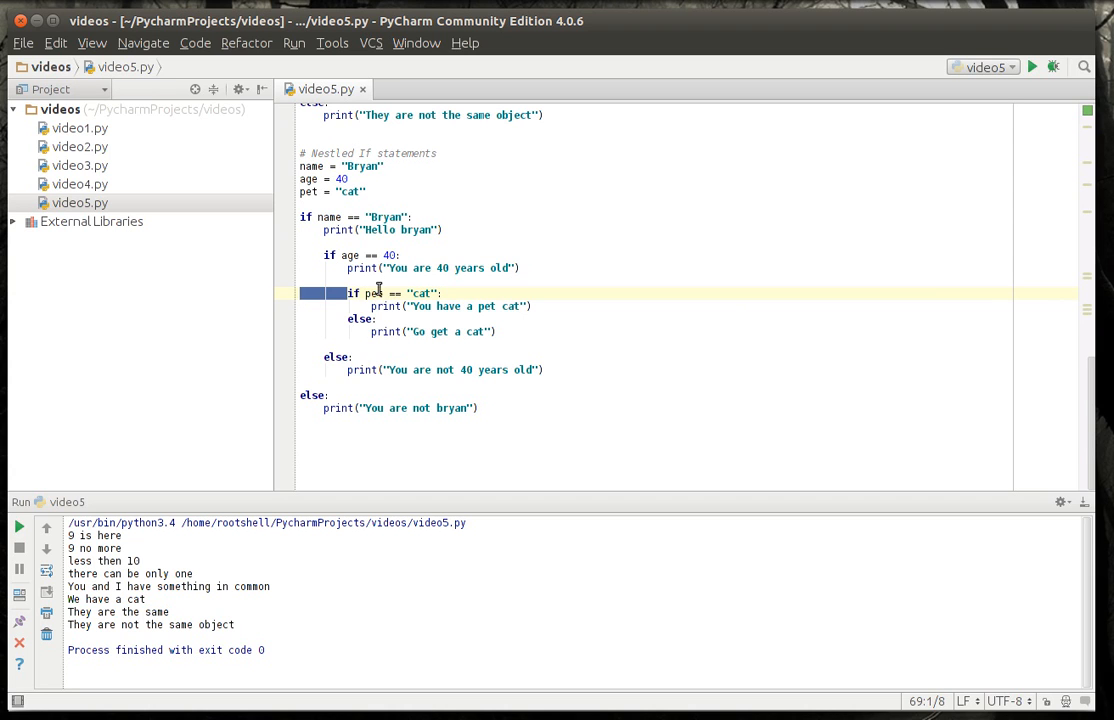
click(384, 306)
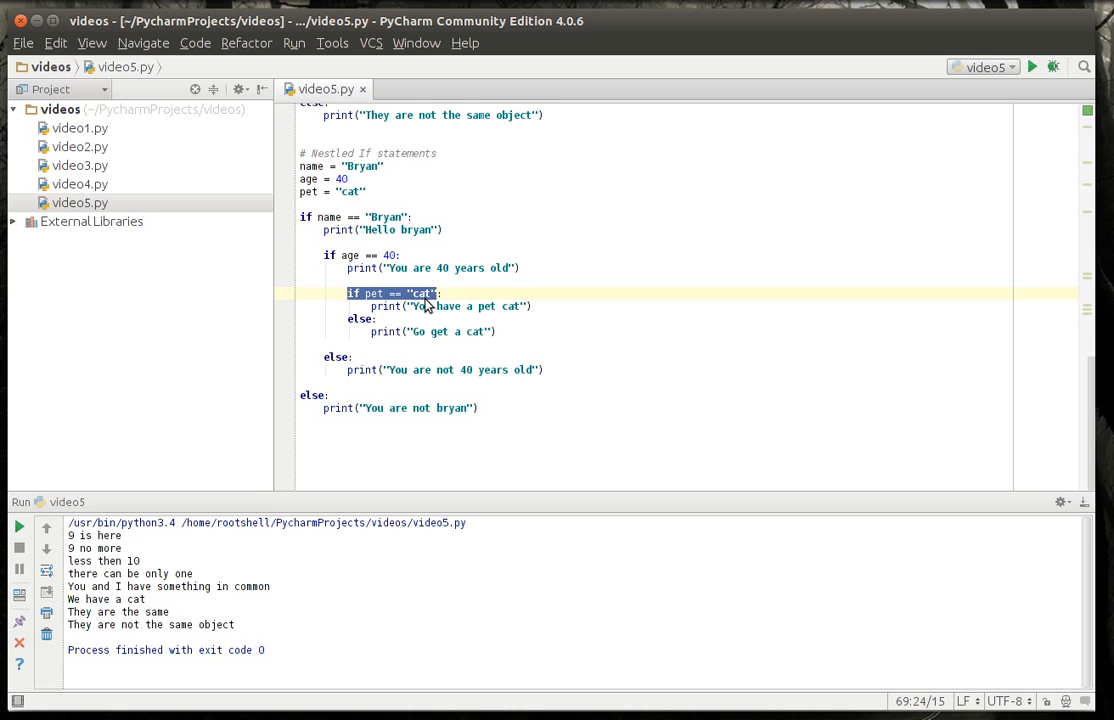
mouse_move(392, 198)
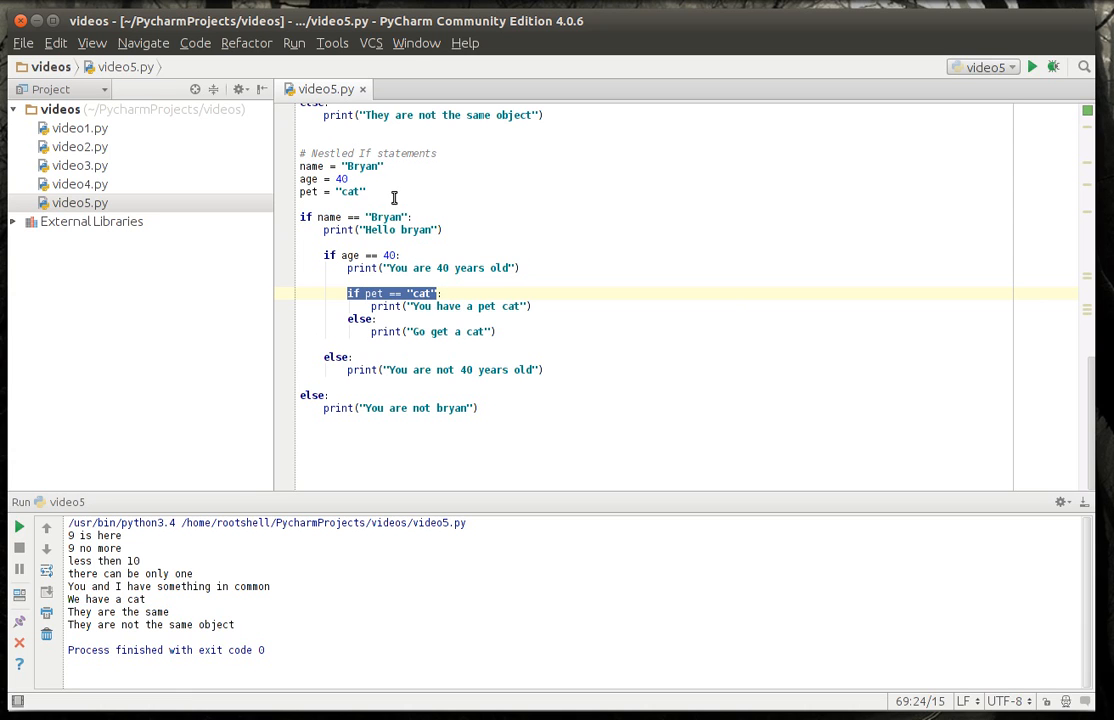
click(404, 432)
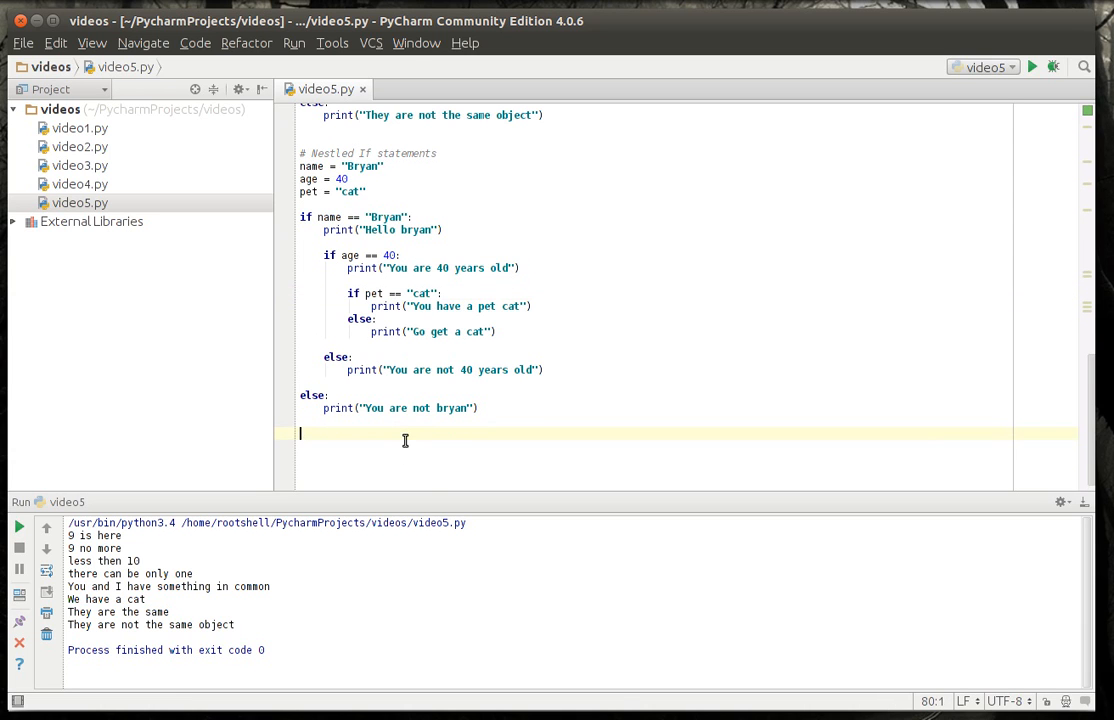
- Type a throwaway x = for(doSomething()...) line below the nested ifs and discard it
text(x = for()
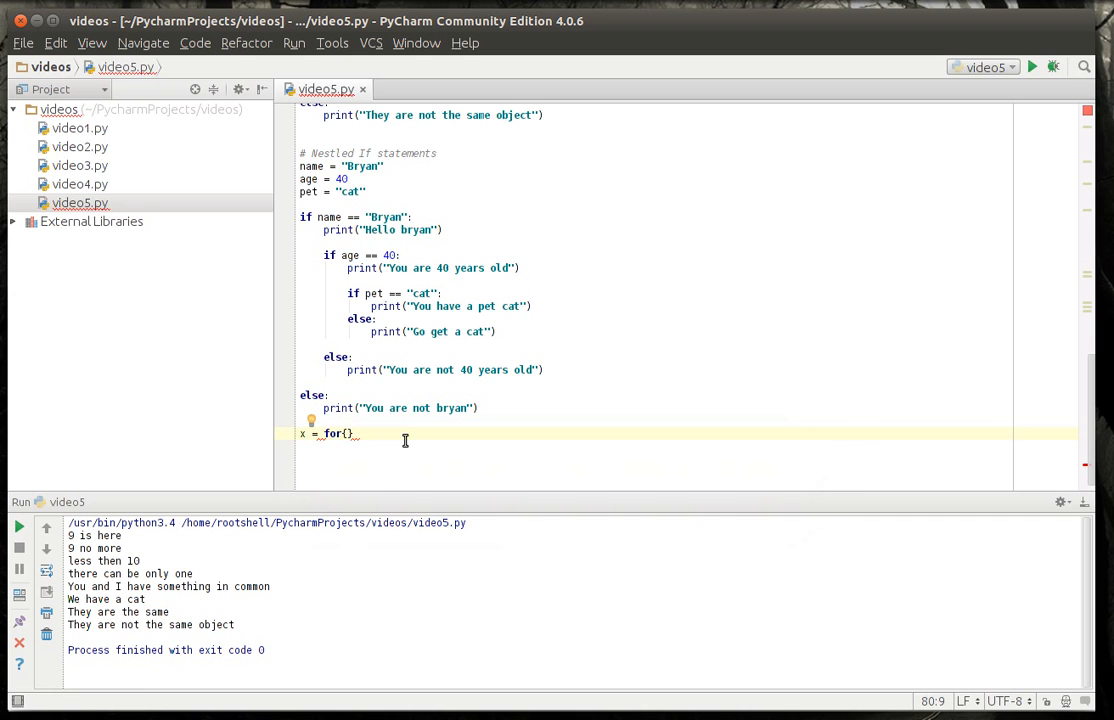
text(dotijg)
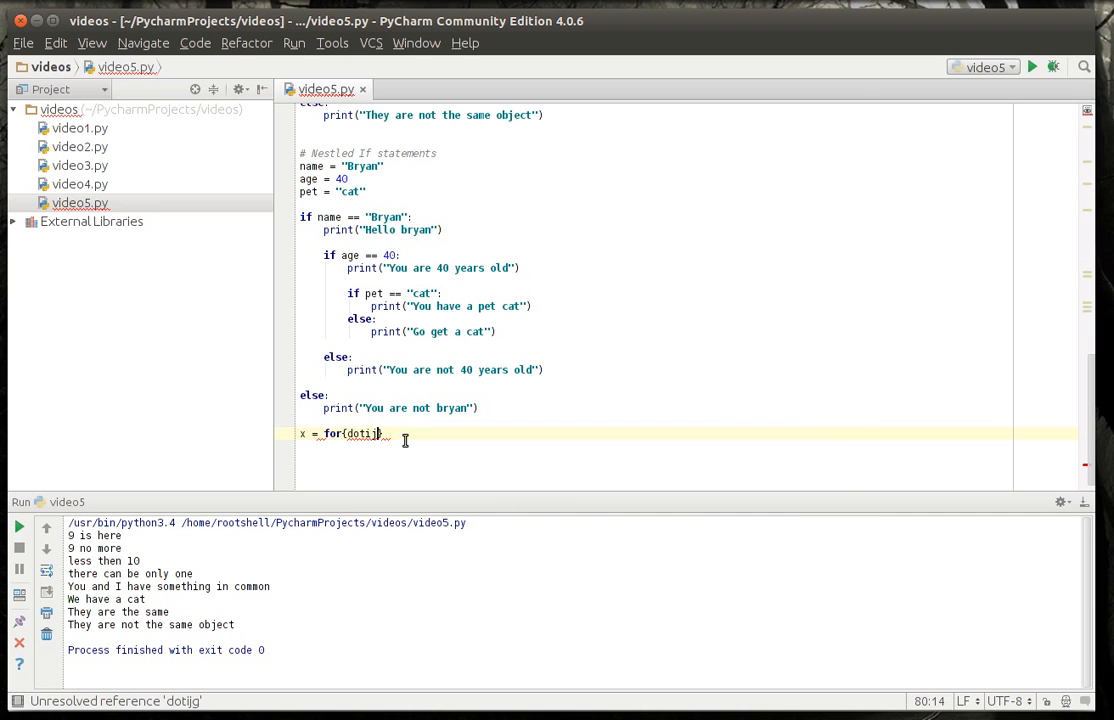
text(doSomthing())
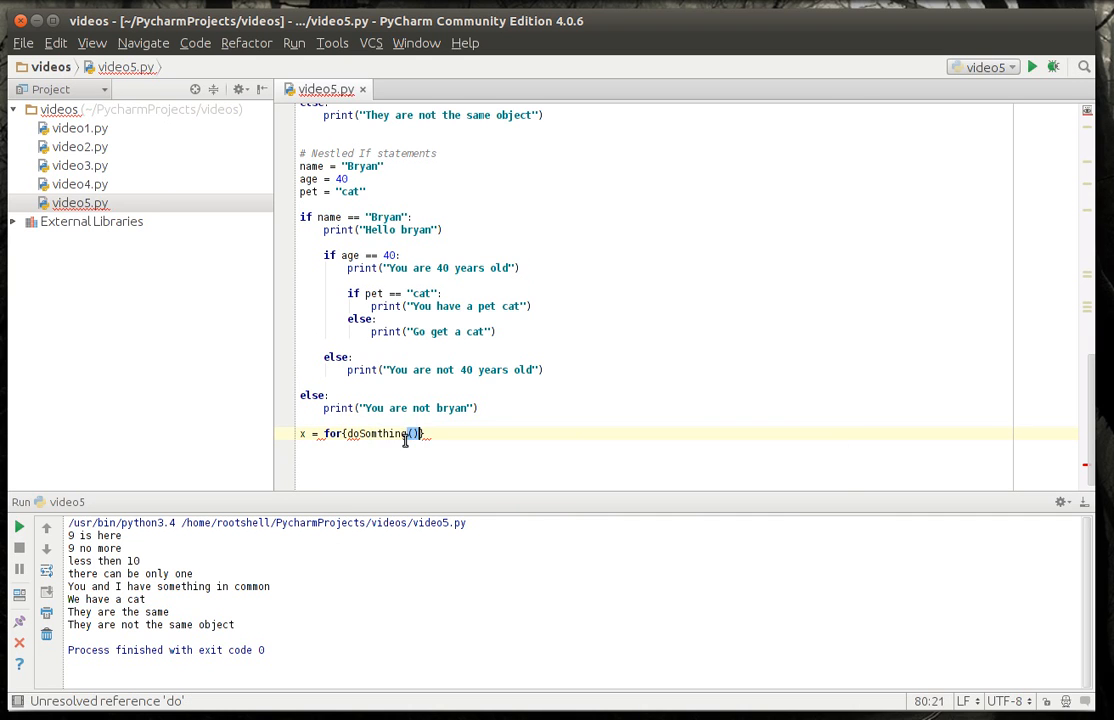
text({})
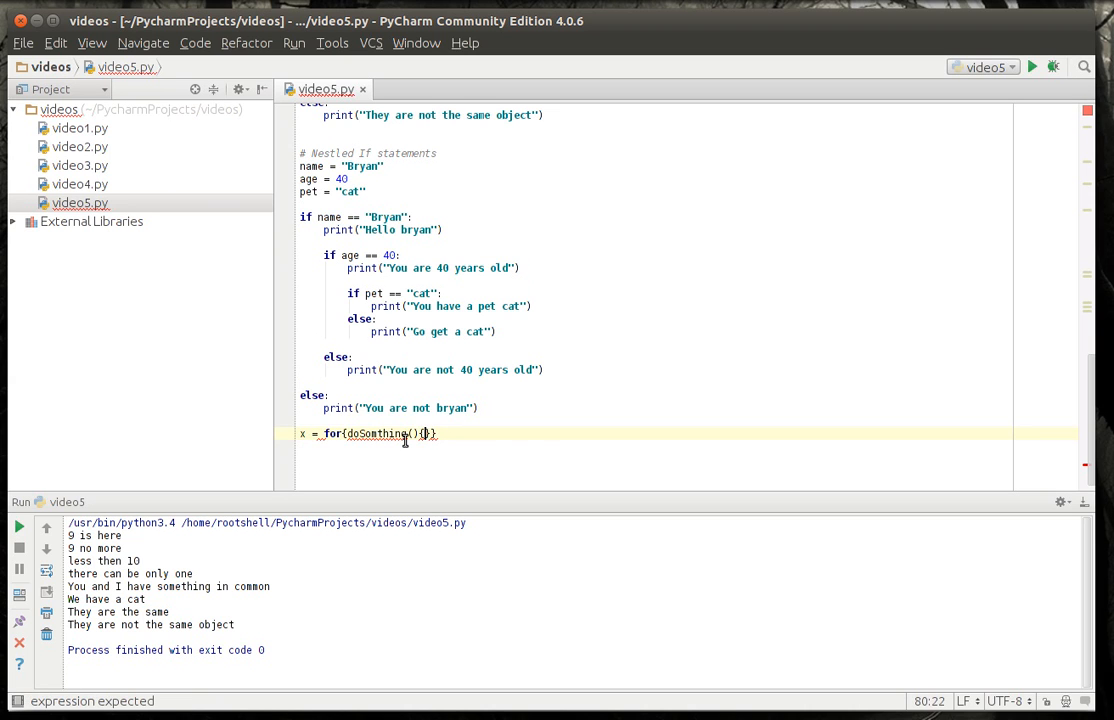
text(sadkaklhjasldklasd)
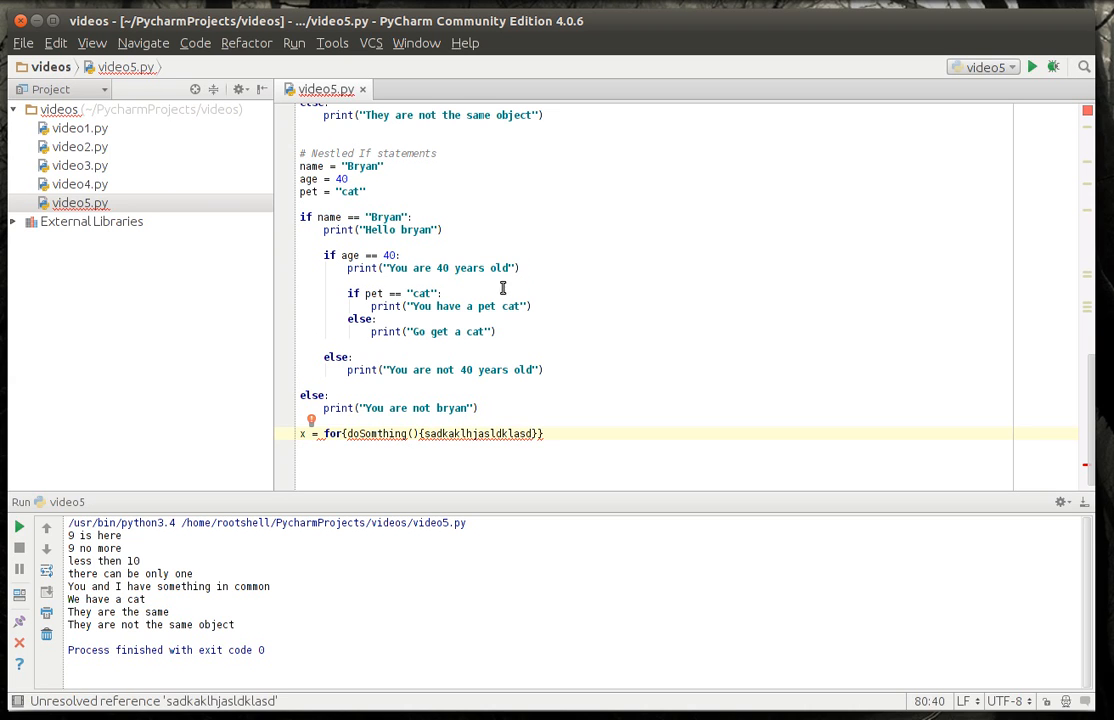
click(552, 432)
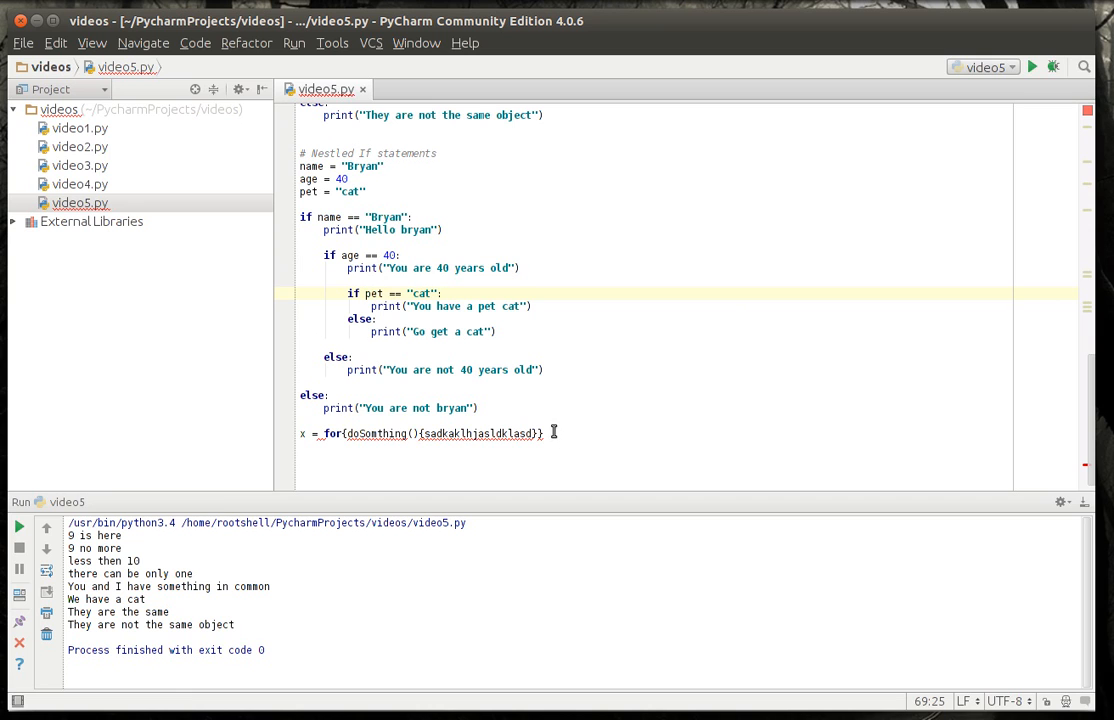
click(544, 432)
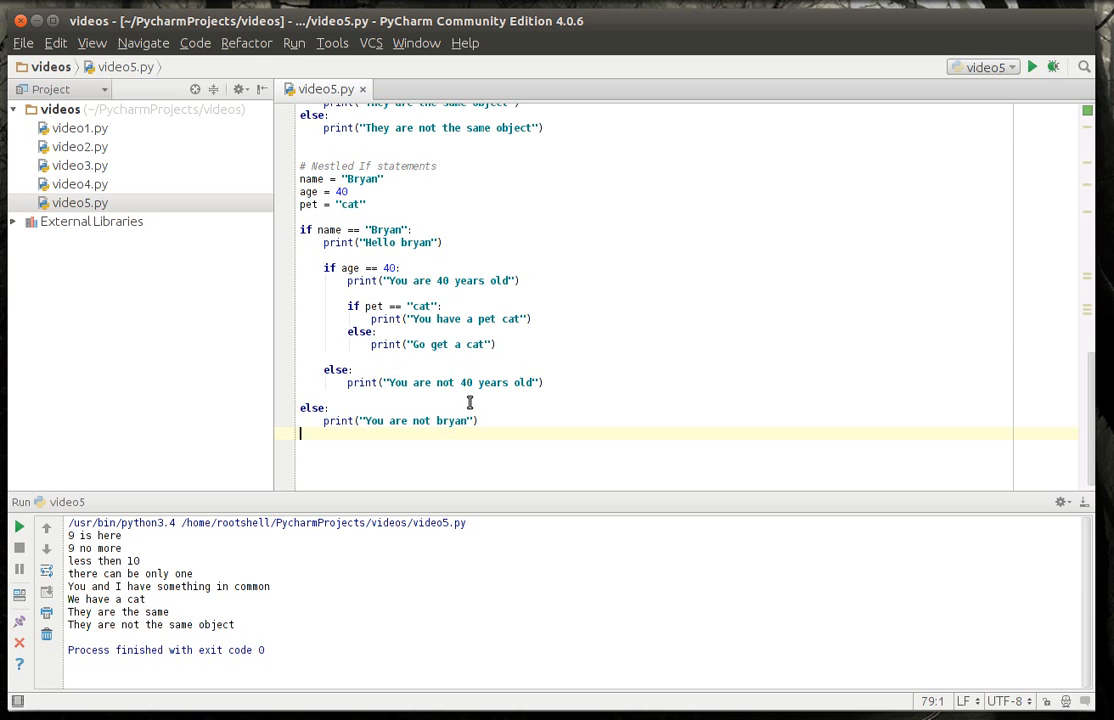
mouse_move(312, 228)
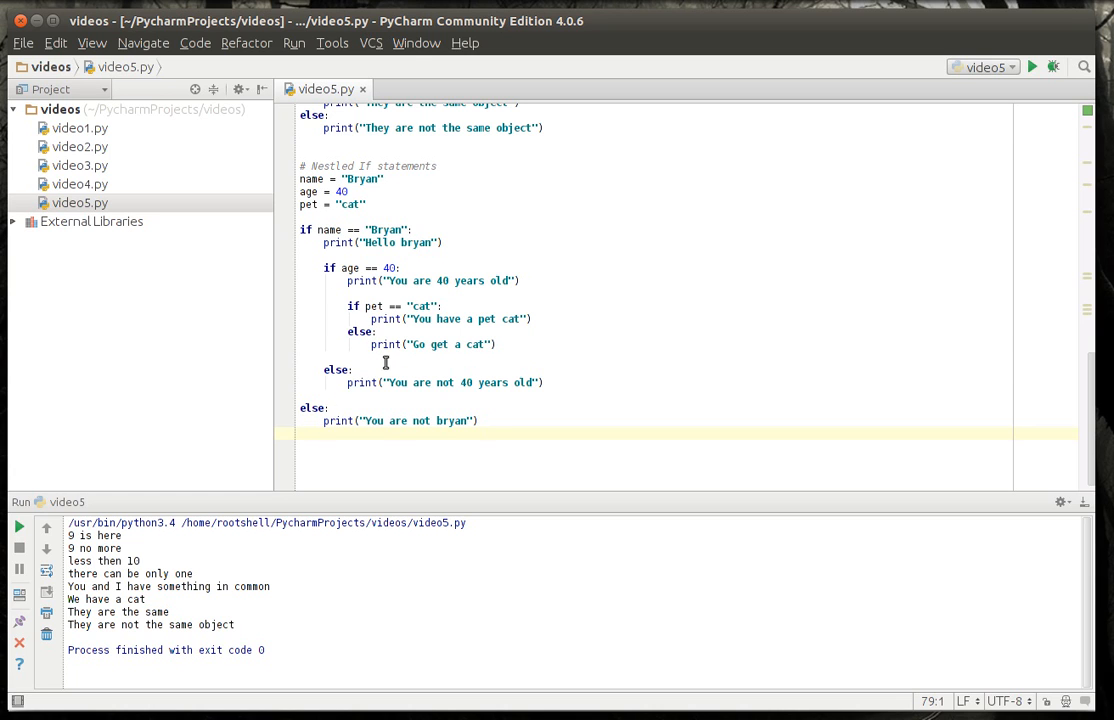
mouse_move(388, 456)
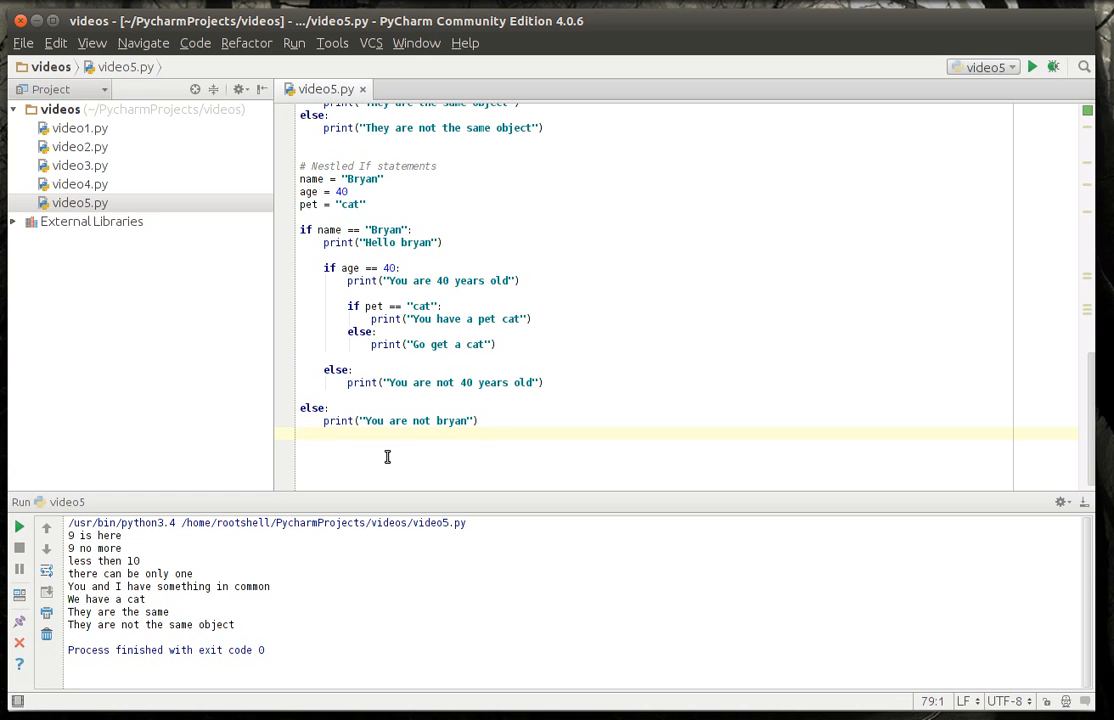
mouse_move(396, 220)
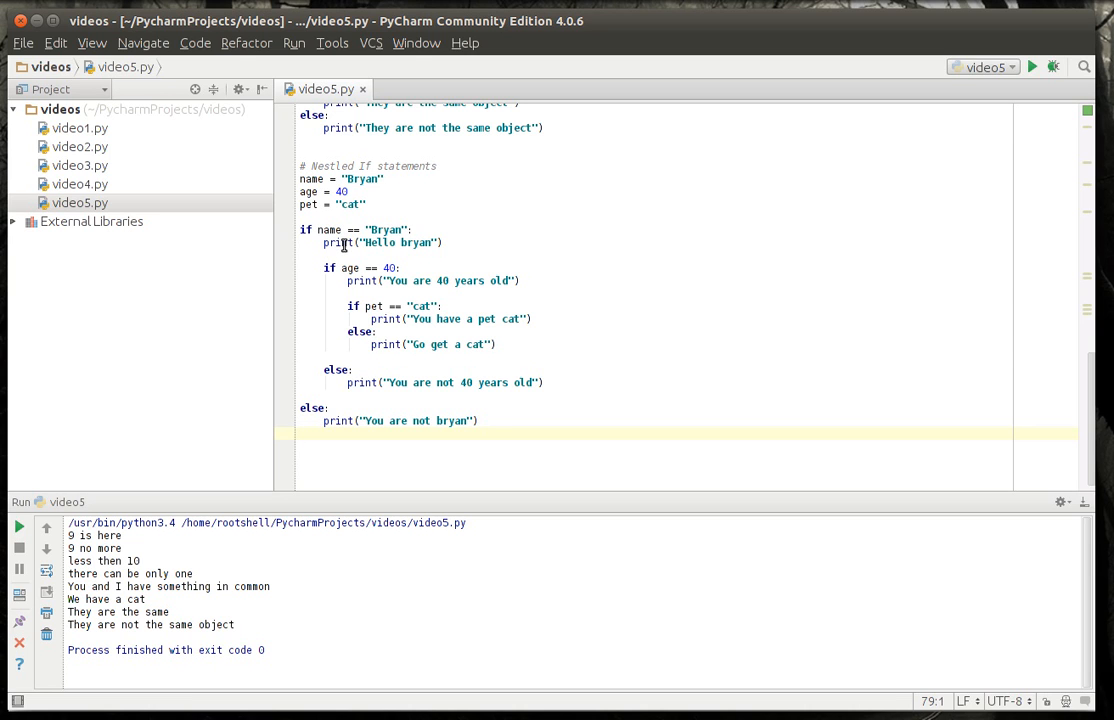
mouse_move(380, 268)
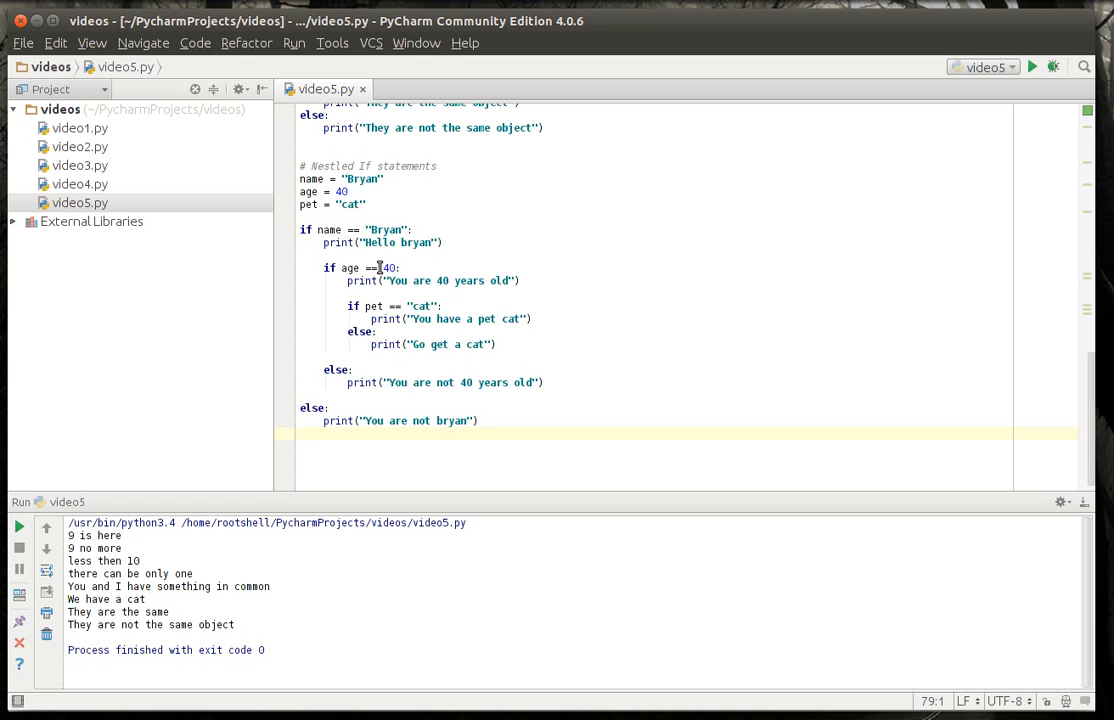
mouse_move(304, 184)
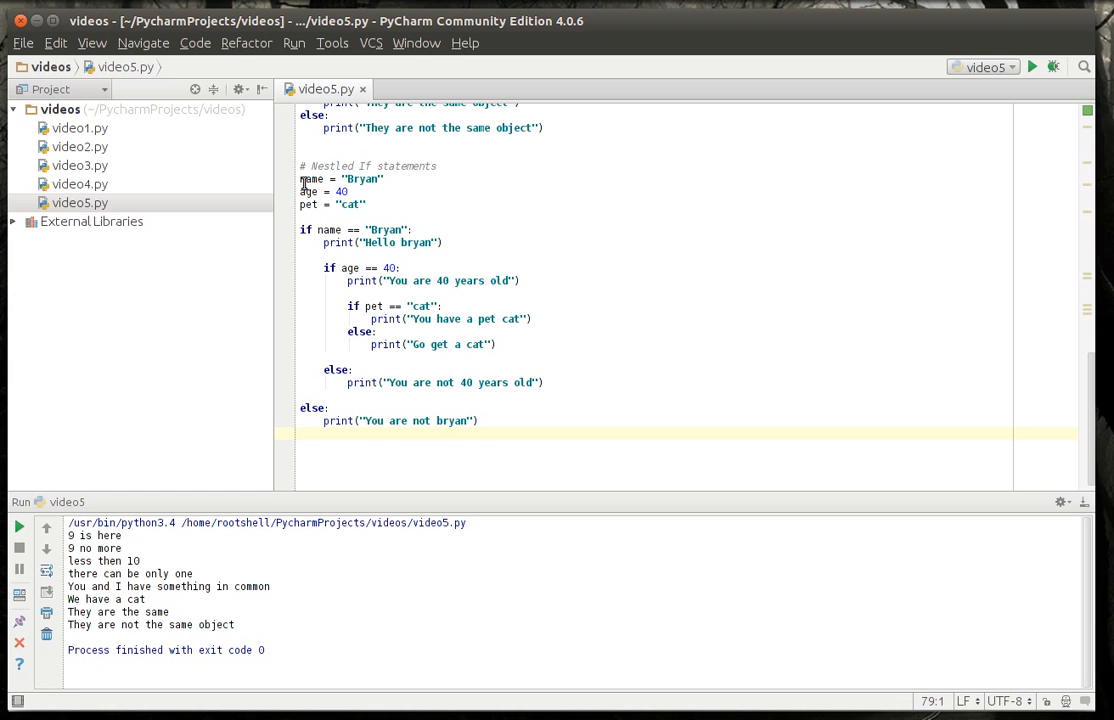
mouse_move(388, 230)
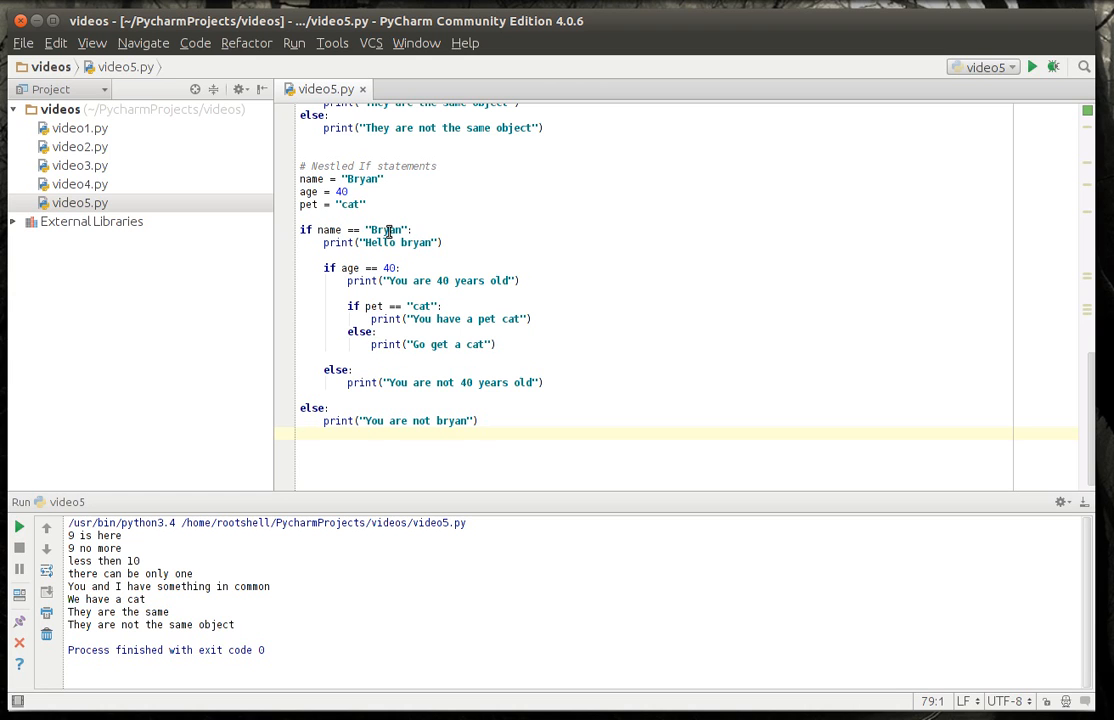
- Point out the nested print lines and run video5.py to show Hello bryan, 40 years old, pet cat
click(448, 242)
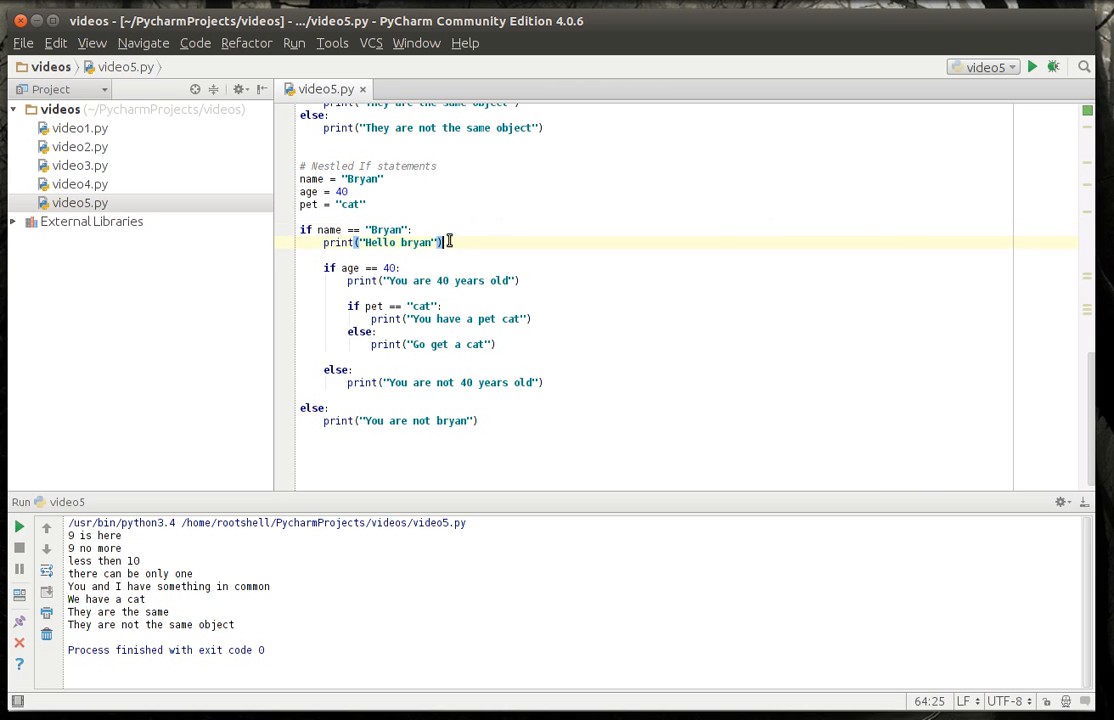
double_click(400, 242)
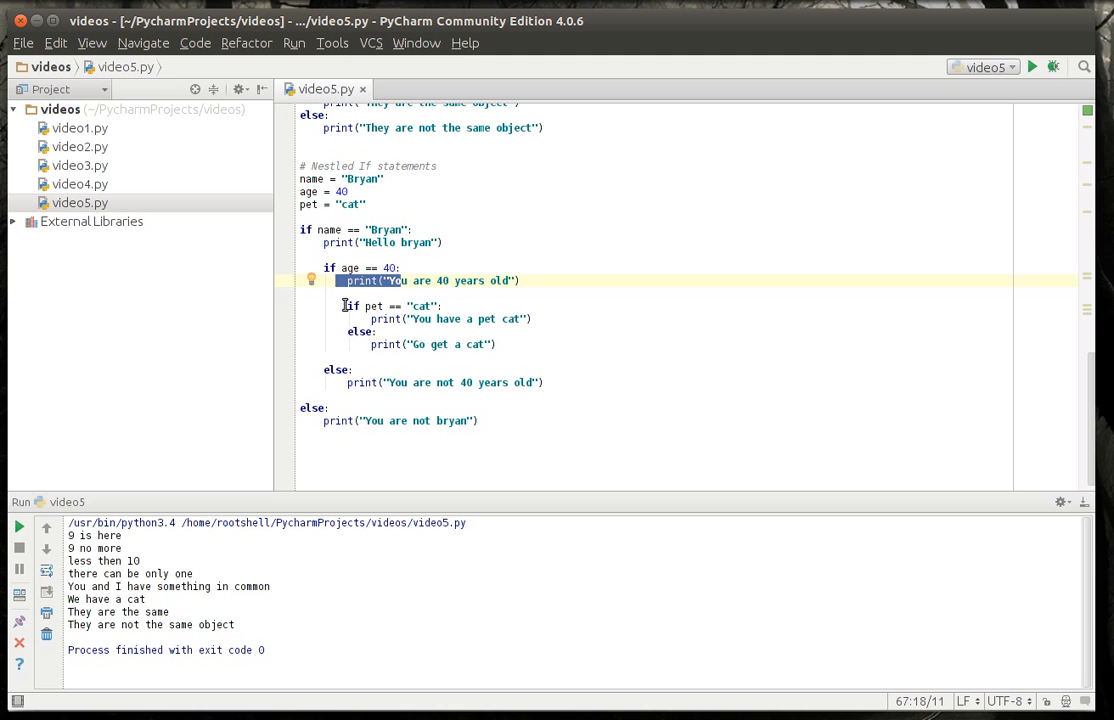
click(508, 382)
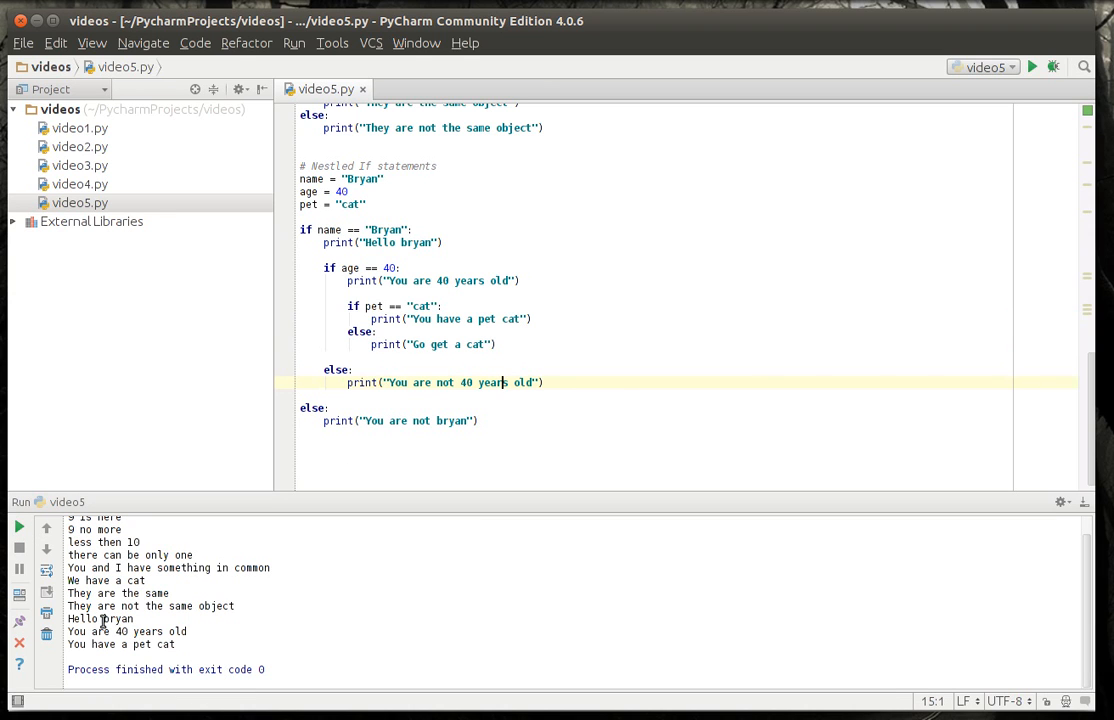
mouse_move(272, 520)
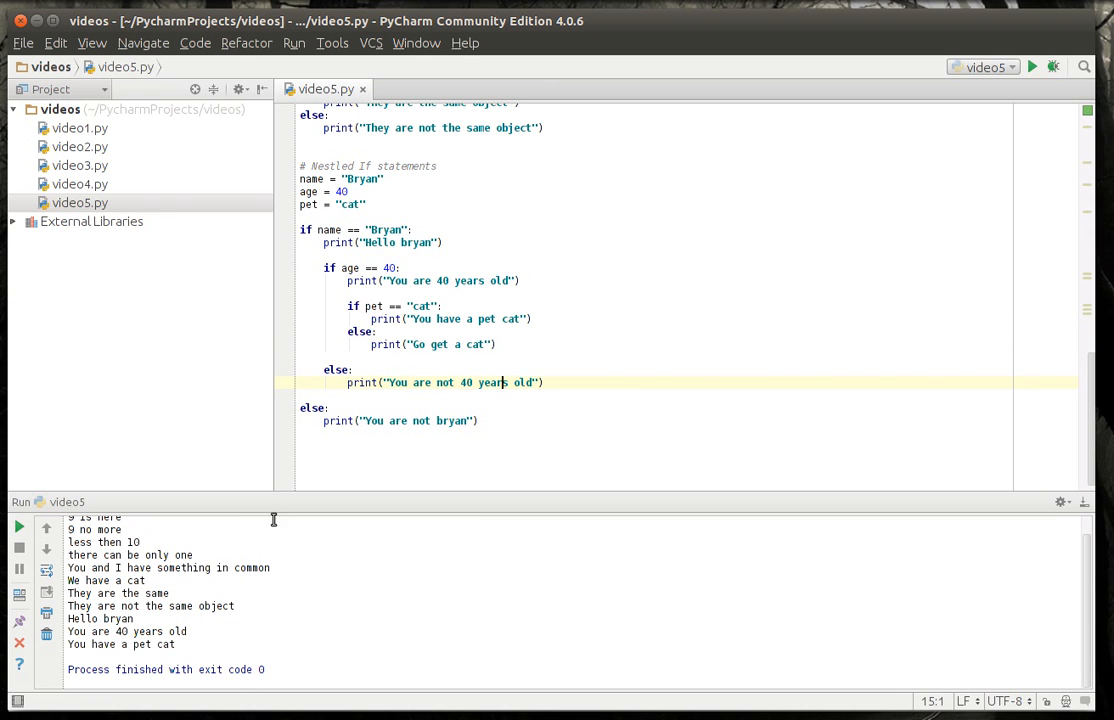
- Rerun with pet "dog" to get "Go get a cat", then with age 30 for "You are not 40 years old"
double_click(348, 204)
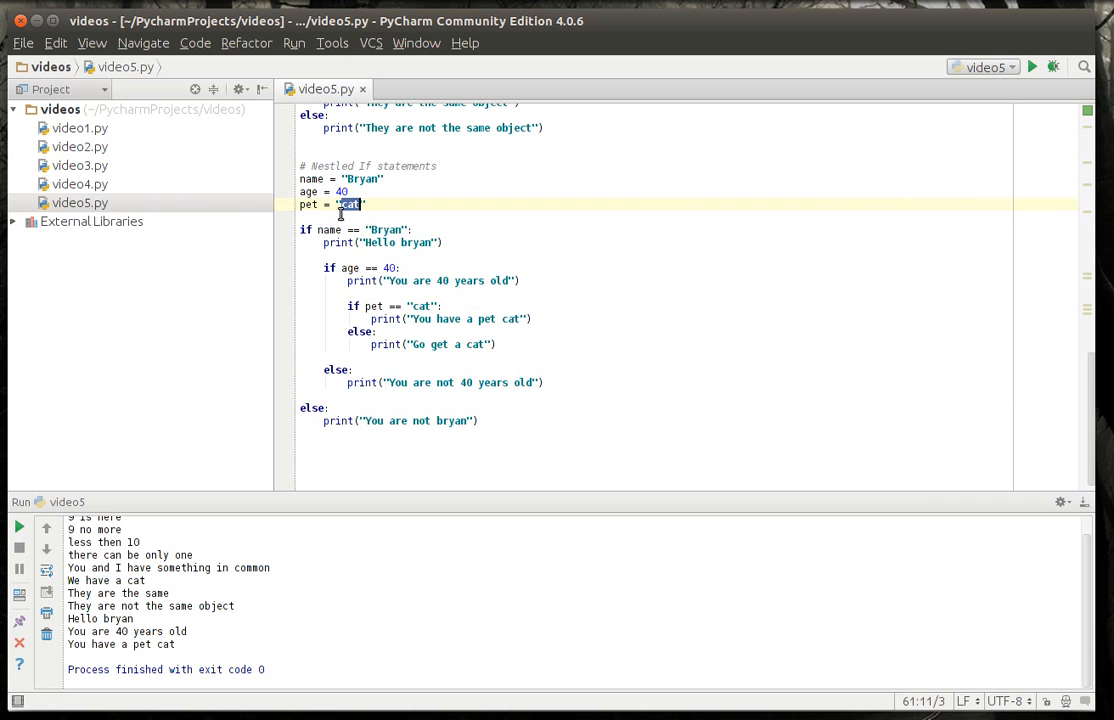
text(dog)
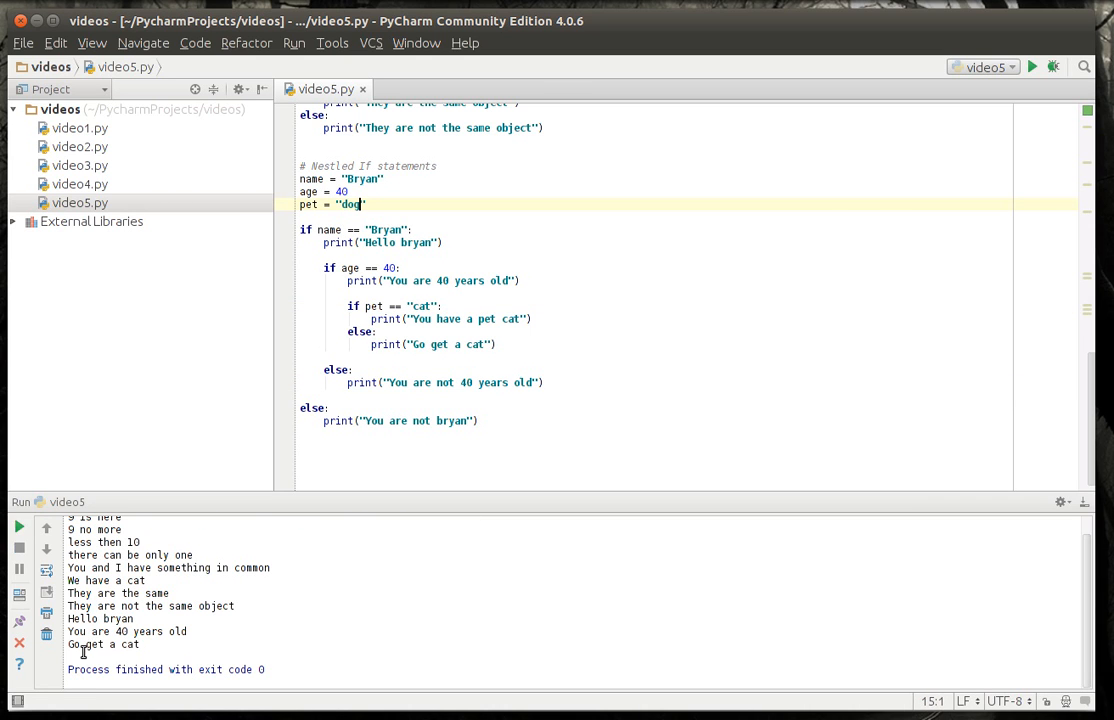
double_click(480, 344)
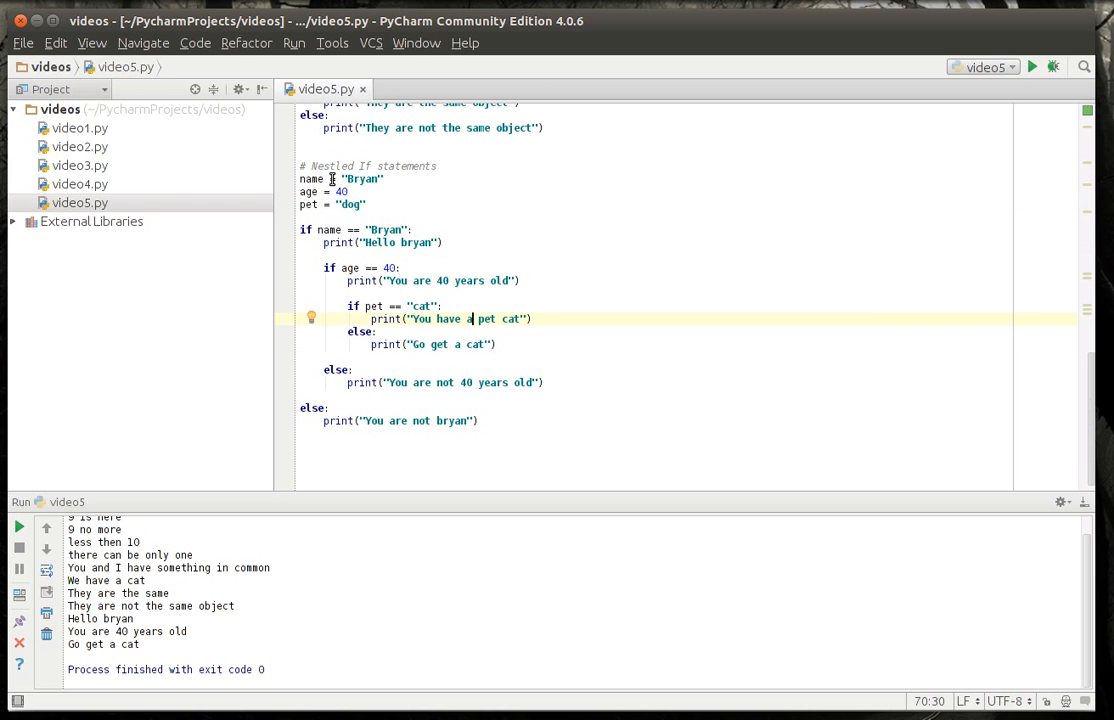
click(338, 192)
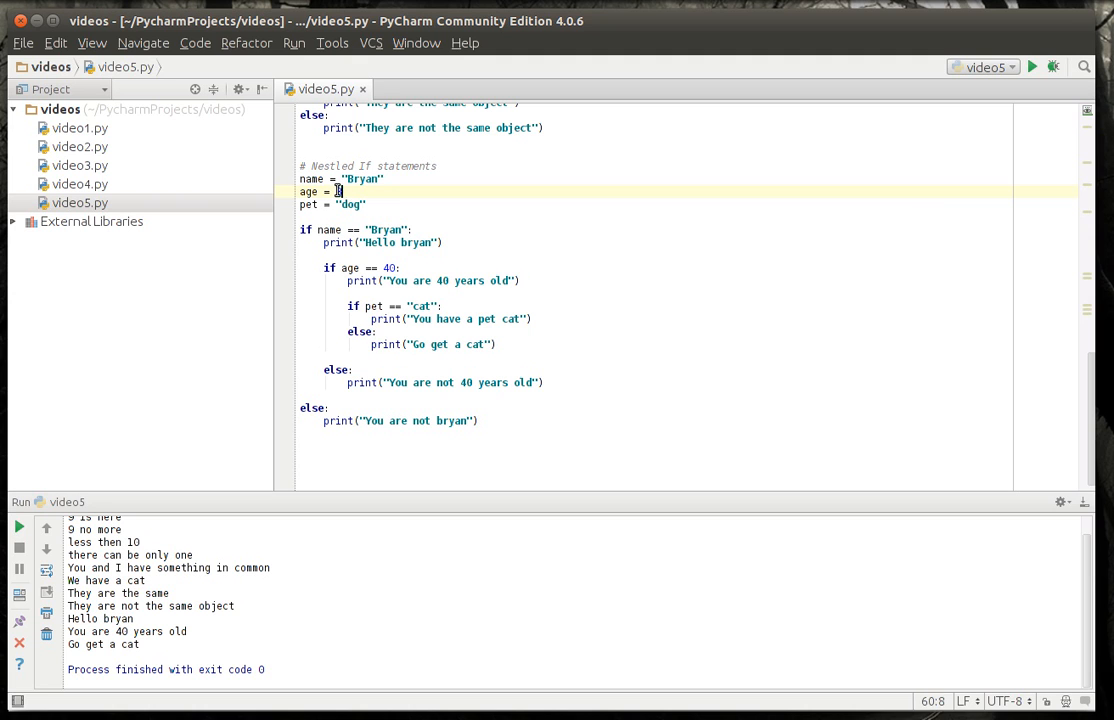
click(20, 528)
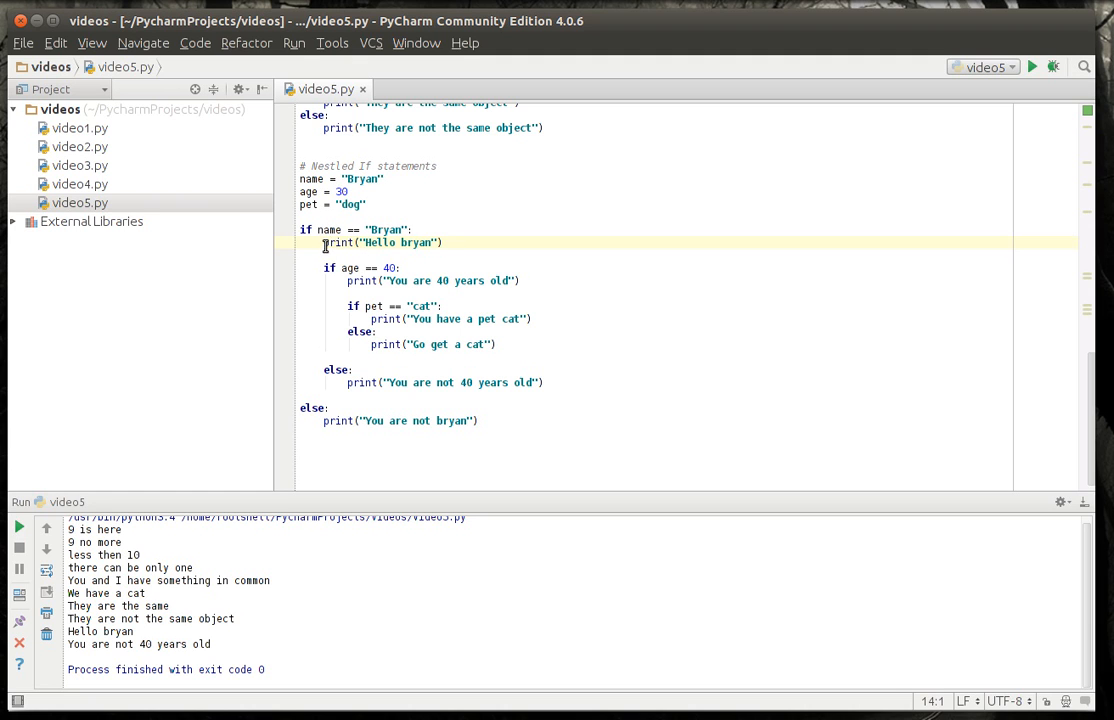
- Highlight the branches taken under the name check, then restore age 40 and pet "cat"
drag(324, 242, 500, 396)
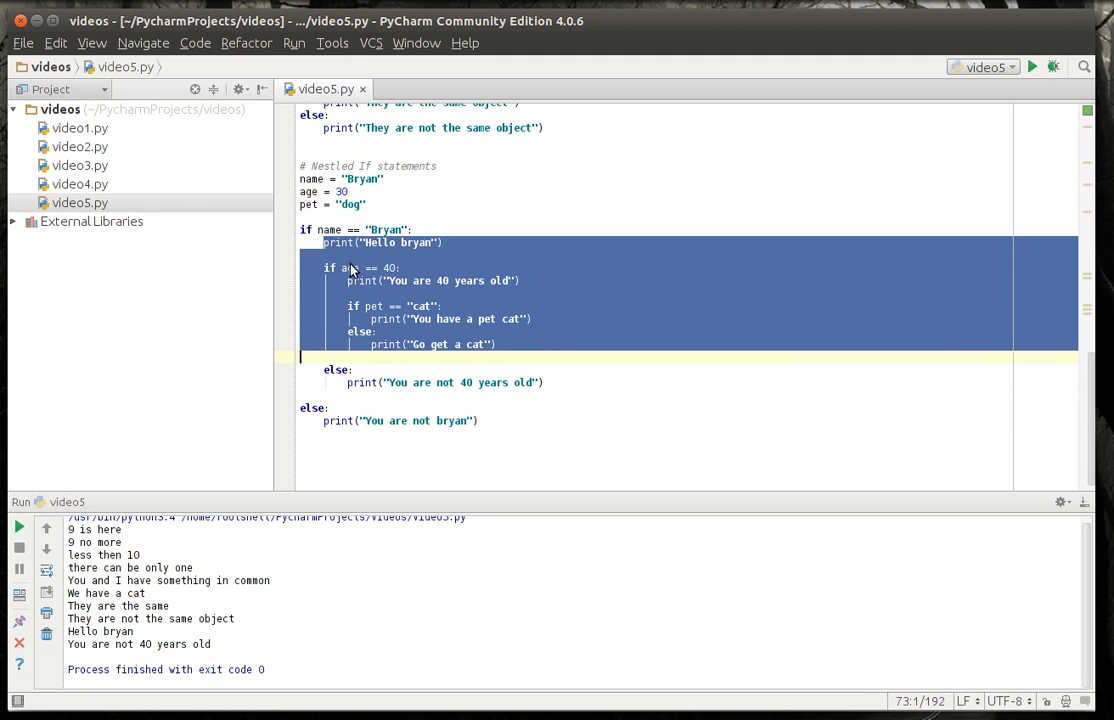
click(328, 268)
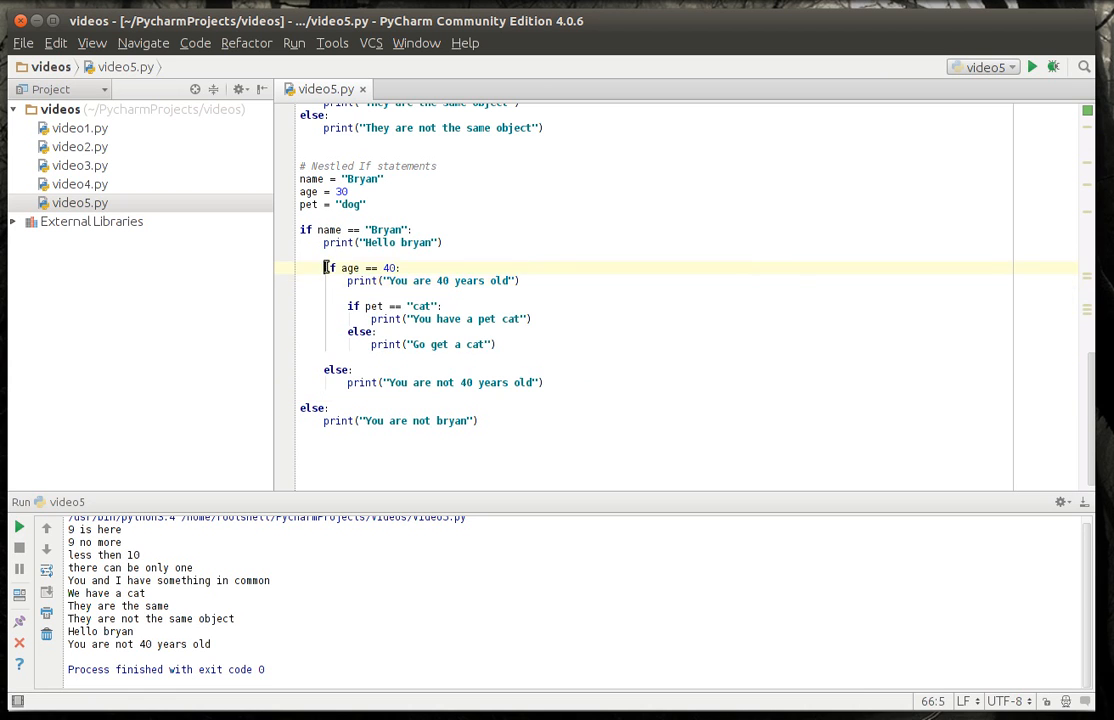
drag(326, 268, 532, 382)
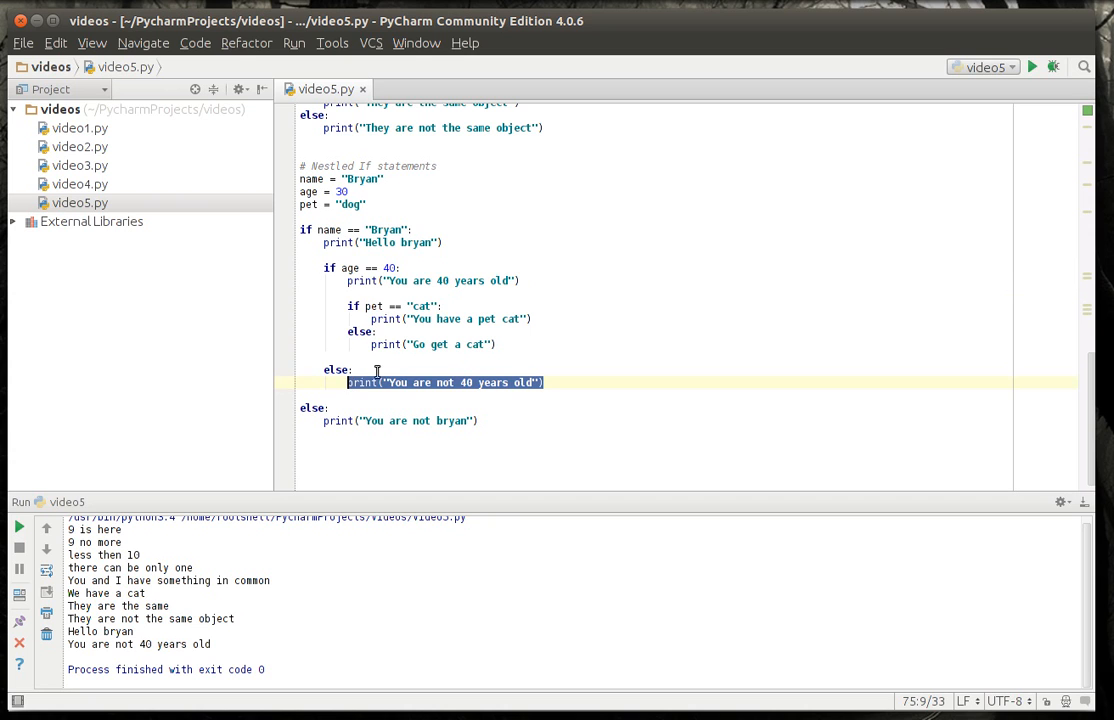
click(344, 192)
text(4)
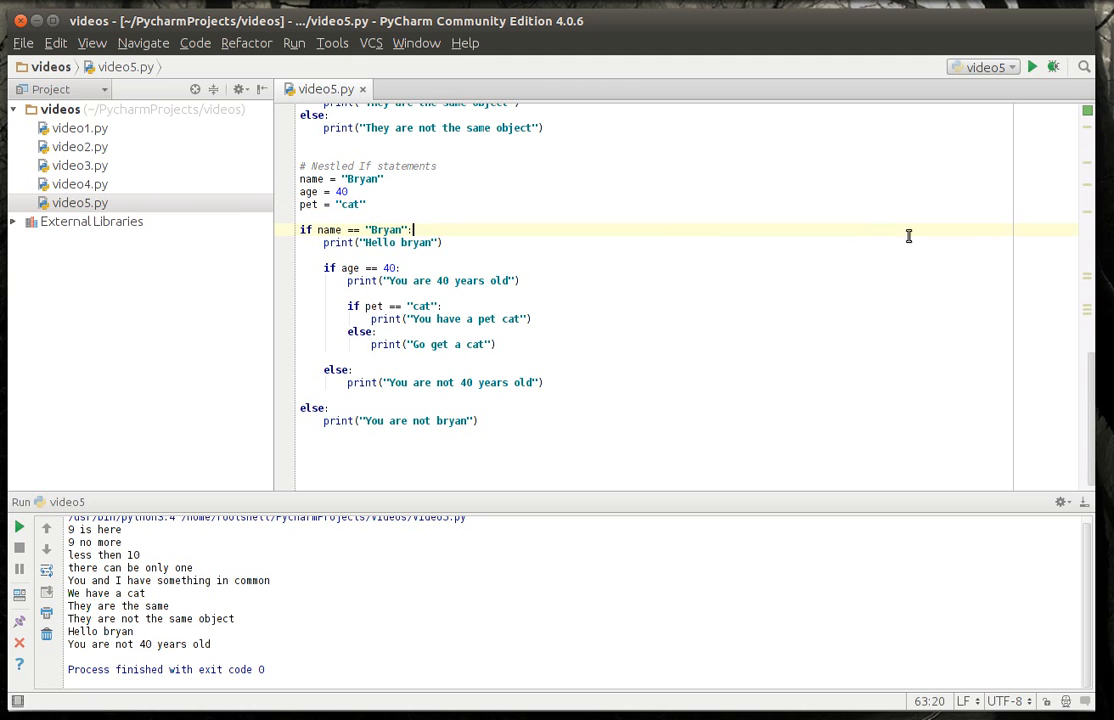
mouse_move(2, 150)
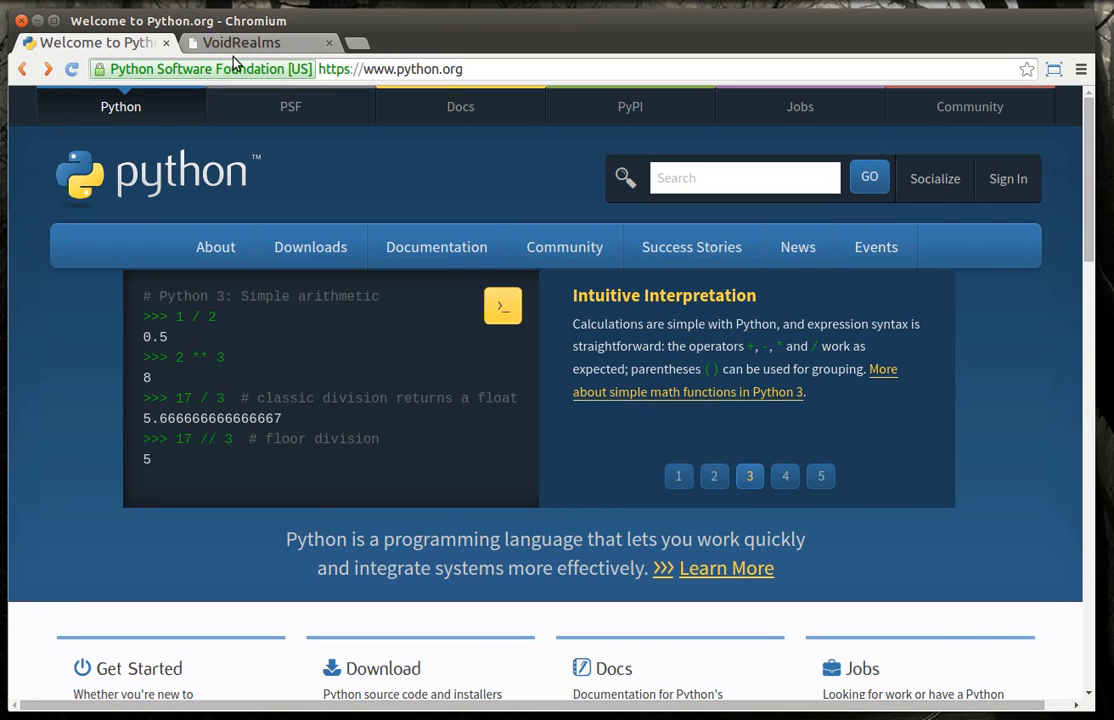
- On the VoidRealms site, filter tutorials to Python, visit Donate, then return to the full tutorials list
click(244, 42)
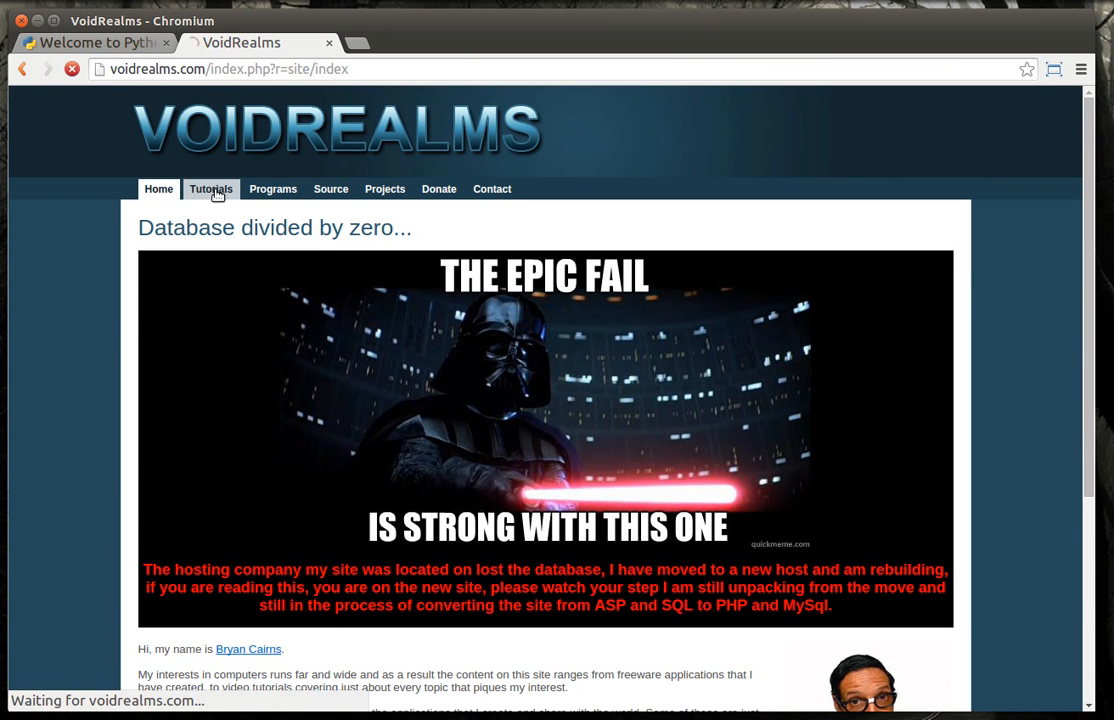
click(212, 188)
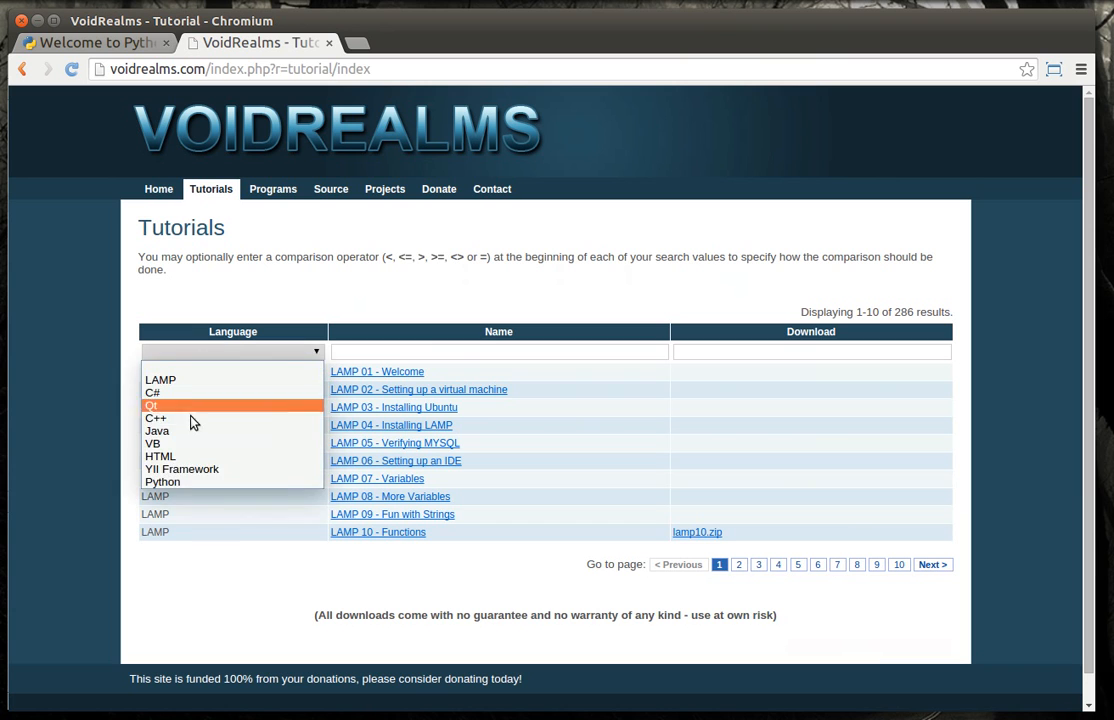
click(162, 480)
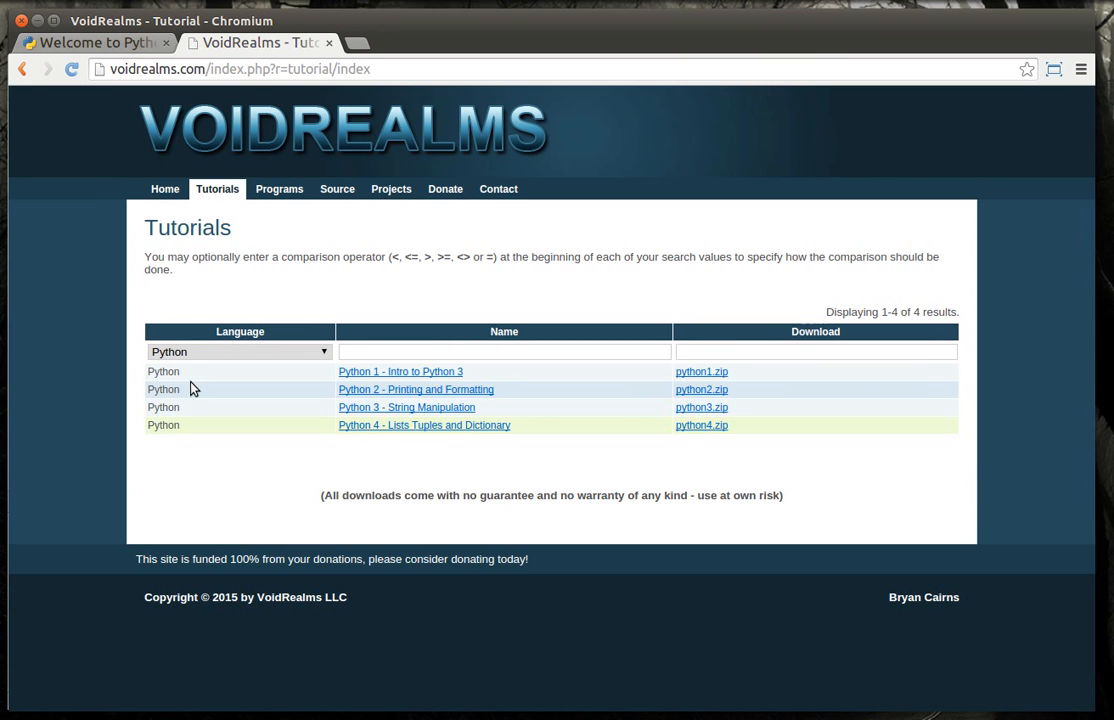
click(240, 352)
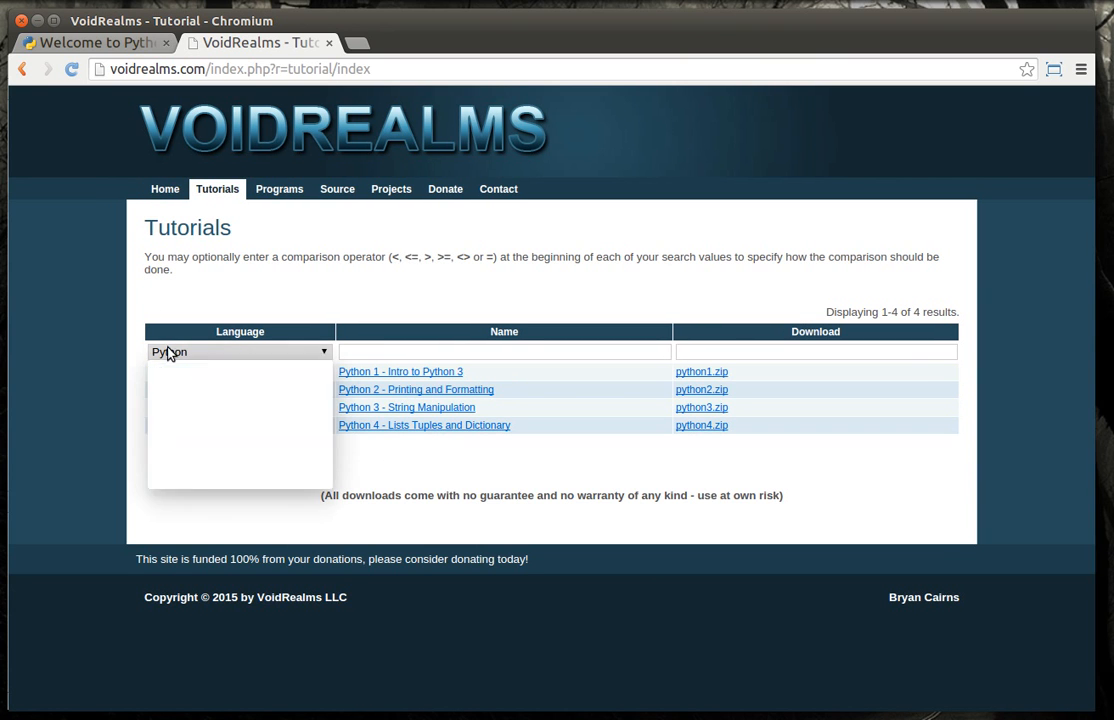
click(240, 352)
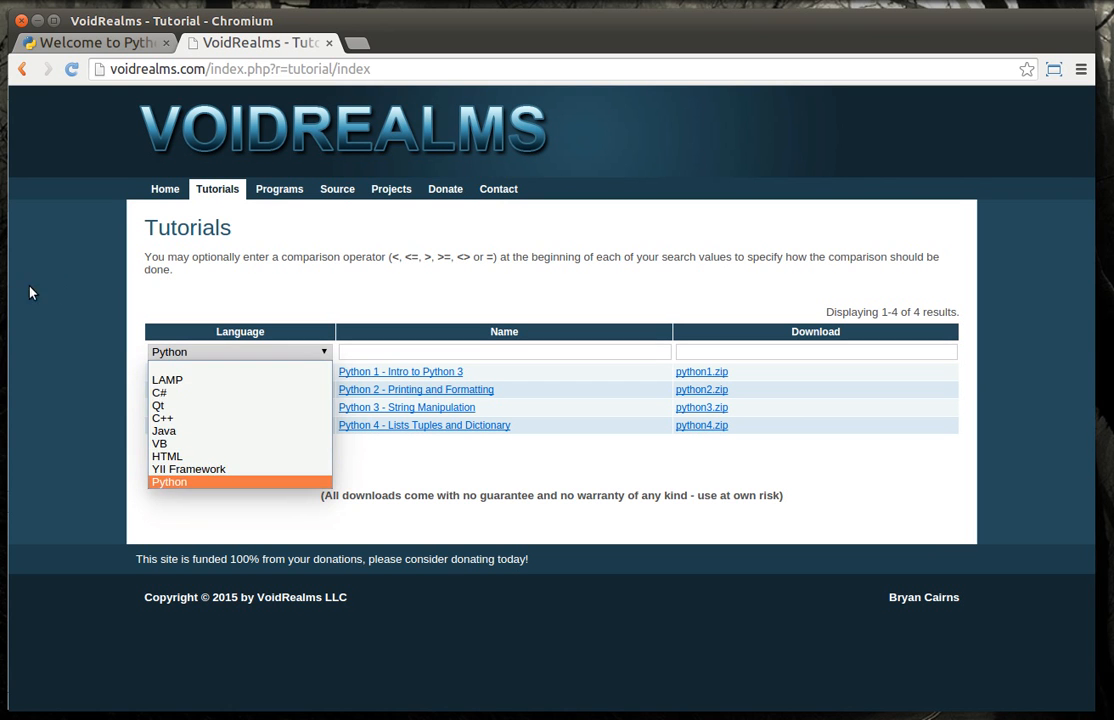
click(444, 188)
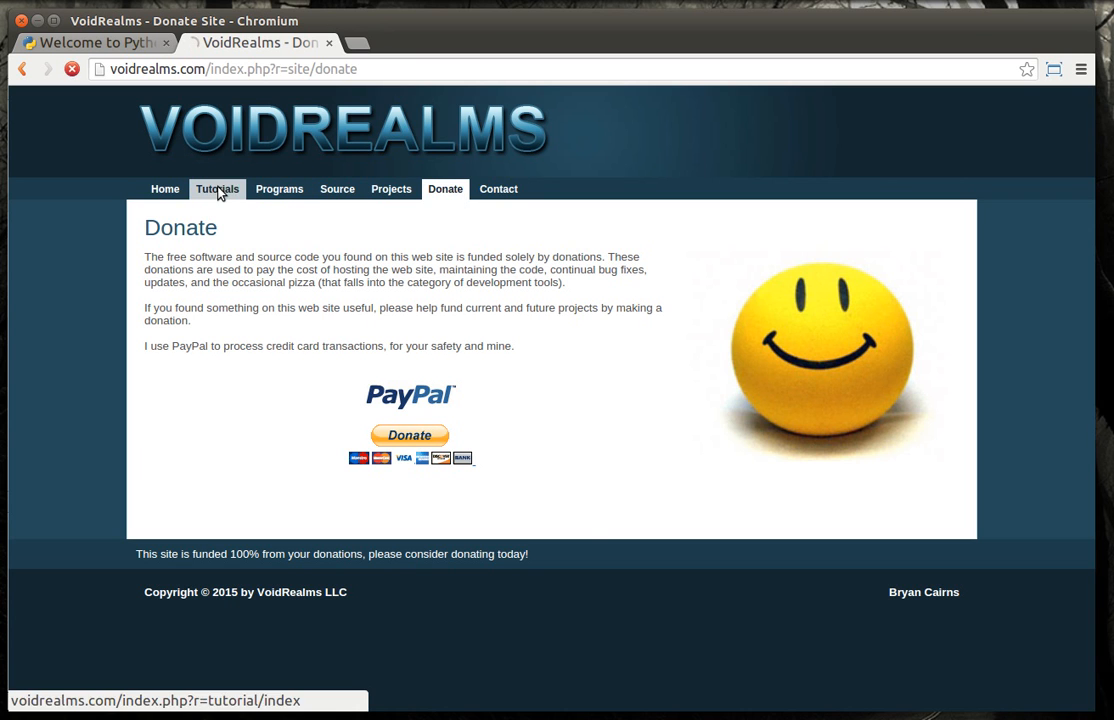
click(216, 188)
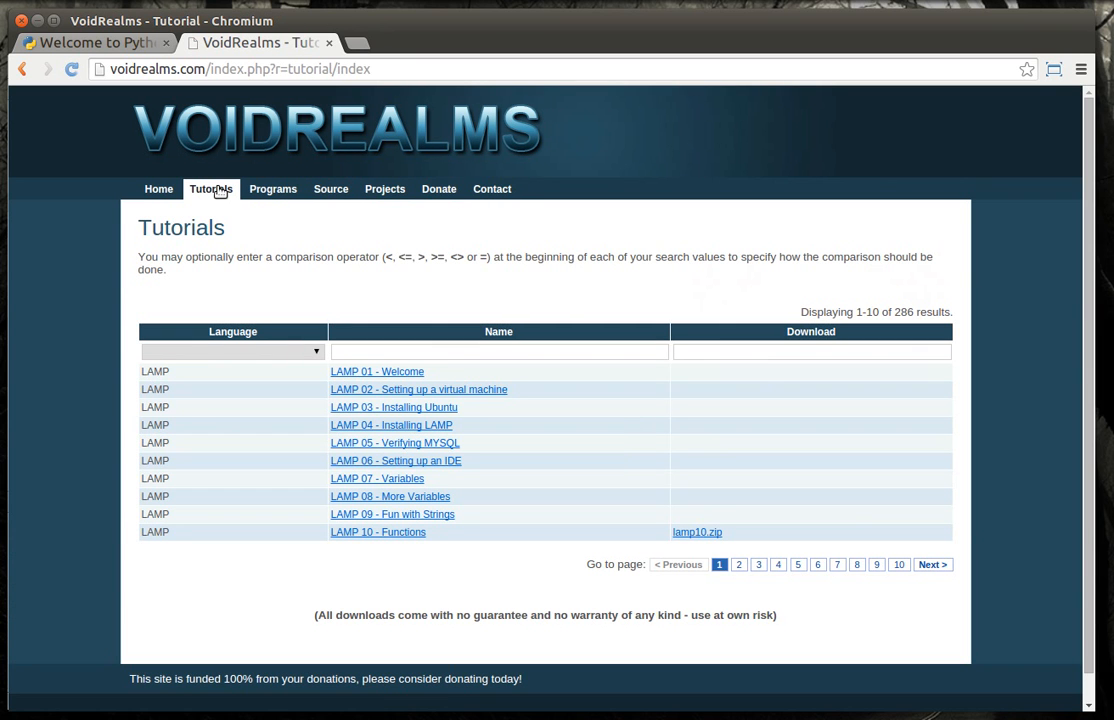